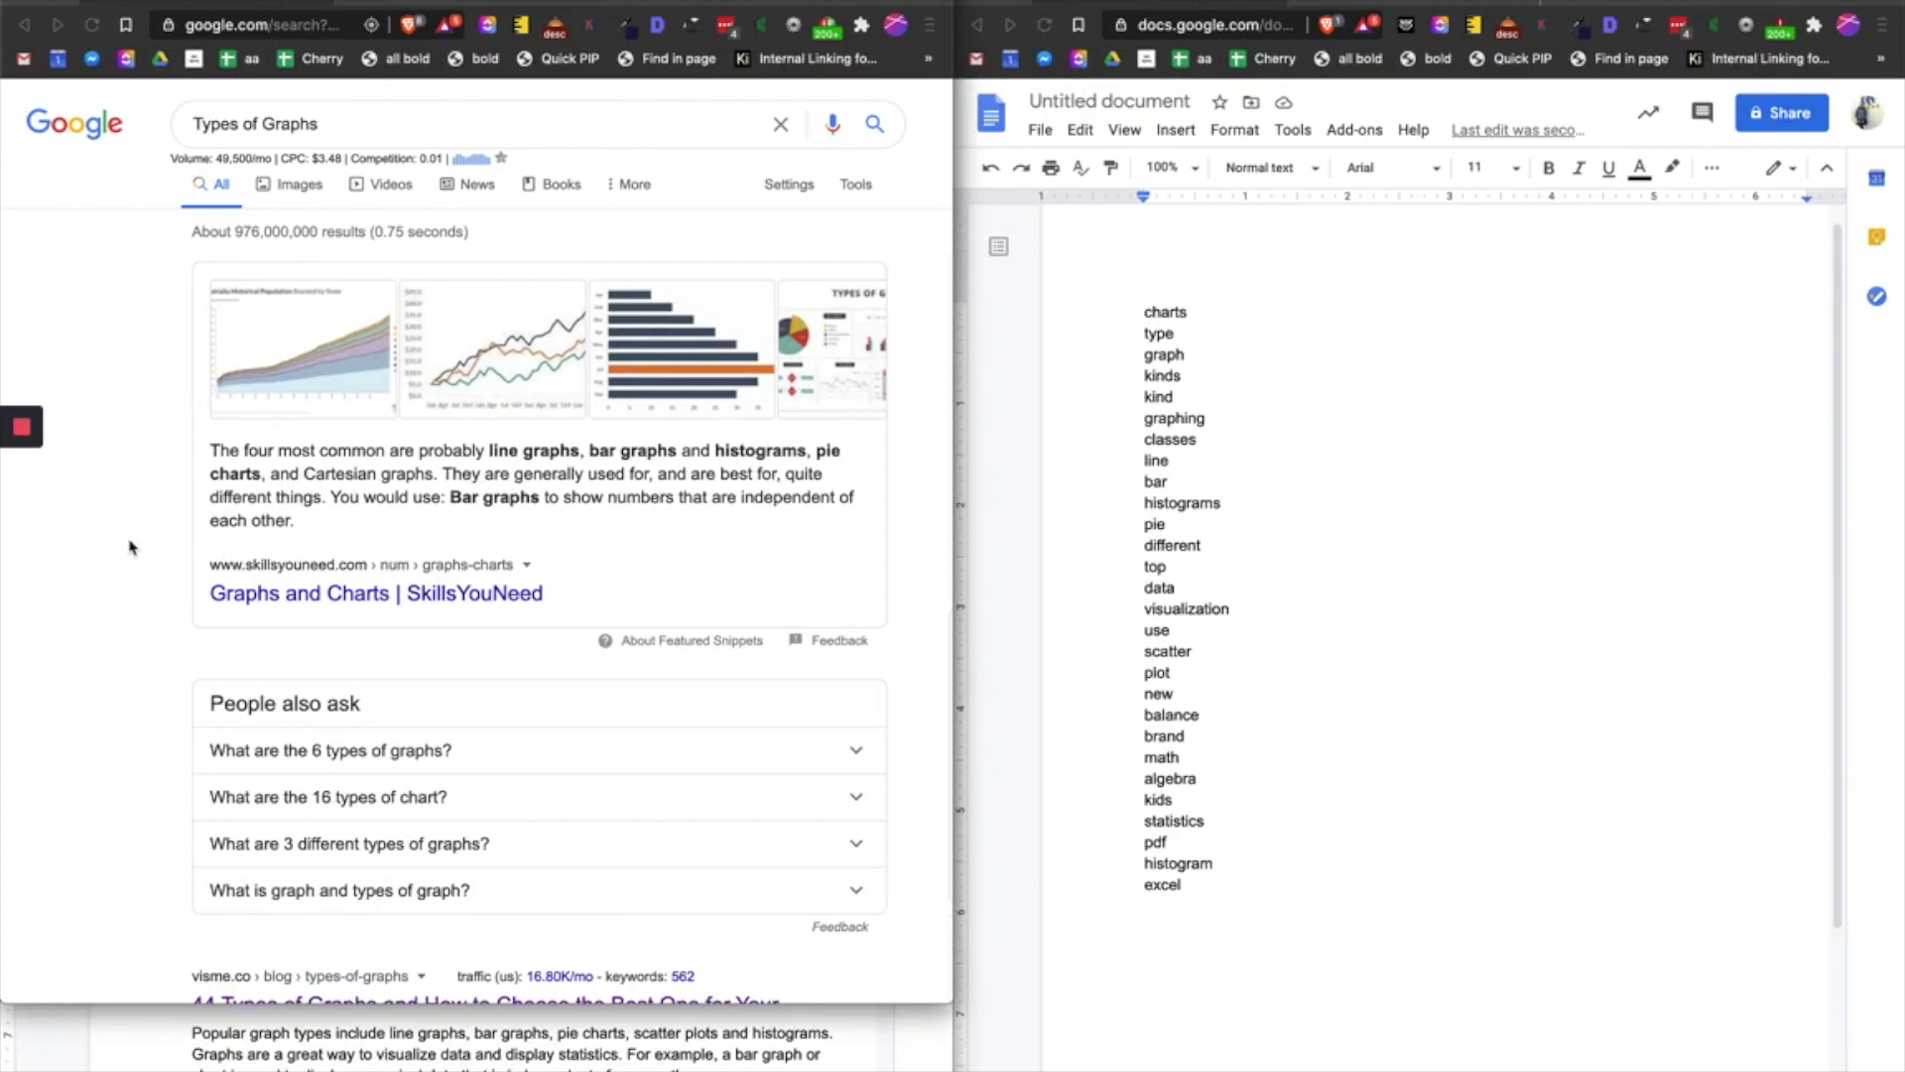
pyautogui.moveTo(388, 726)
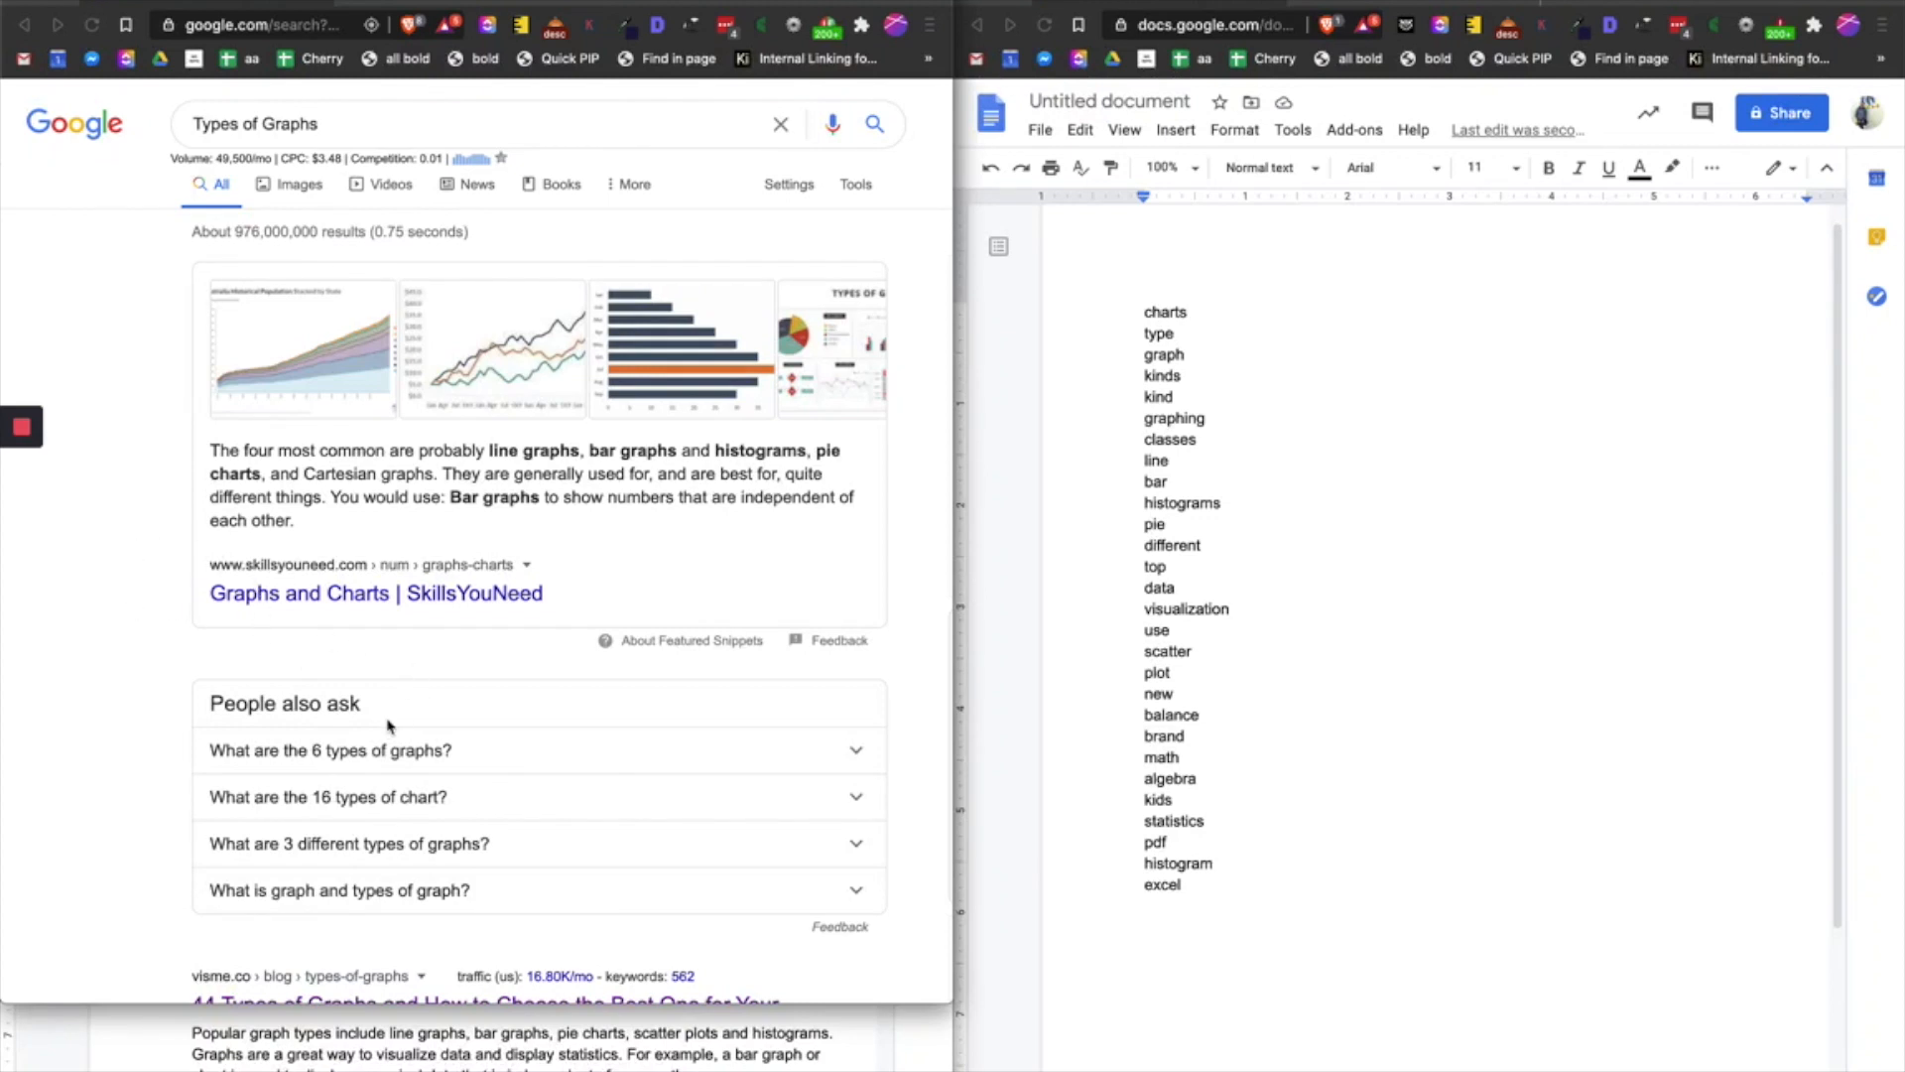
# Scroll the Types of Graphs results and bring up the related keyword list.
pyautogui.scroll(-3)
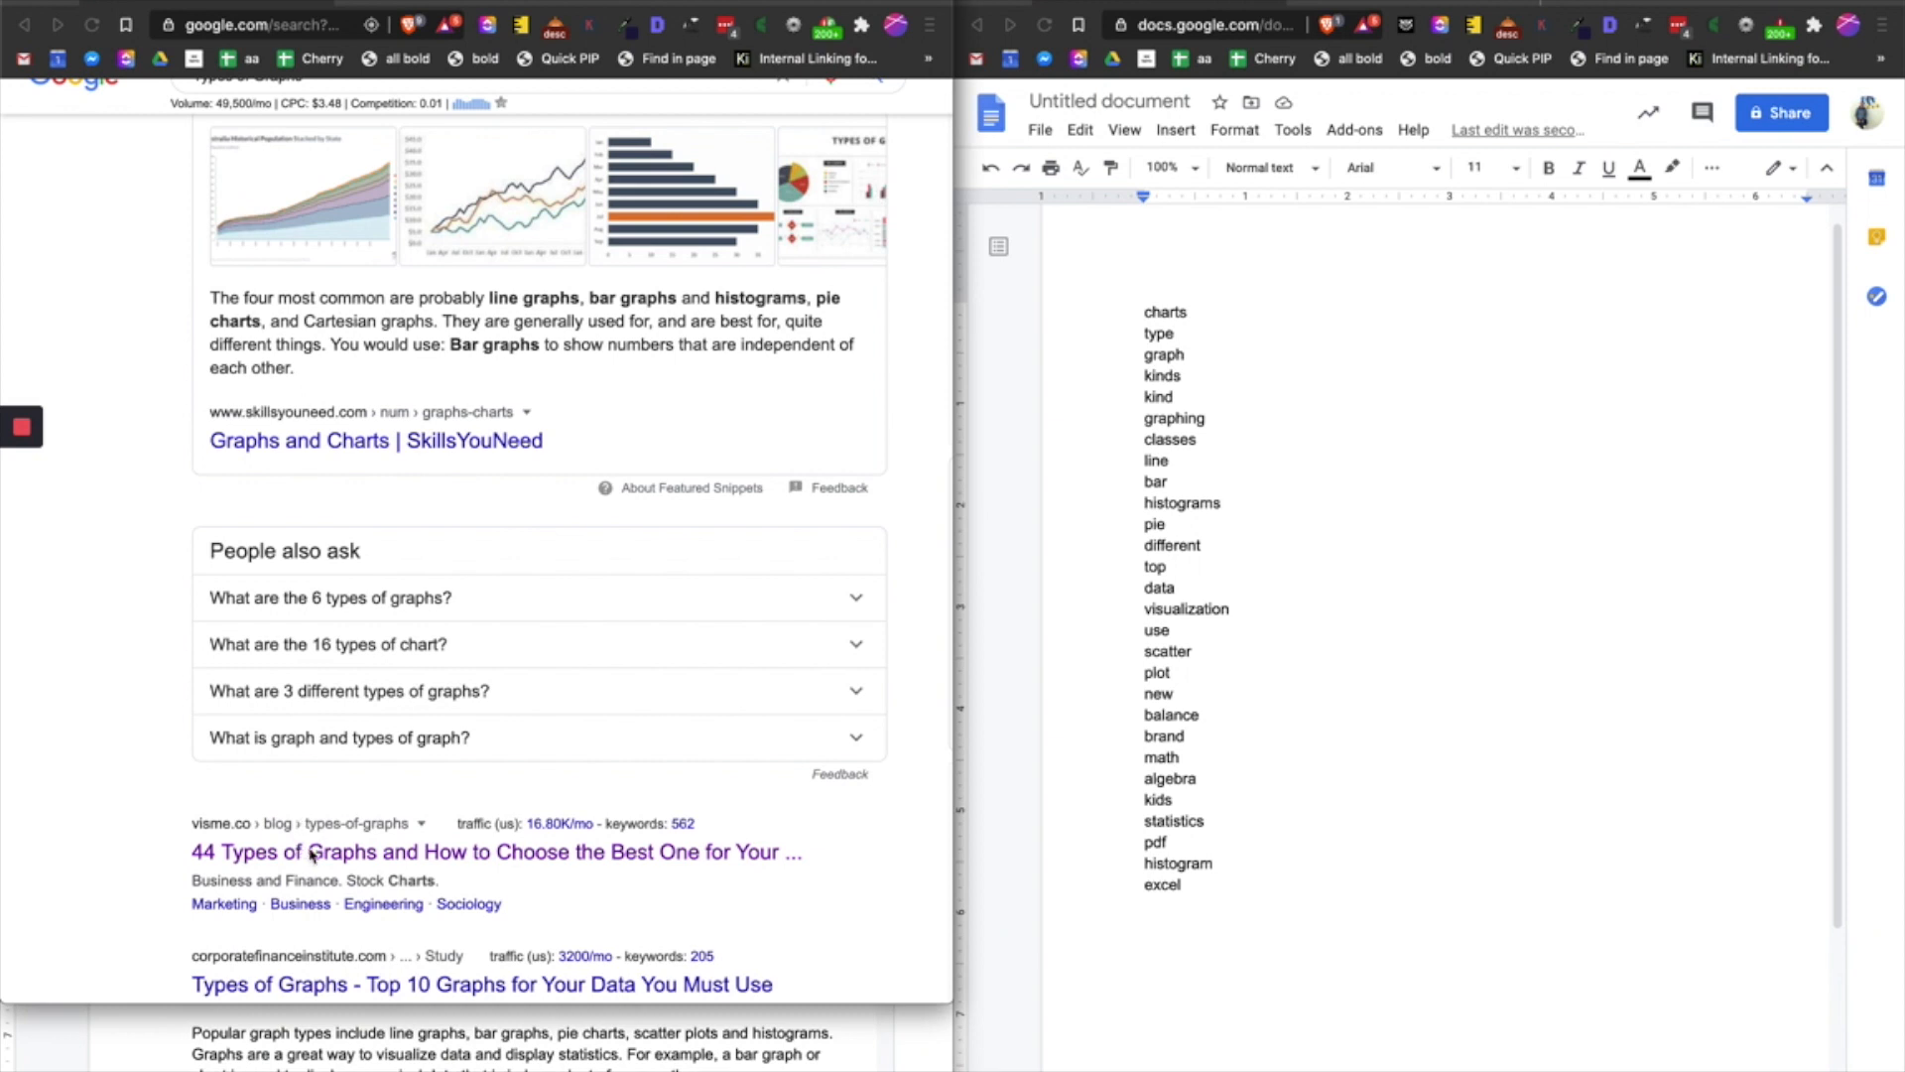
pyautogui.scroll(3)
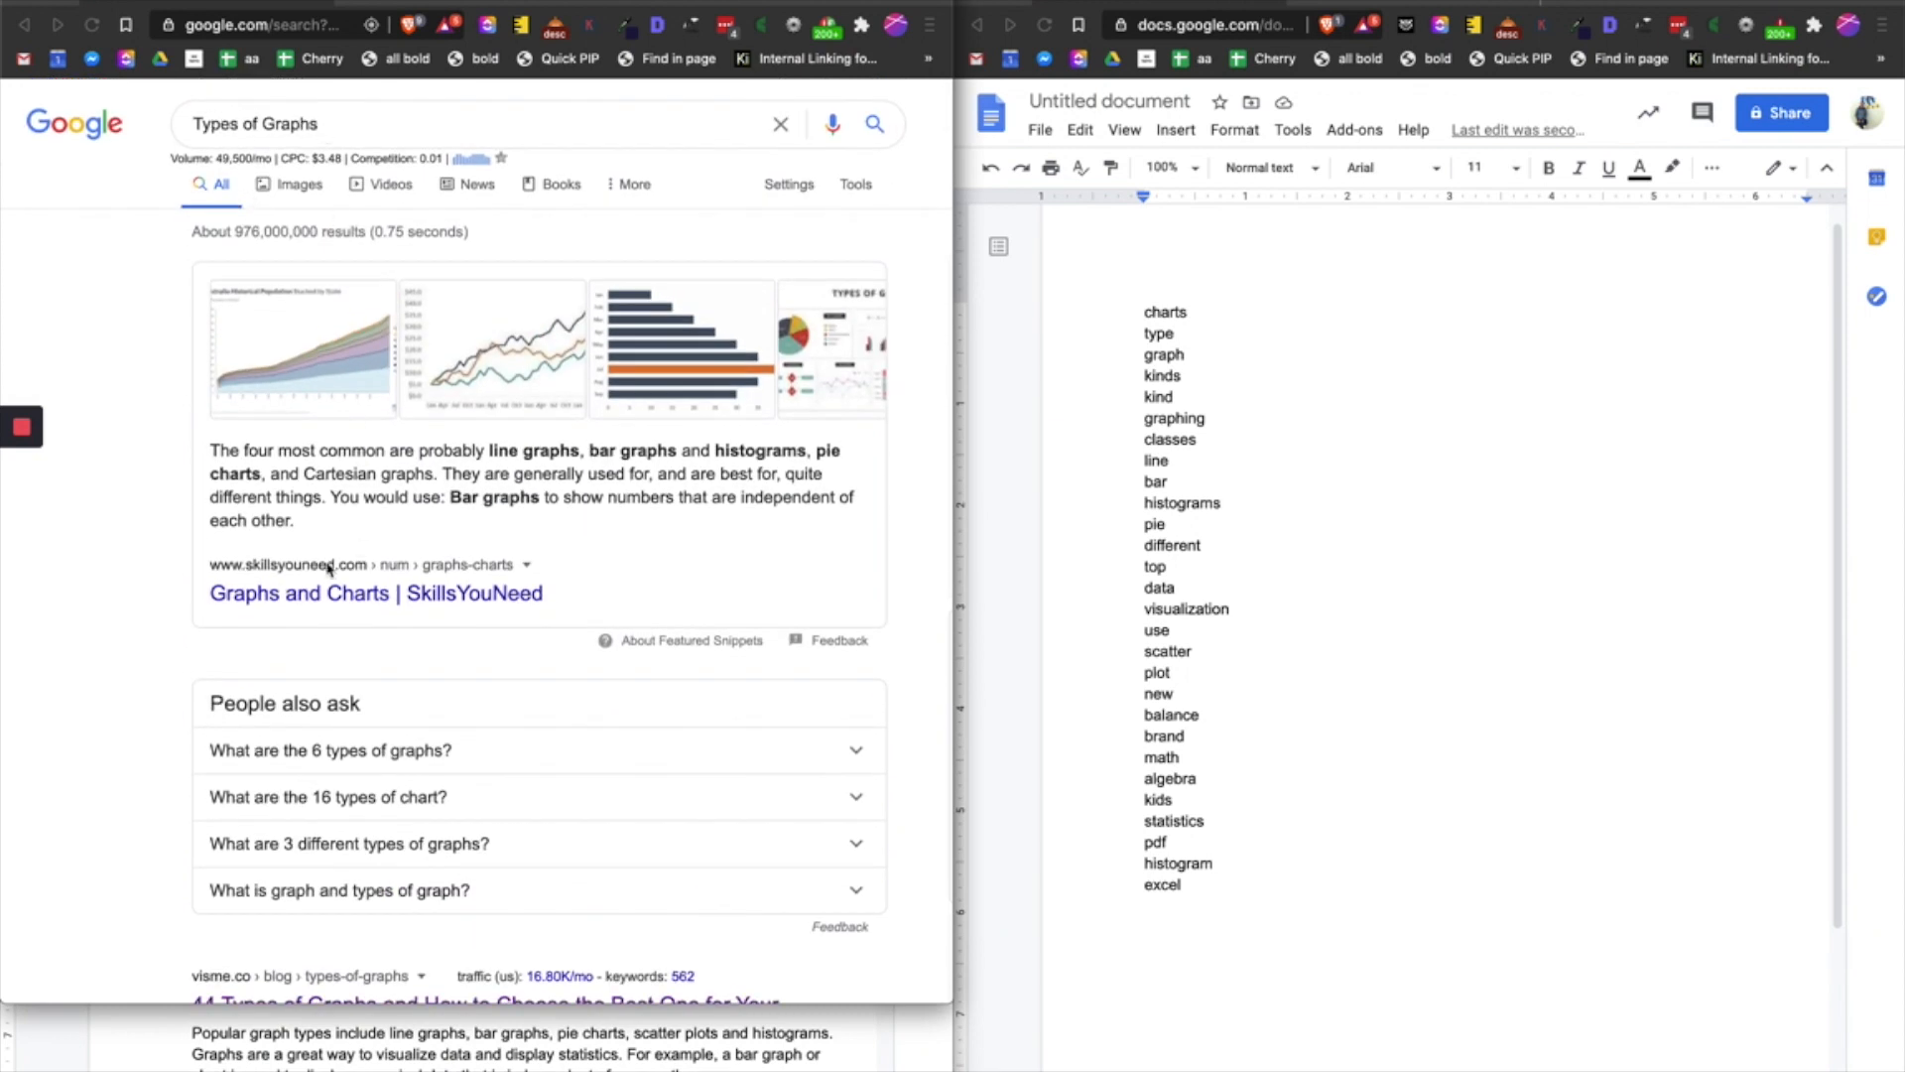
pyautogui.moveTo(396, 586)
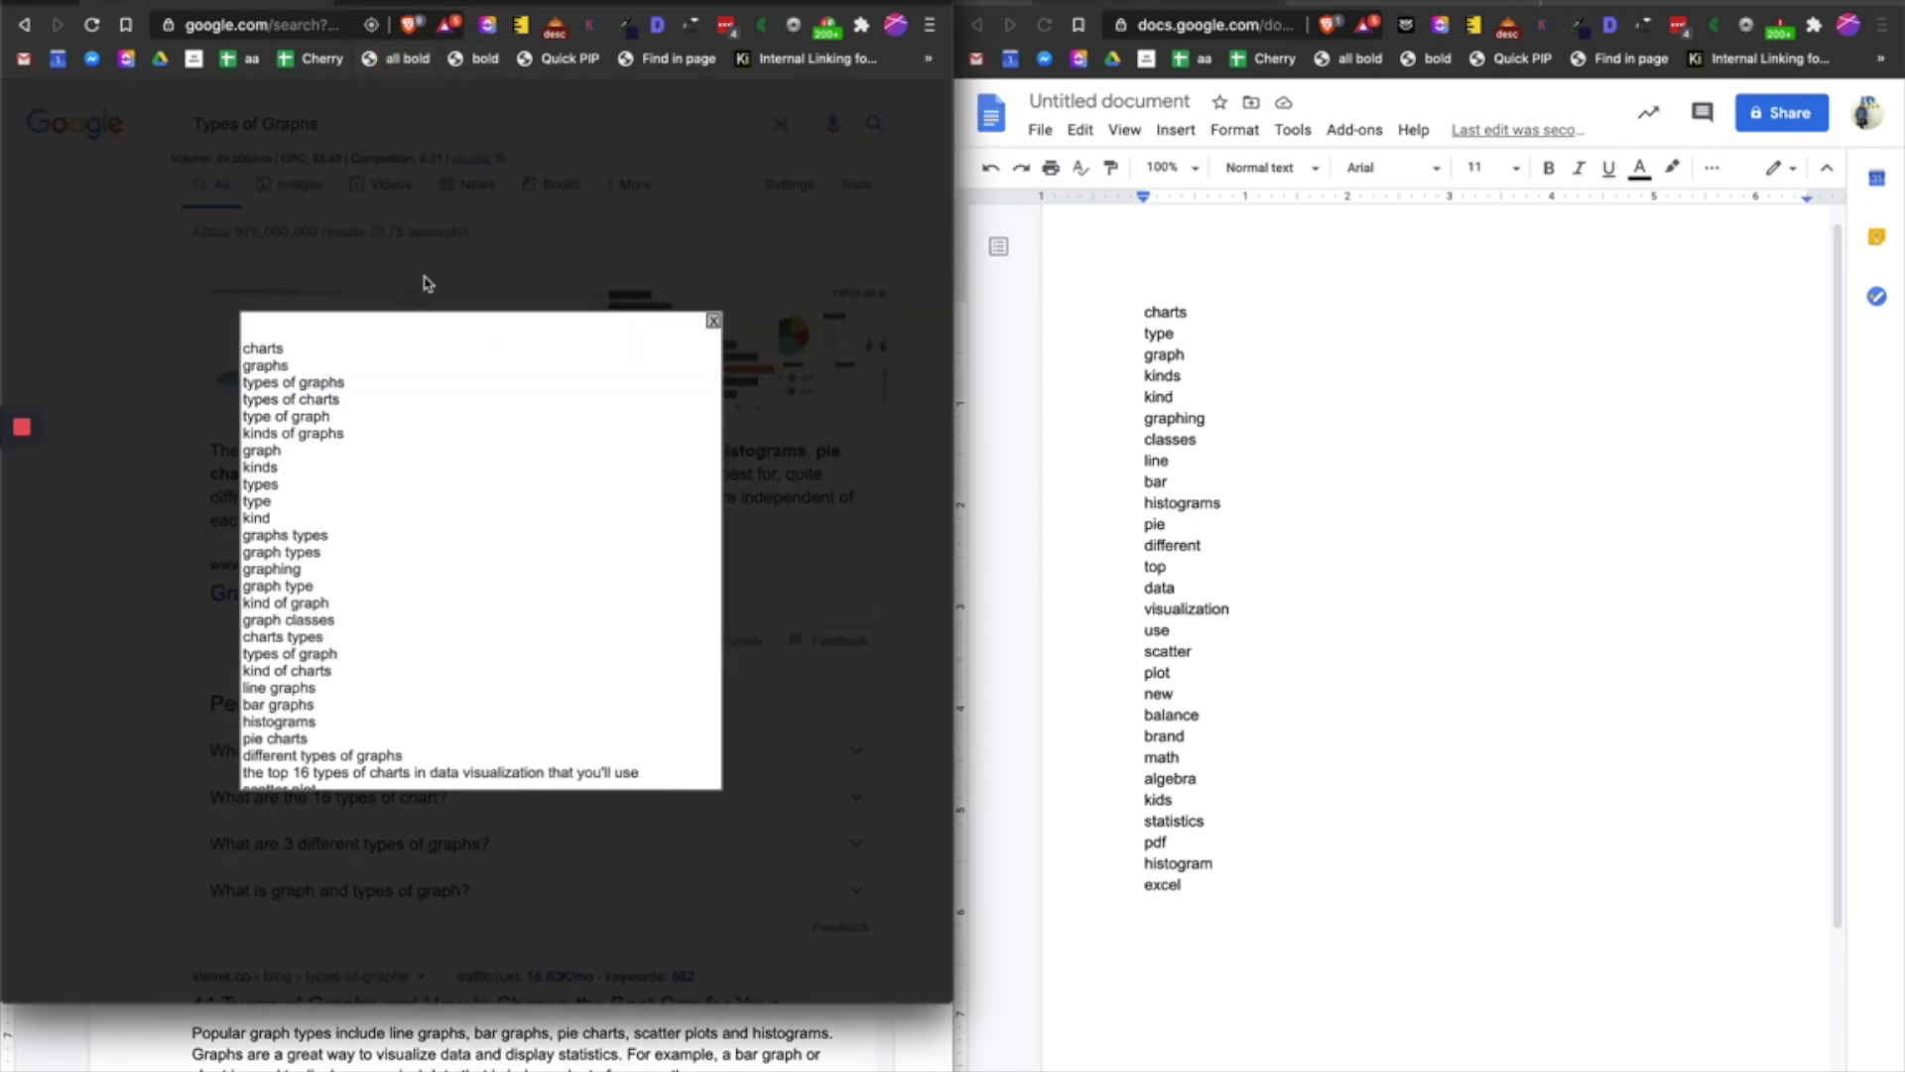
# Dismiss the keyword popup and scroll the Types of Graphs search results.
pyautogui.scroll(-3)
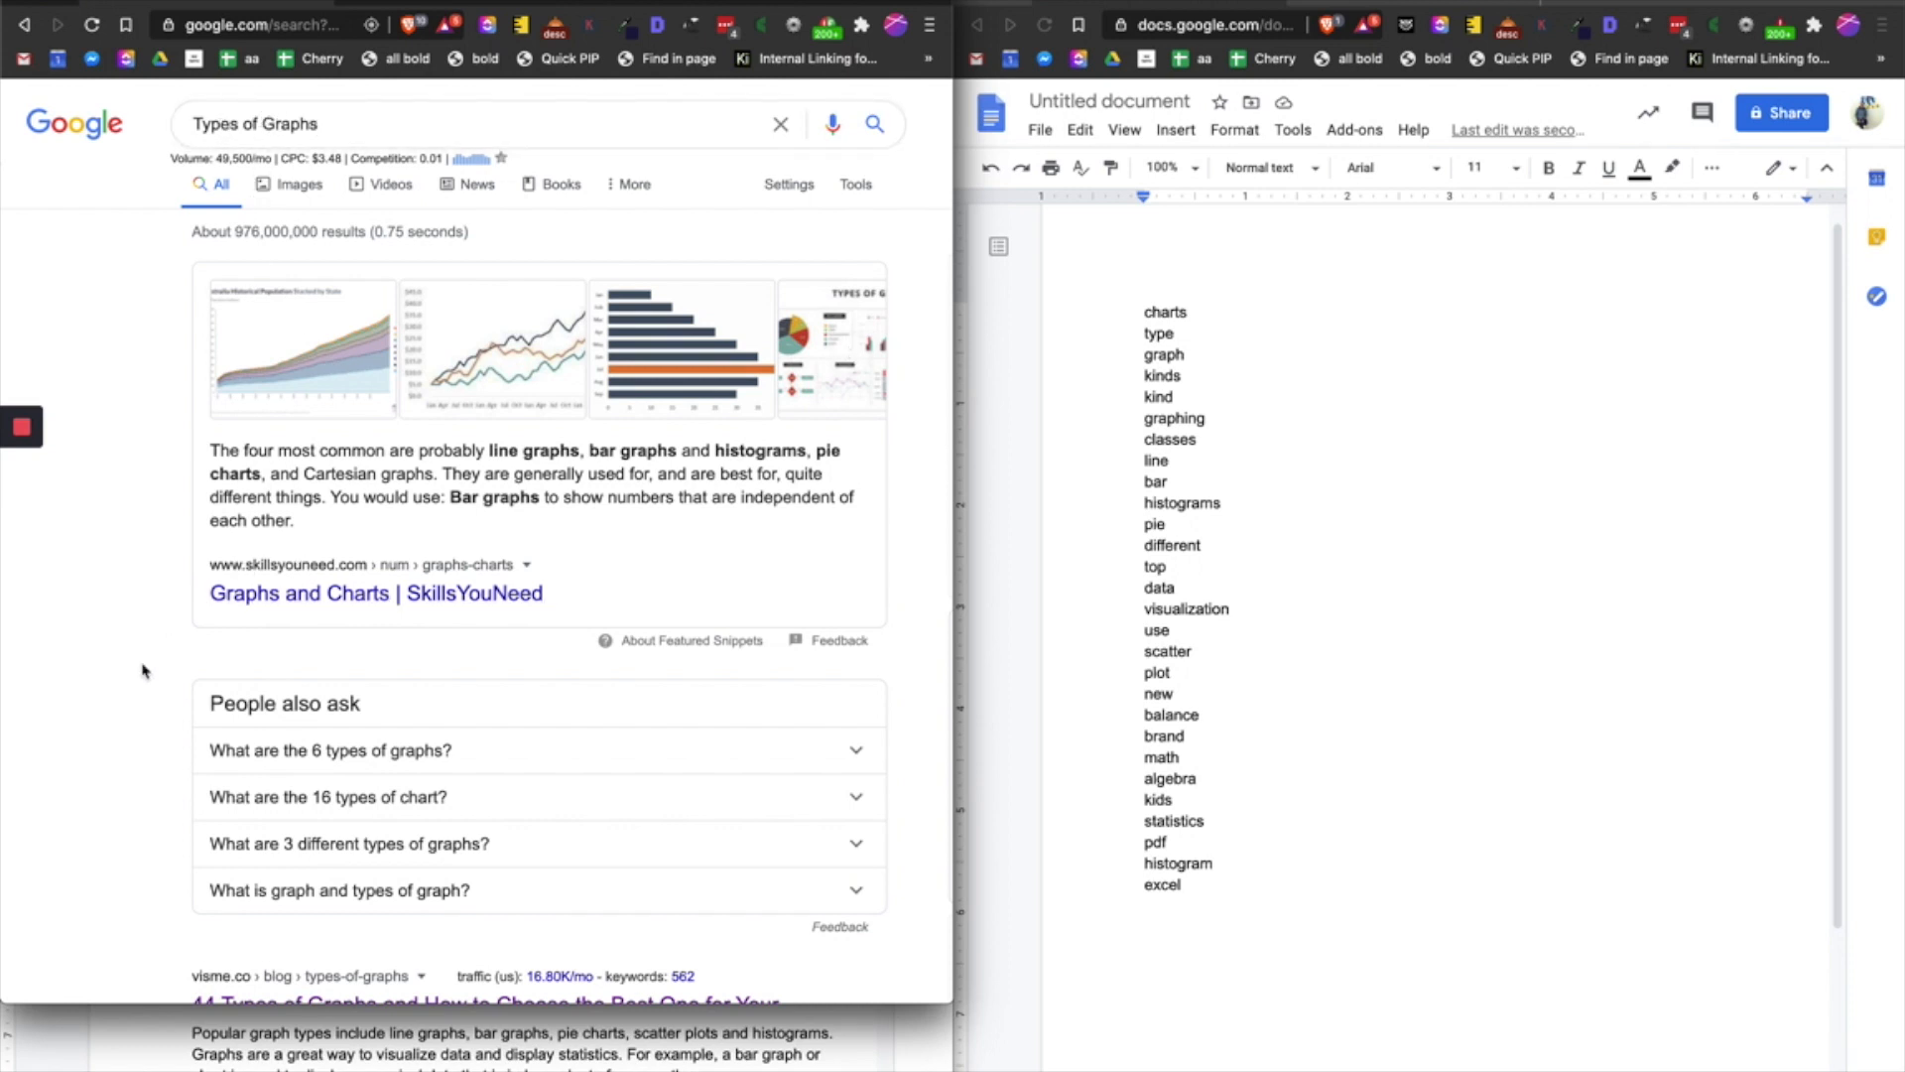
pyautogui.scroll(-3)
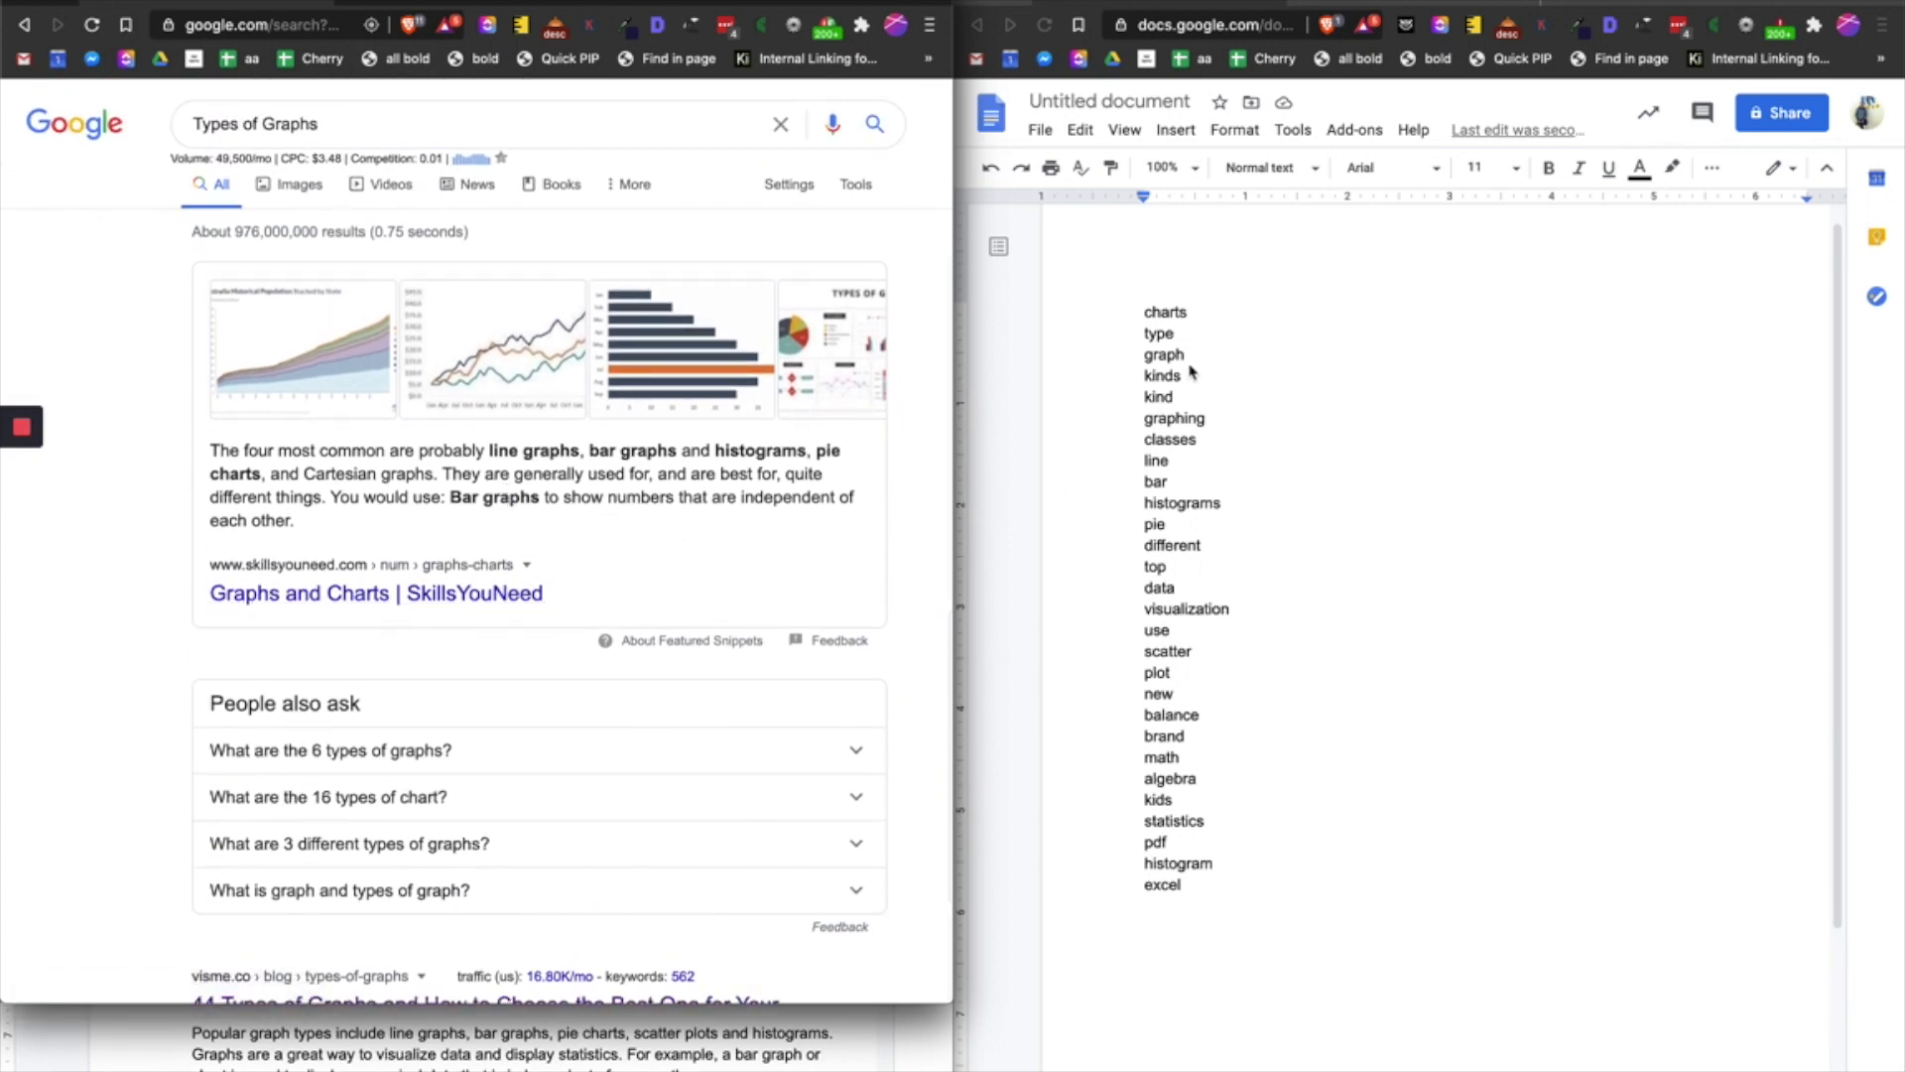
pyautogui.moveTo(1176, 892)
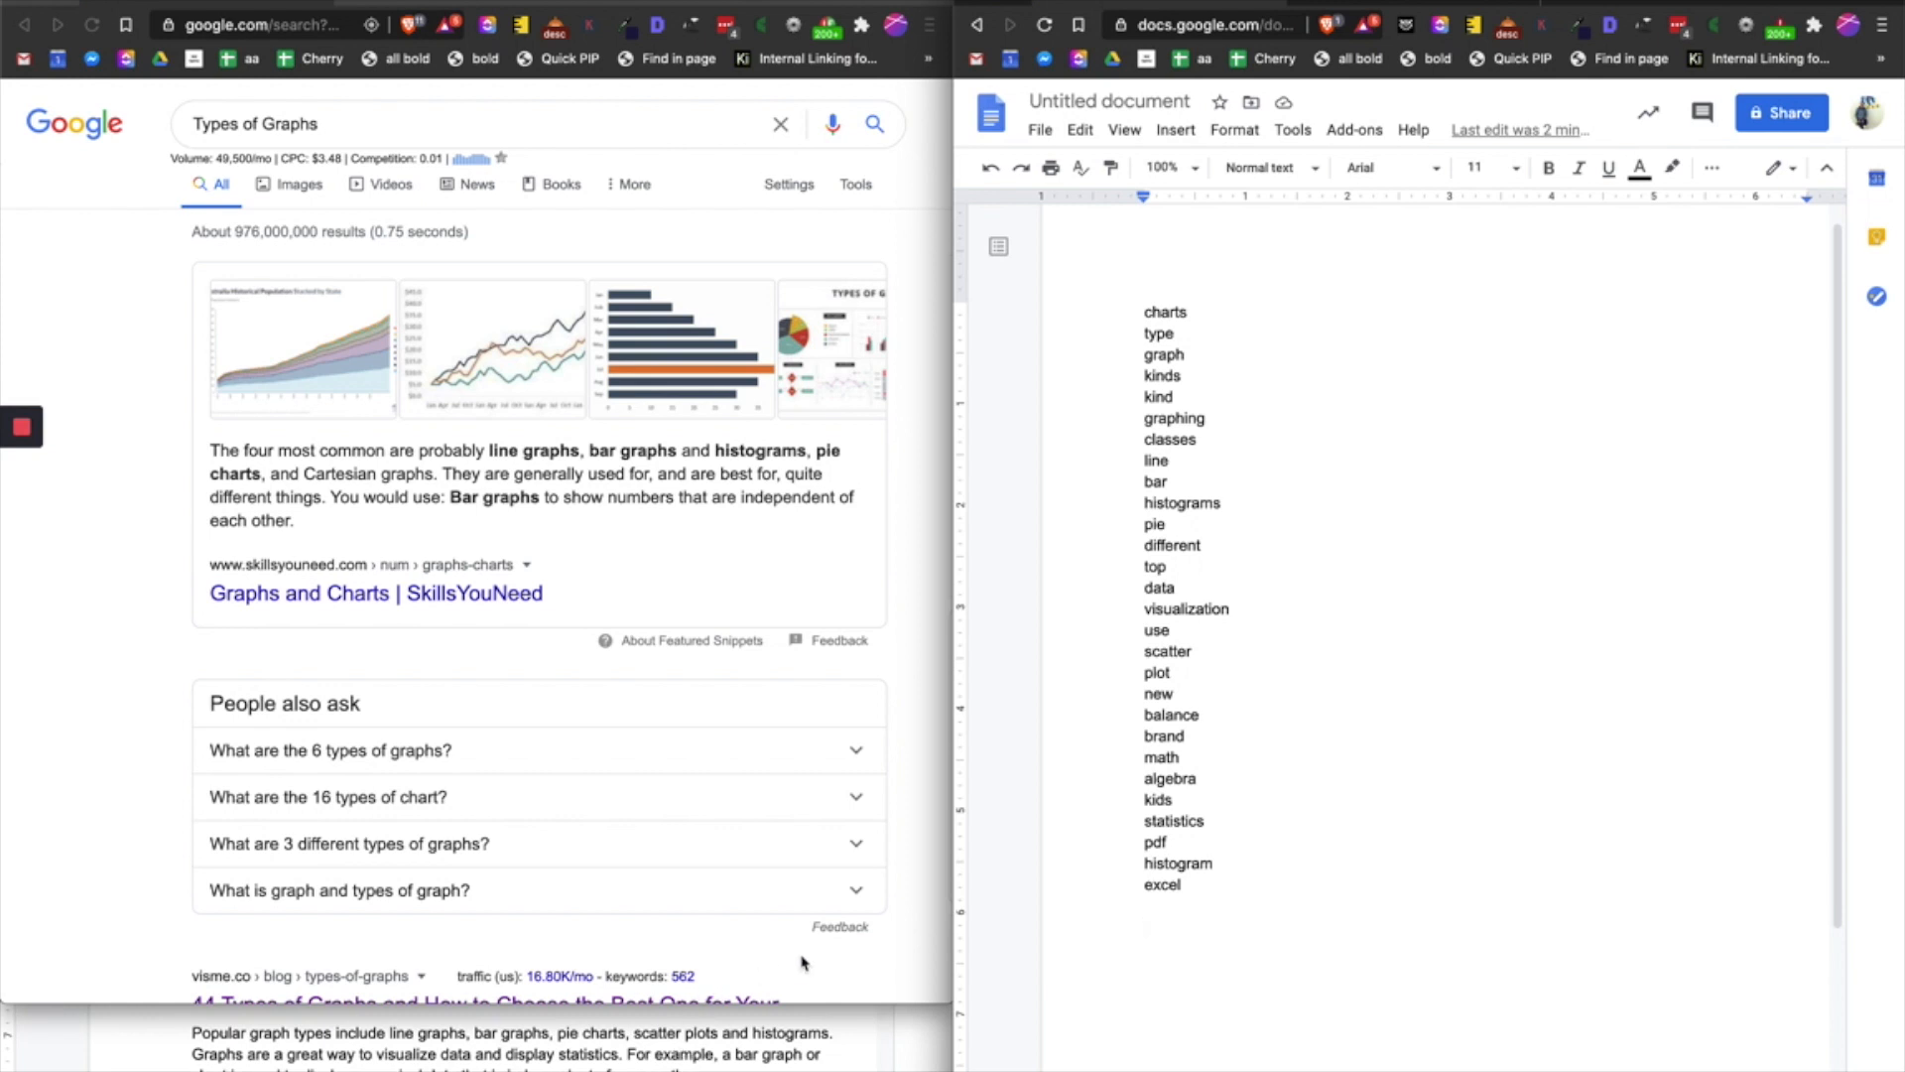
pyautogui.scroll(-3)
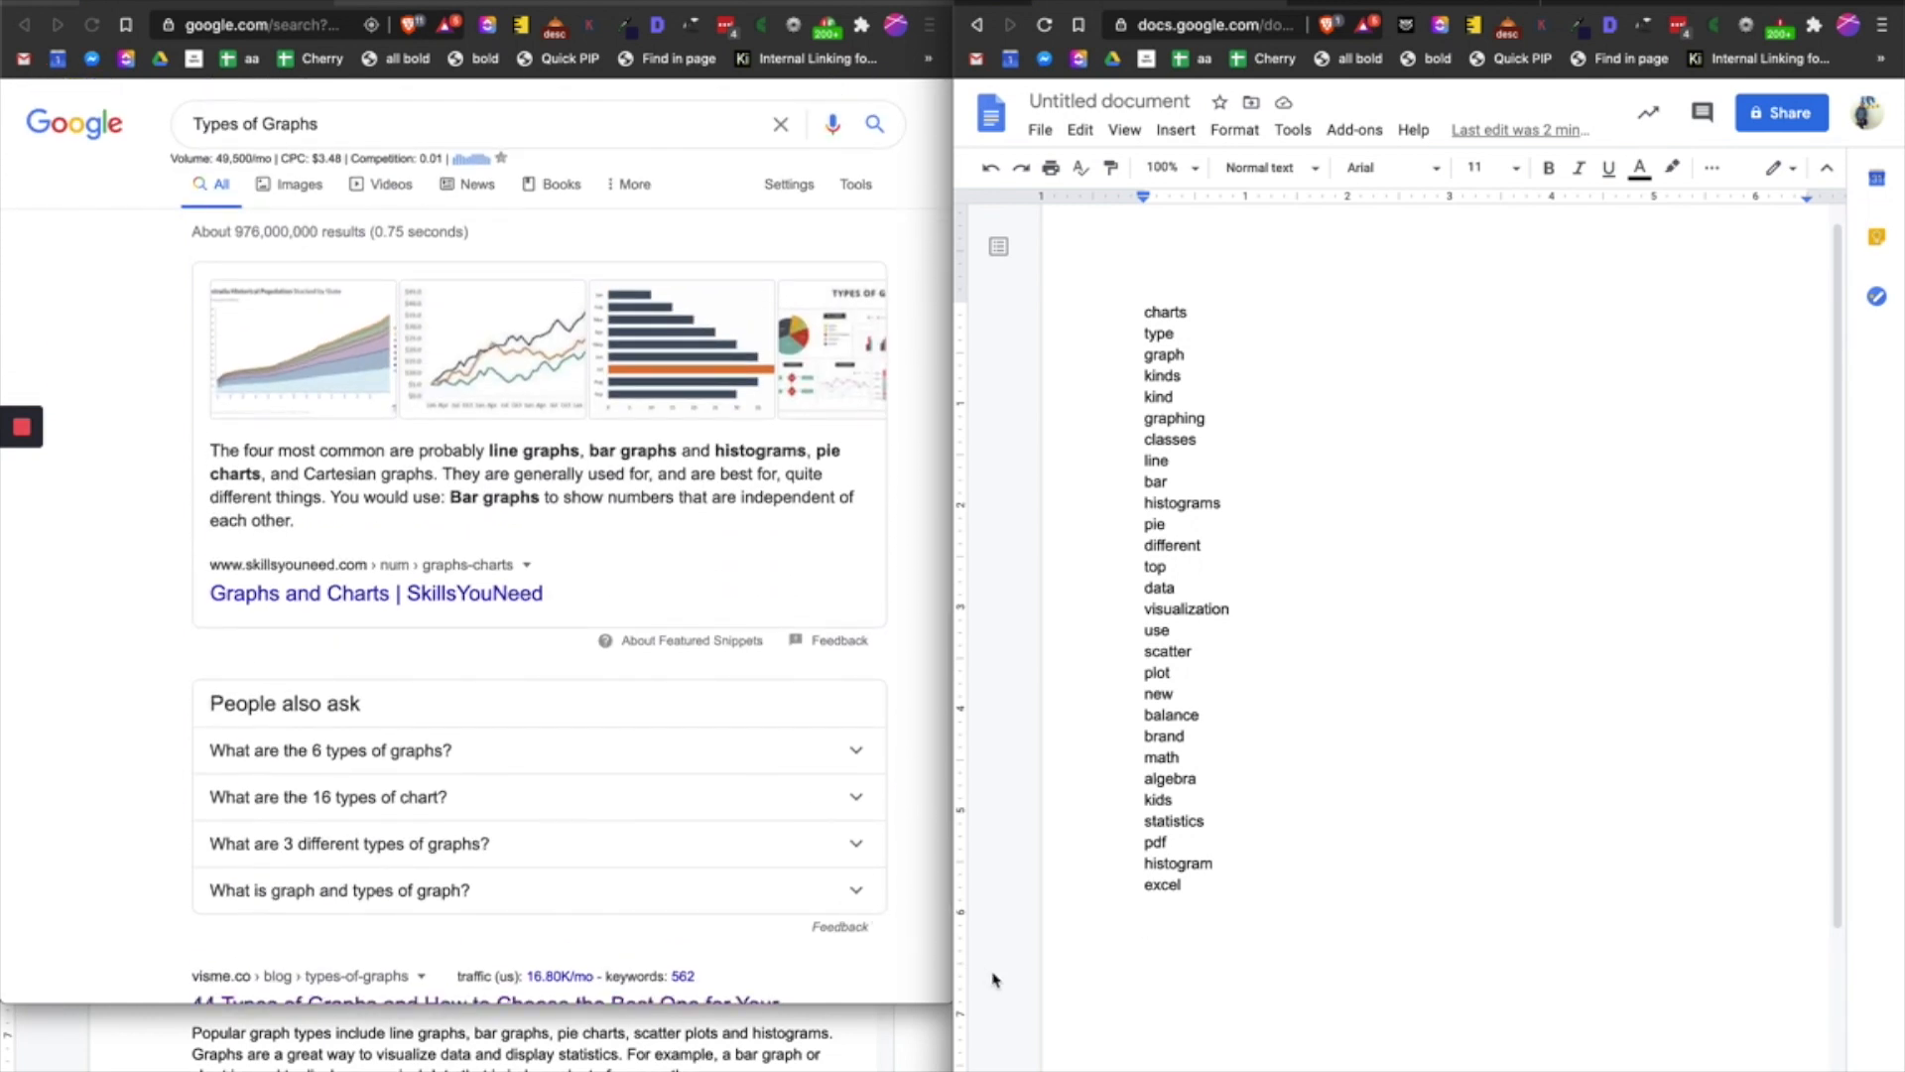
pyautogui.moveTo(876, 1065)
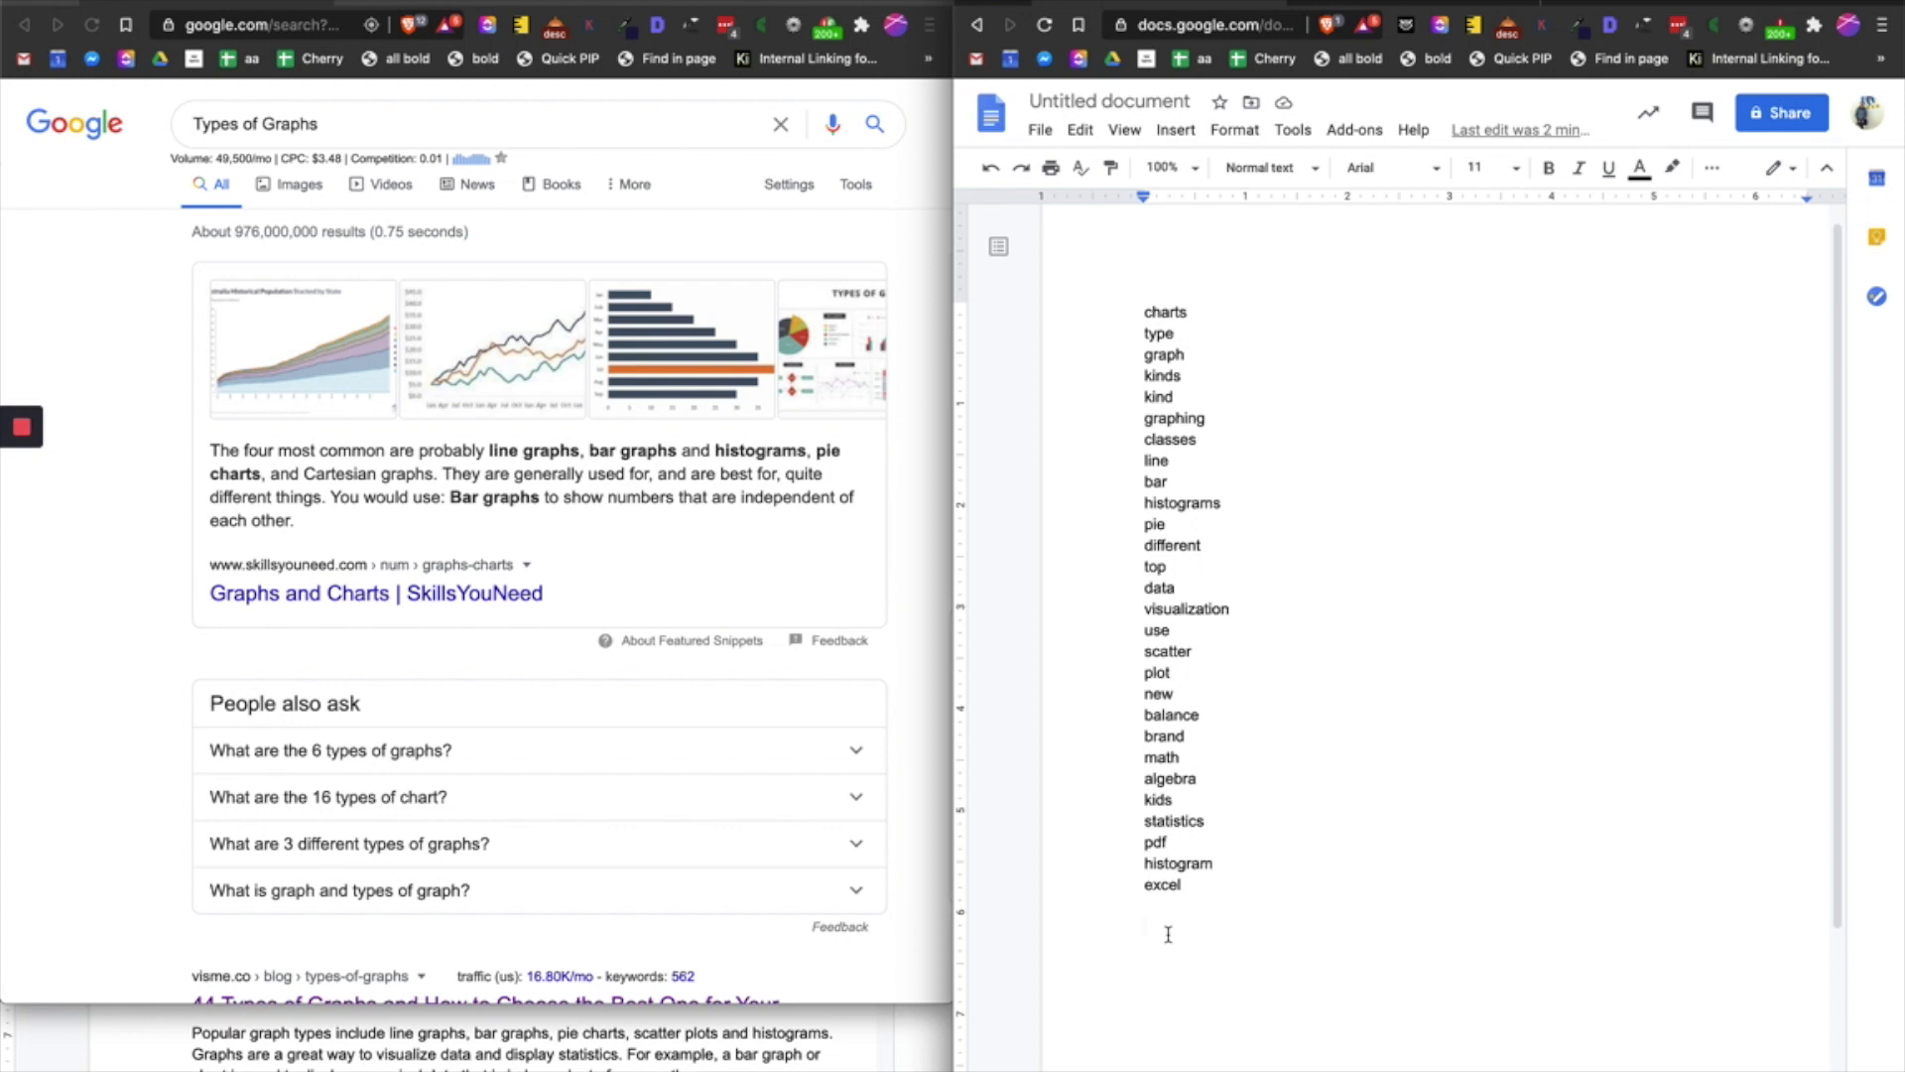
# Type 'Popular graph types include line graphs, bar graphs, pie charts, scatter plots and histograms'.
pyautogui.write('Pop')
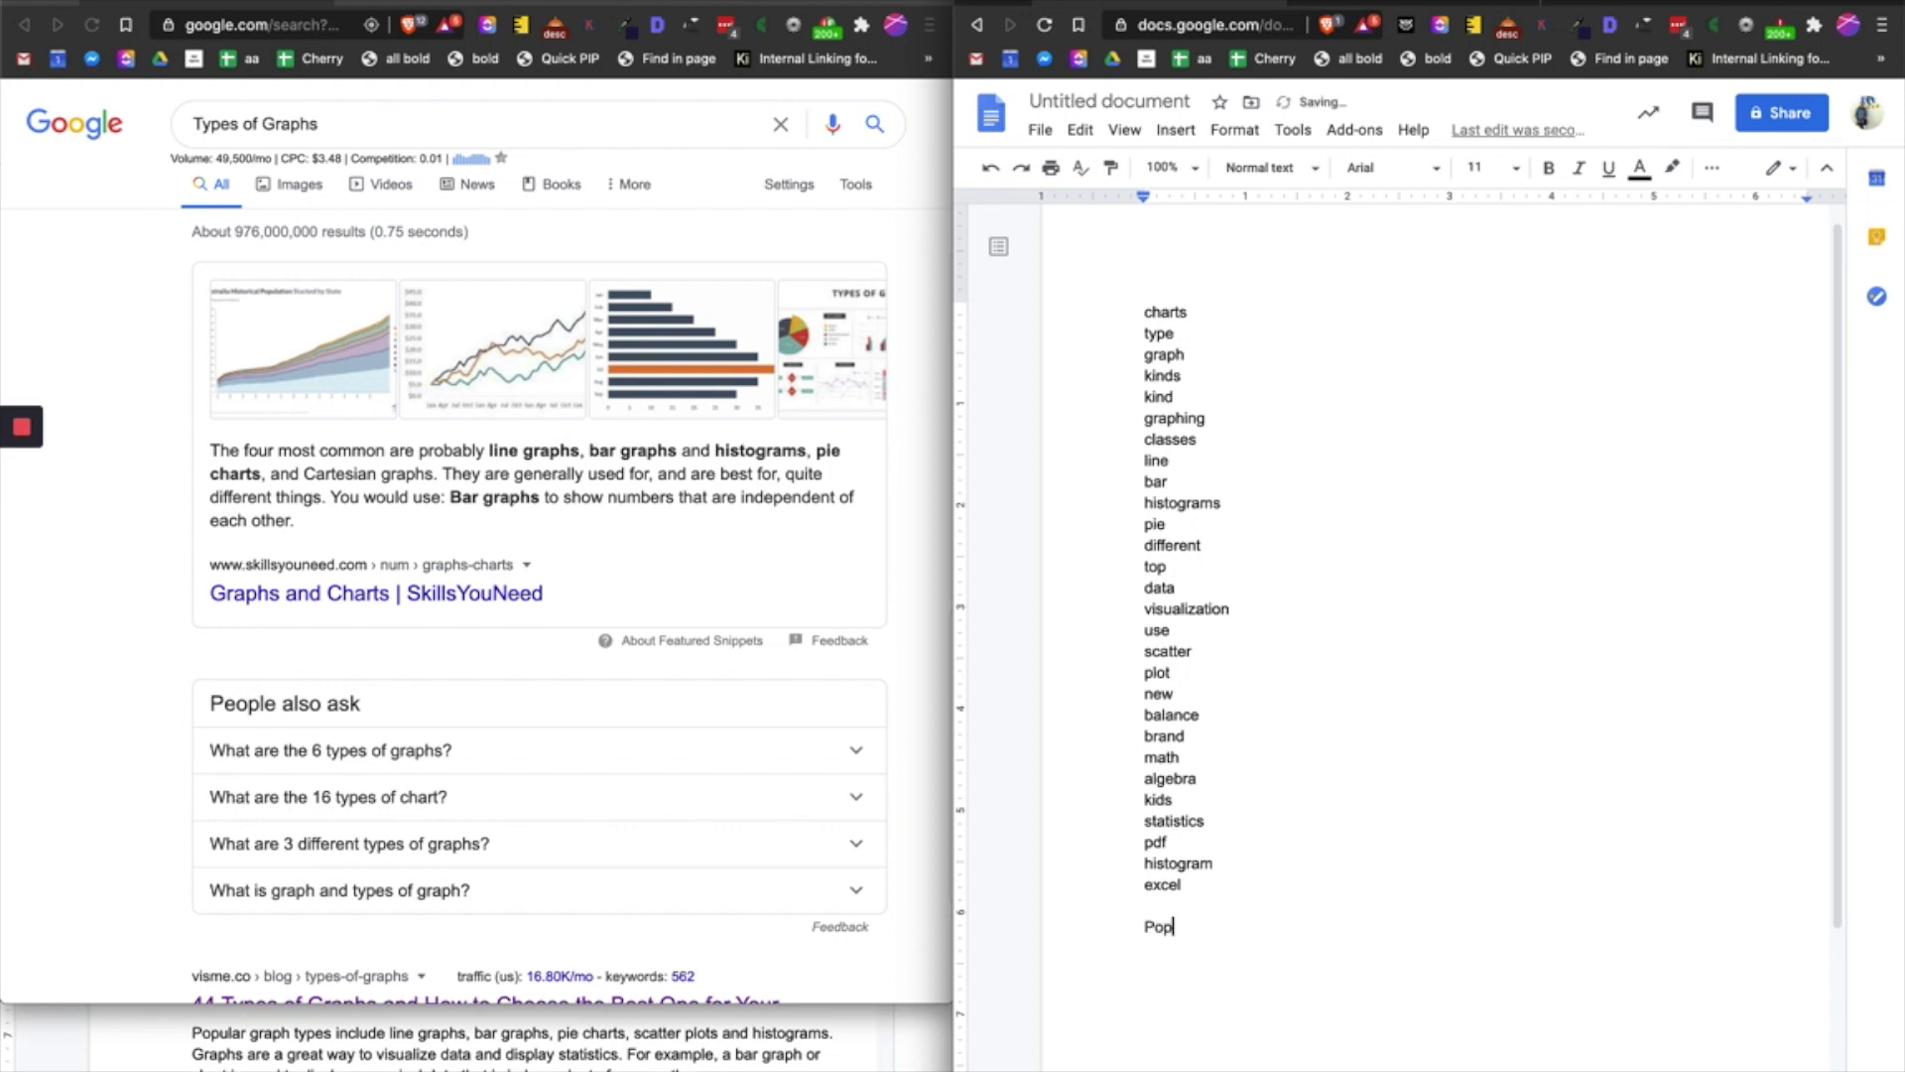
pyautogui.write('ular')
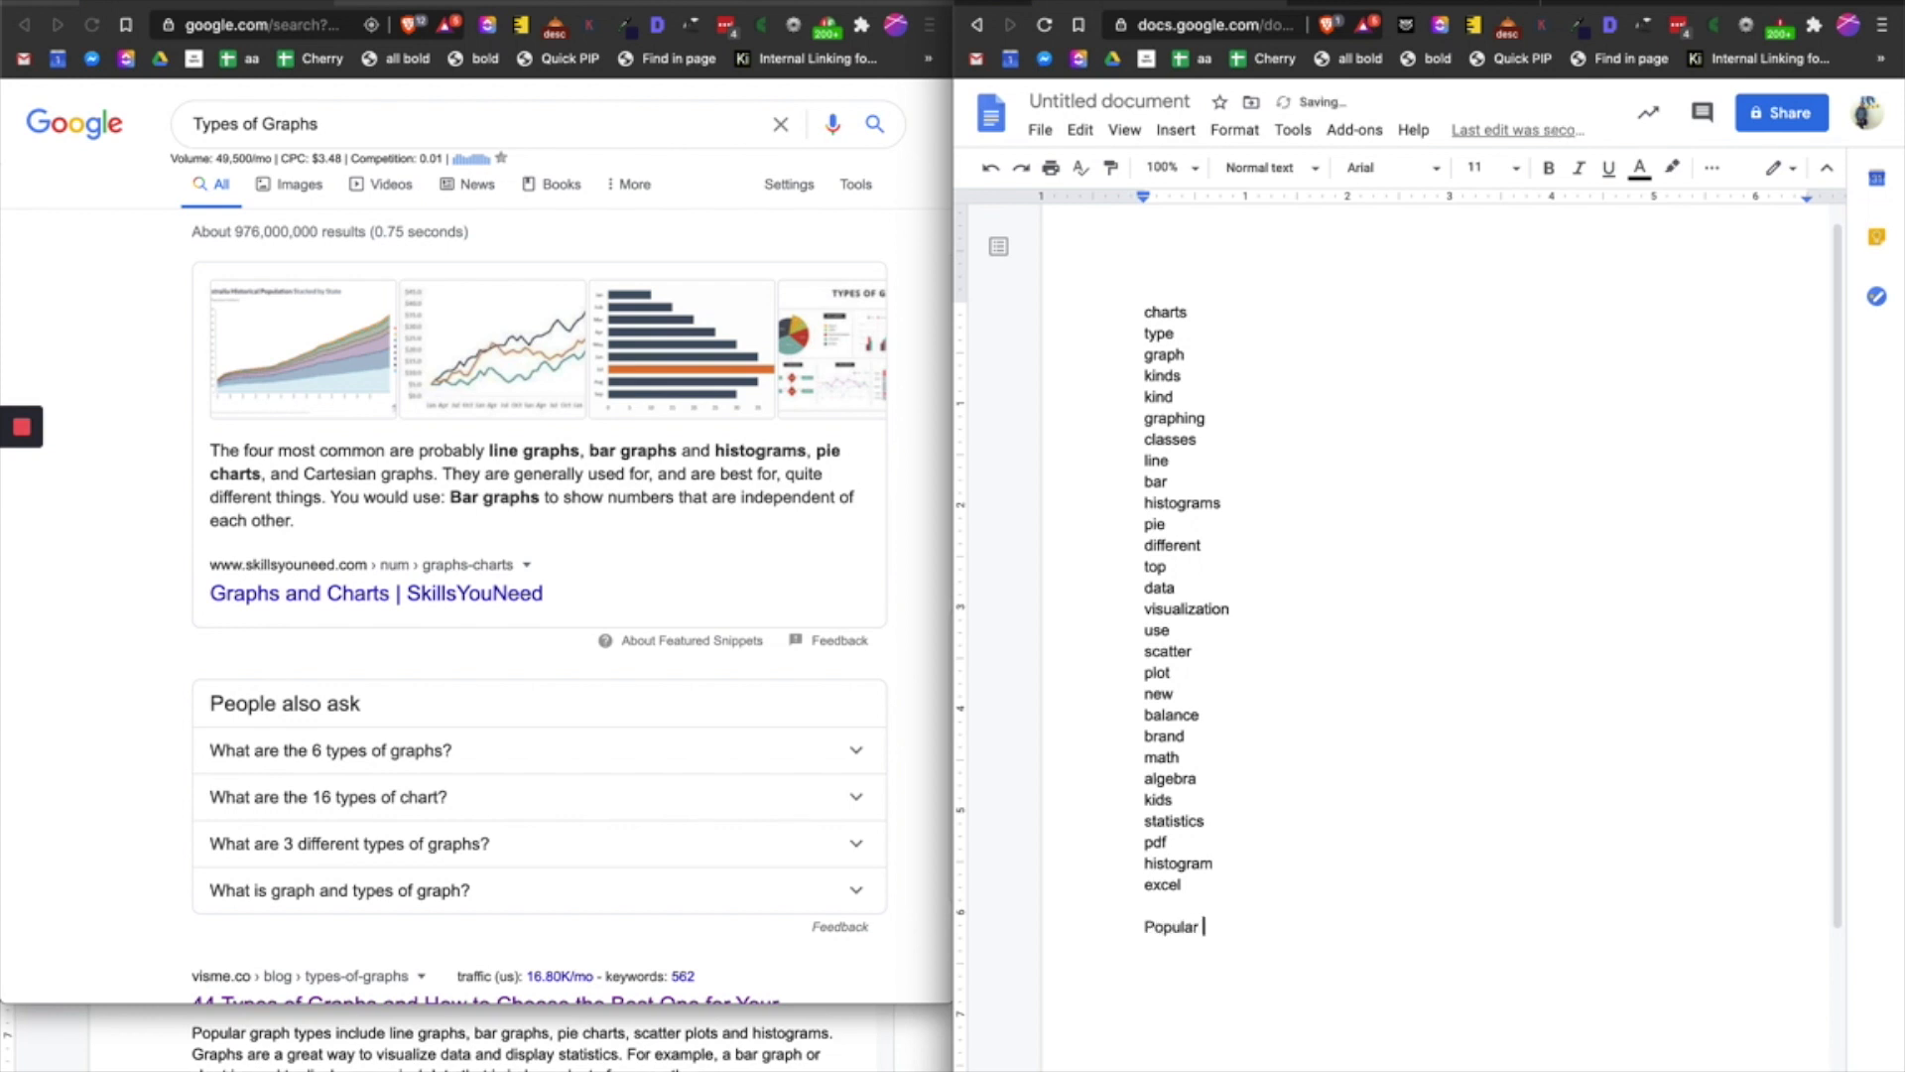
pyautogui.write('graphs')
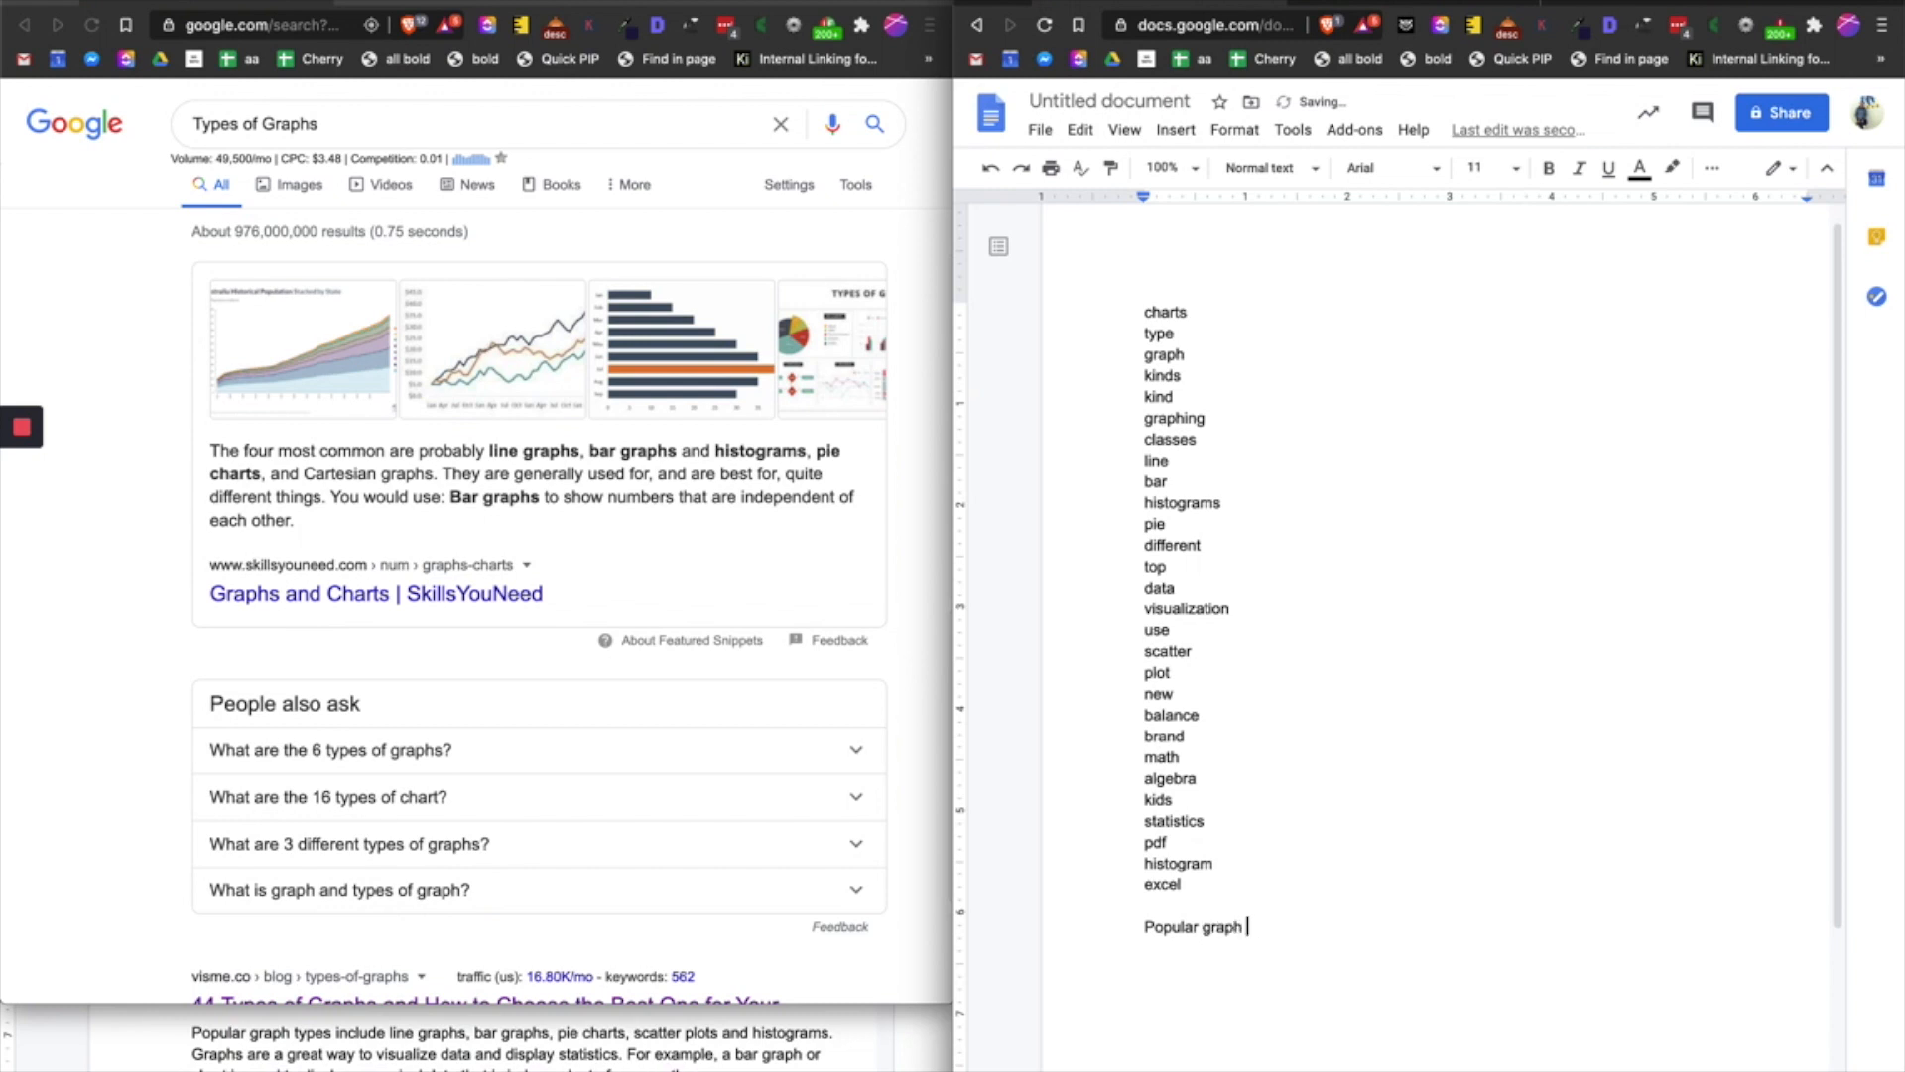
pyautogui.write('types incl')
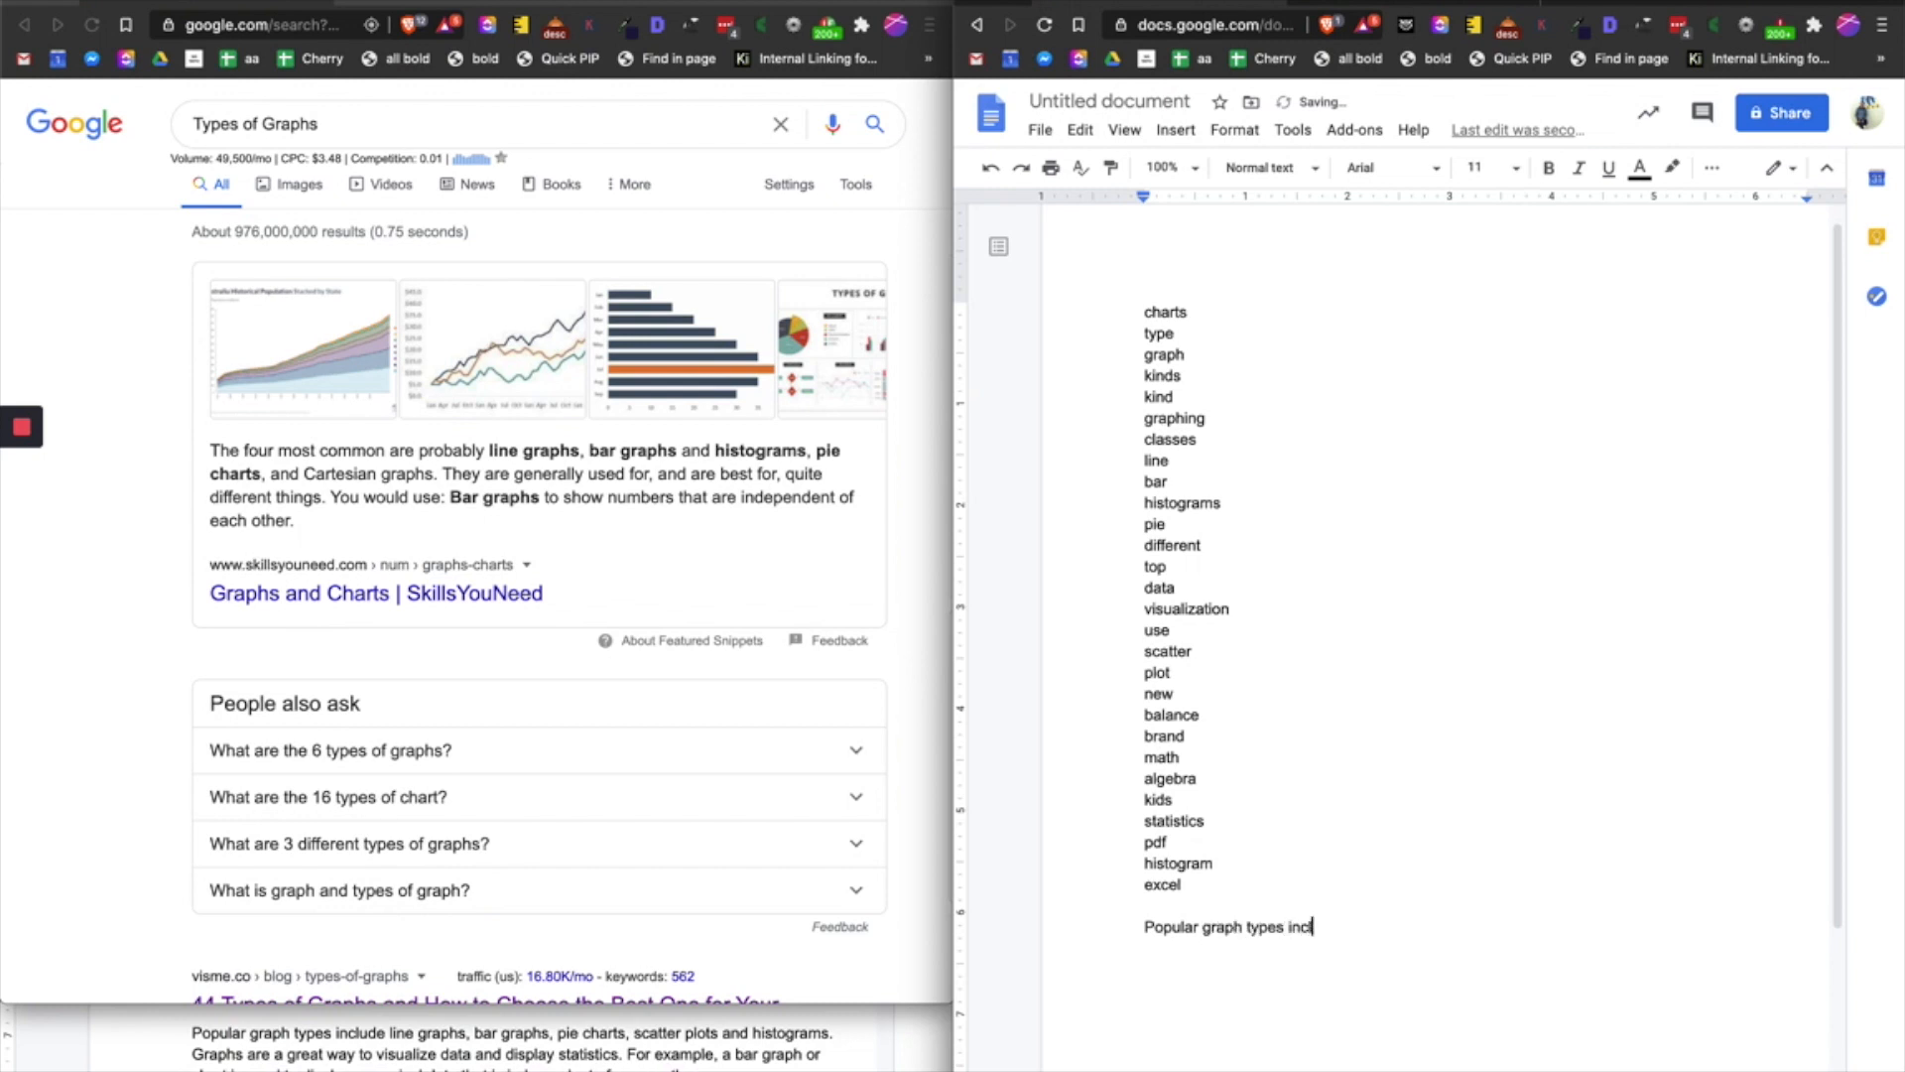
pyautogui.write('ude lin')
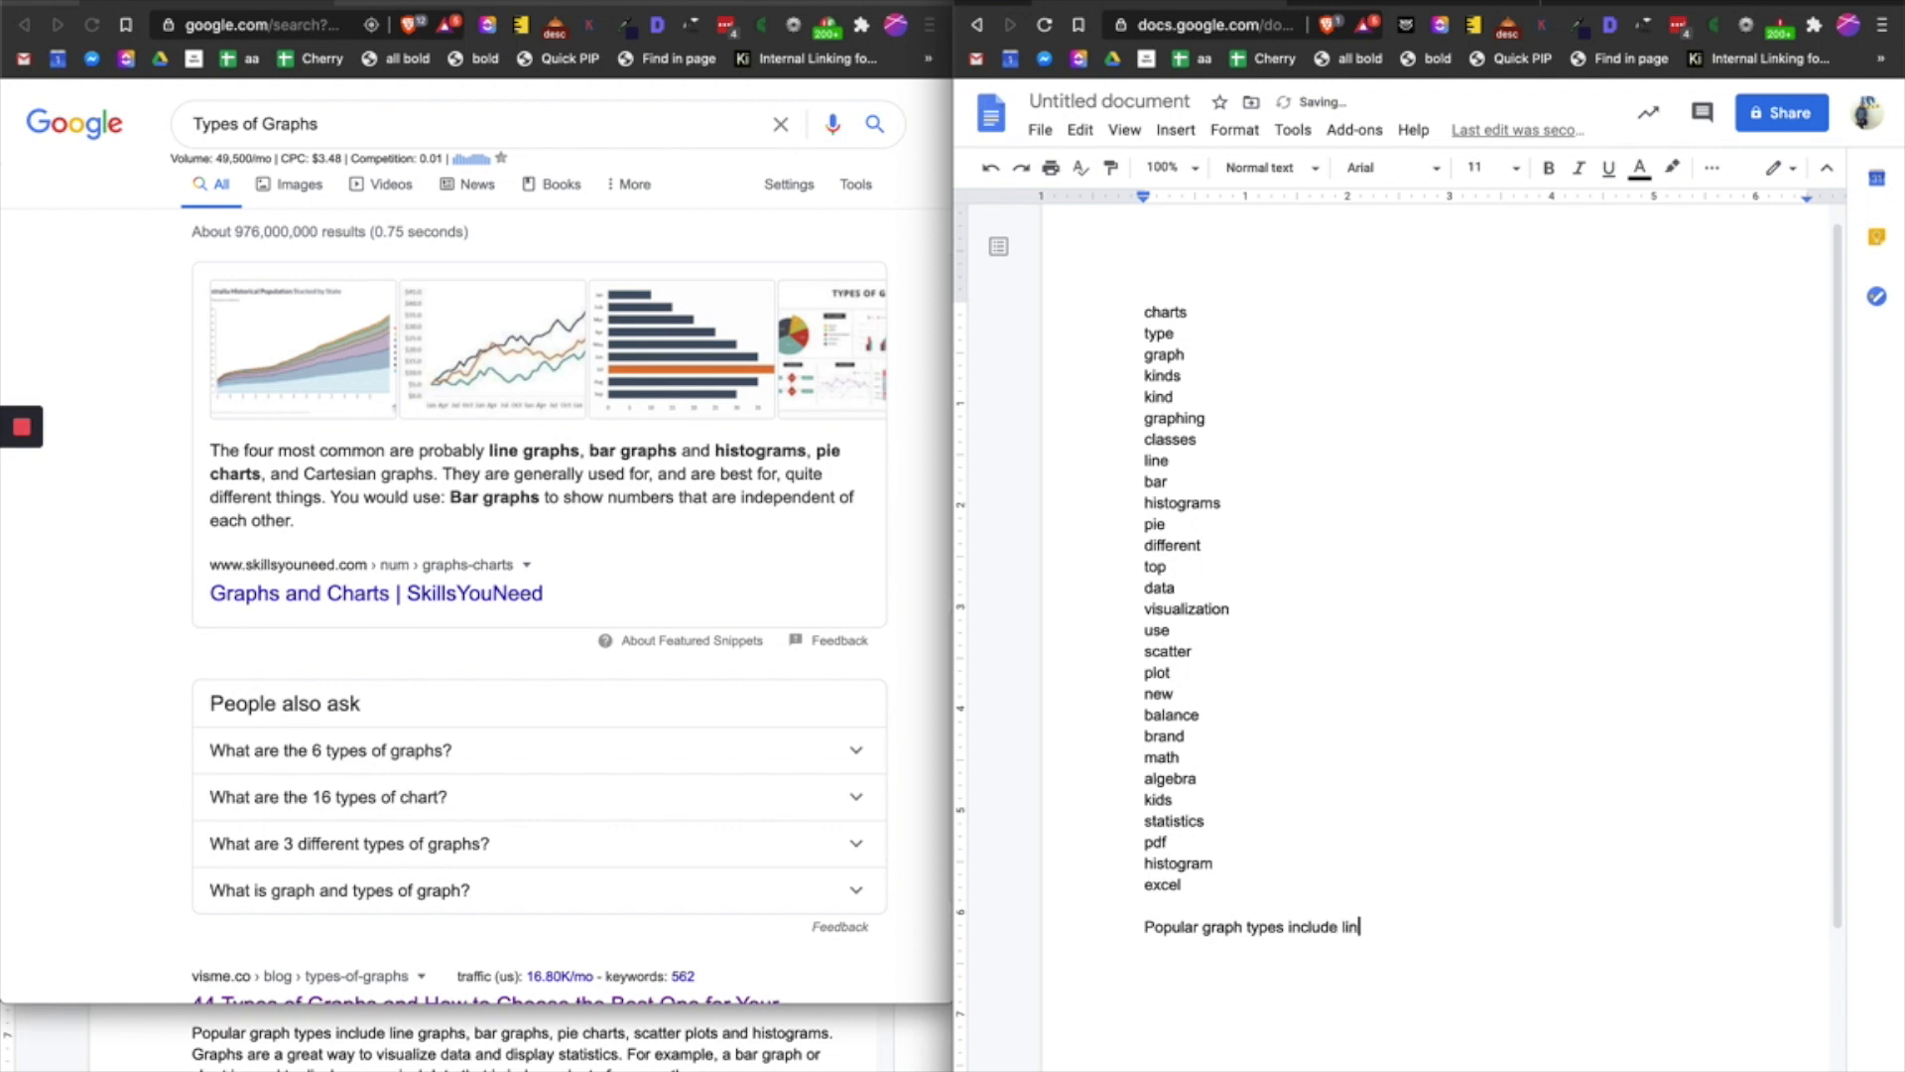
pyautogui.write('e grap')
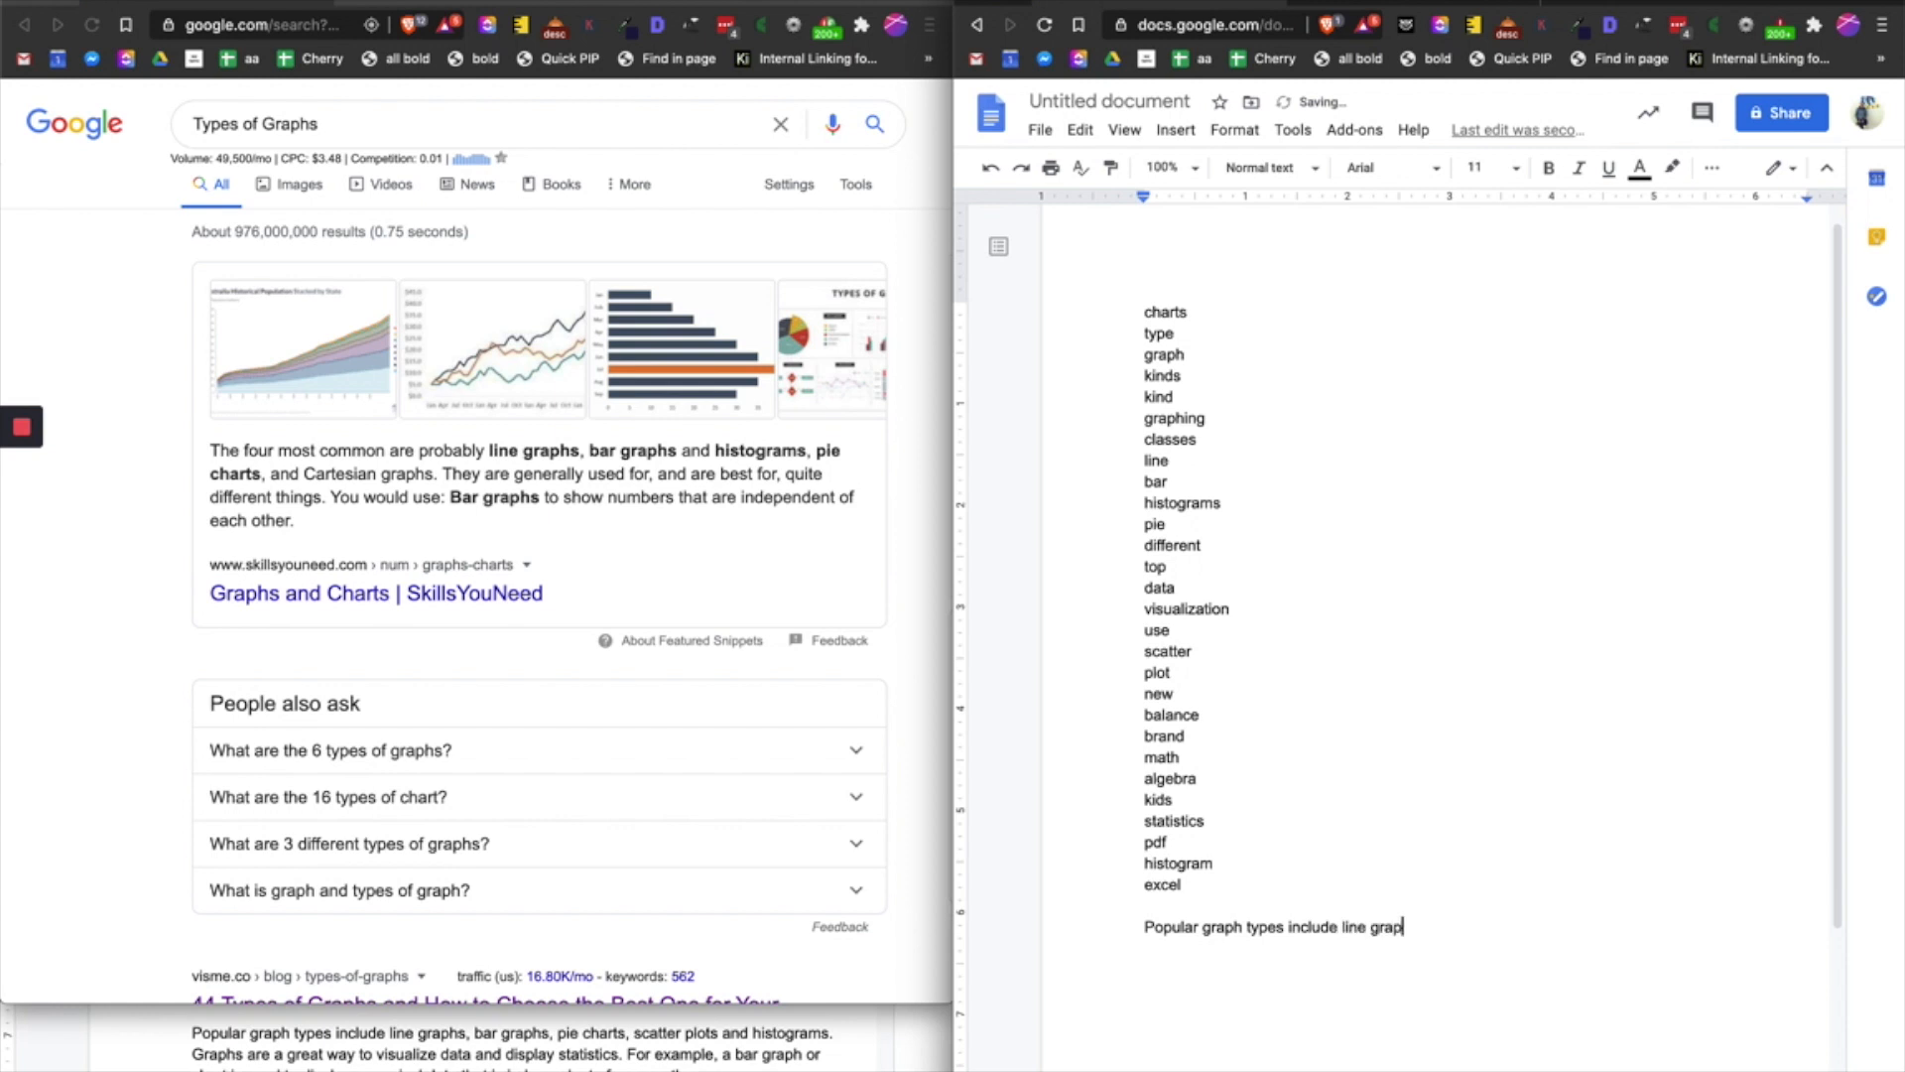
pyautogui.write('hs,')
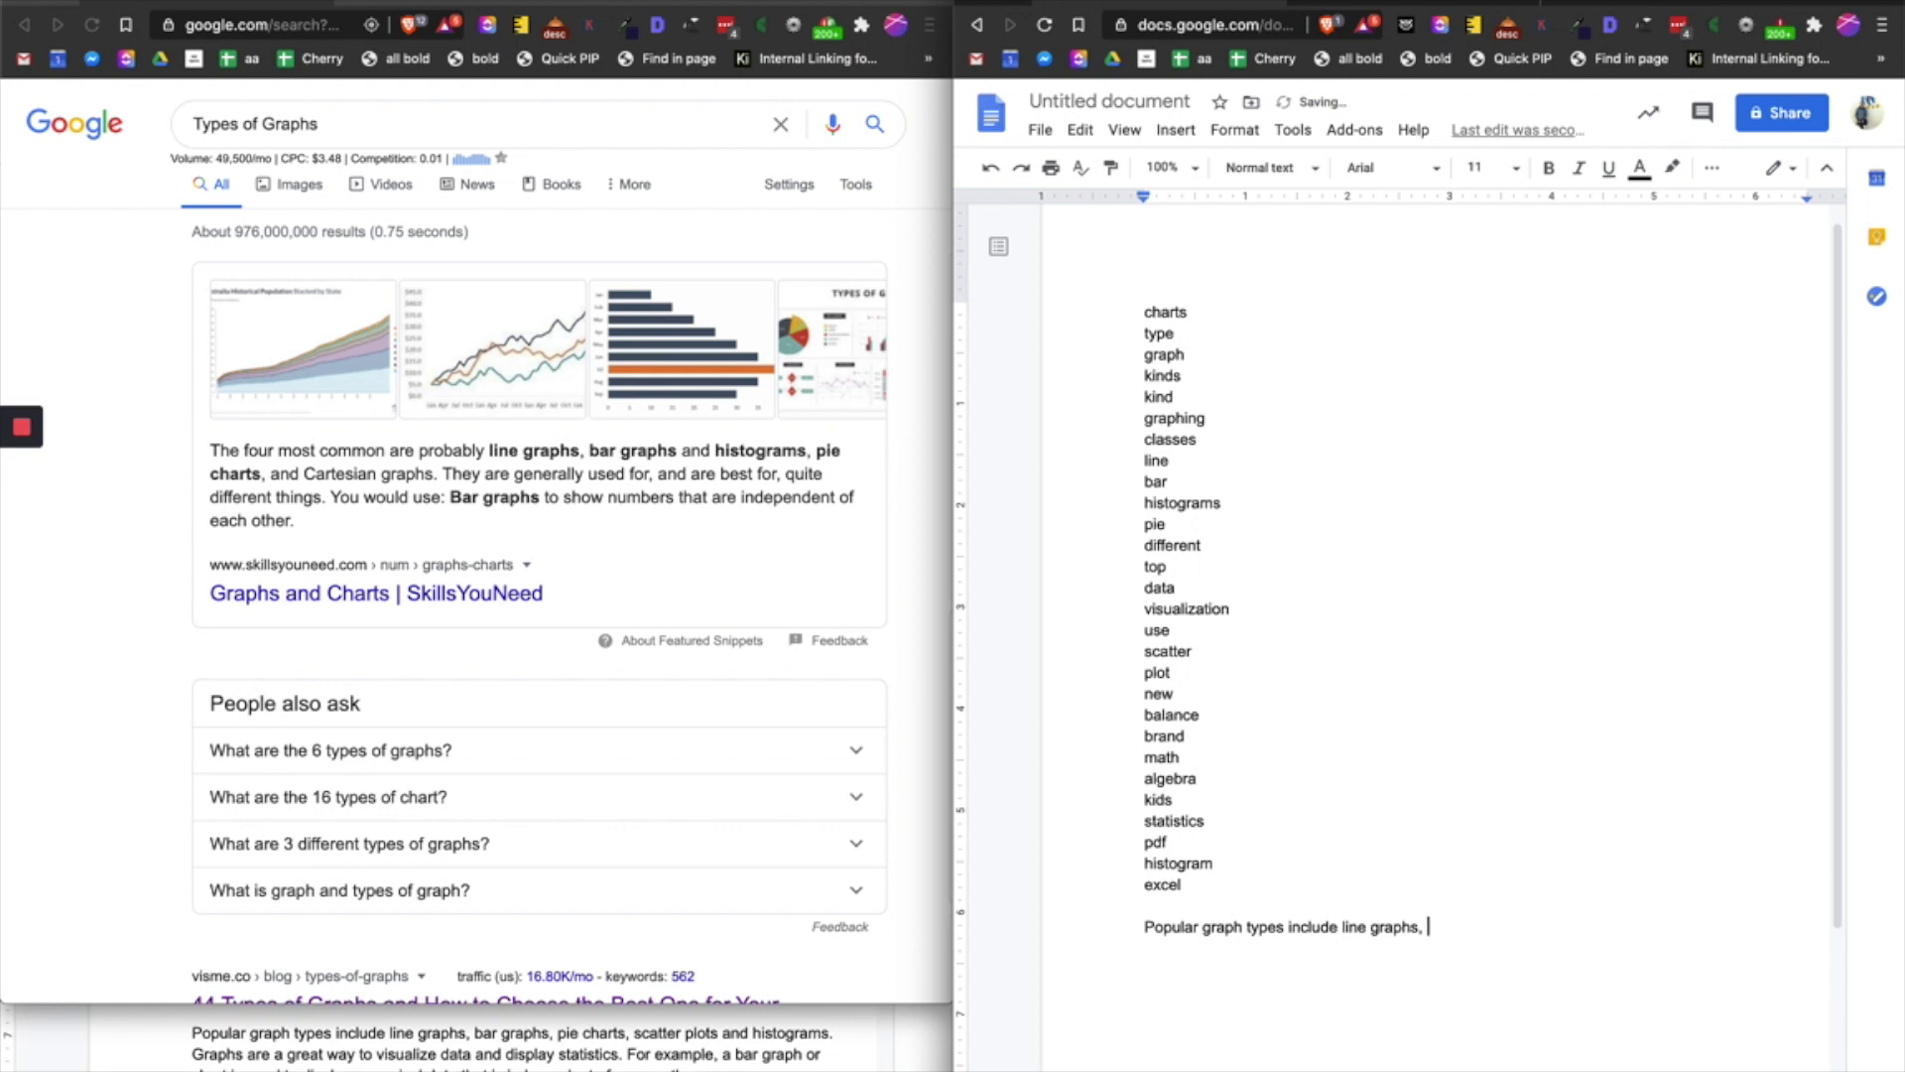
pyautogui.write('bar gra')
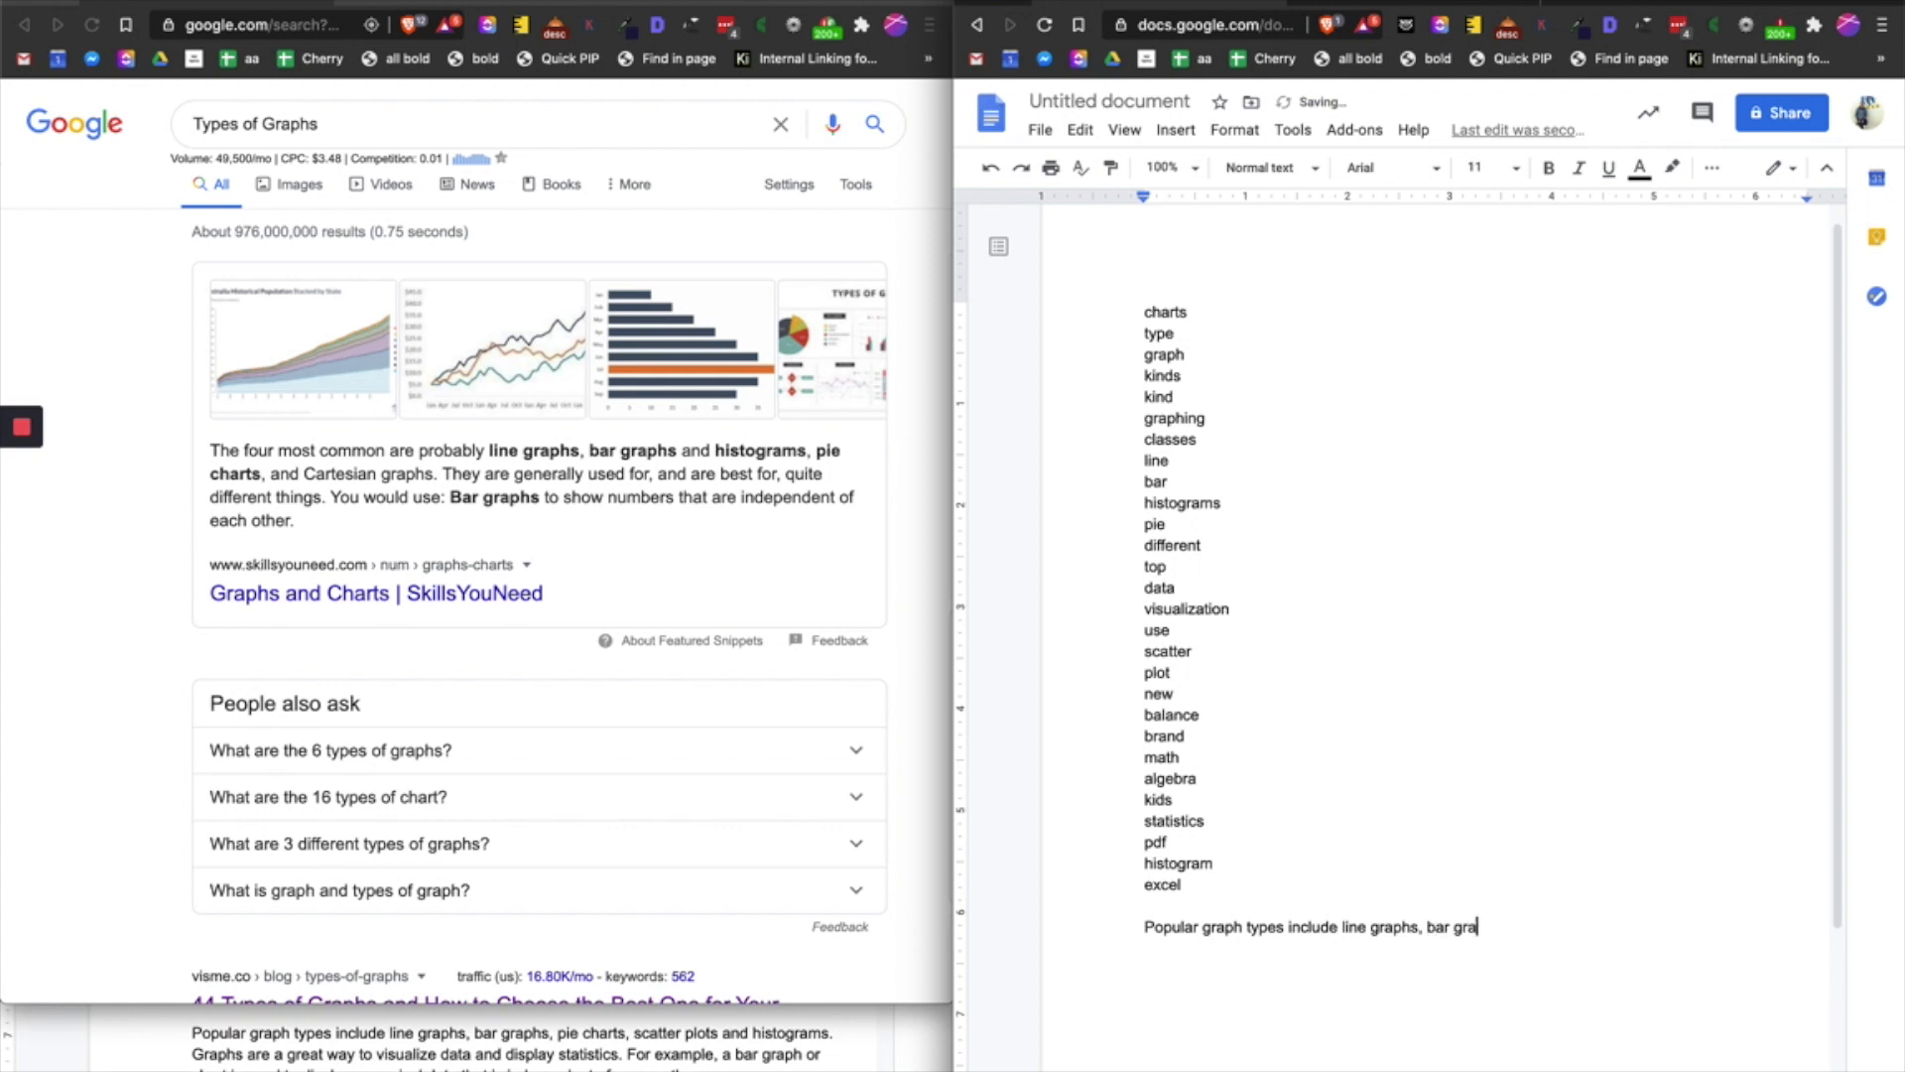
pyautogui.write('phs,')
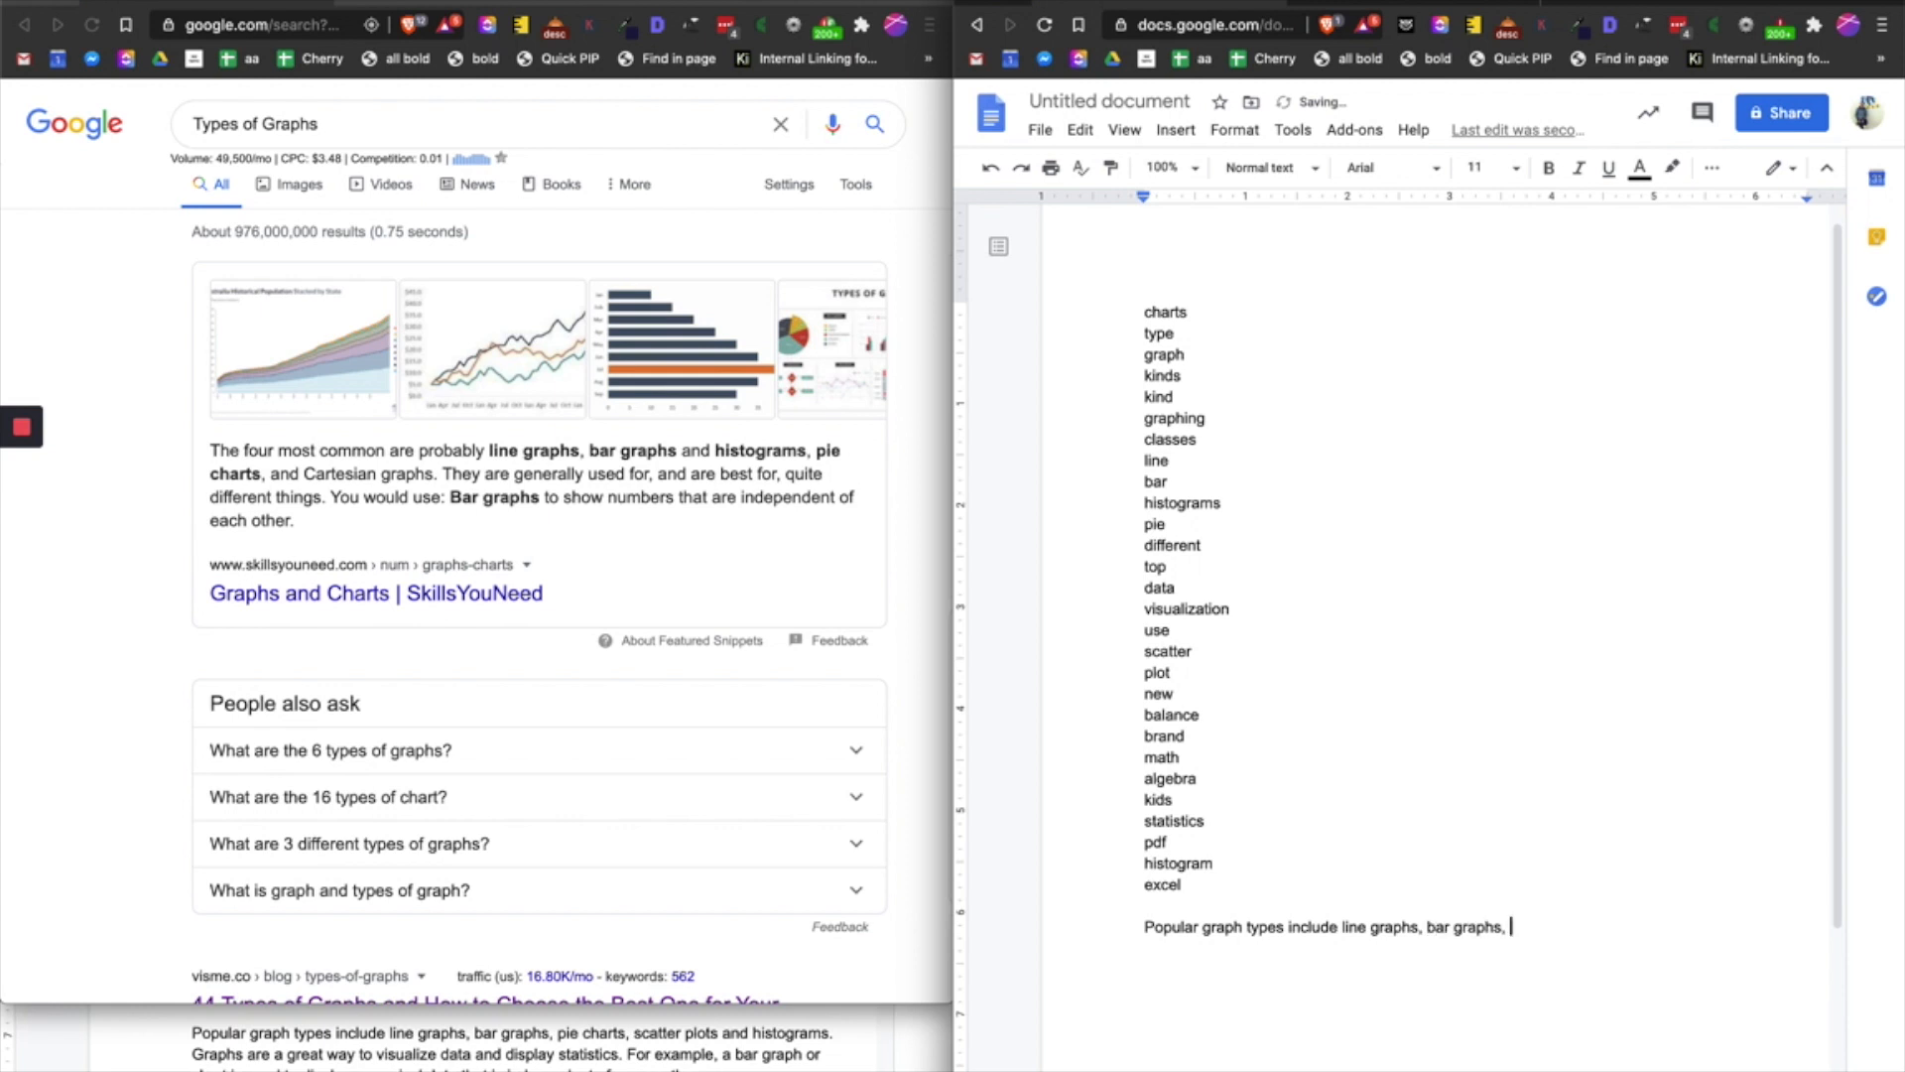
pyautogui.write('pie charts,')
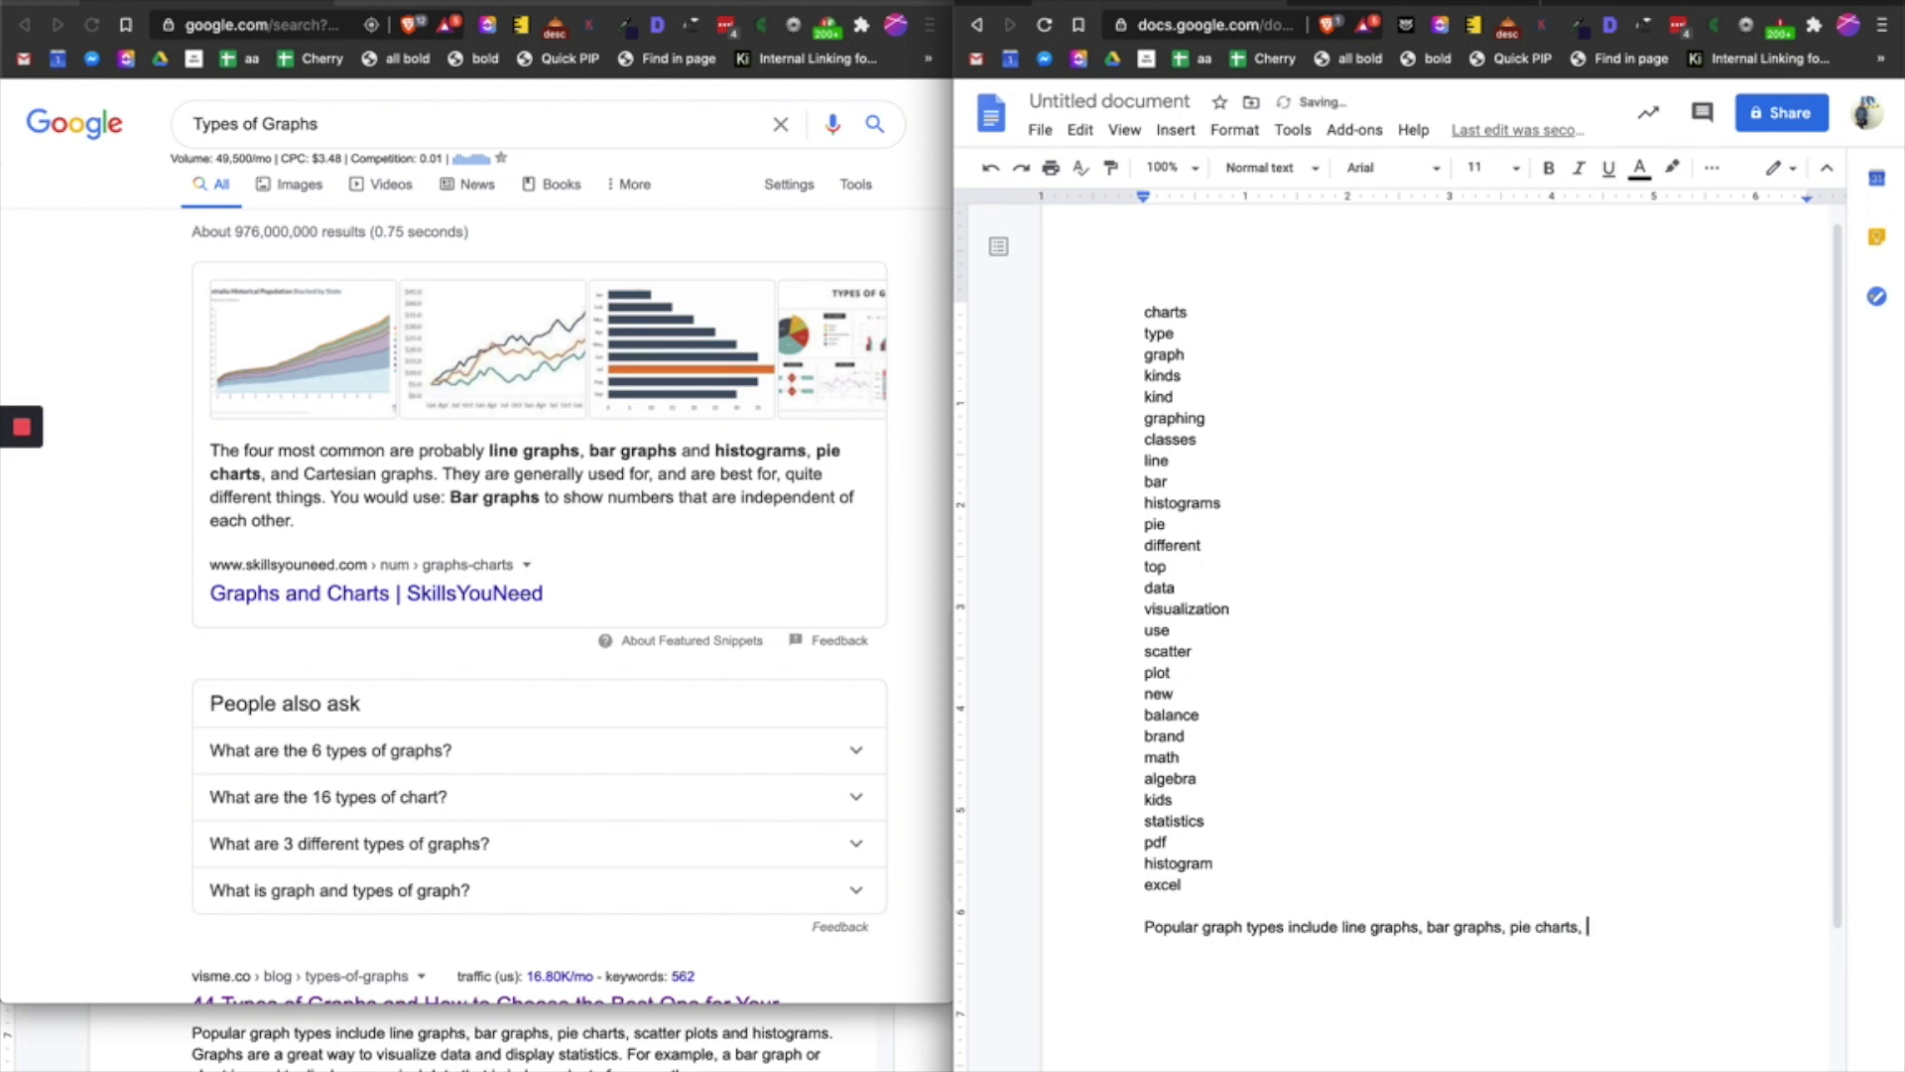
pyautogui.write('scatter plots')
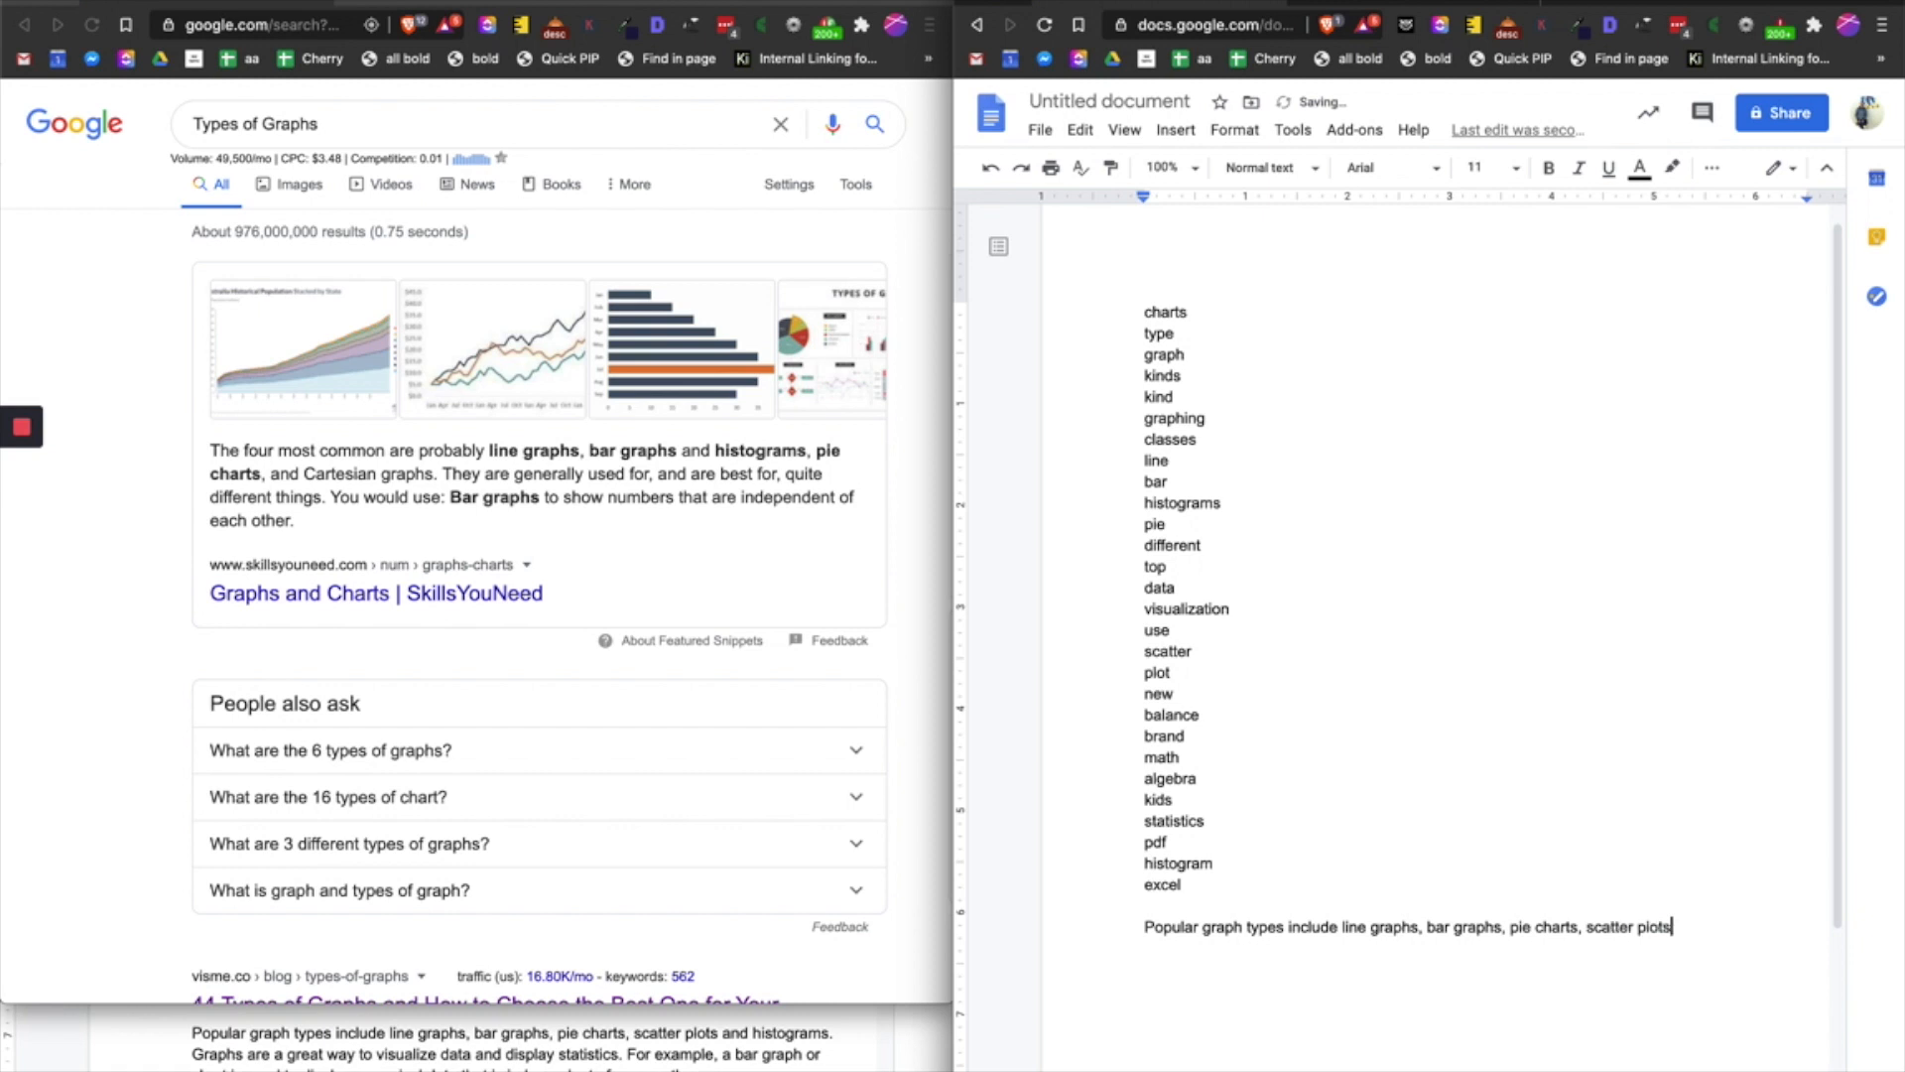
pyautogui.write('and histograms. Gra')
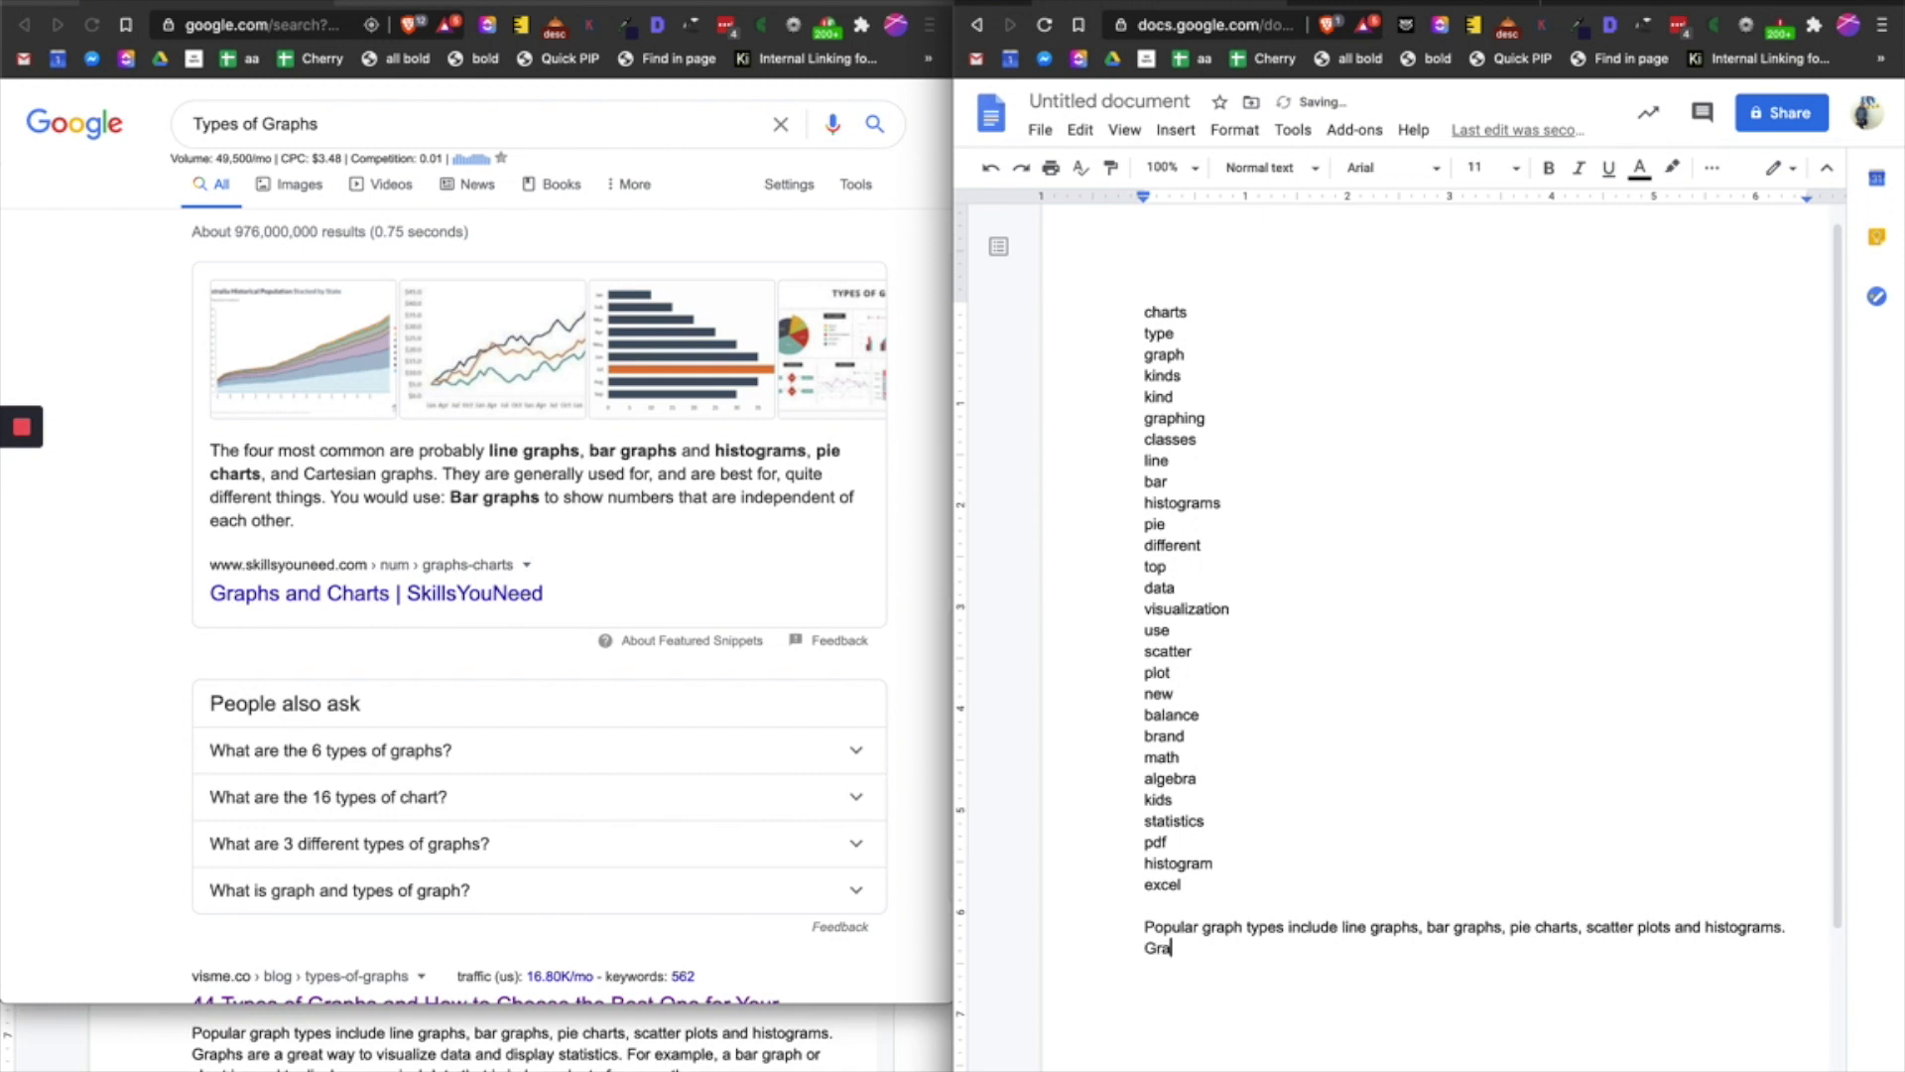
# Write the sentence 'Graphs are a great way to visualize/display data'.
pyautogui.write('phs')
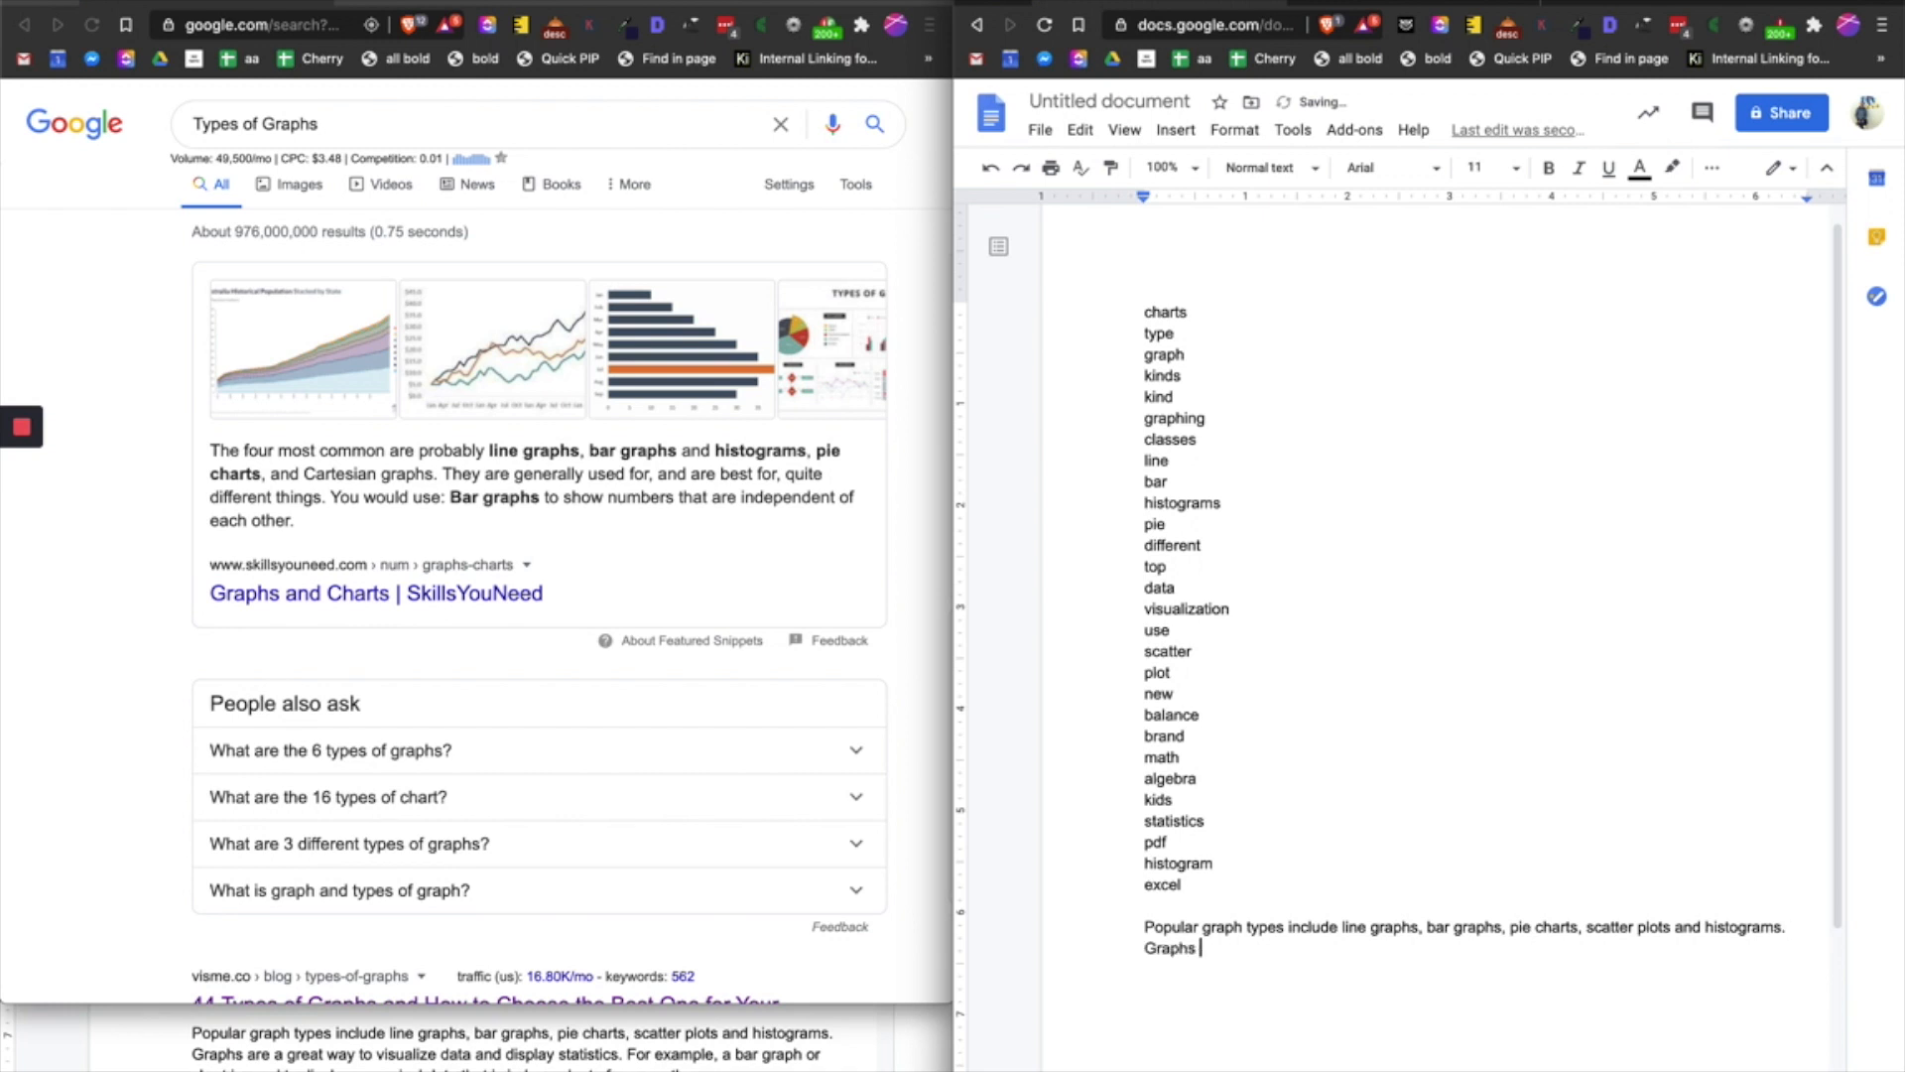
pyautogui.write('are a g')
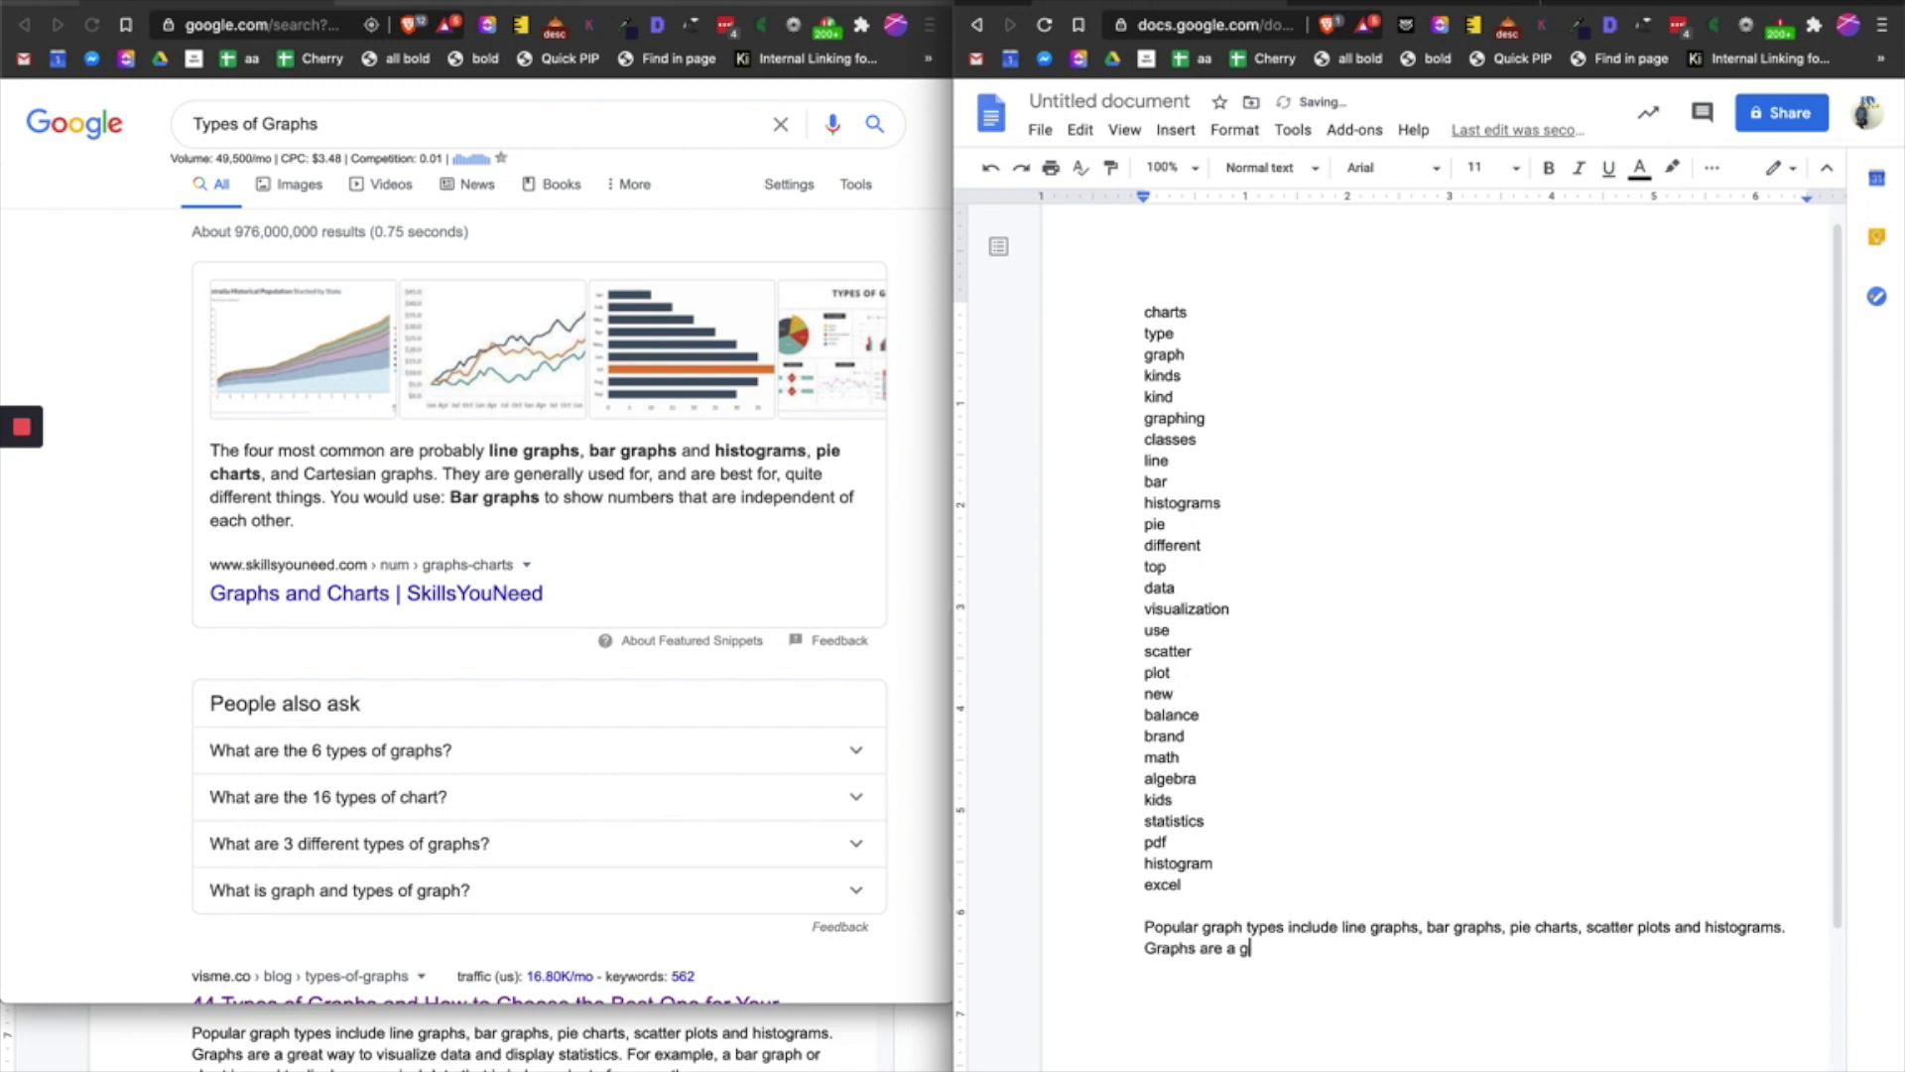
pyautogui.write('reat way to')
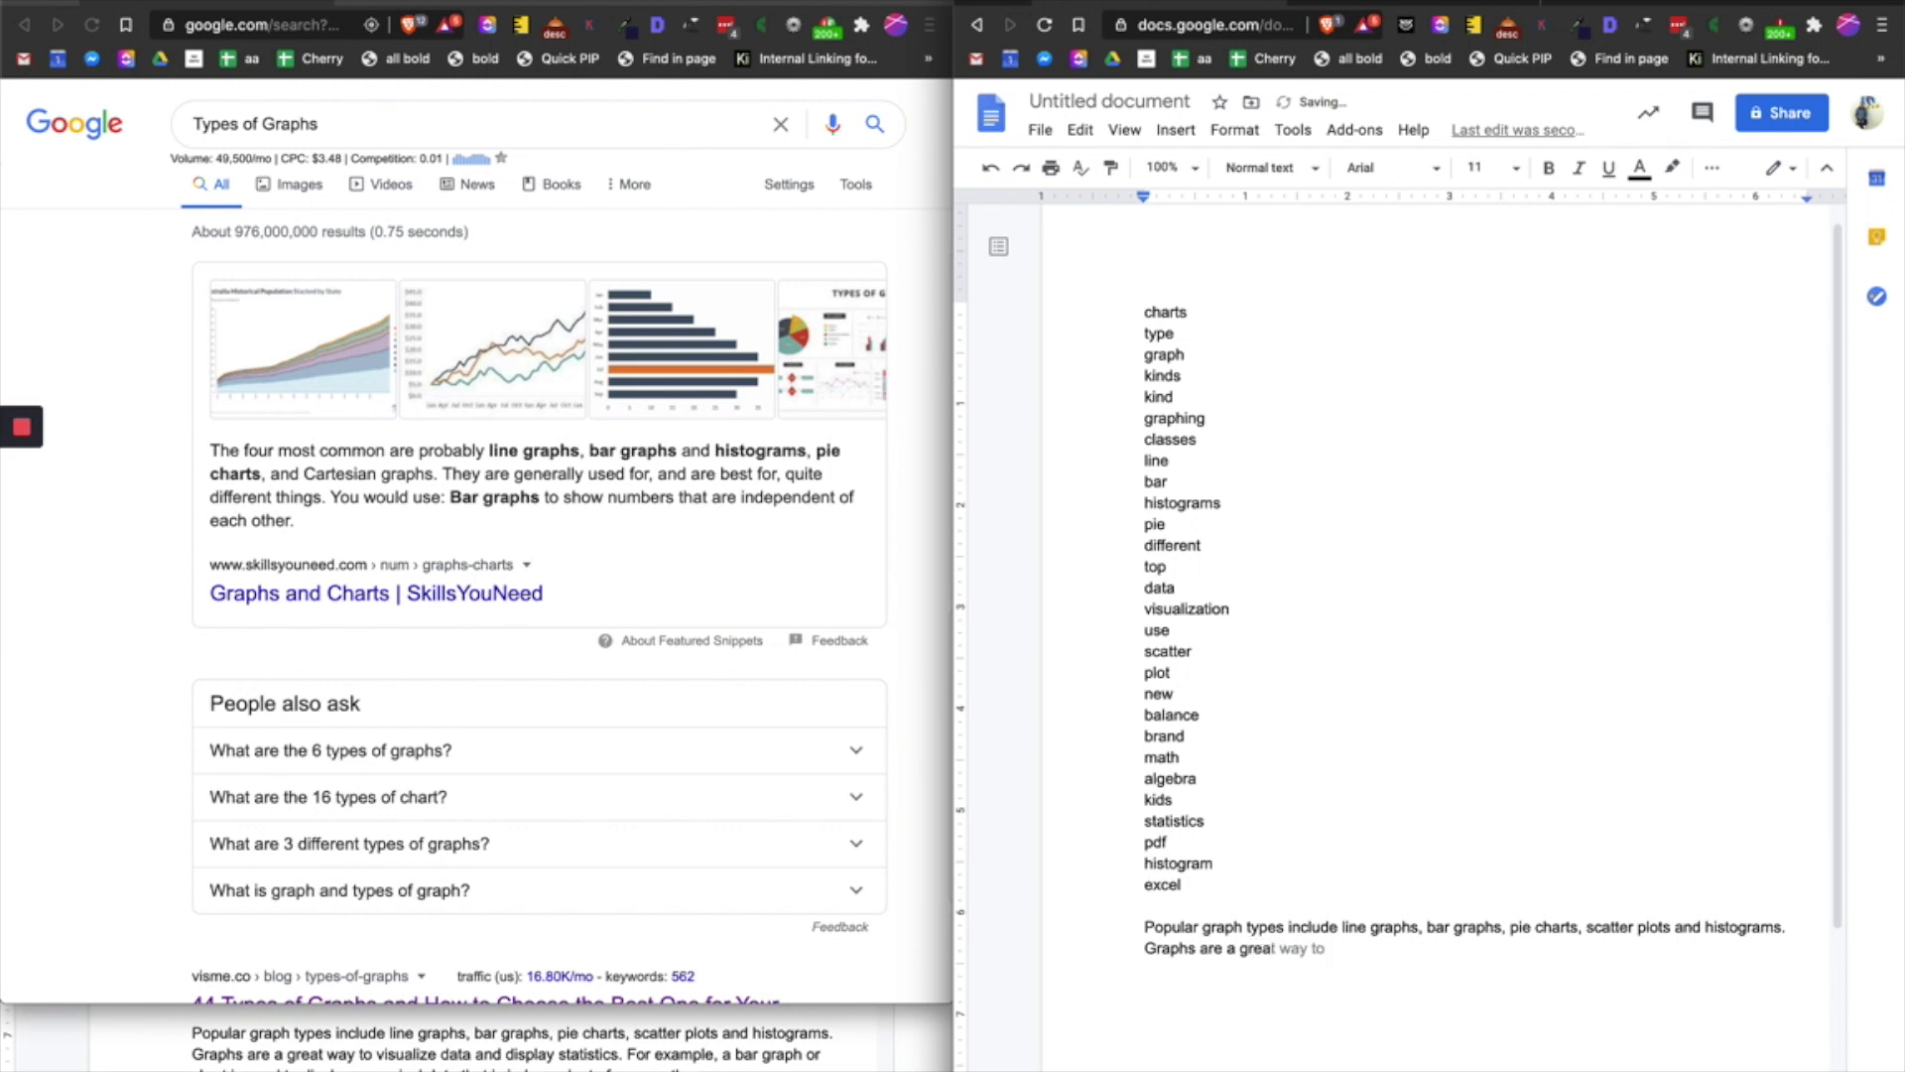
pyautogui.write('visualize data and s')
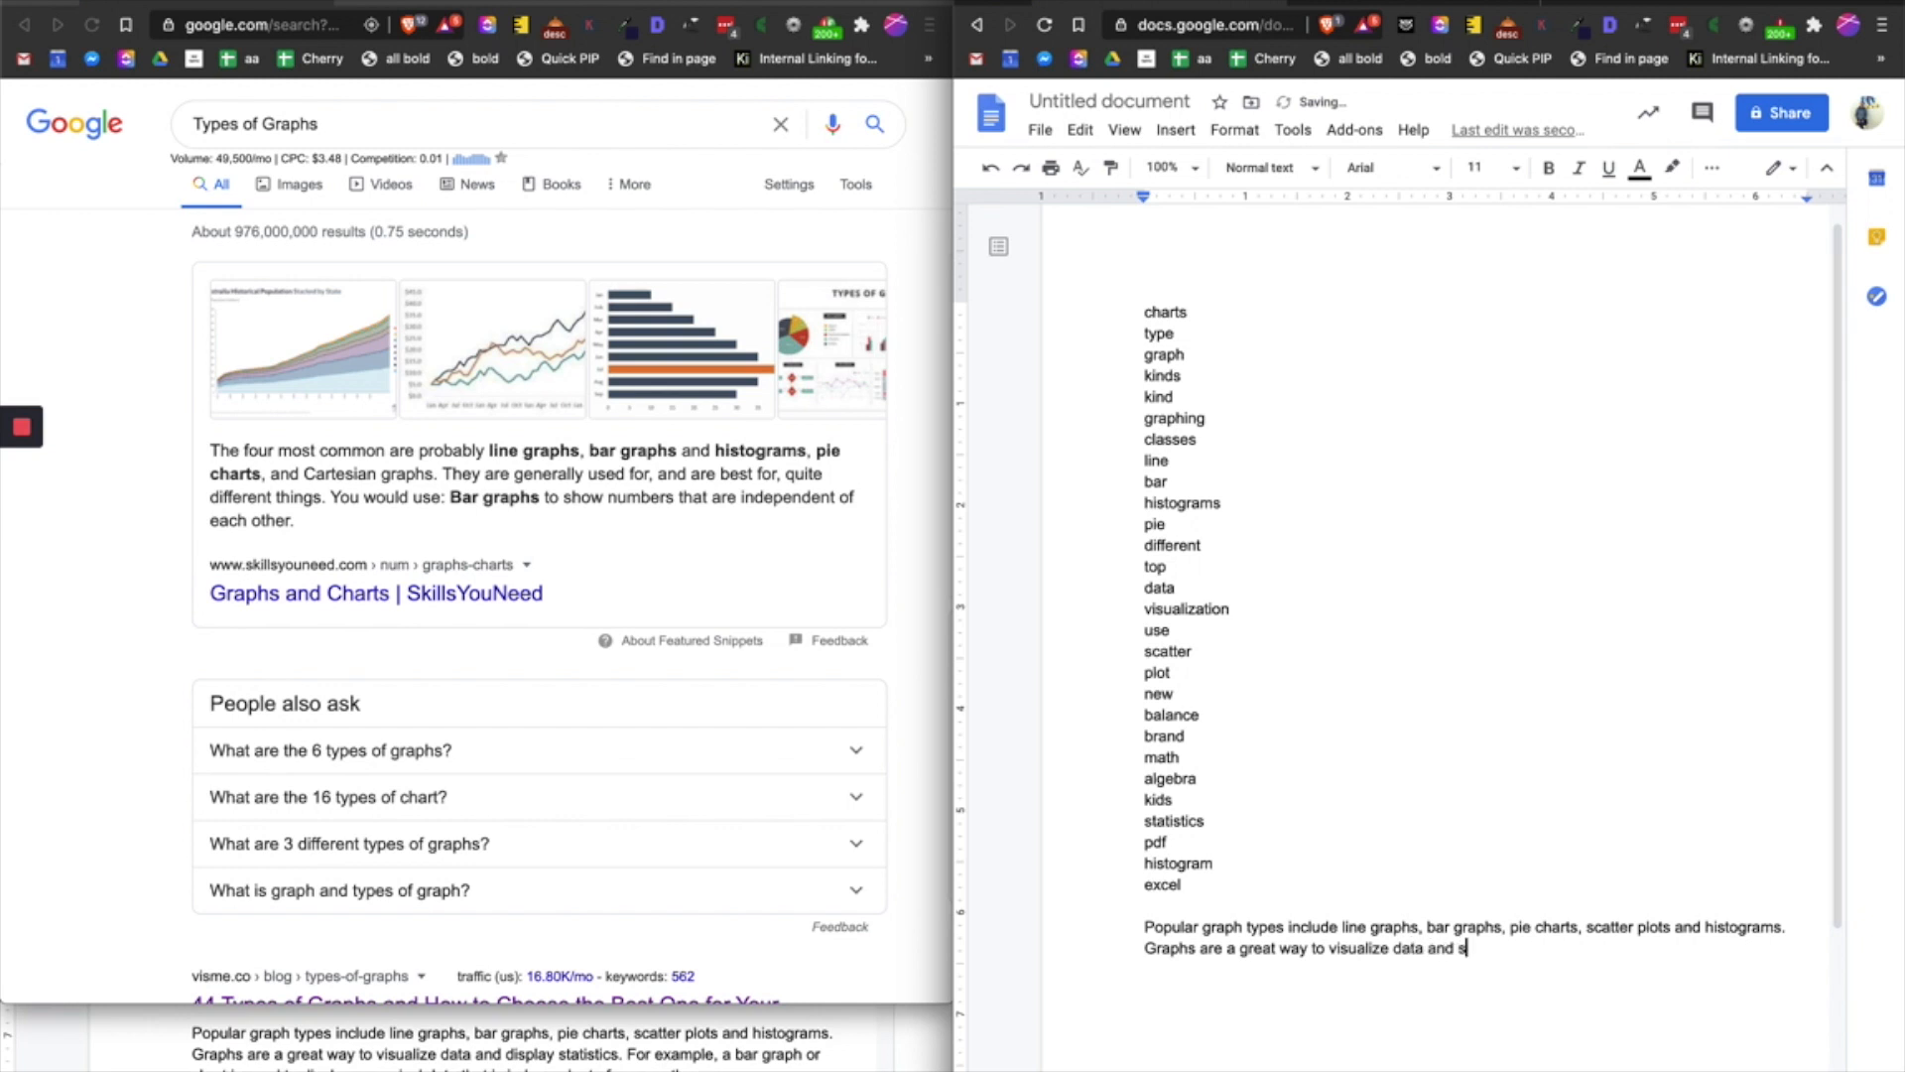
pyautogui.write('display sta')
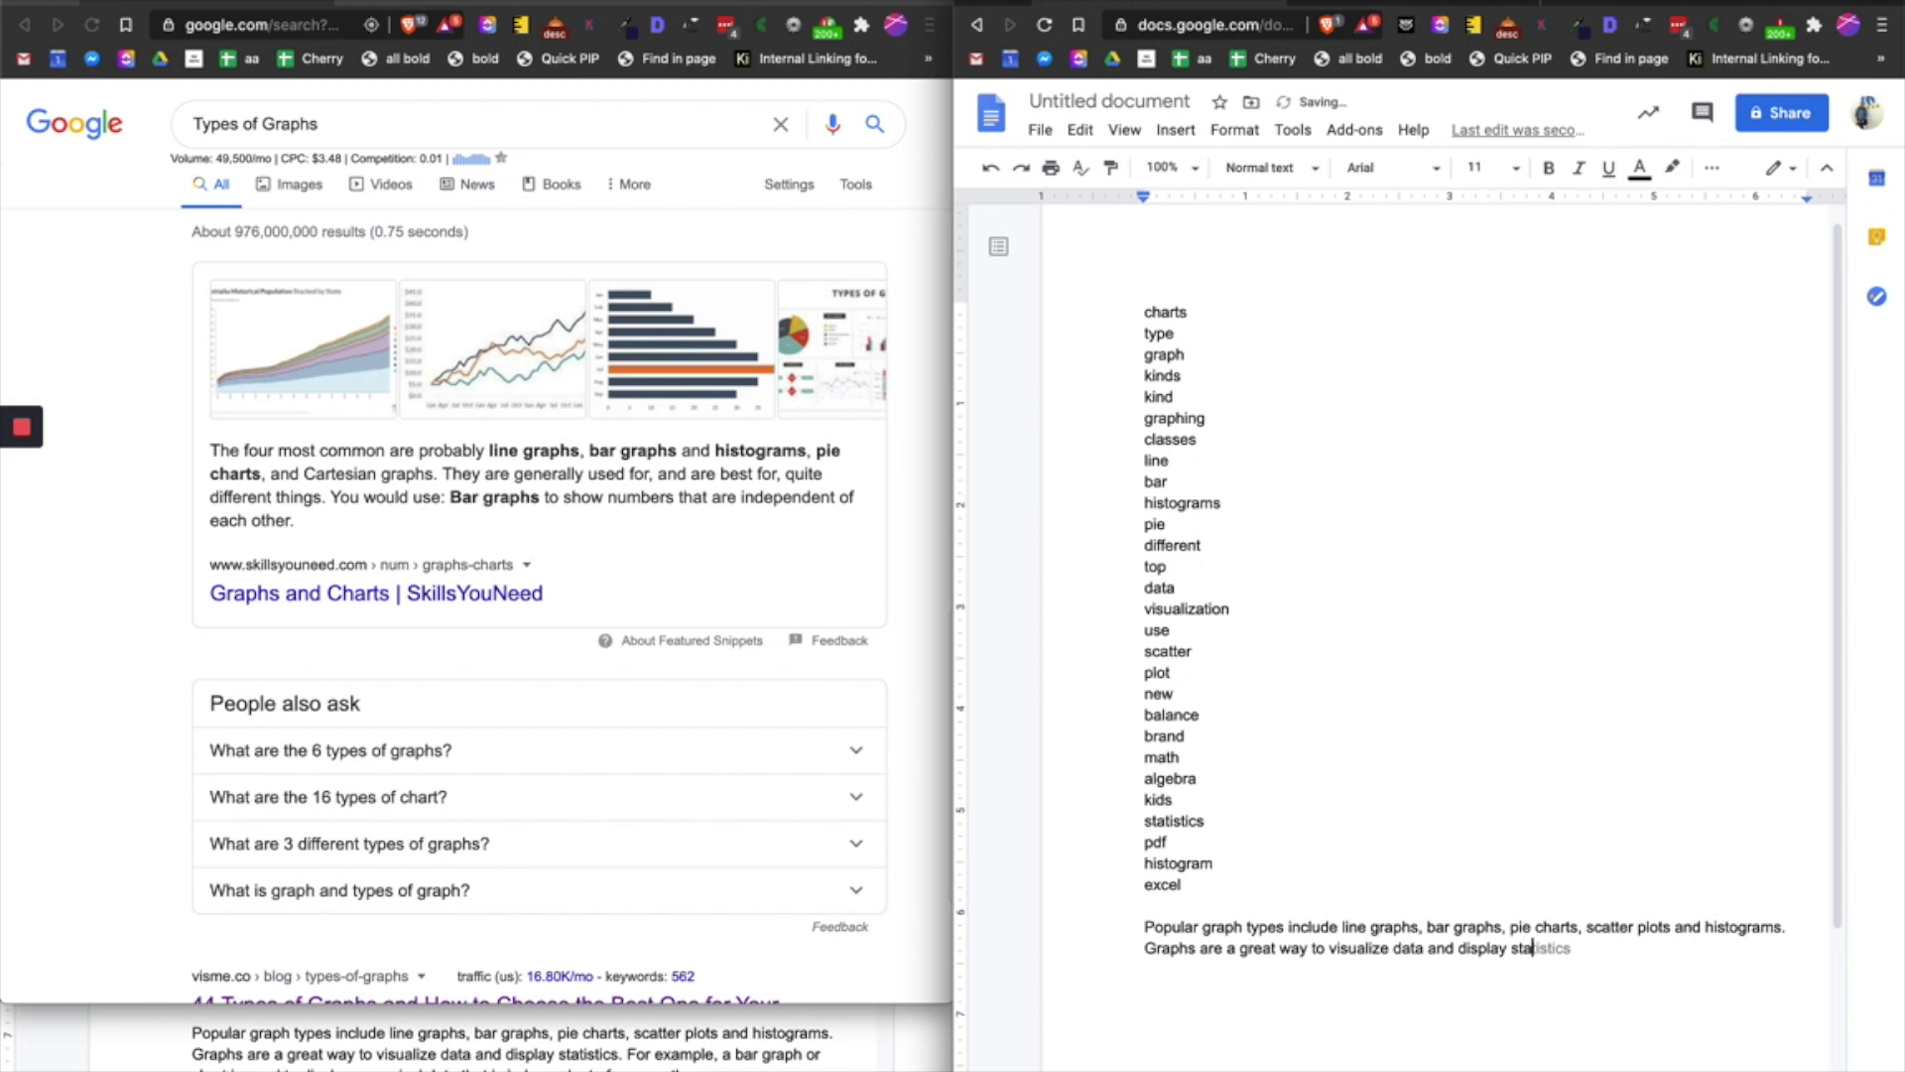
# Add the bar graph example on independent numerical data, then select the paragraph.
pyautogui.write('For example, a')
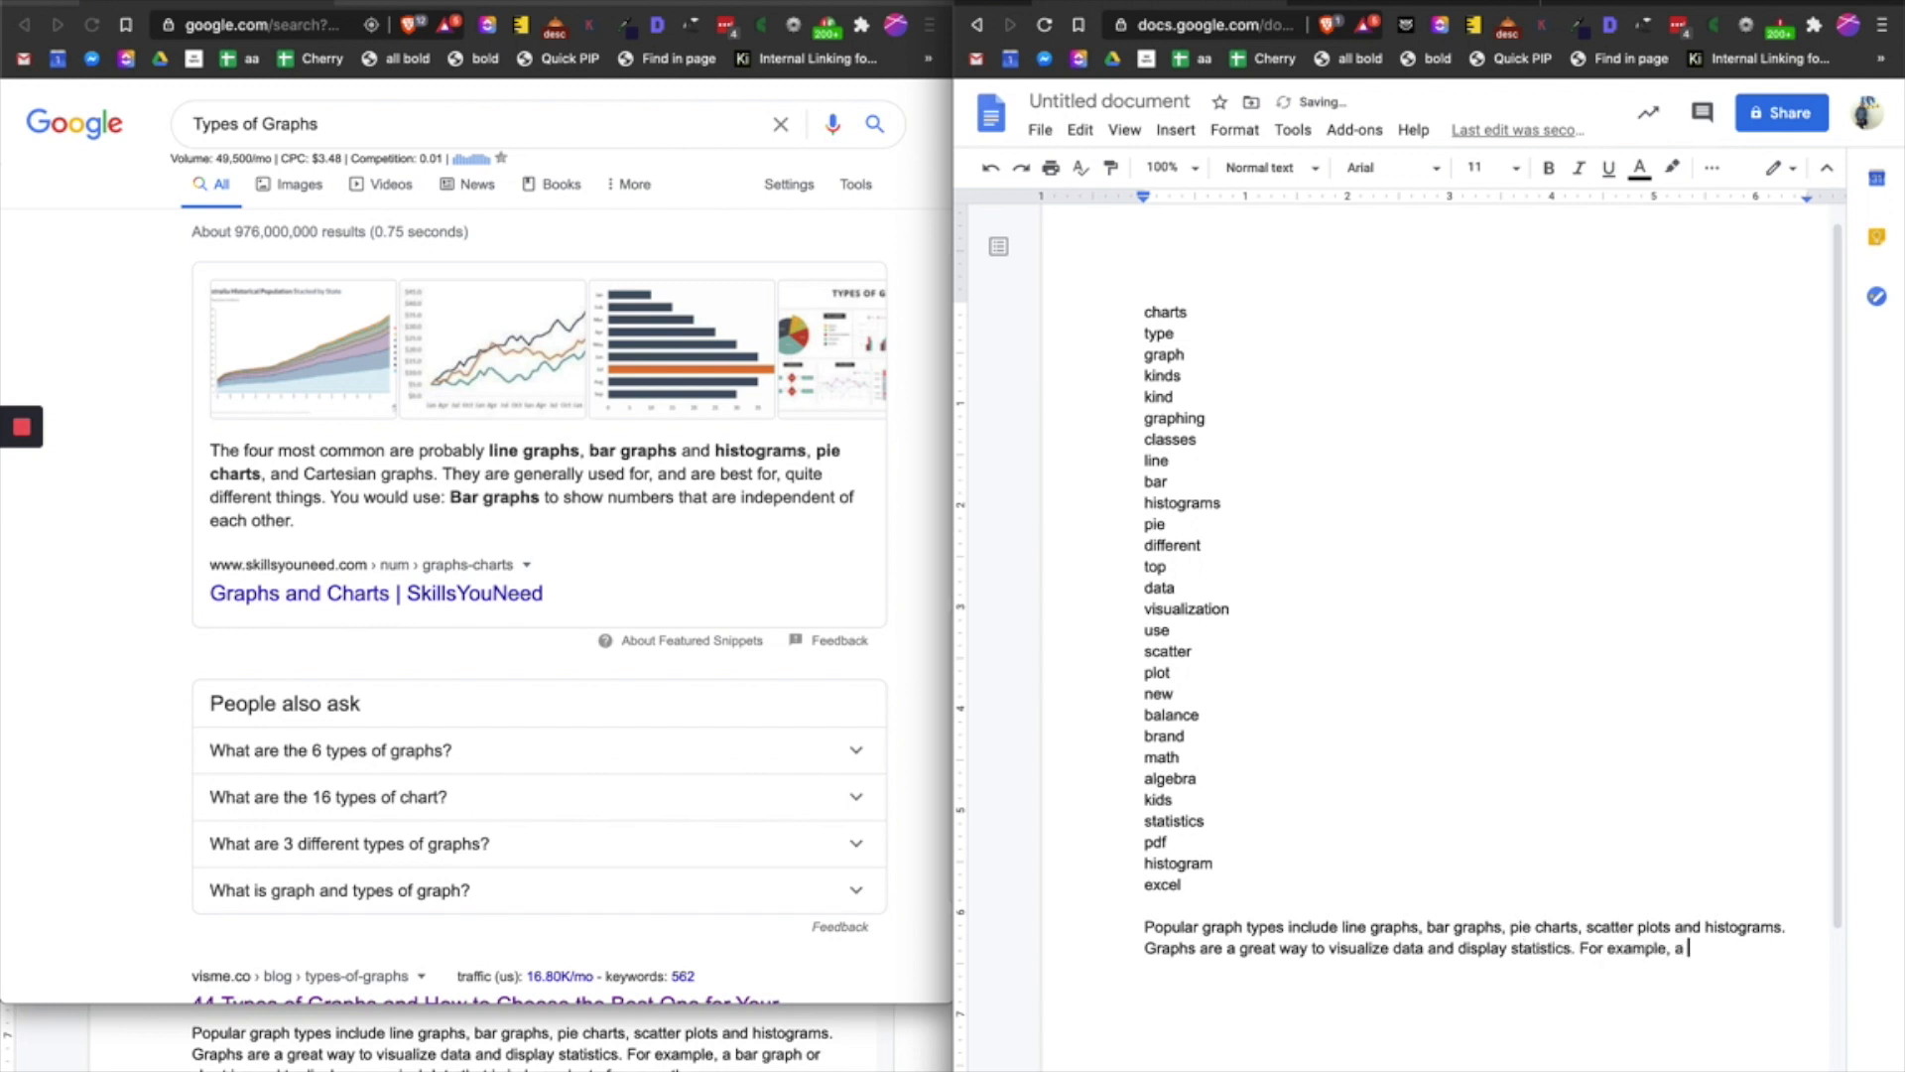
pyautogui.write('bar')
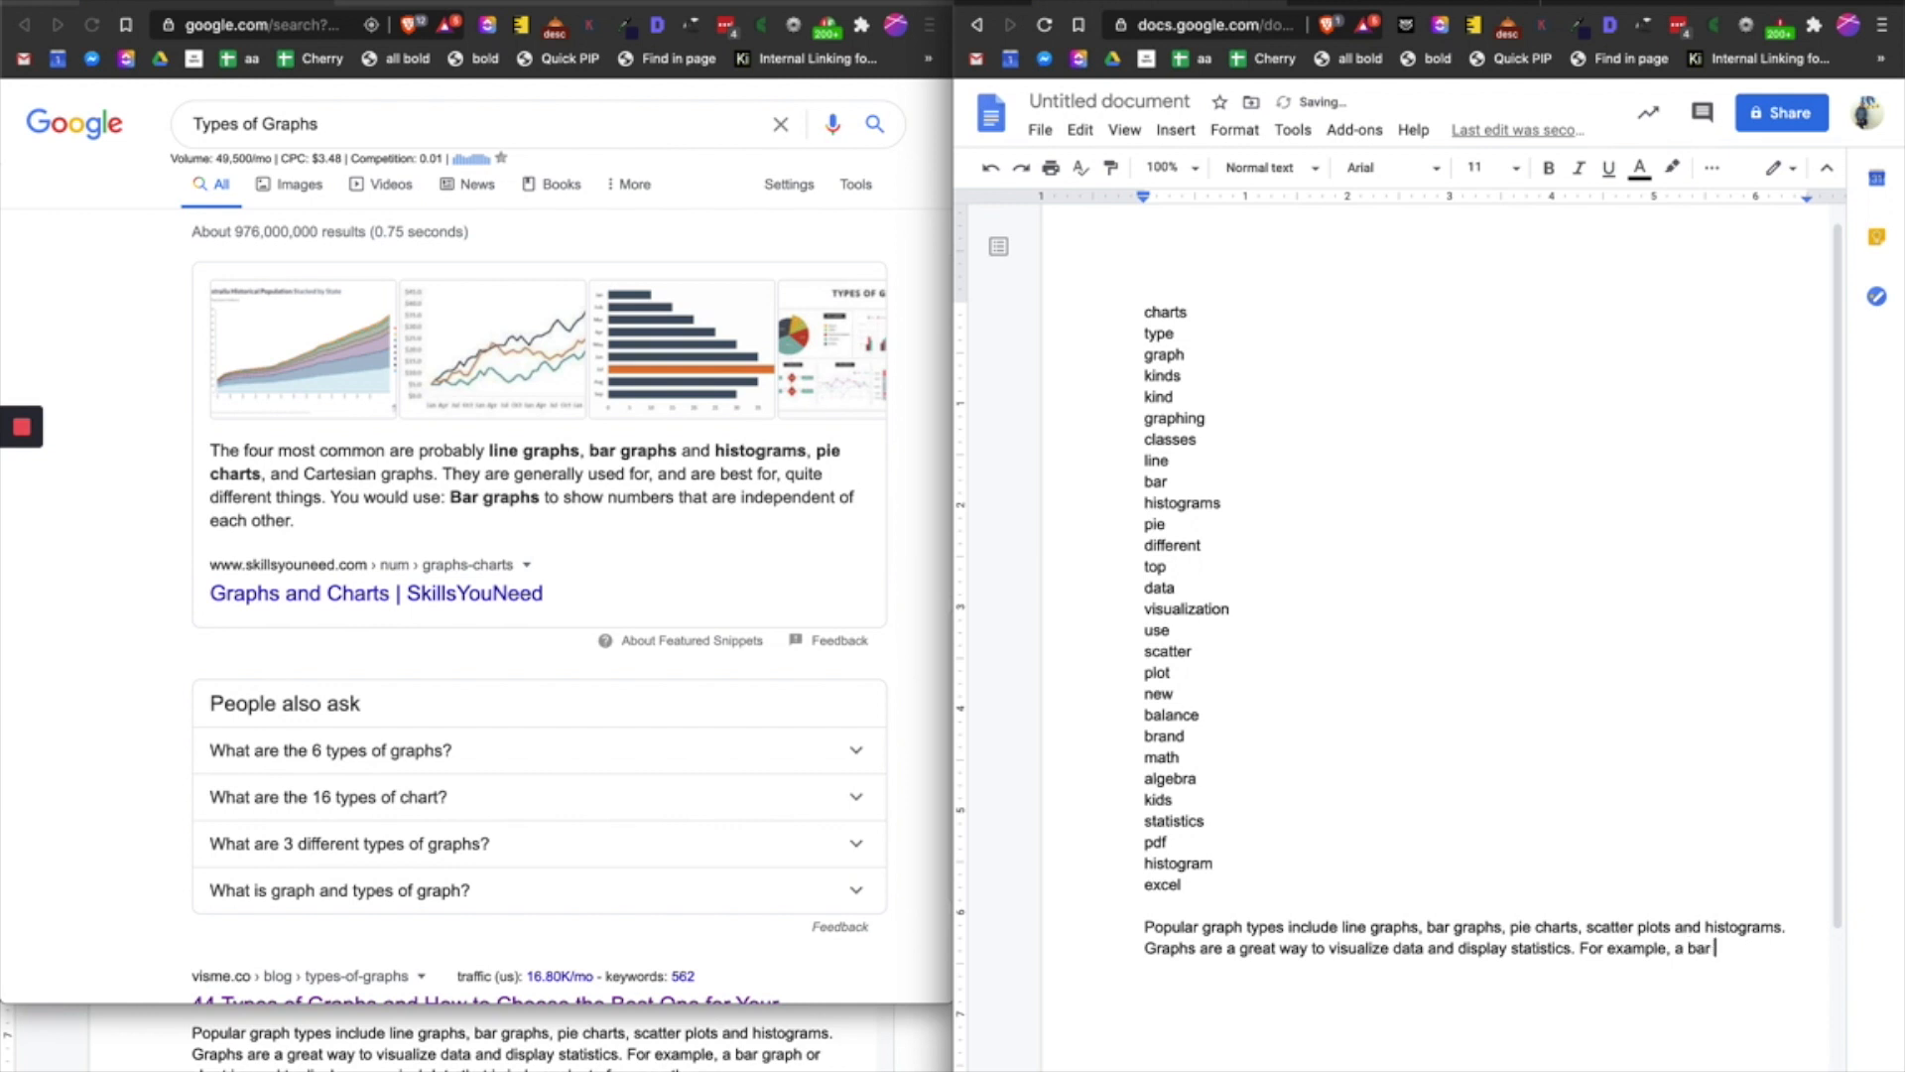
pyautogui.write('graph or')
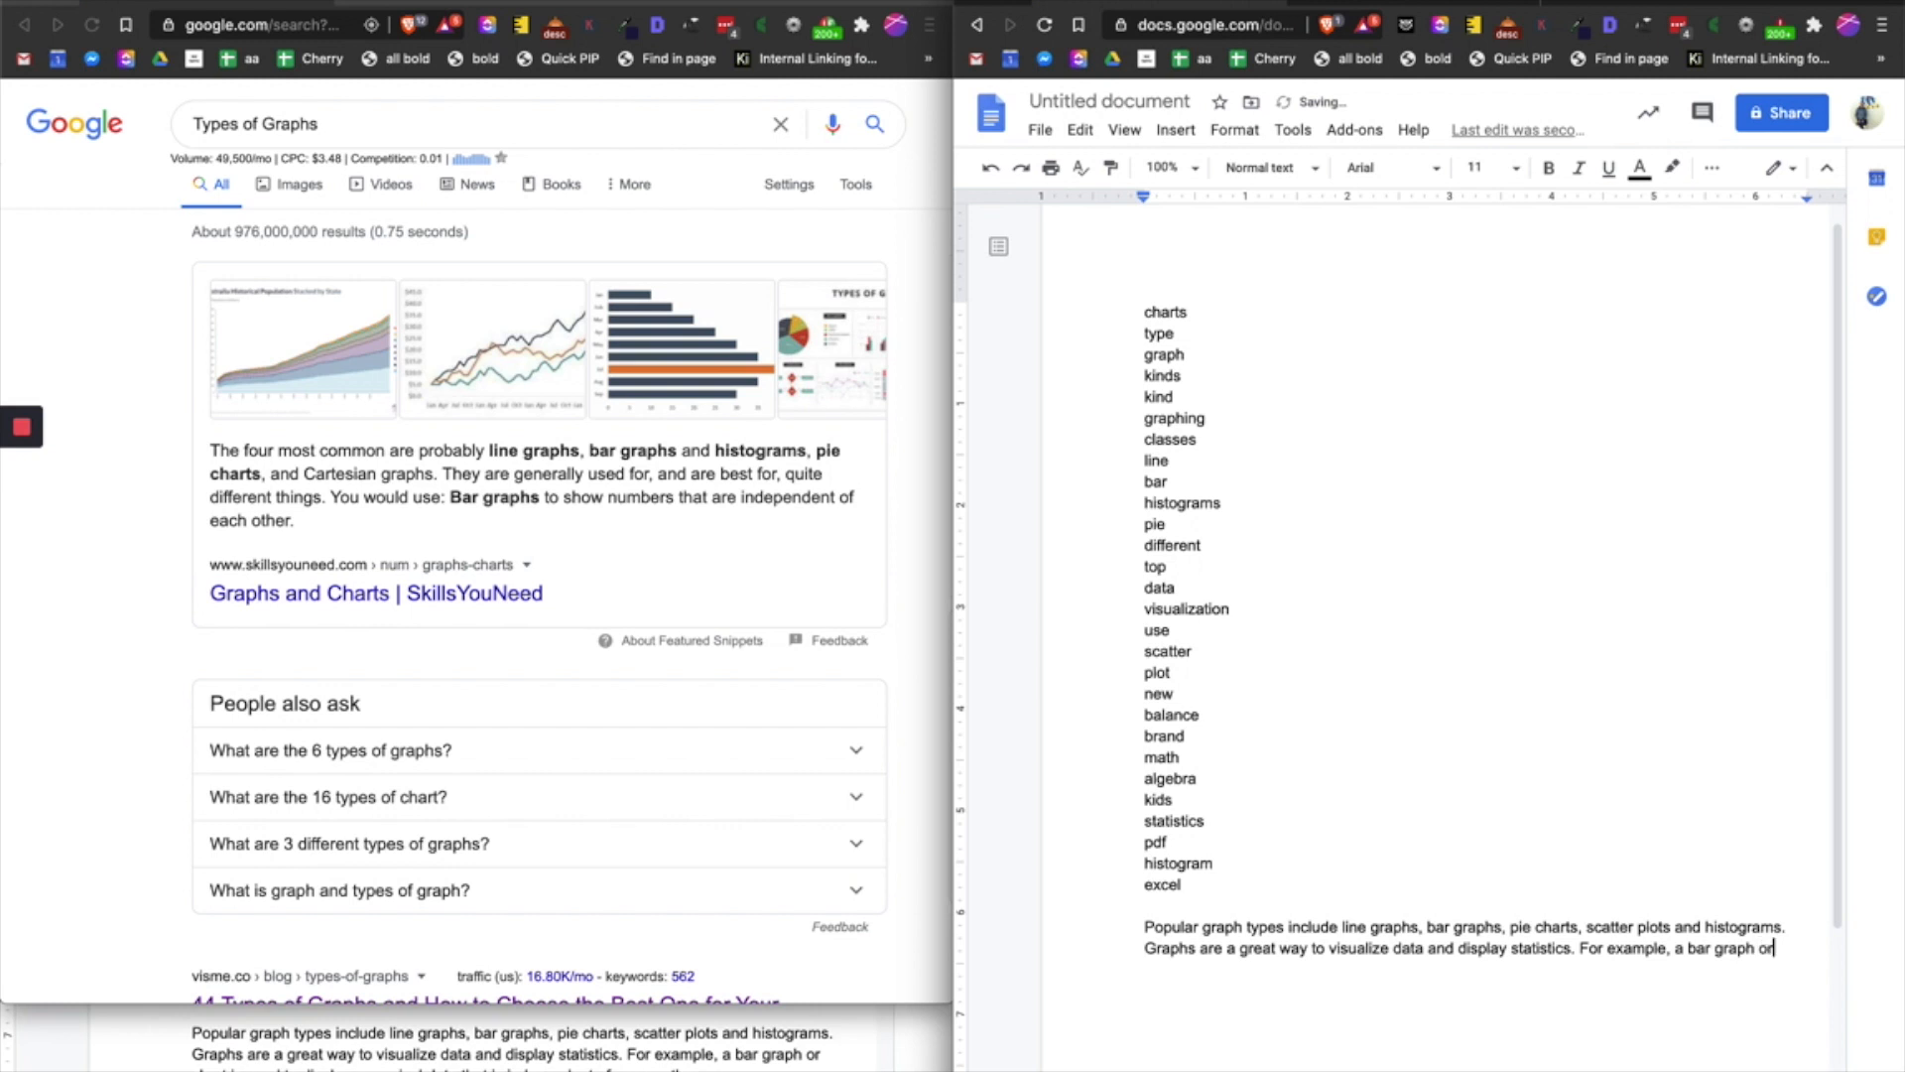
pyautogui.write('chart is')
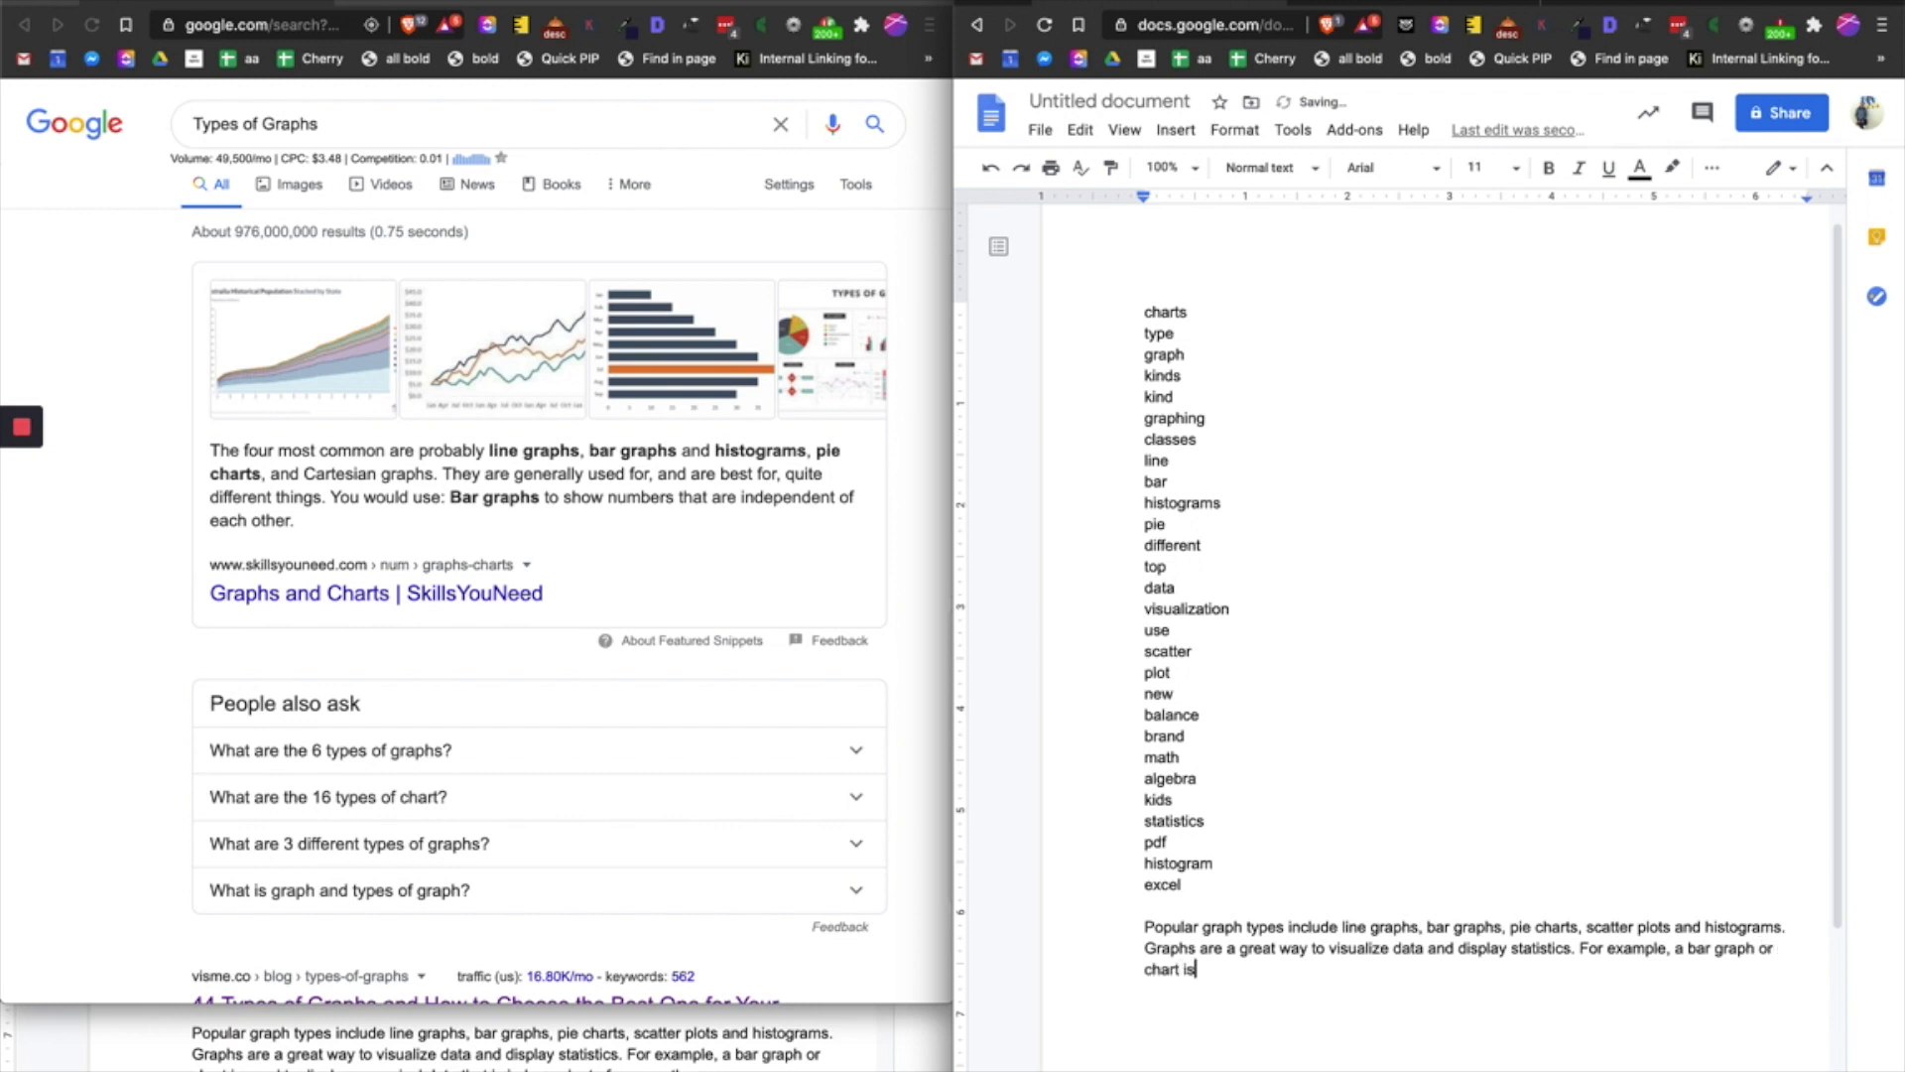
pyautogui.write('used')
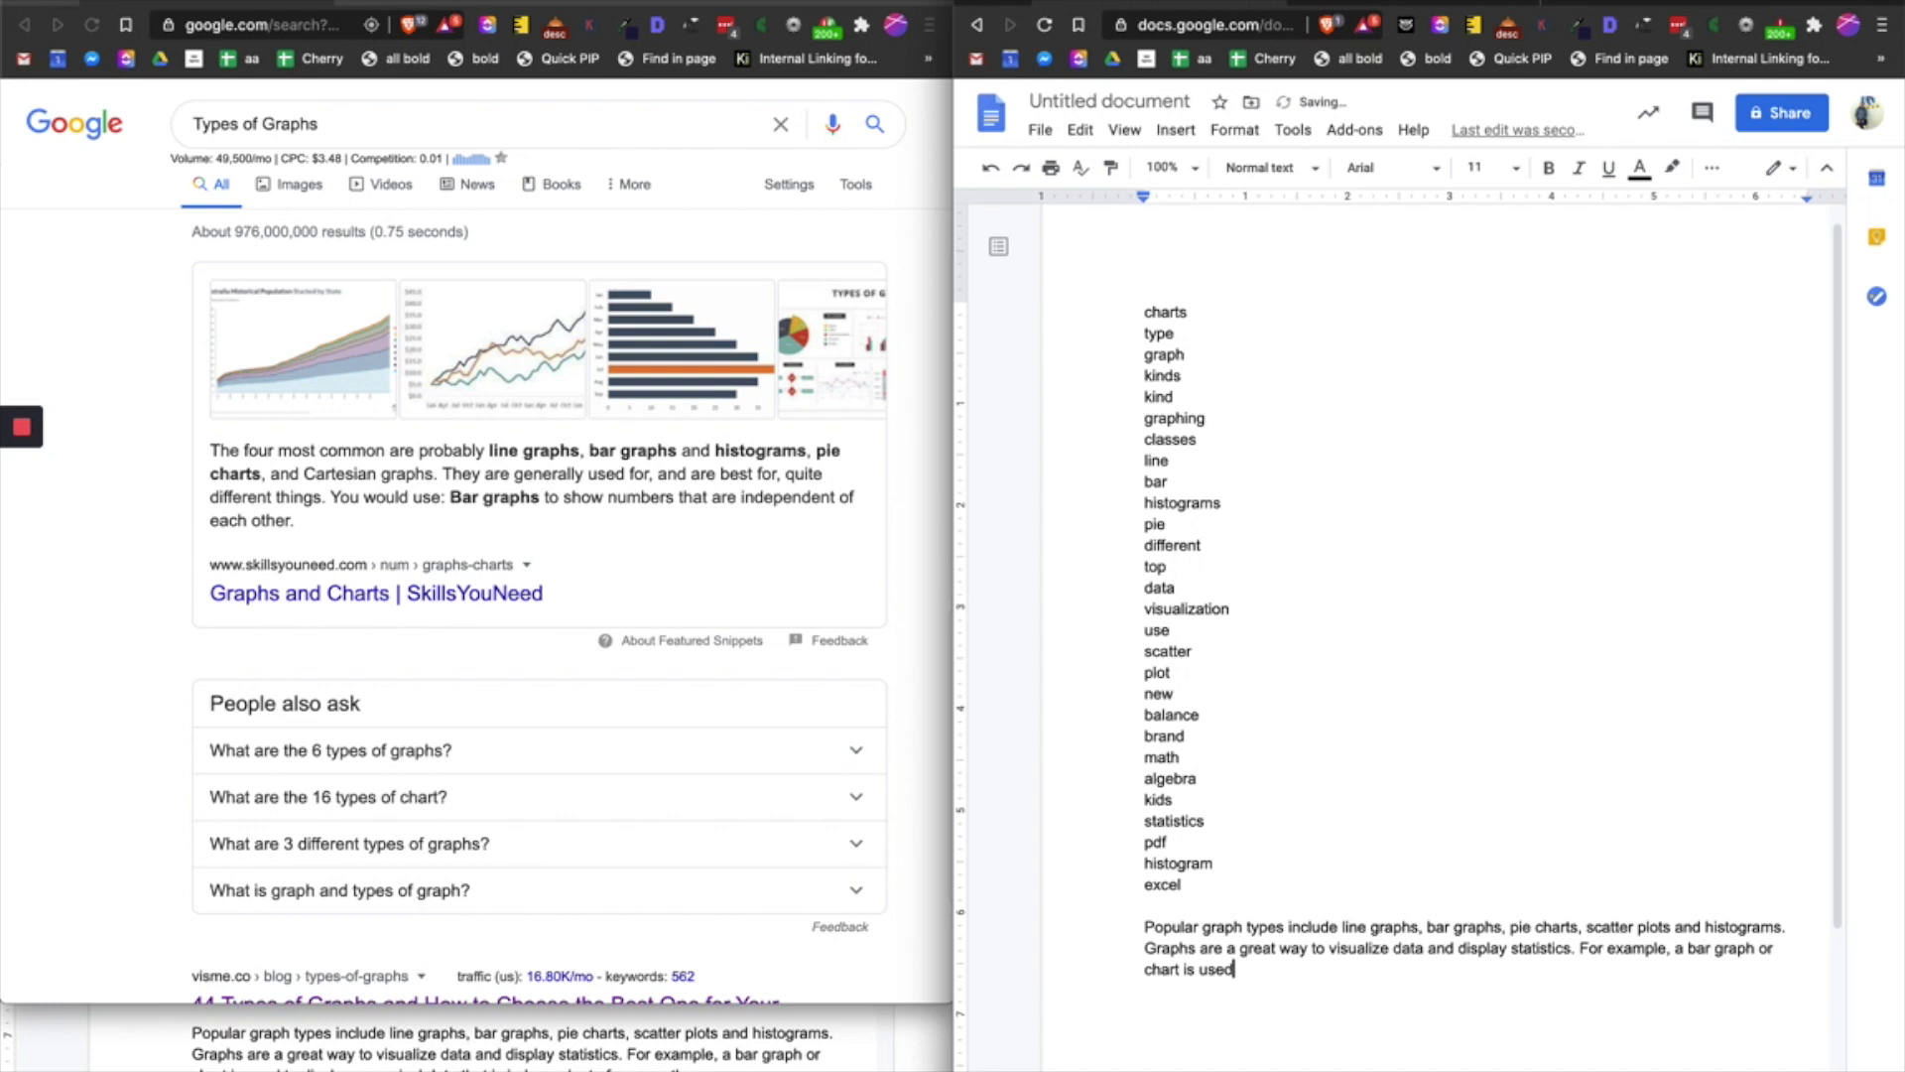
pyautogui.write('to dsi')
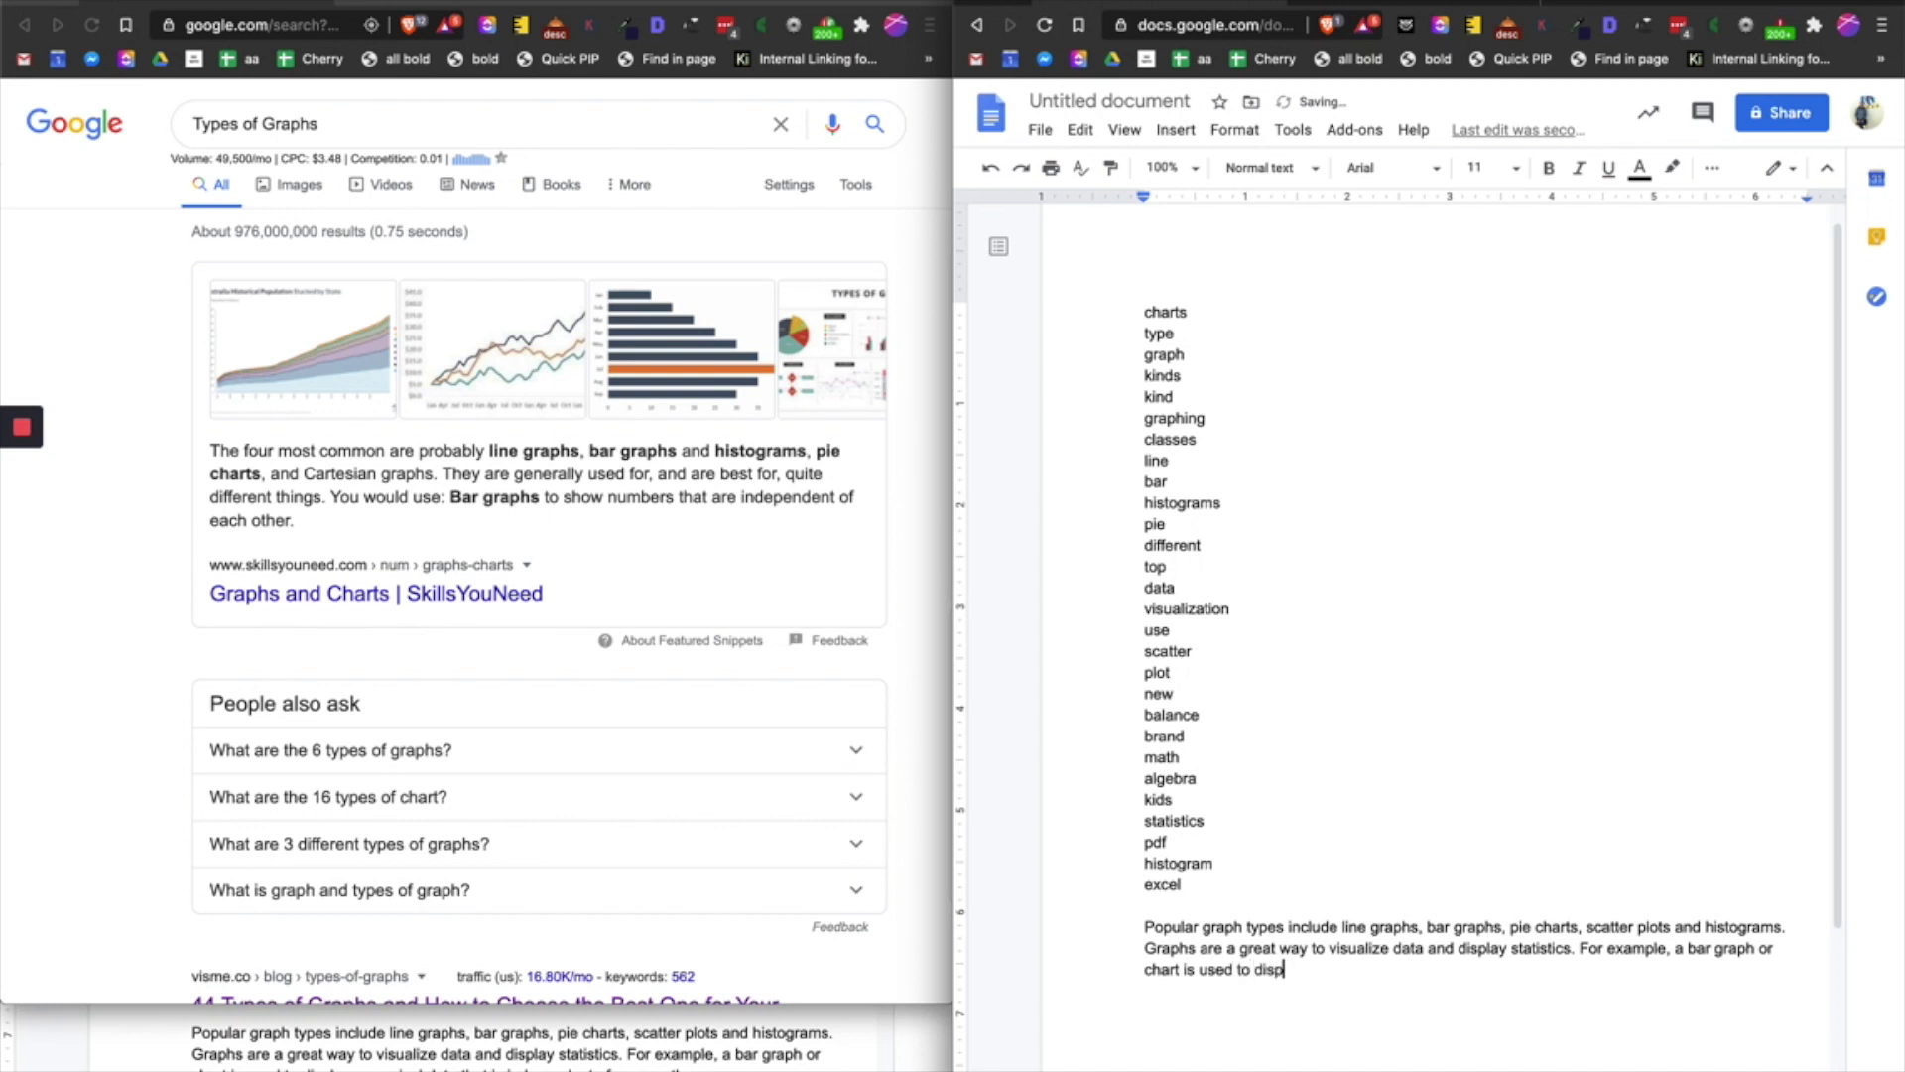
pyautogui.write('lay')
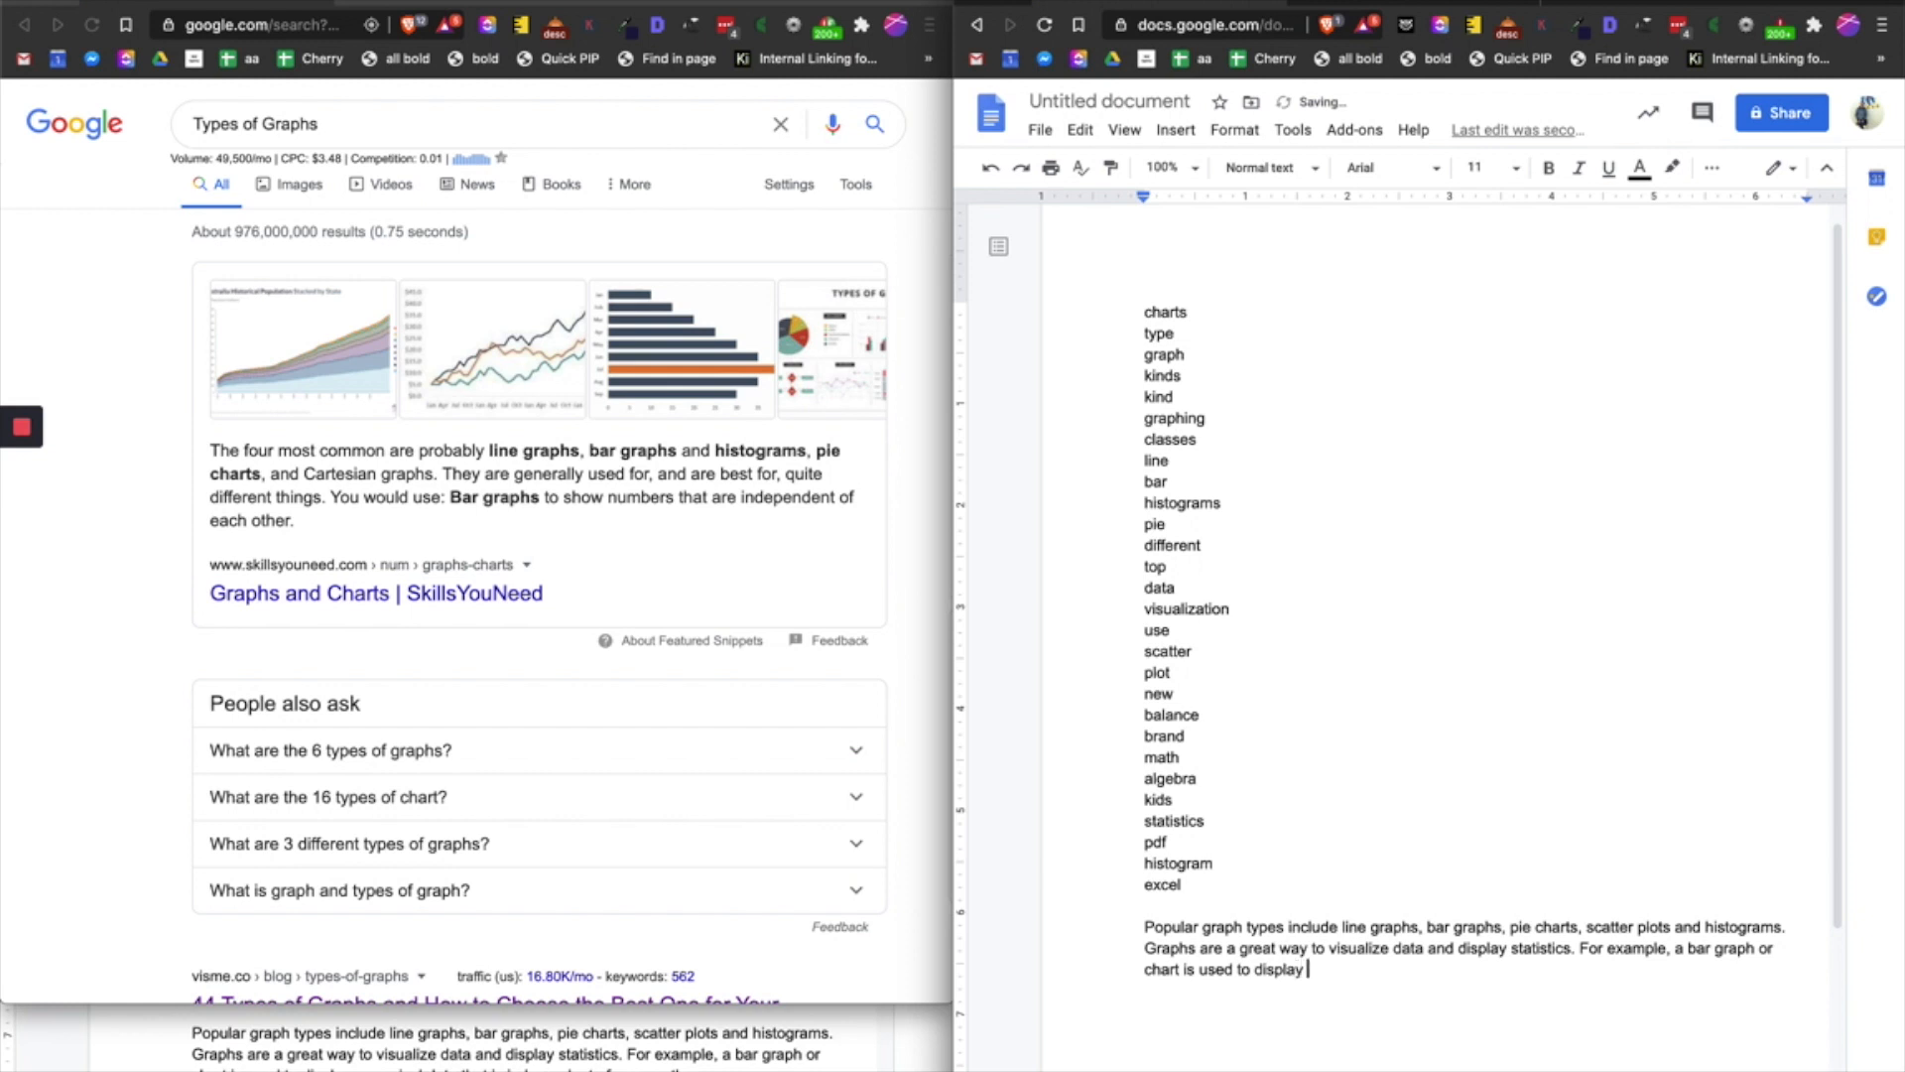
pyautogui.write('numerical data that')
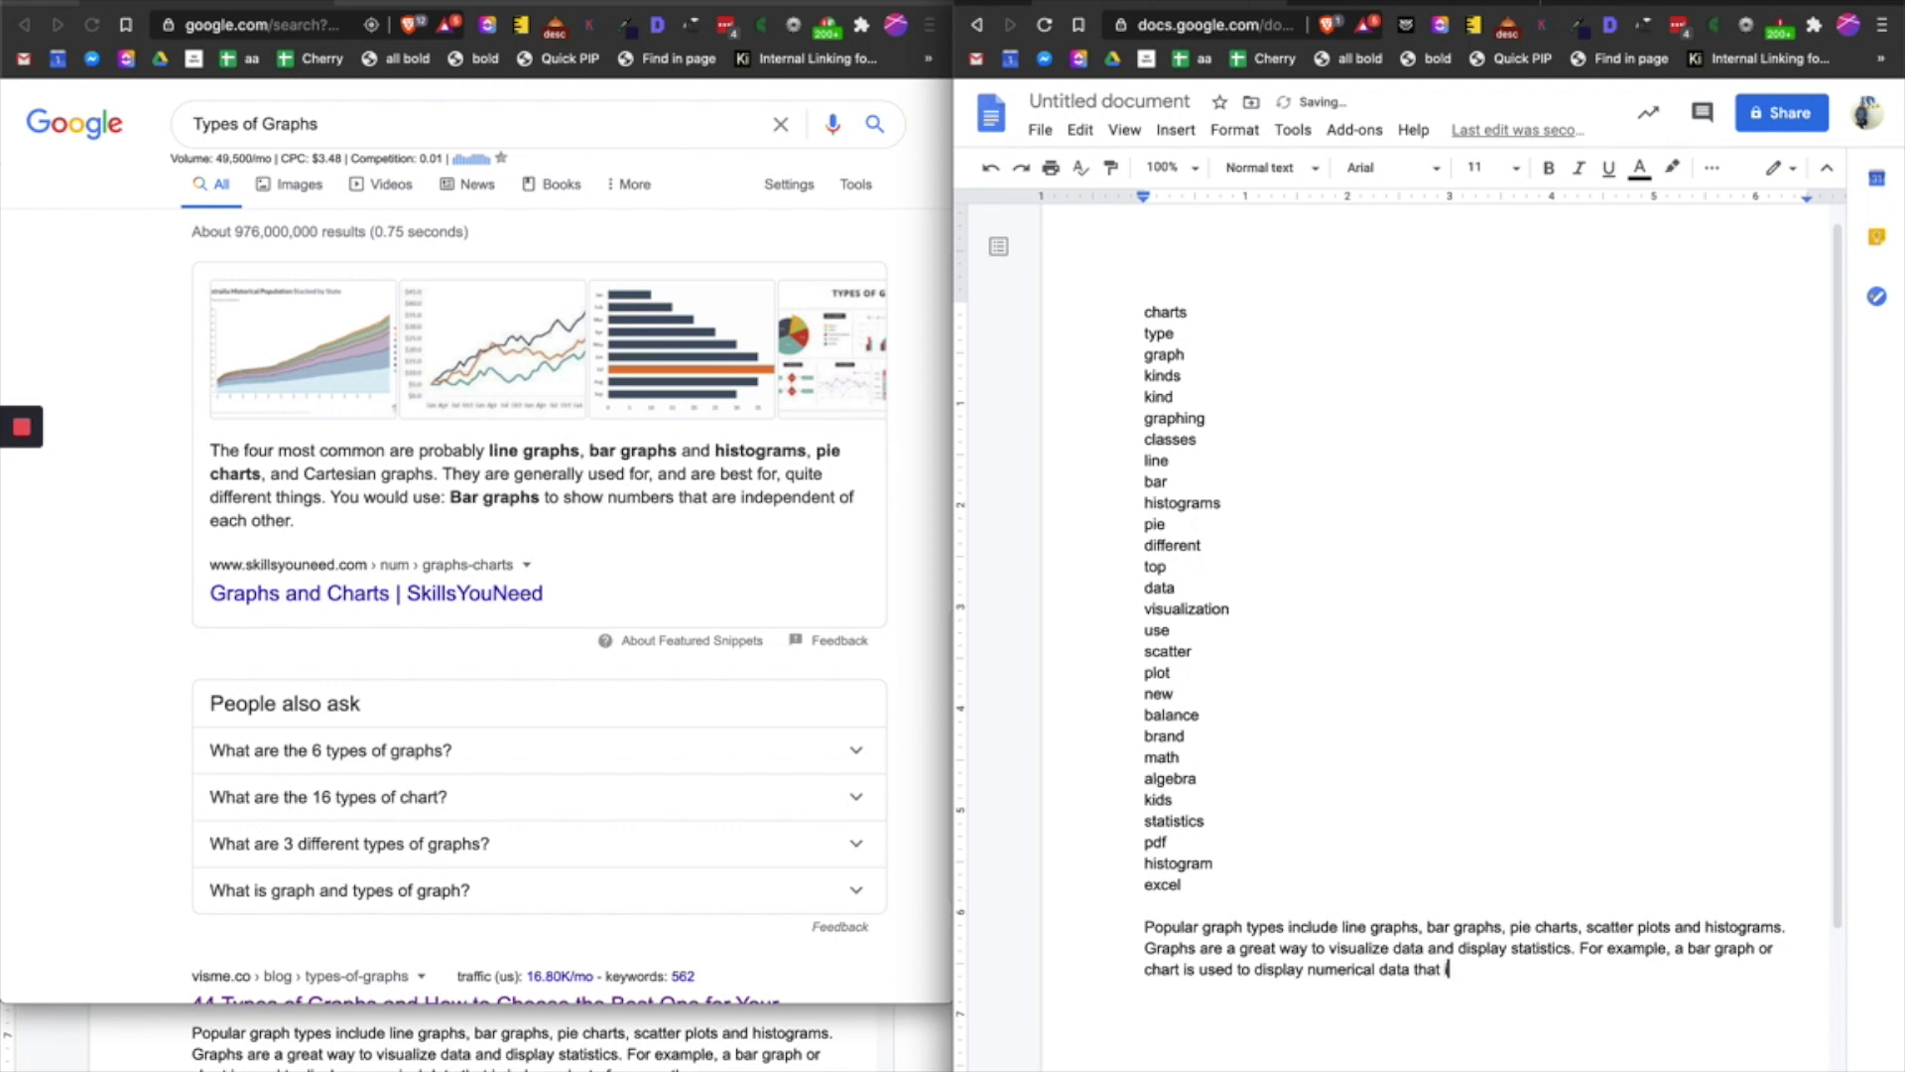
pyautogui.write('is independent of')
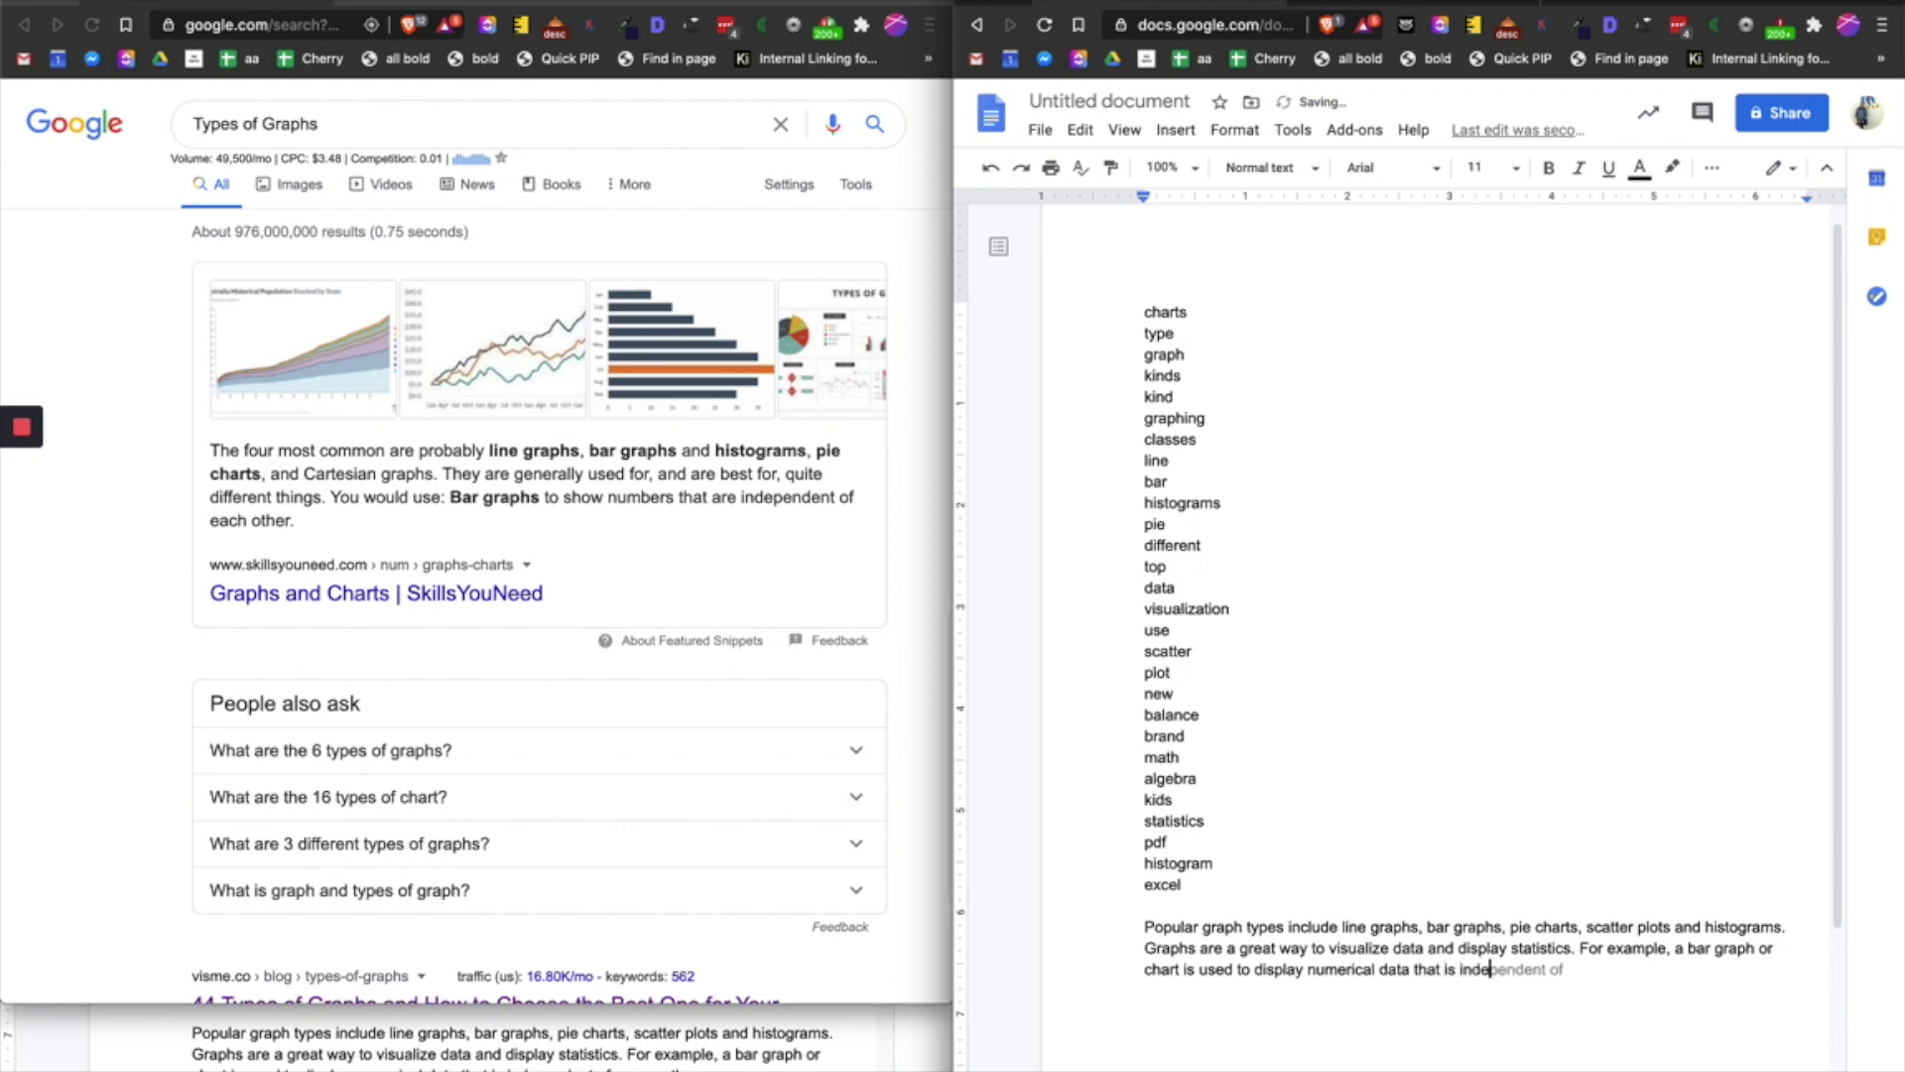
pyautogui.write('one another.')
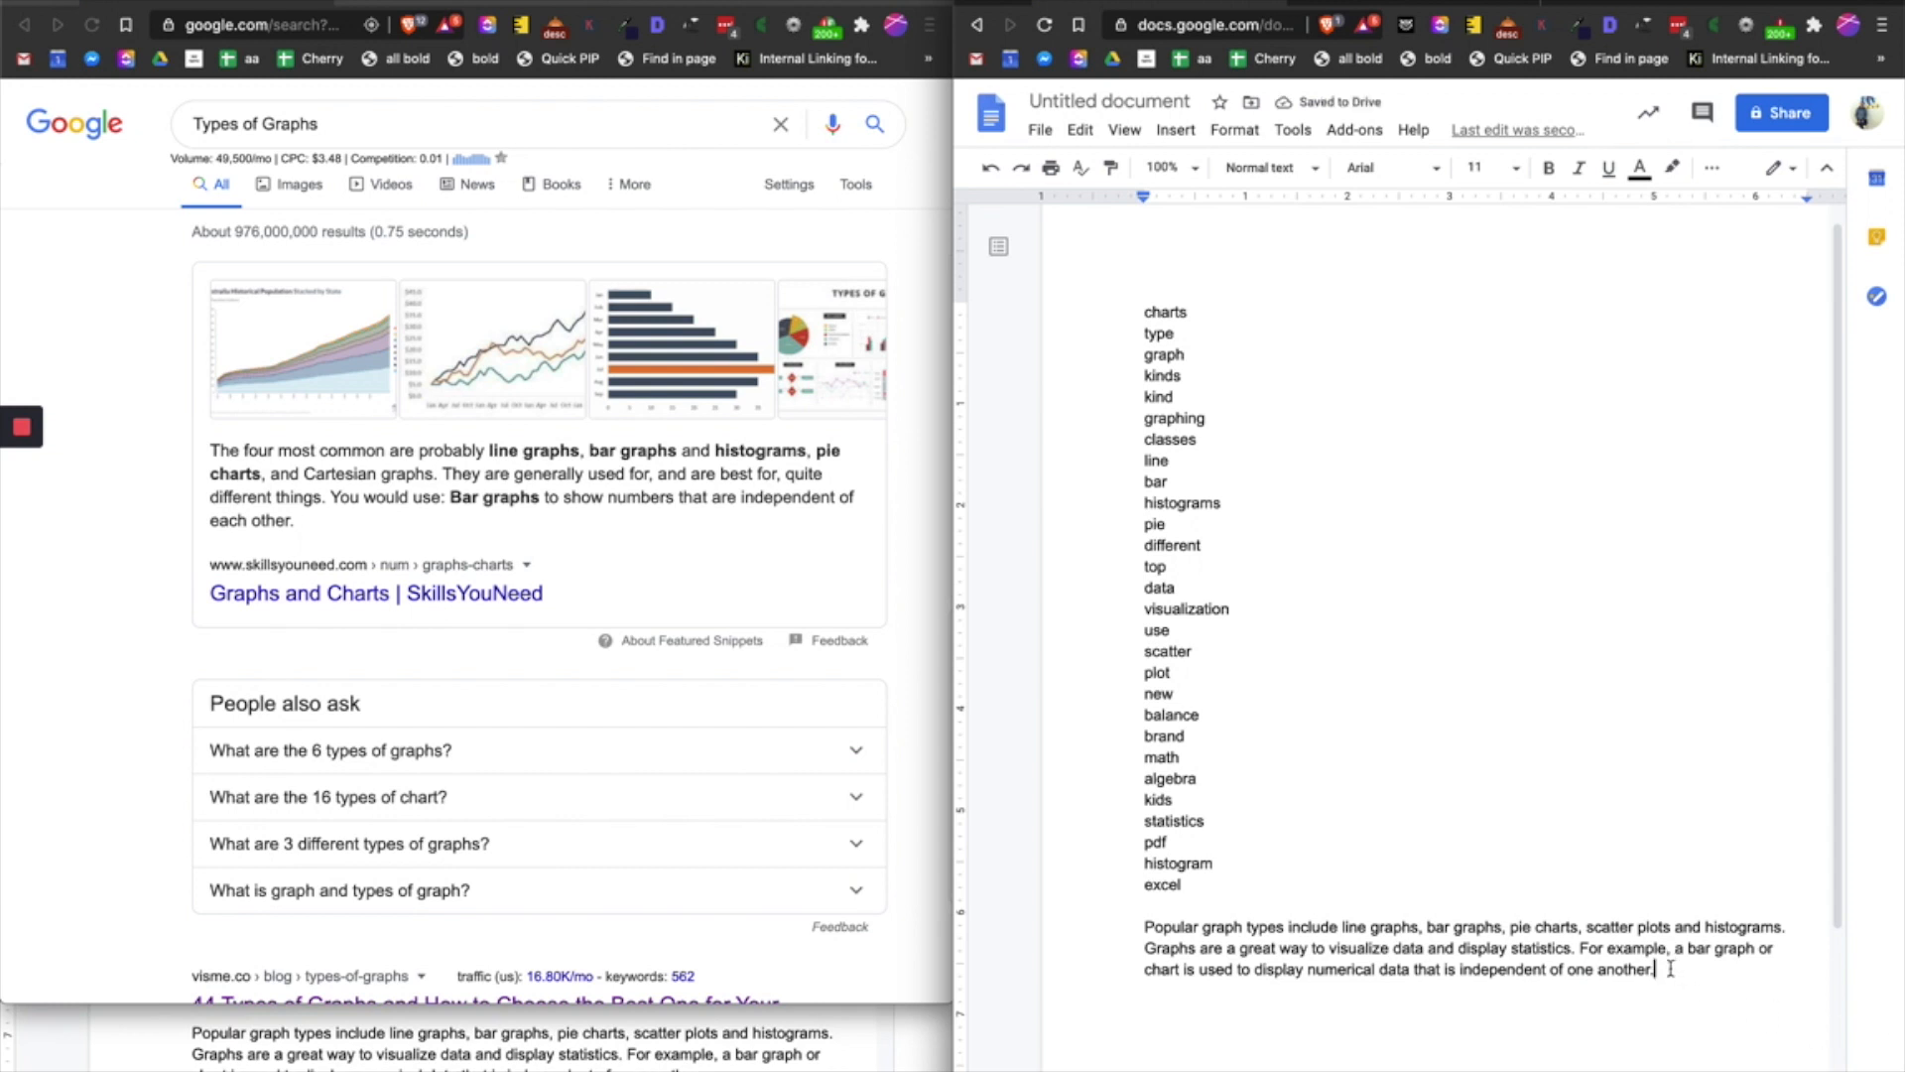
pyautogui.moveTo(1144, 926); pyautogui.dragTo(1652, 968)
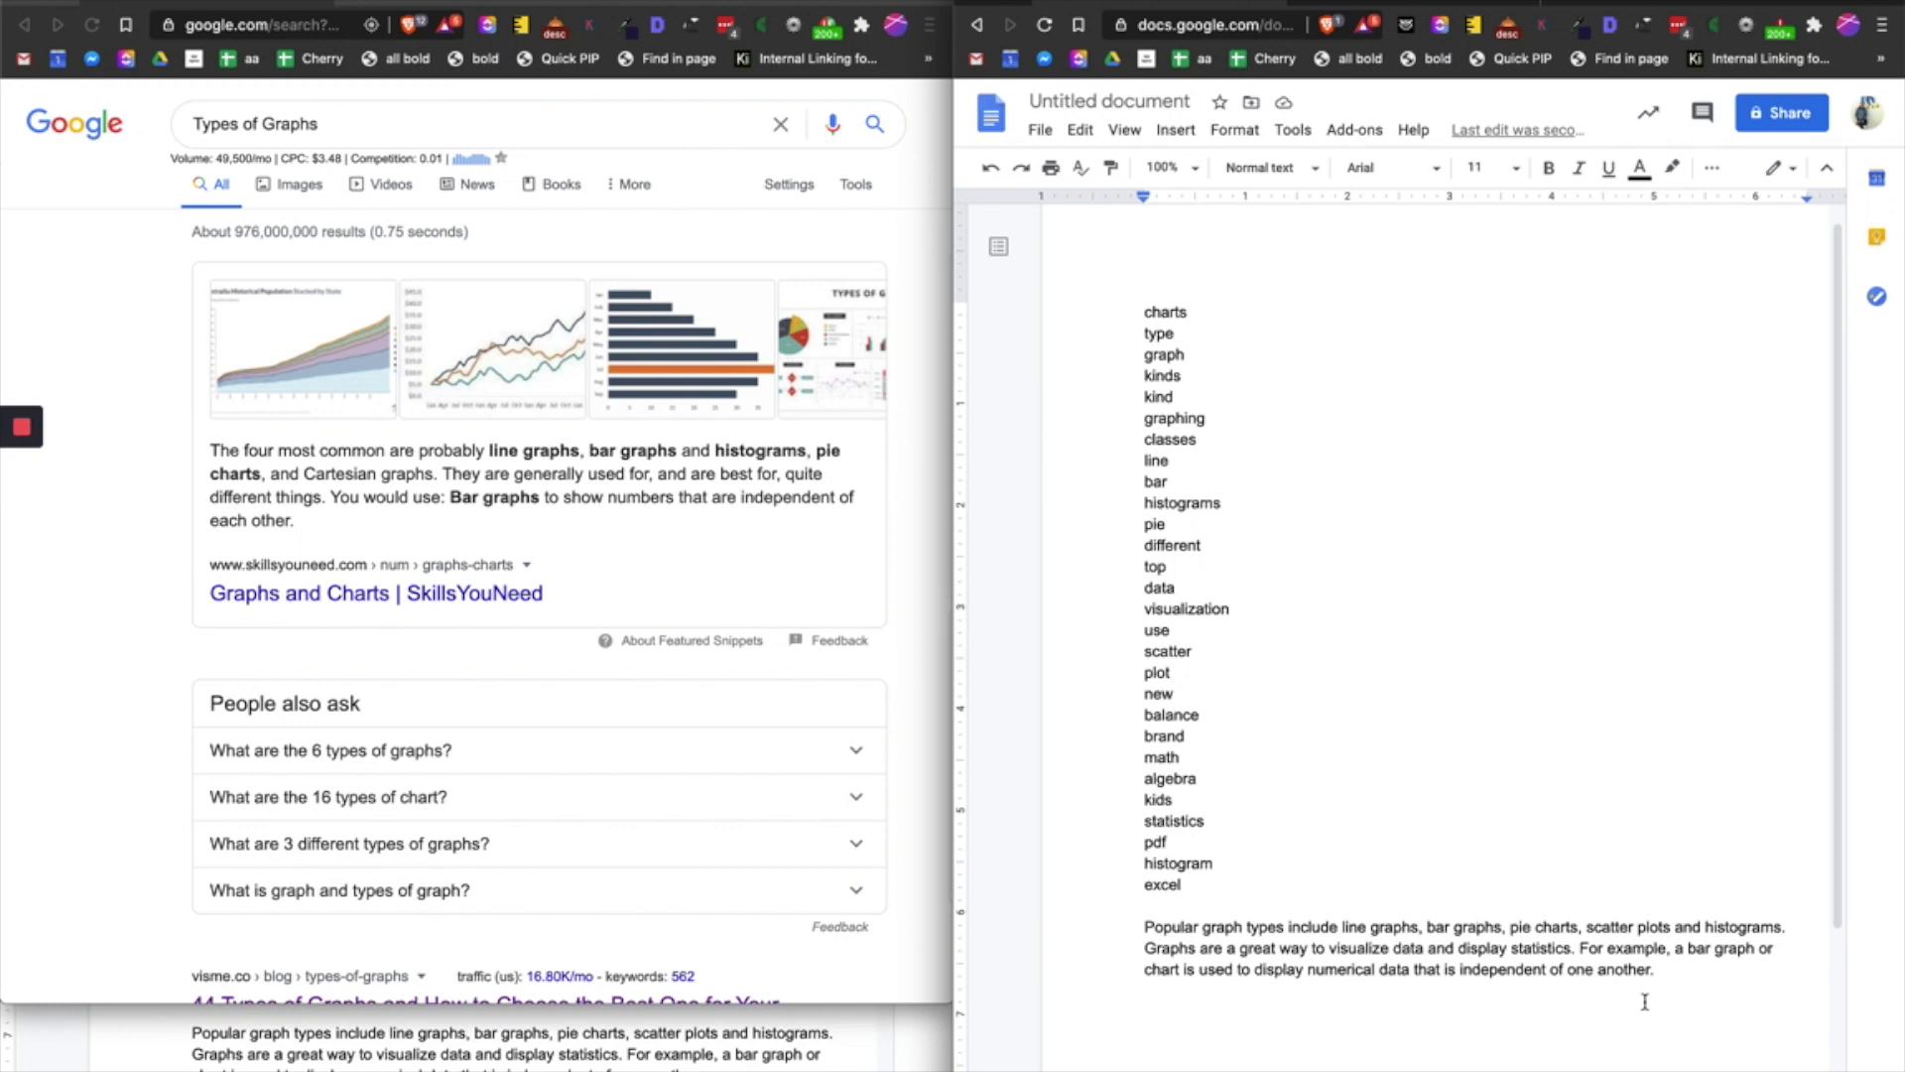
pyautogui.moveTo(1677, 977)
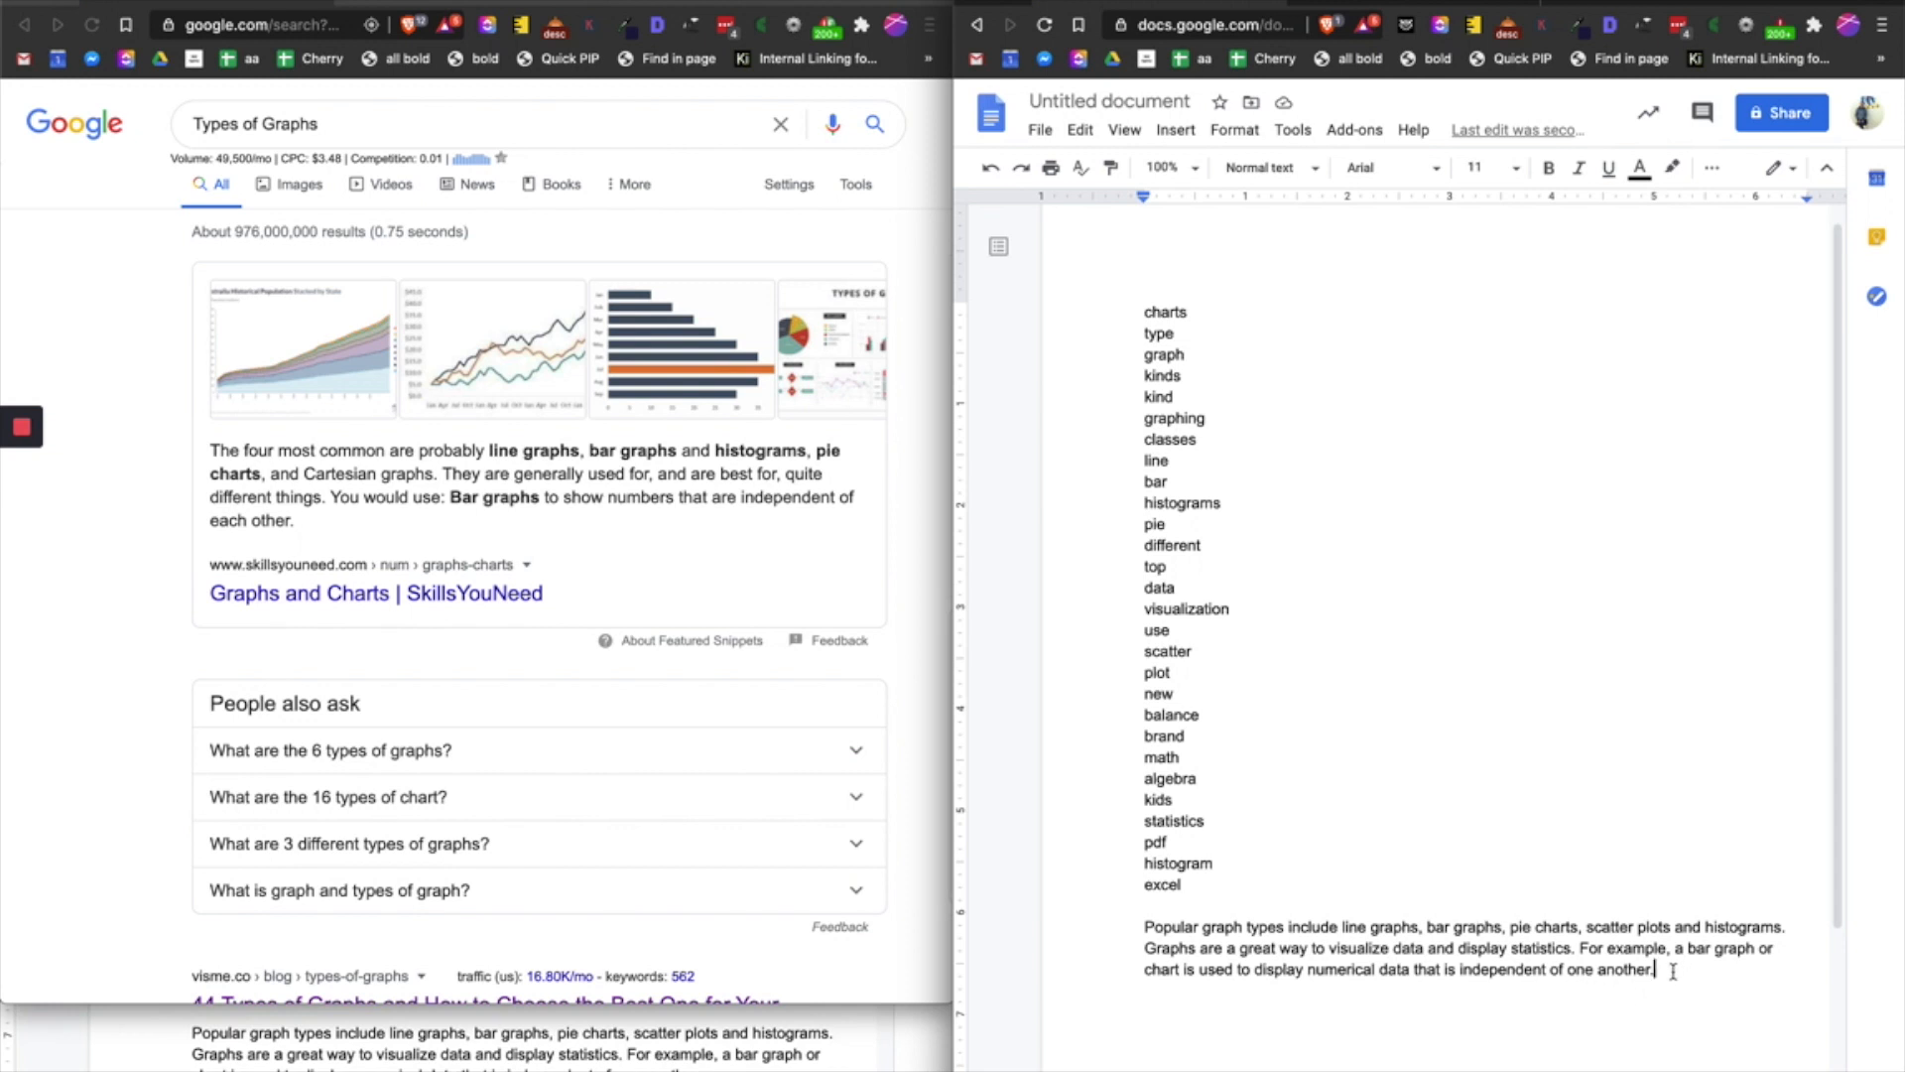
pyautogui.moveTo(1143, 926); pyautogui.dragTo(1655, 970)
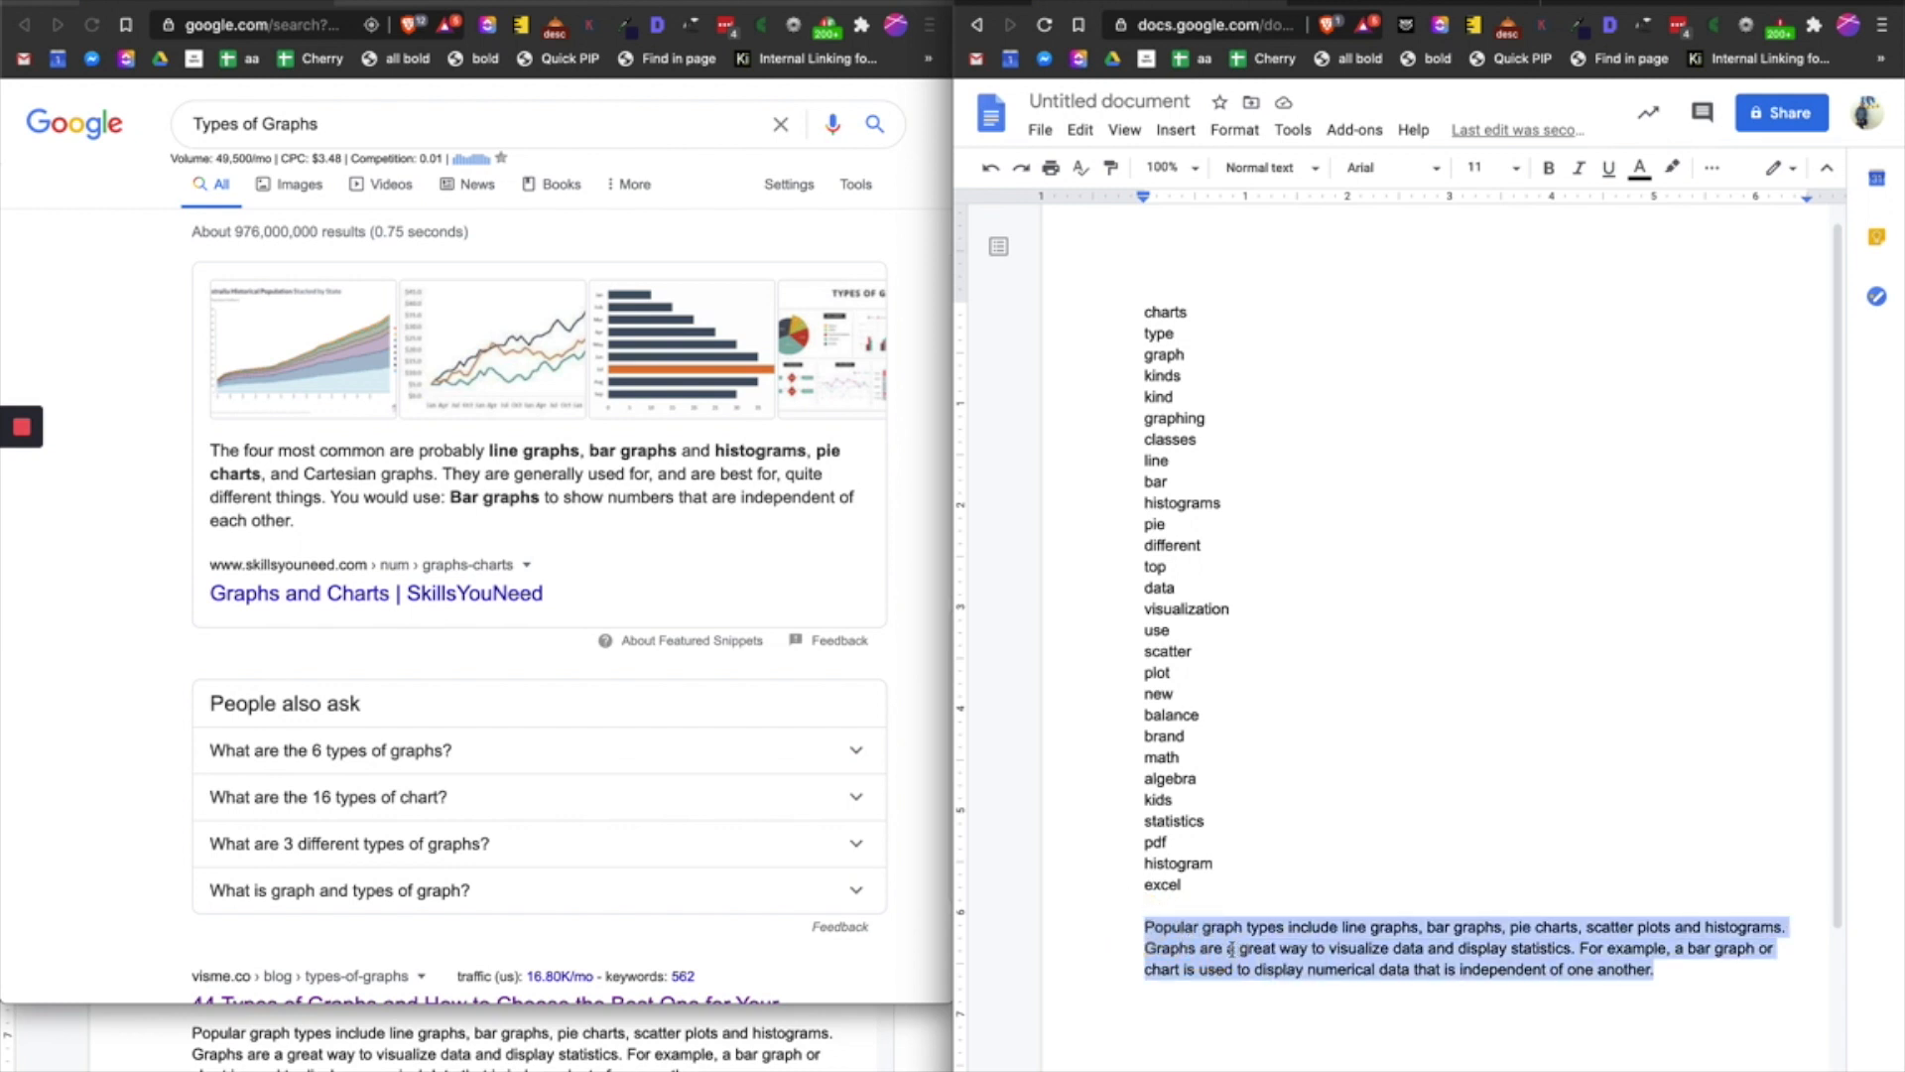
# Open the visme.co graph-types article and select the first word of its intro.
pyautogui.scroll(-3)
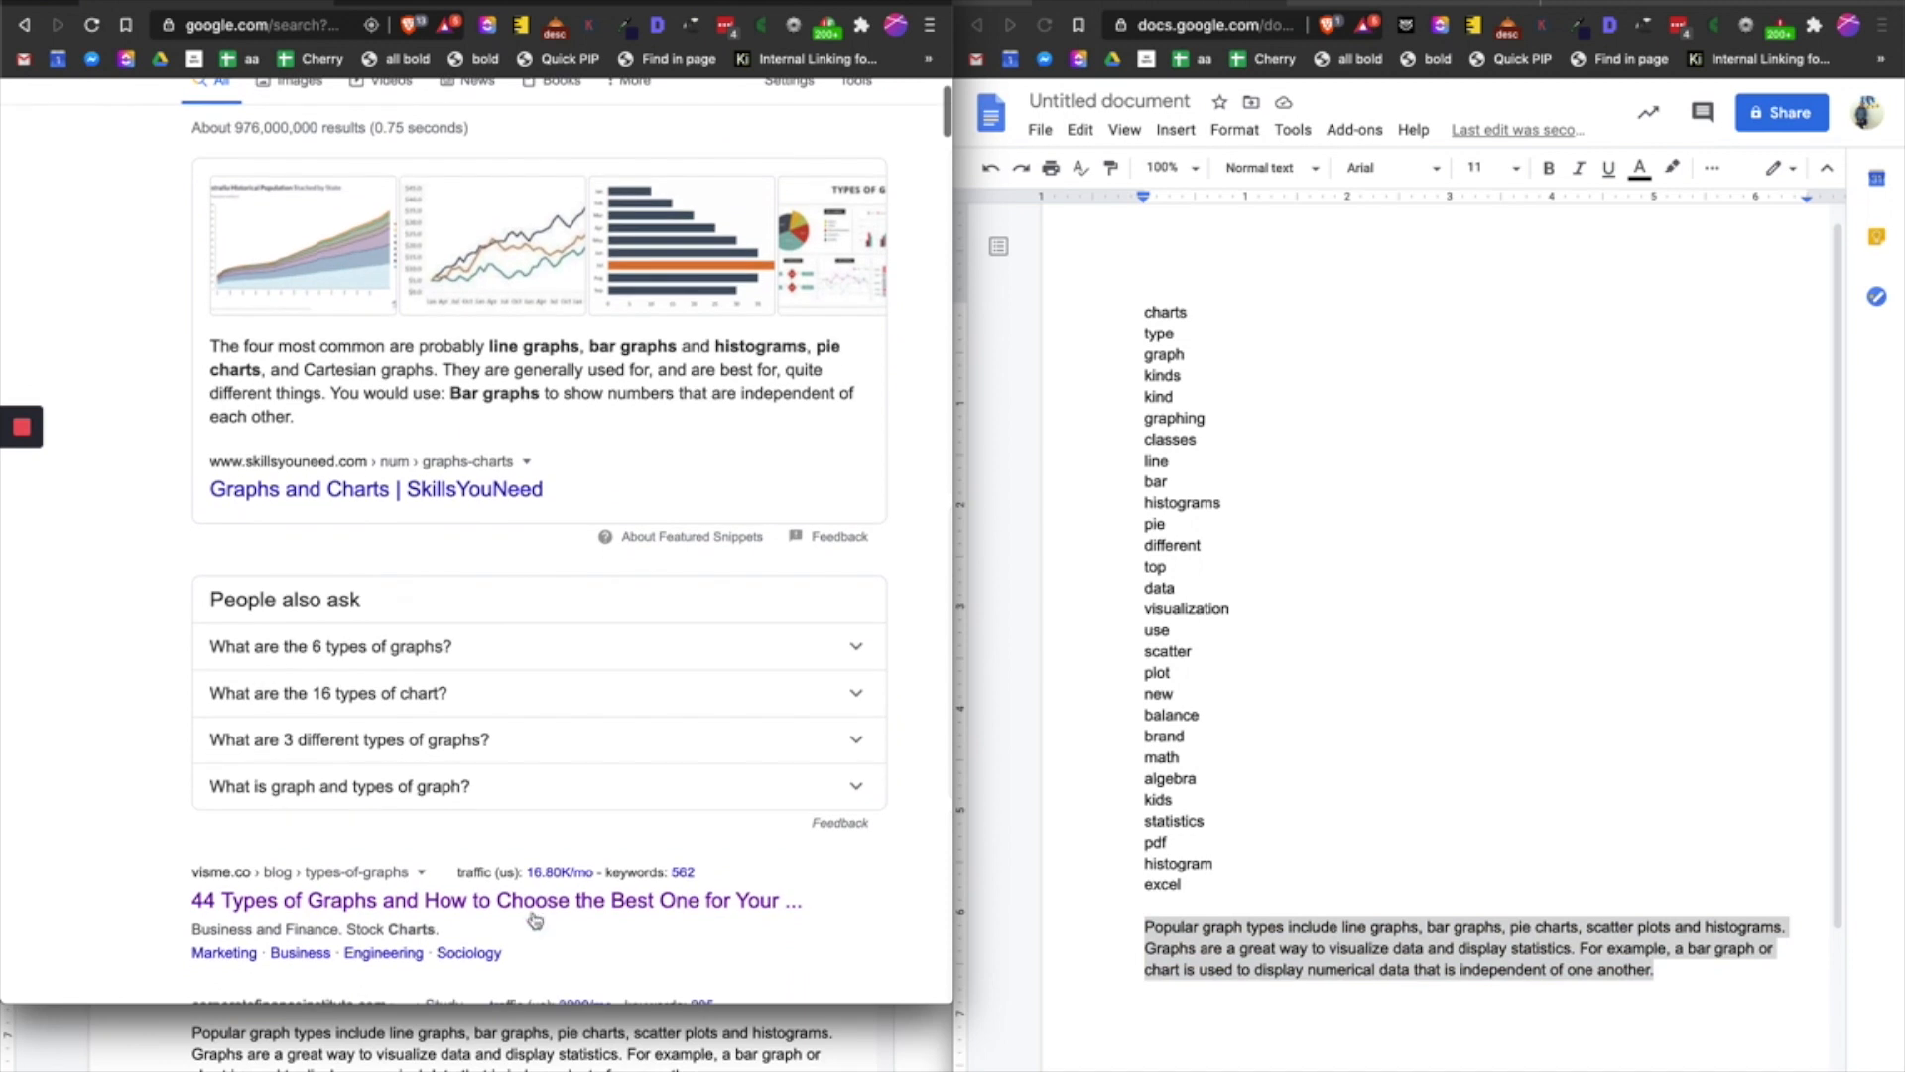
pyautogui.click(497, 901)
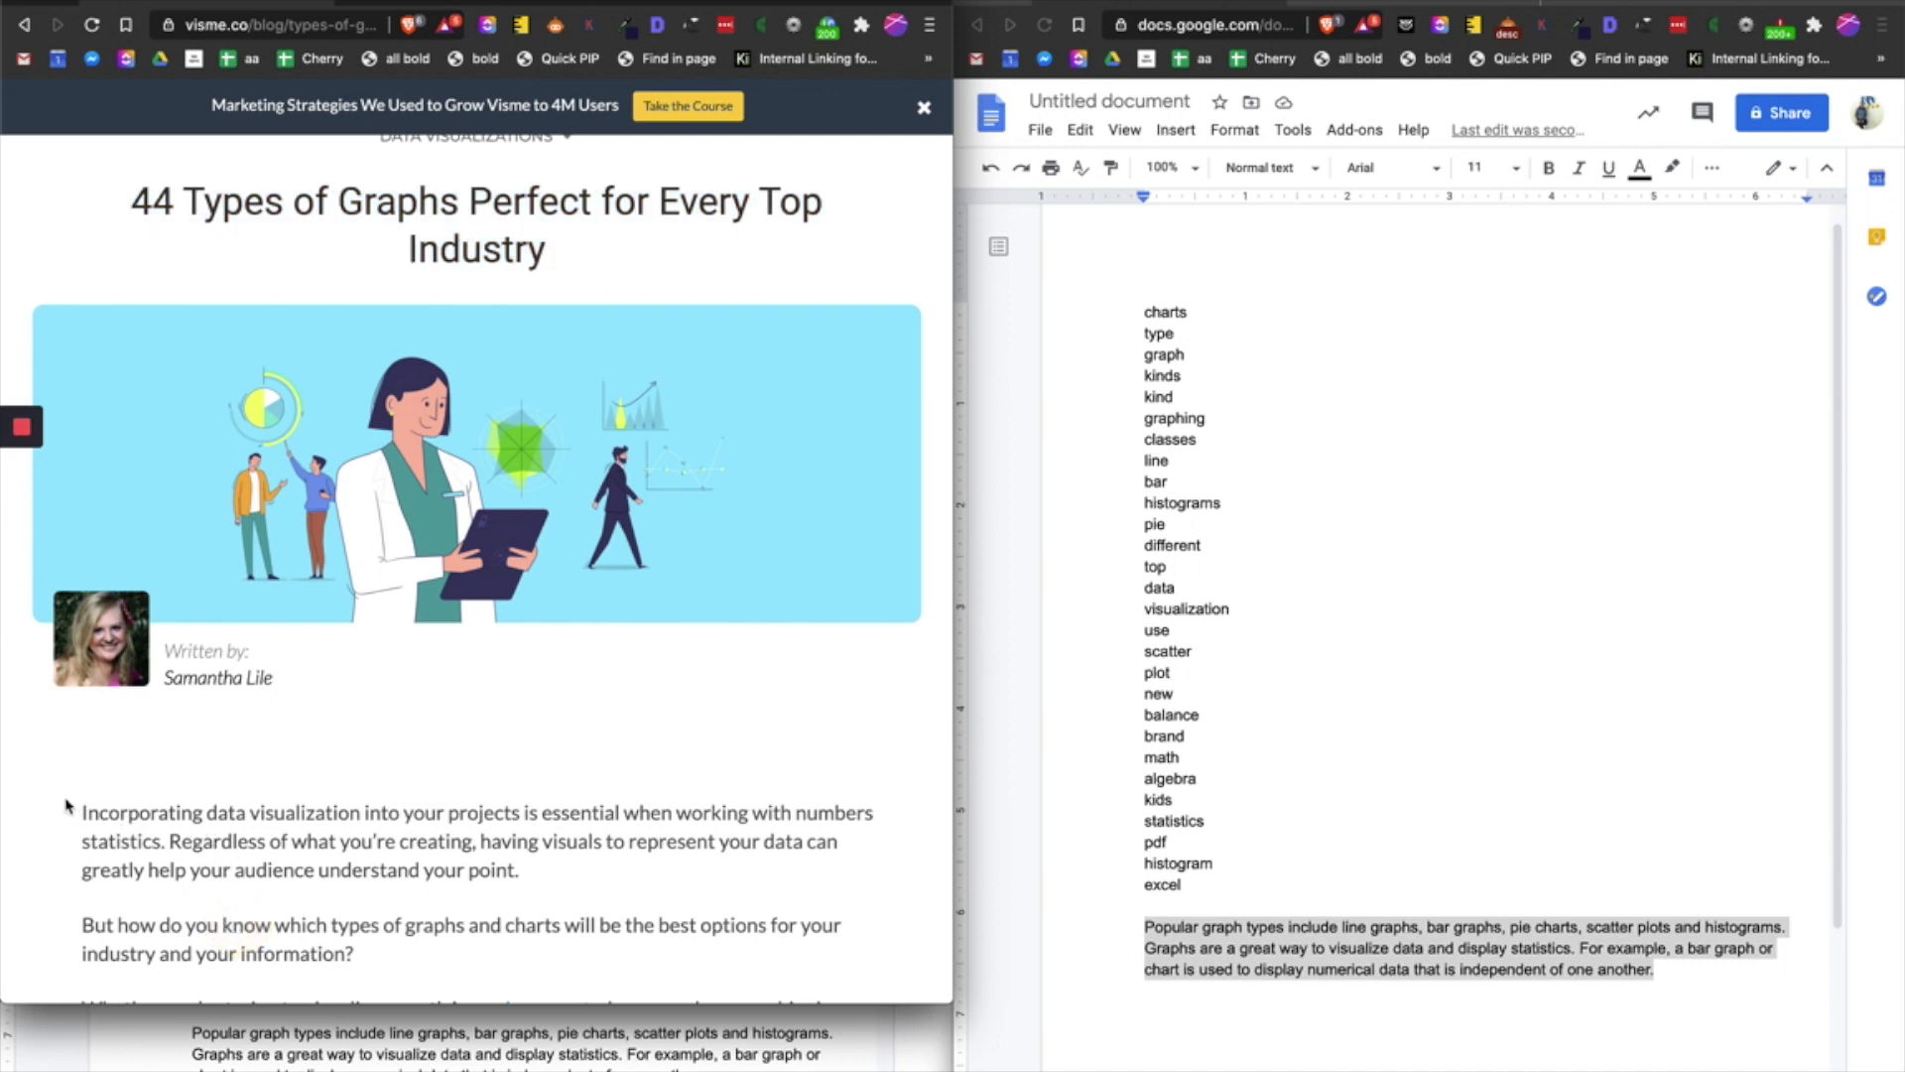
pyautogui.doubleClick(114, 811)
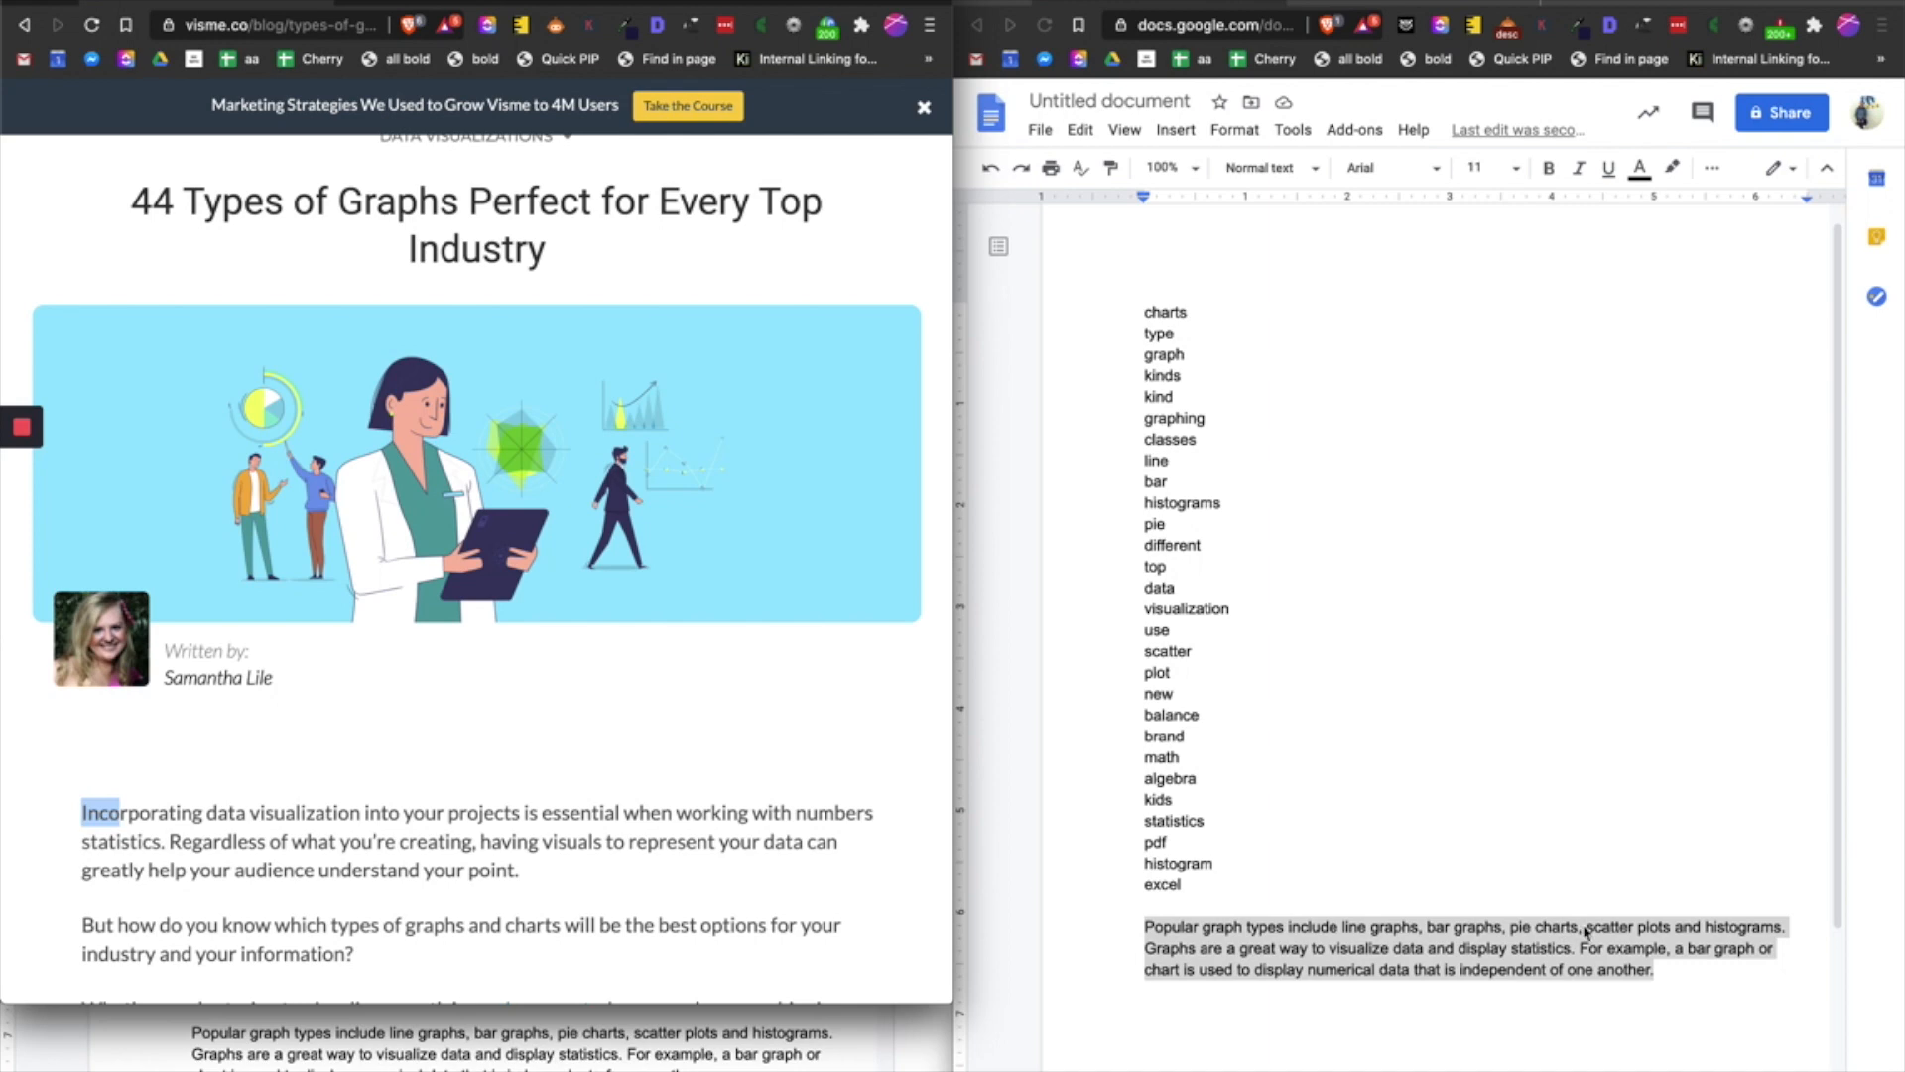
pyautogui.scroll(-3)
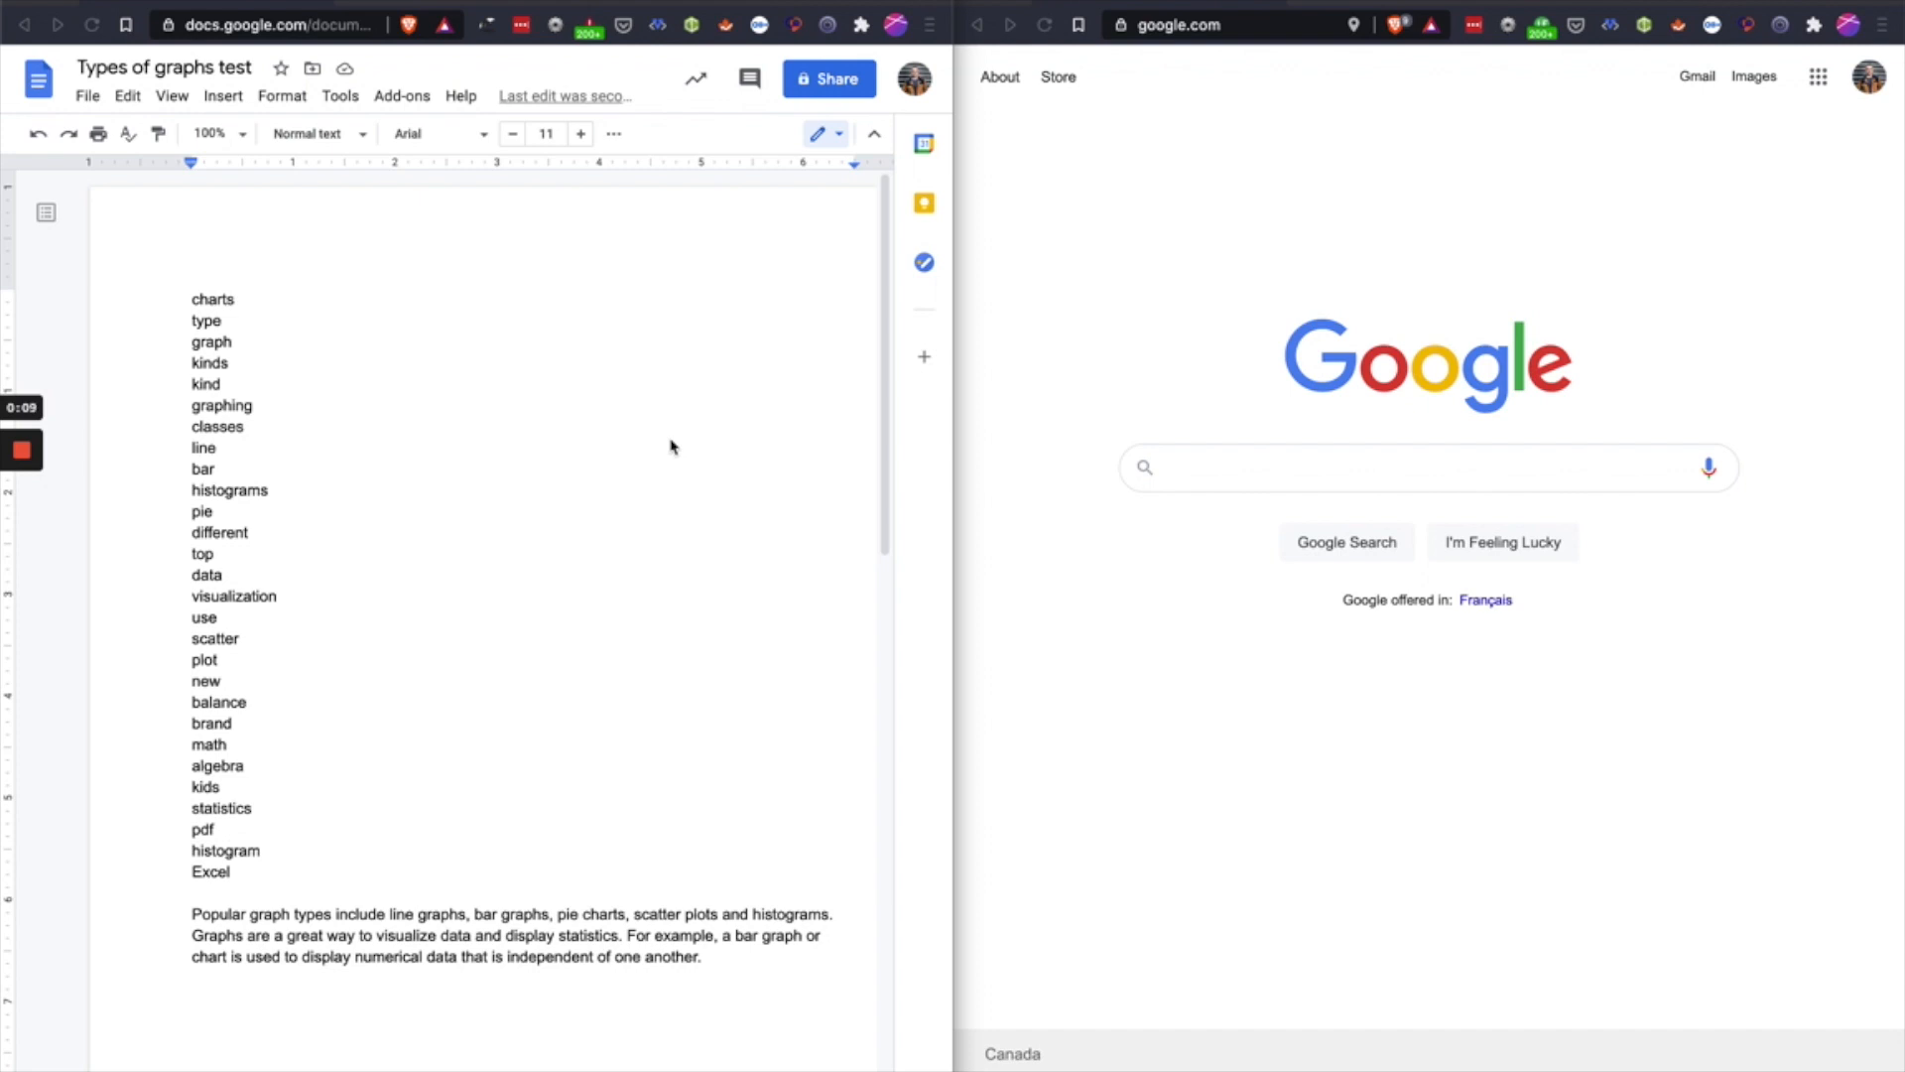
pyautogui.scroll(-3)
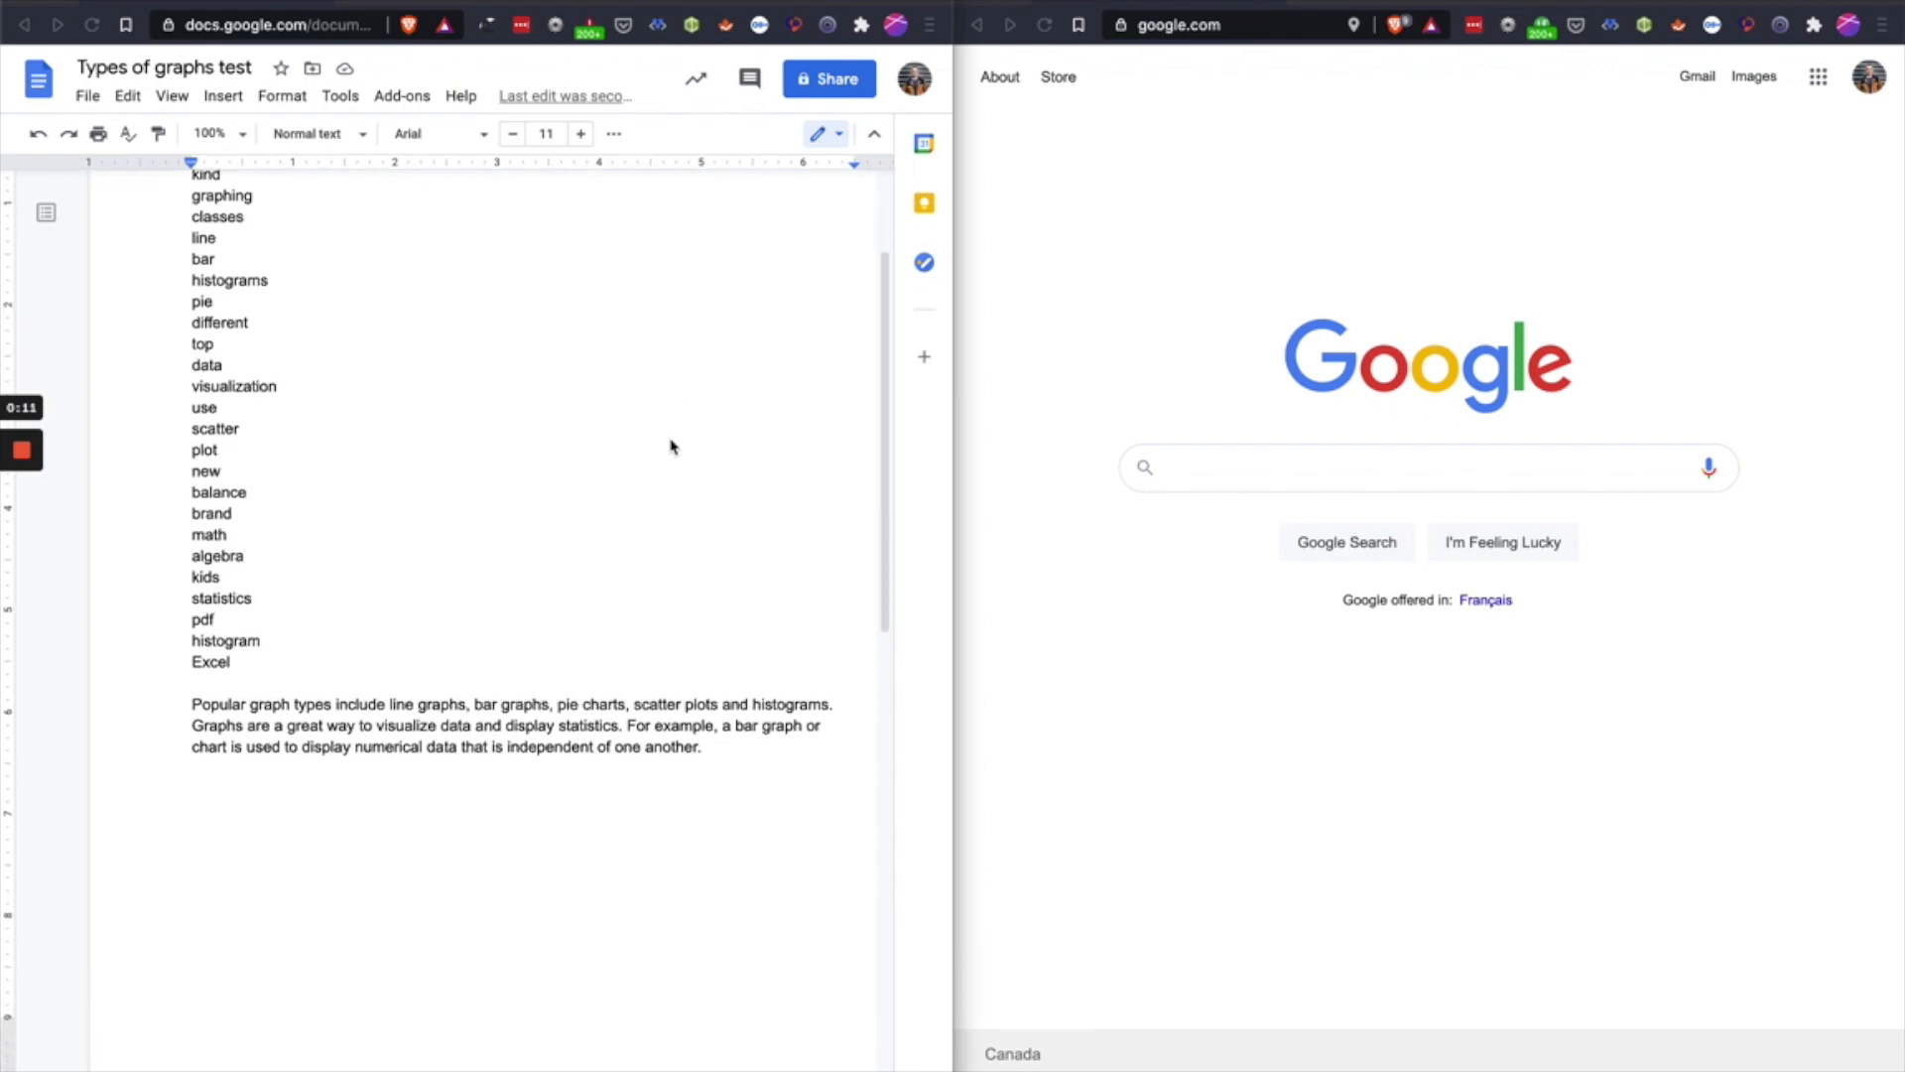
pyautogui.scroll(-3)
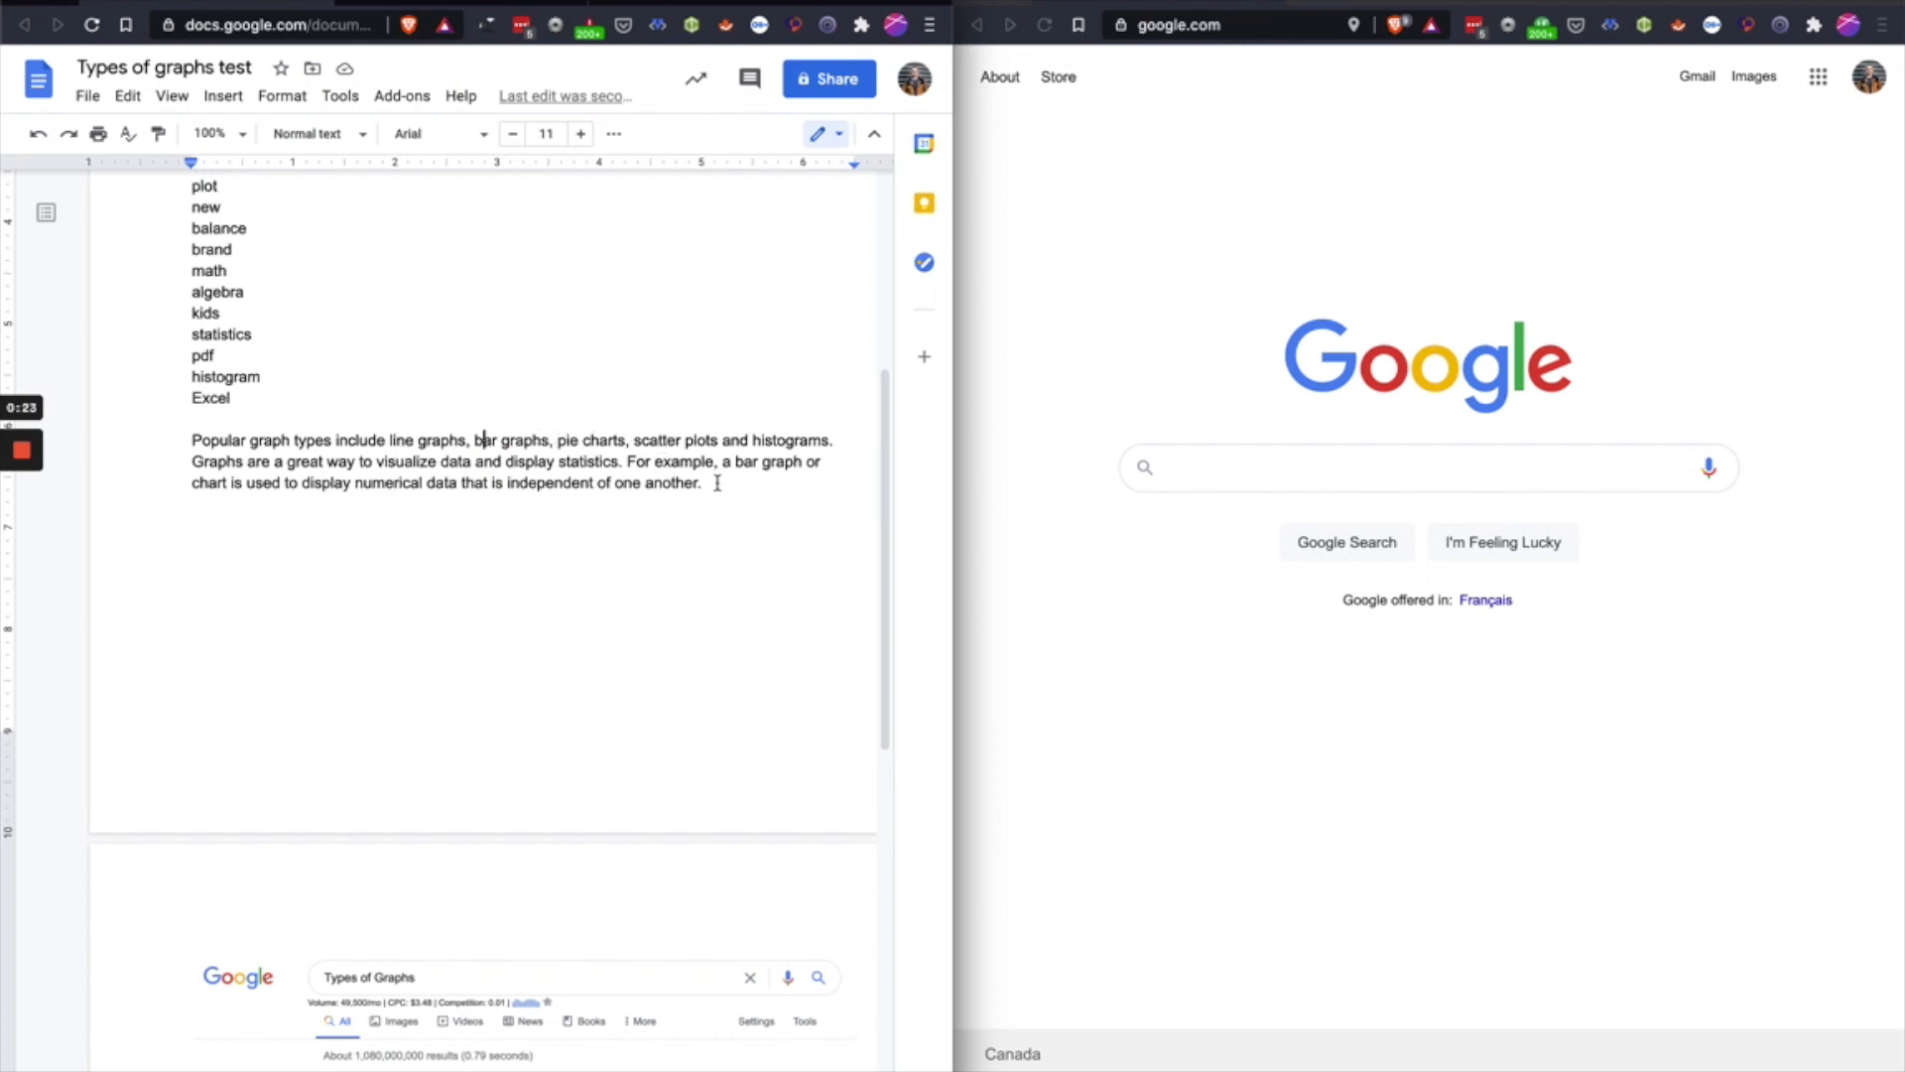
pyautogui.scroll(-3)
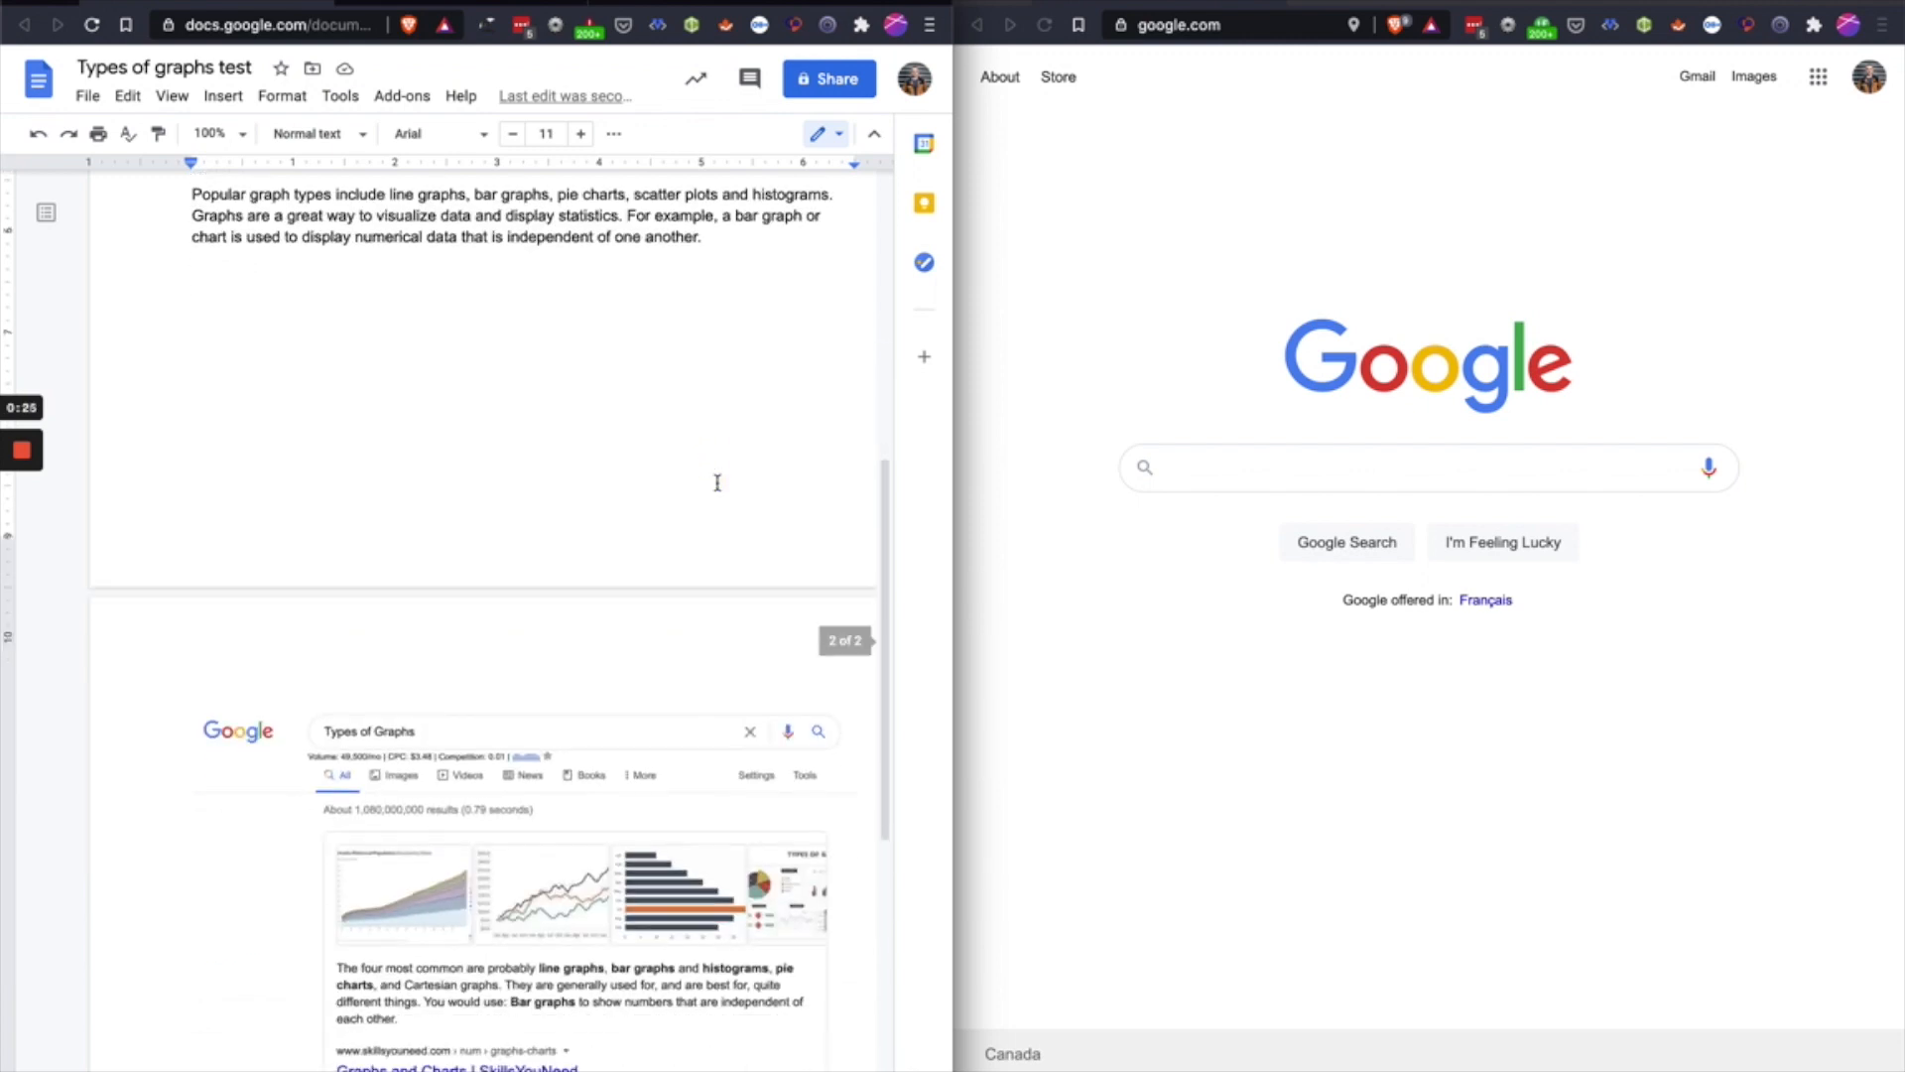
pyautogui.scroll(-3)
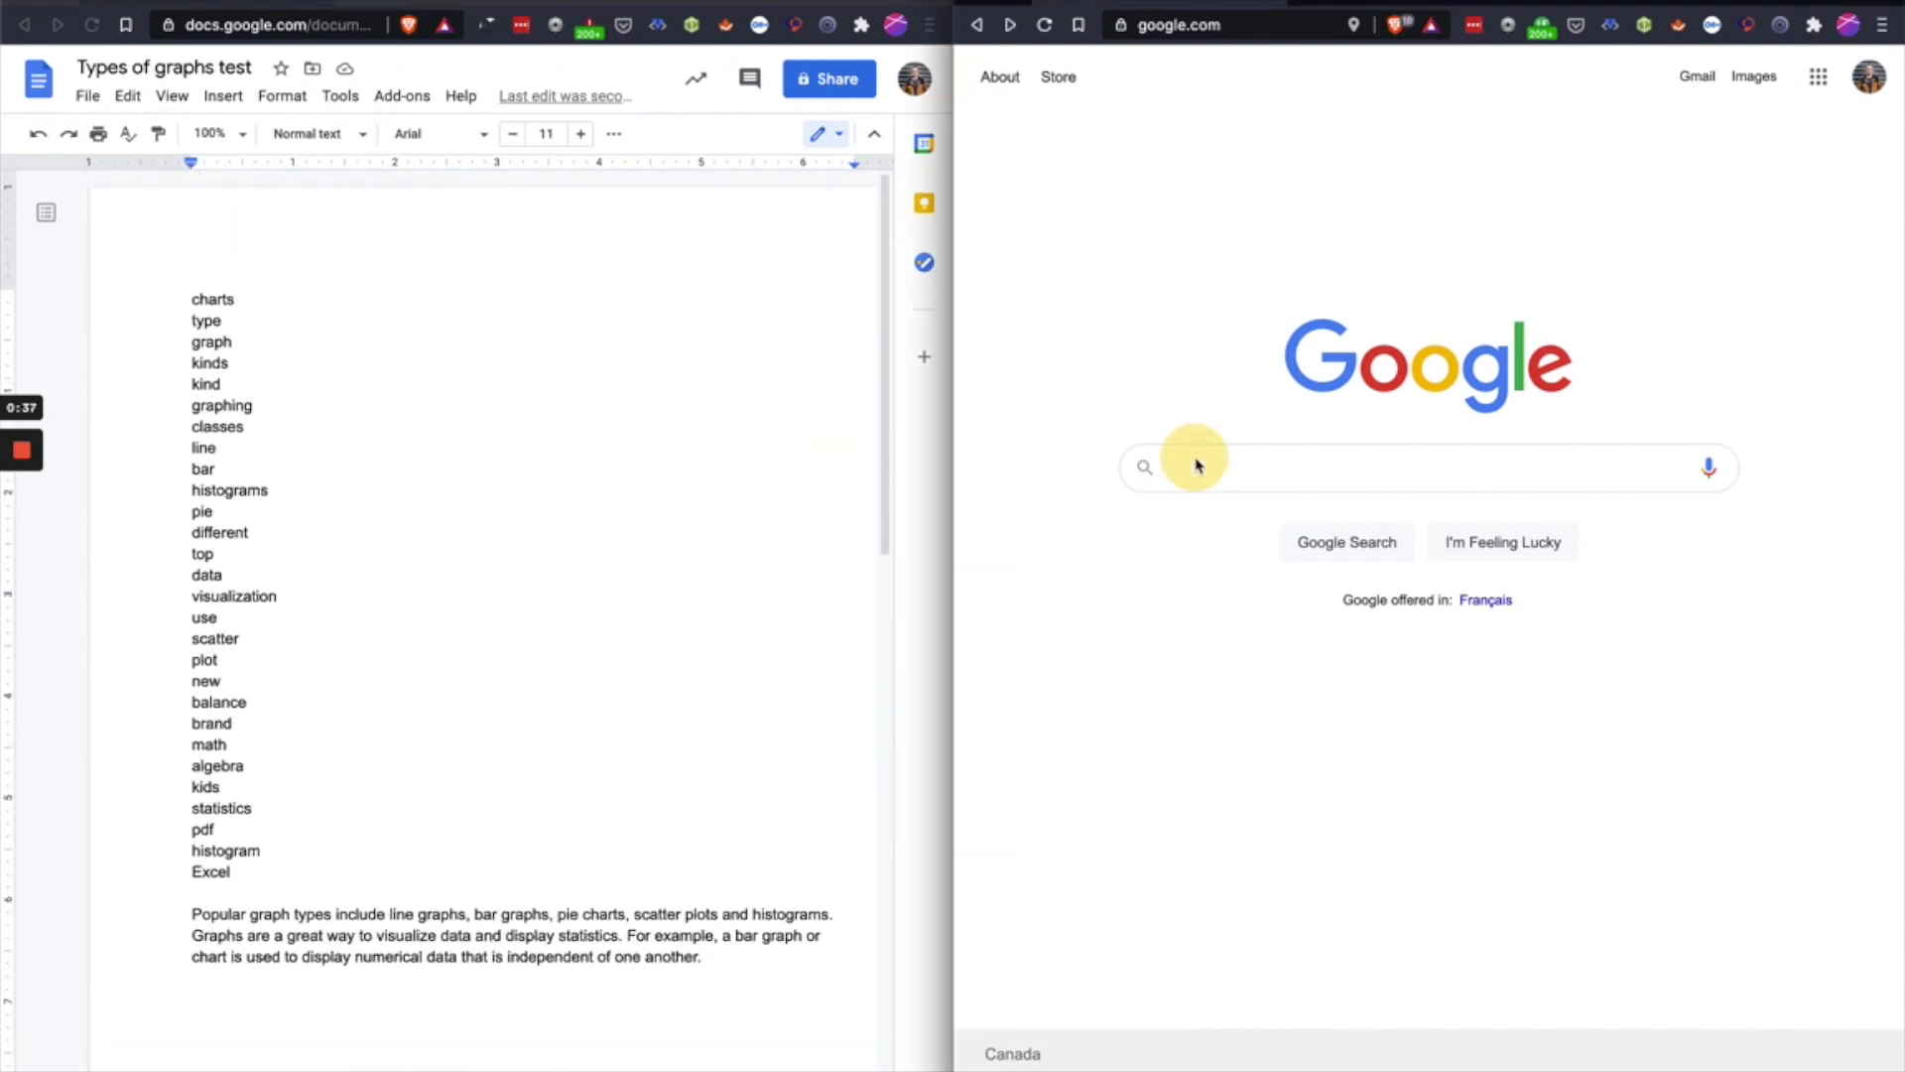
# Search 'types of graphs', review the featured snippet, then go to seonotebook.com.
pyautogui.write('types of graphs')
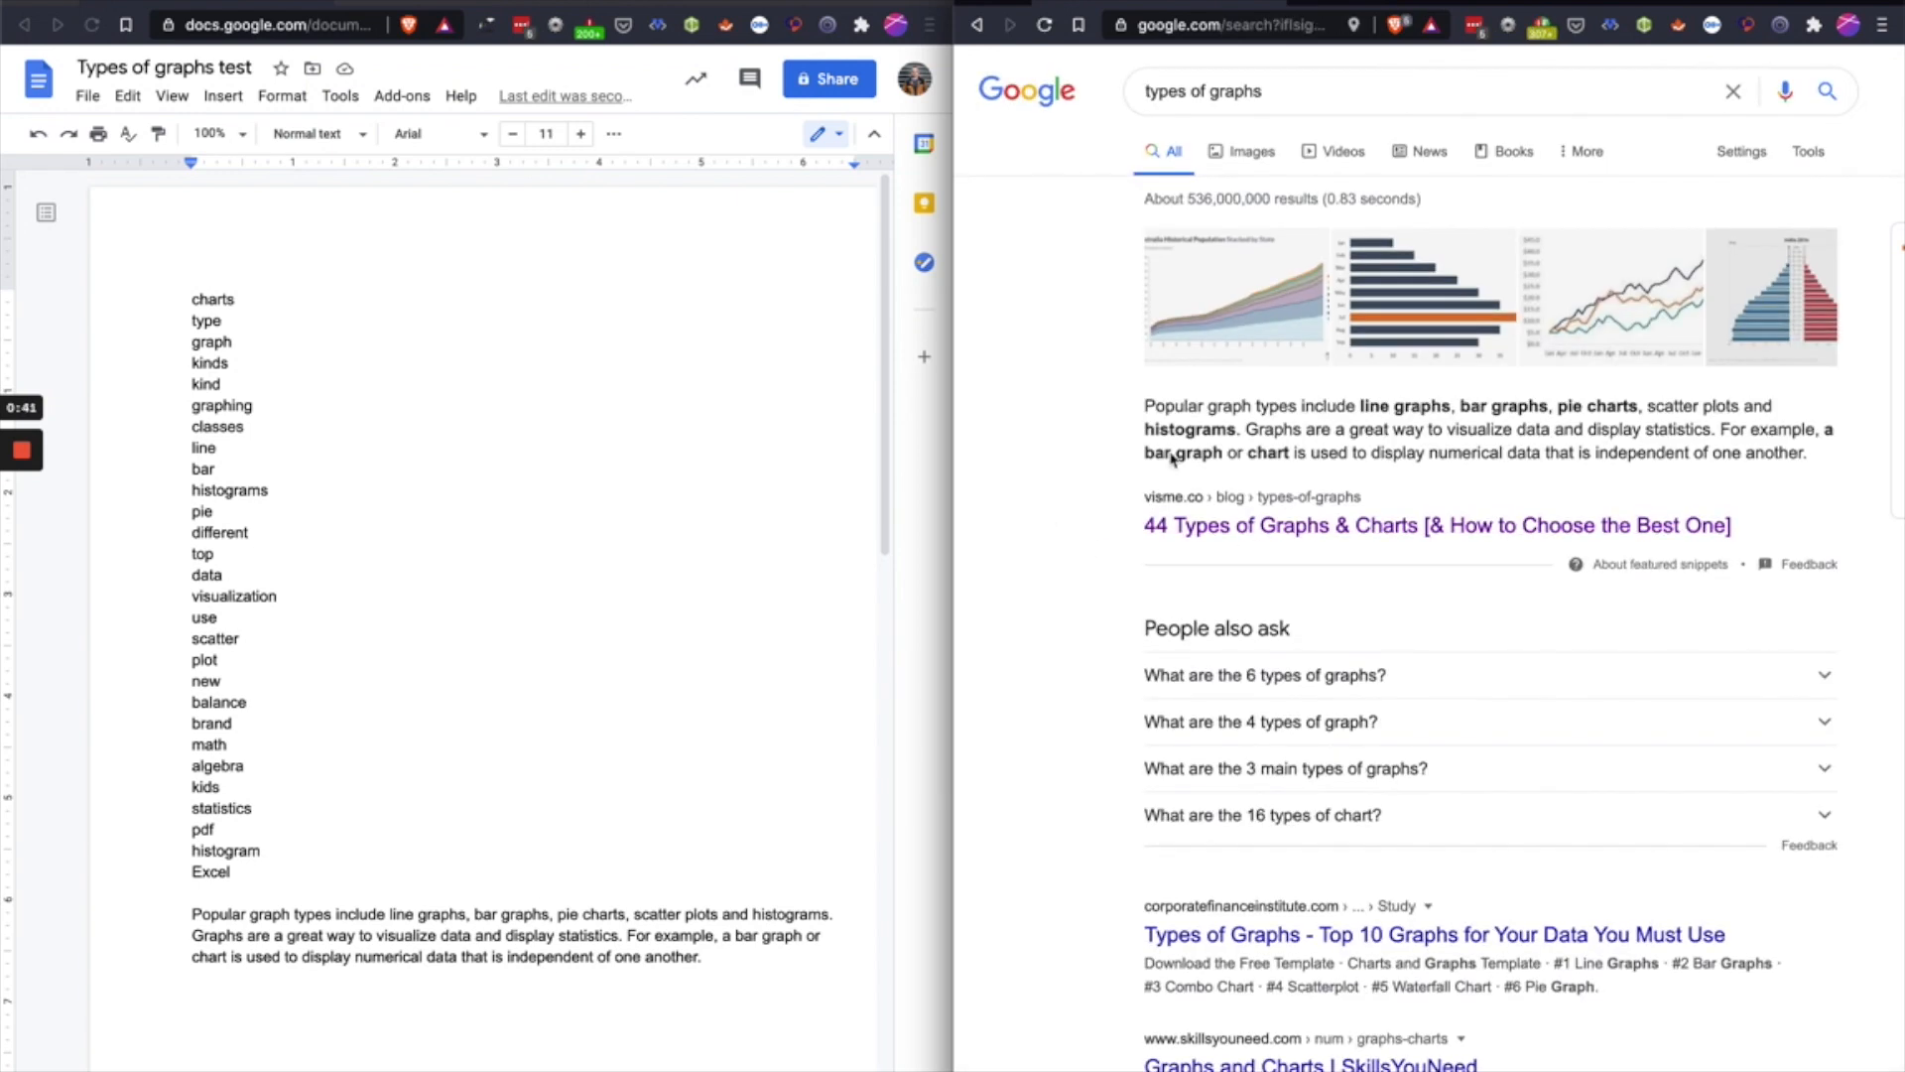
pyautogui.scroll(-3)
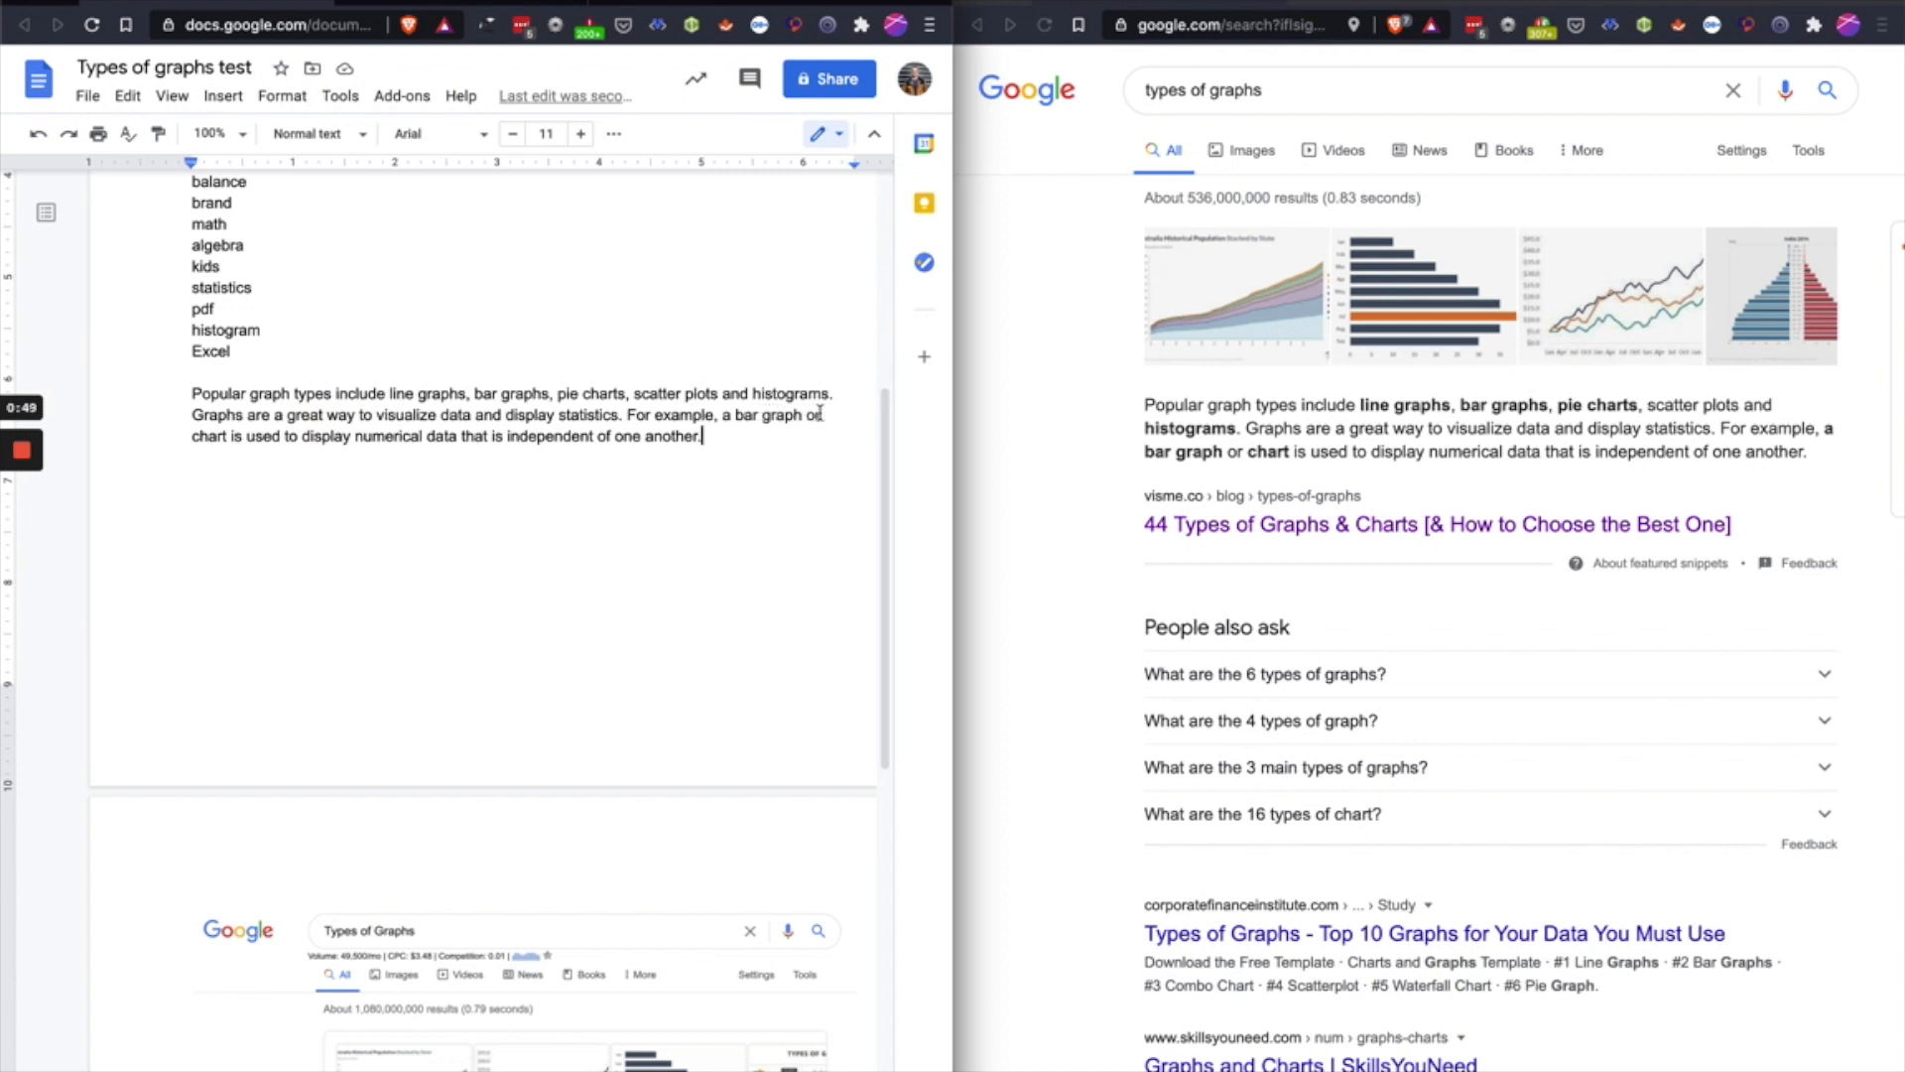
pyautogui.moveTo(725, 438)
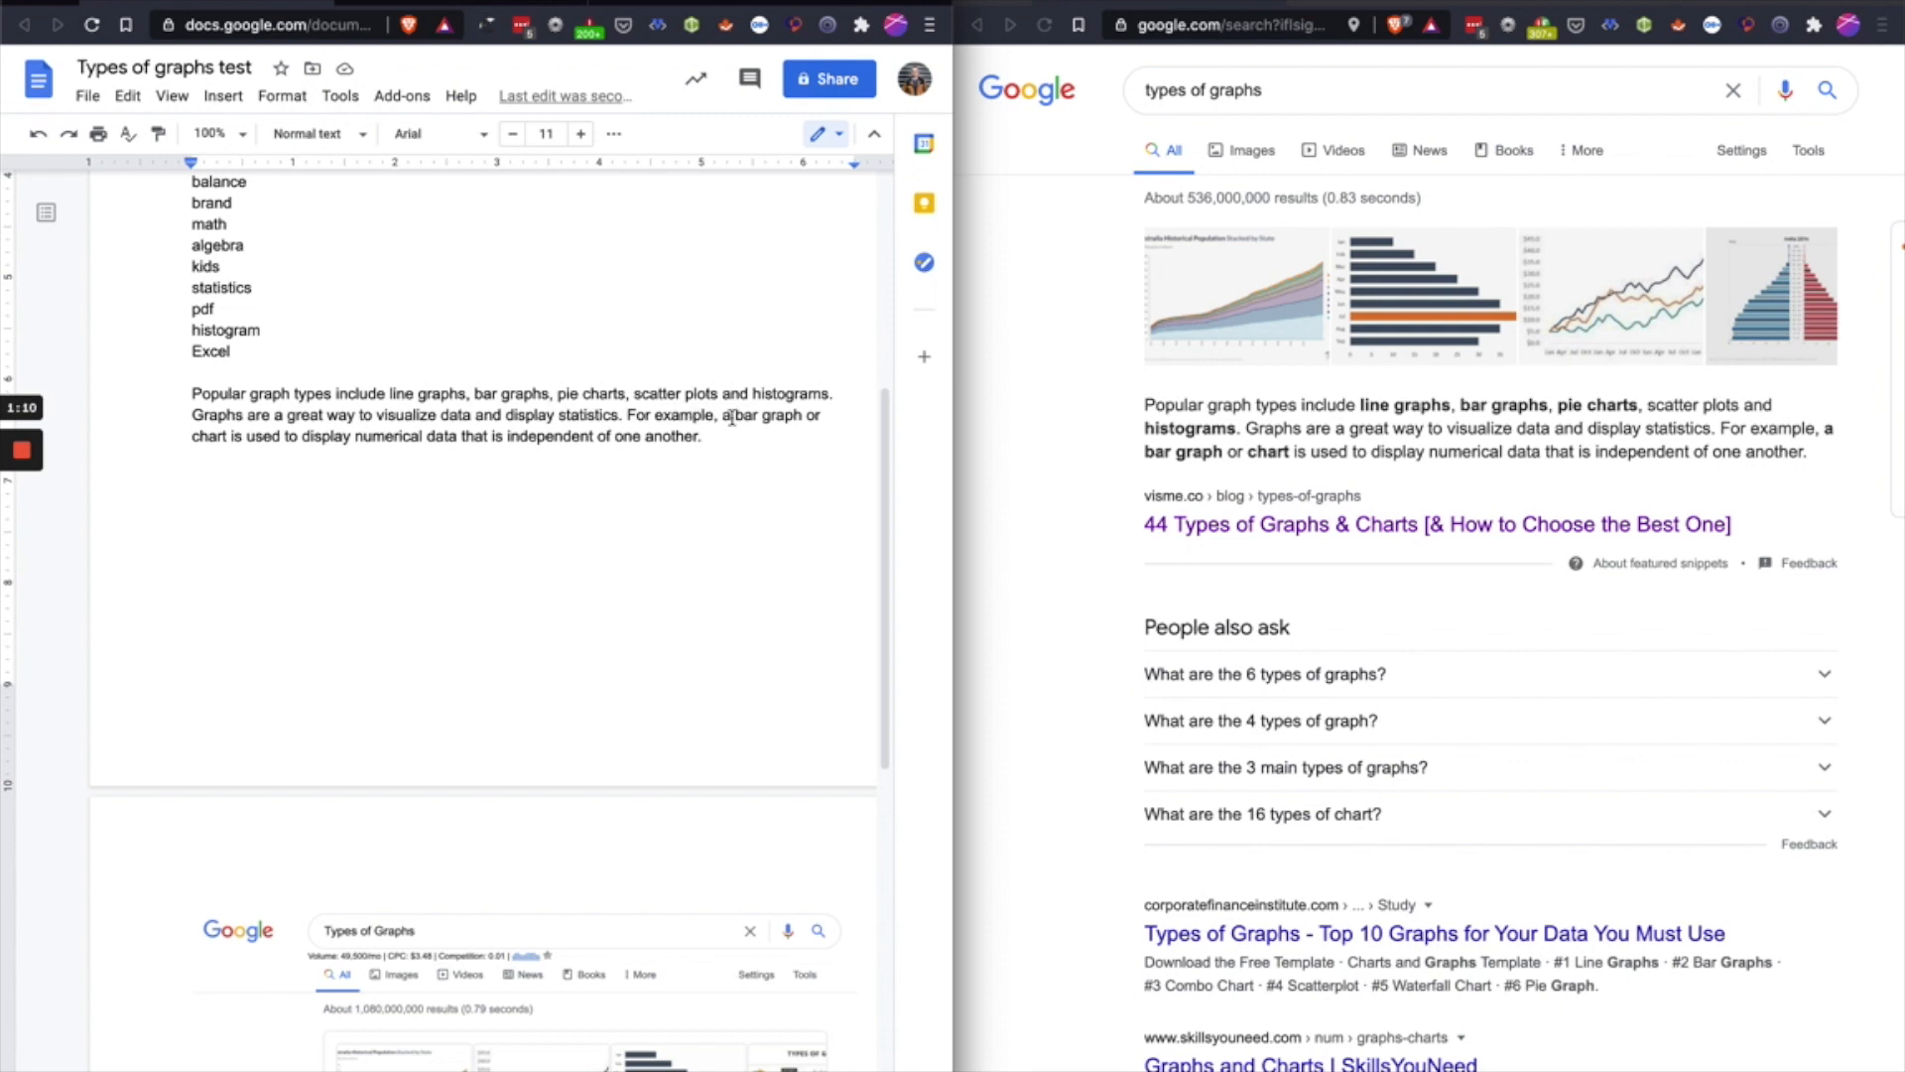
pyautogui.moveTo(749, 433)
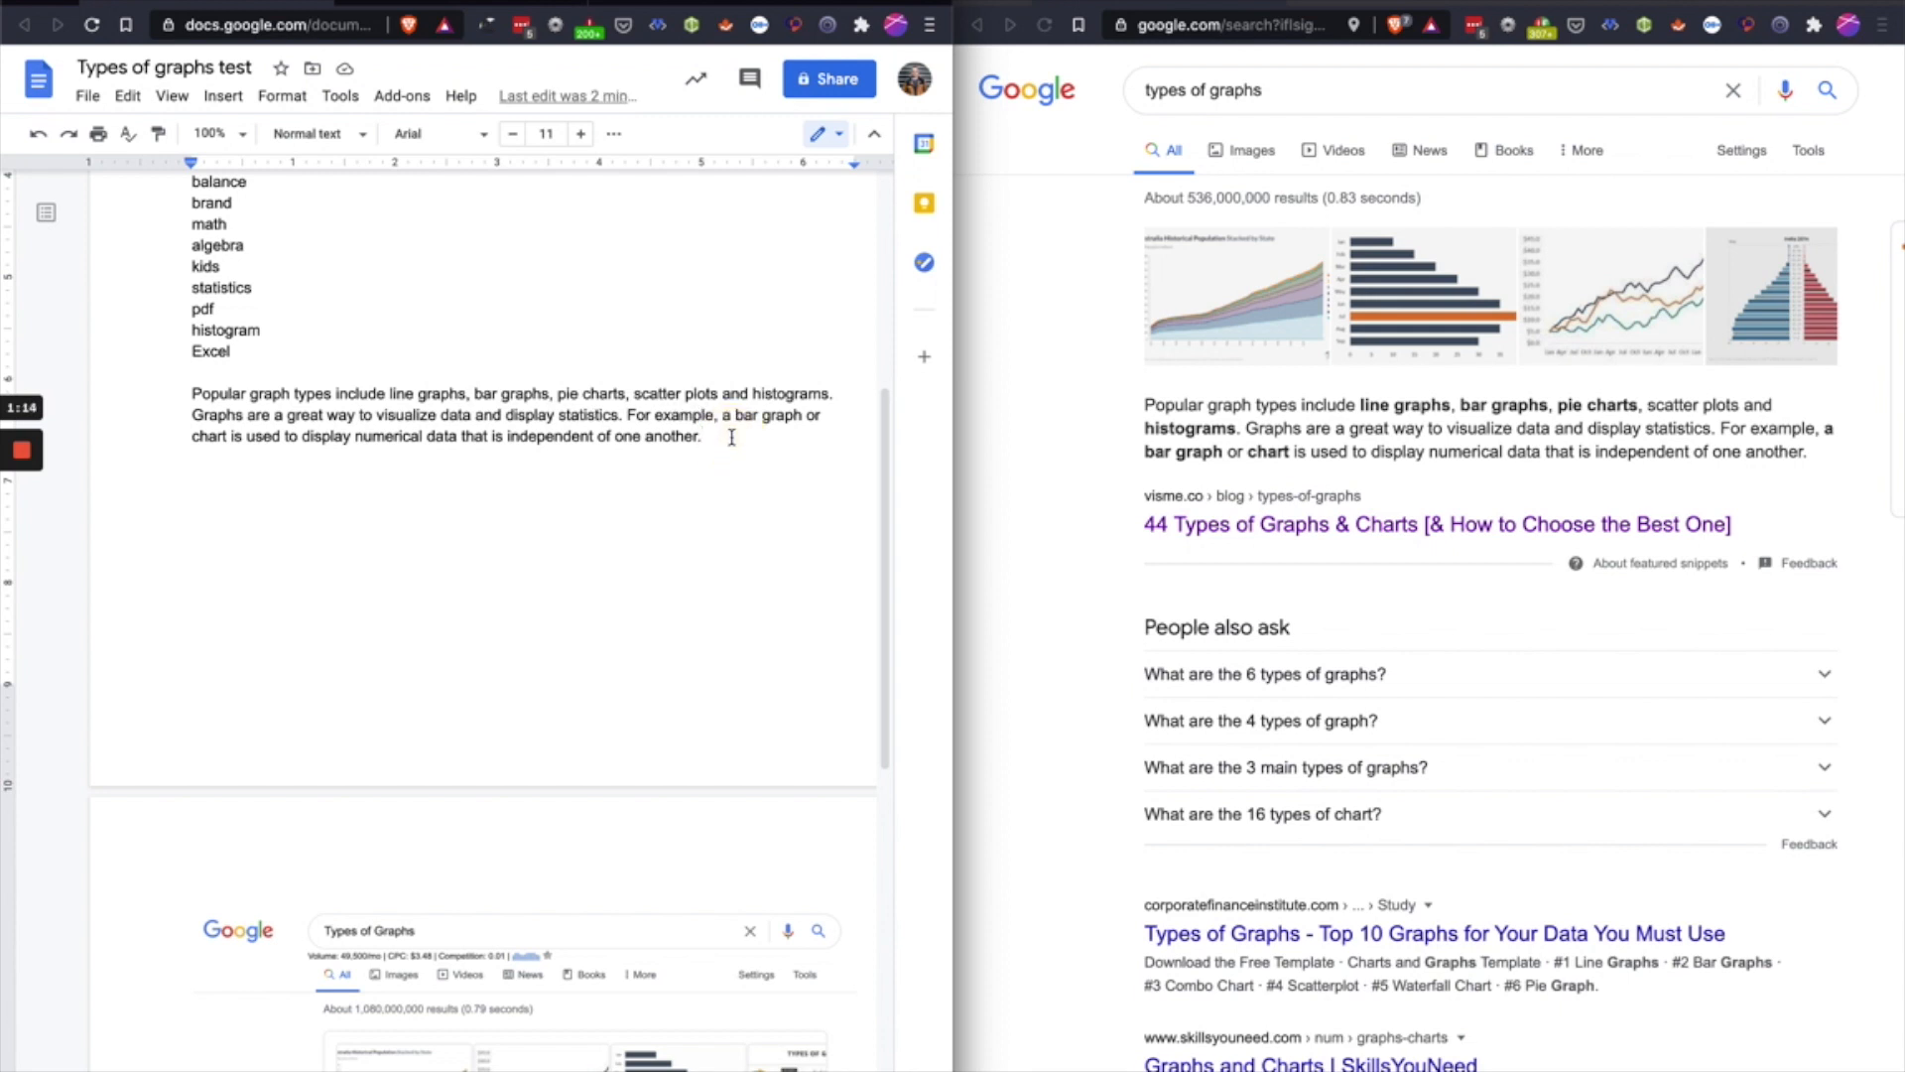
pyautogui.moveTo(1041, 460)
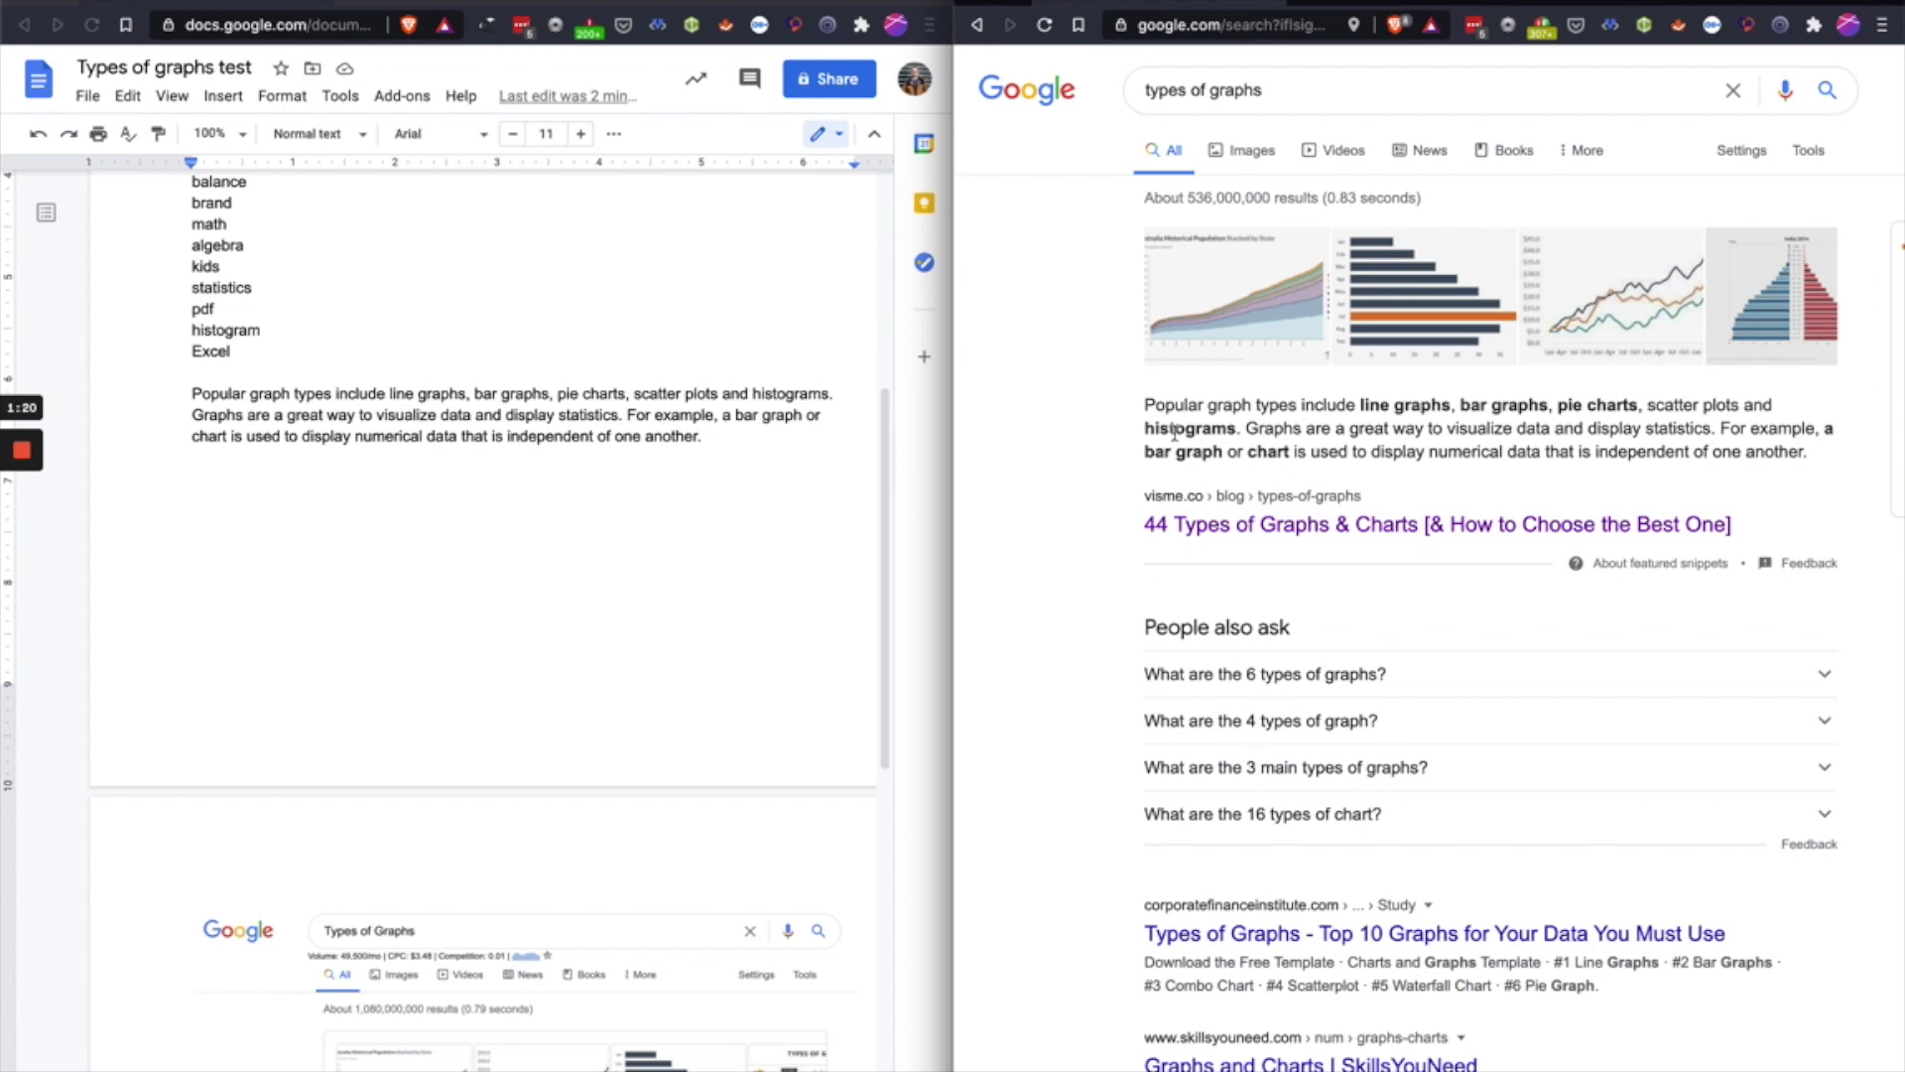
pyautogui.moveTo(1023, 422)
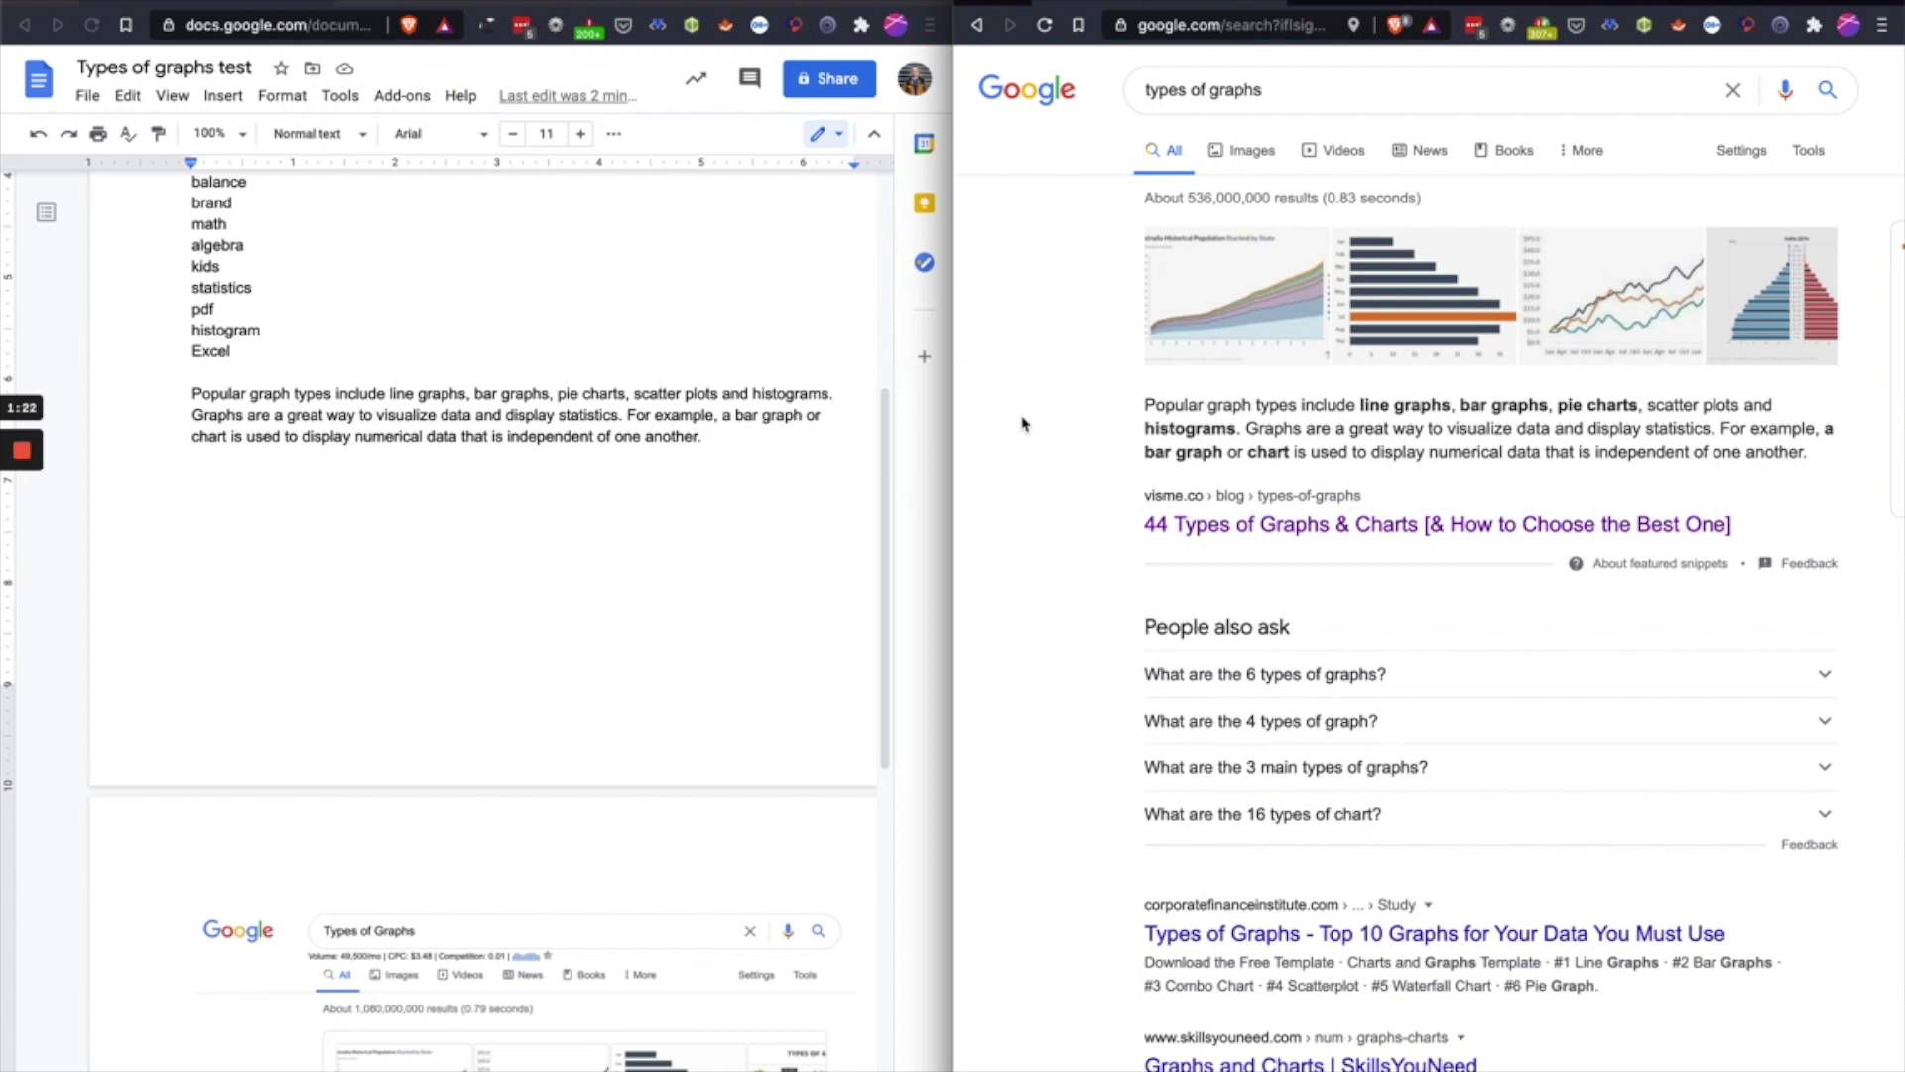
pyautogui.moveTo(1071, 376)
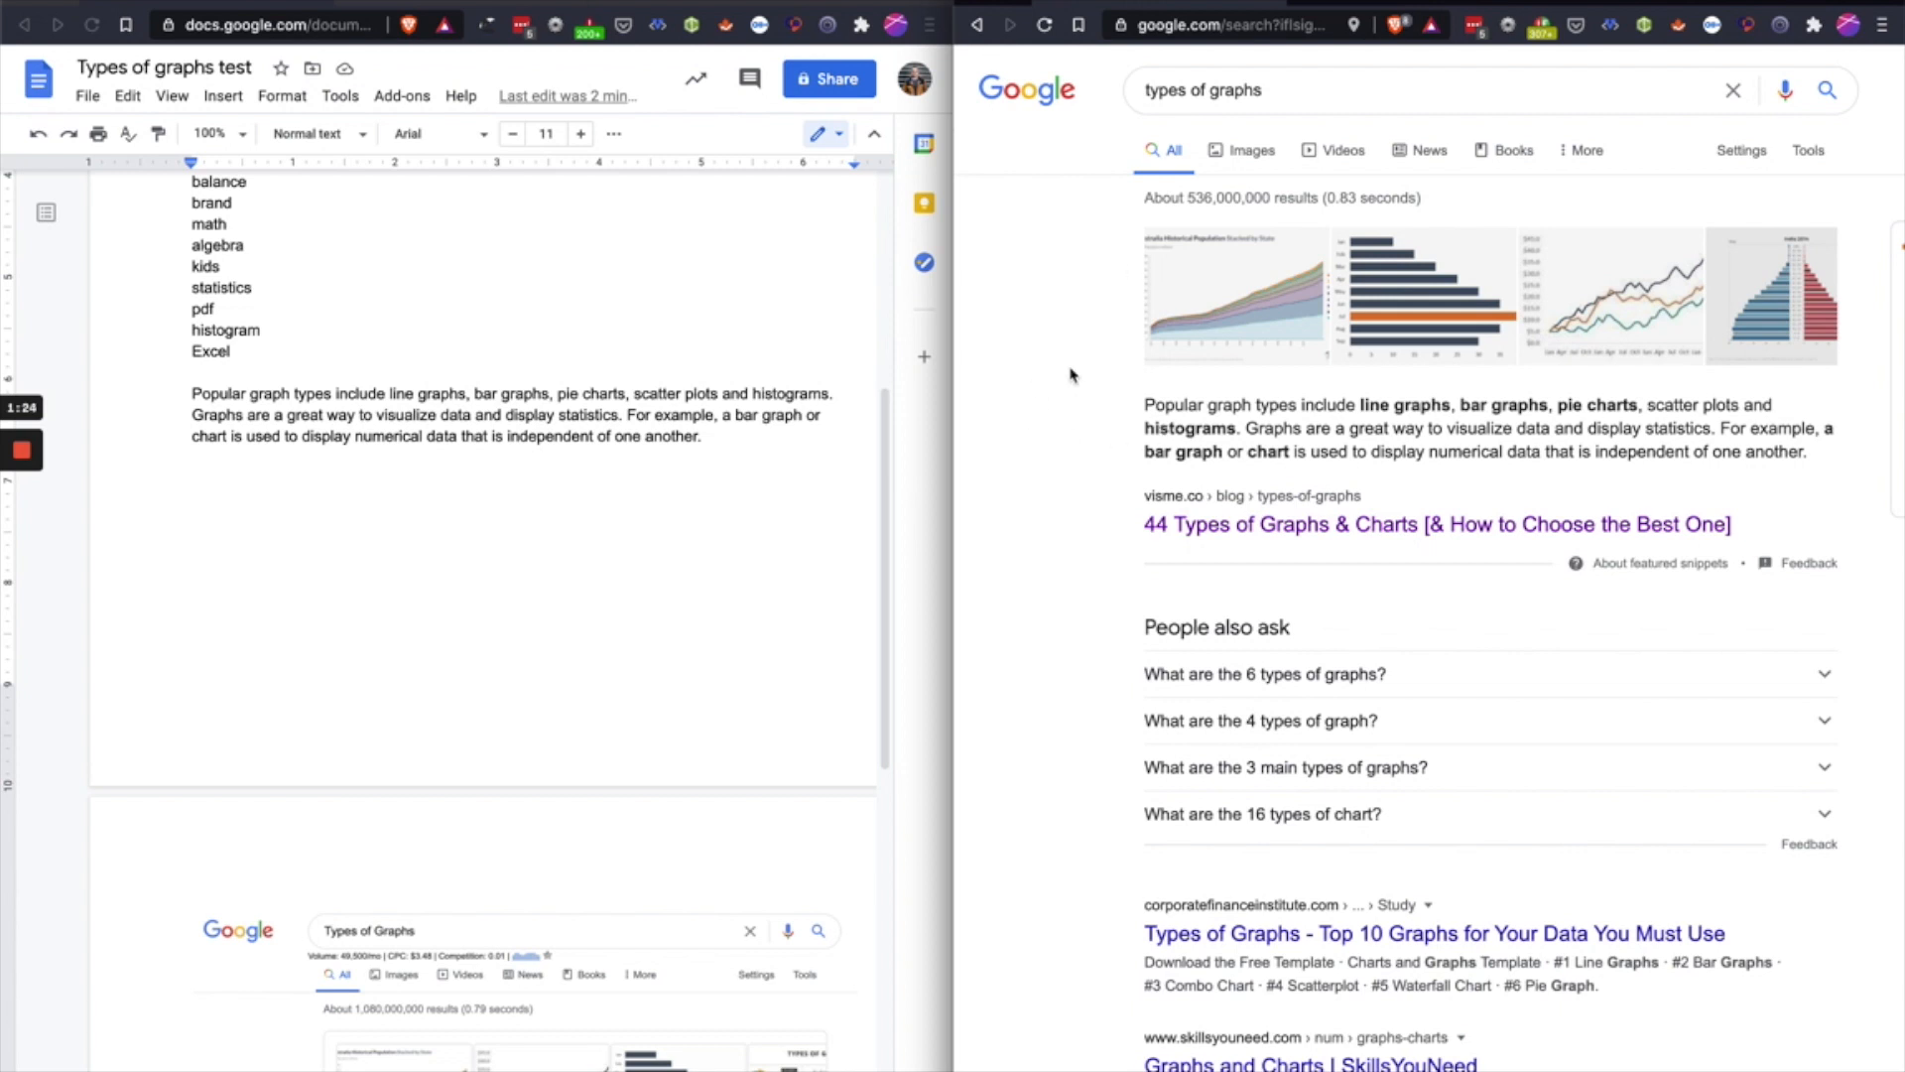
pyautogui.click(1256, 25)
pyautogui.write('seonotebook.com')
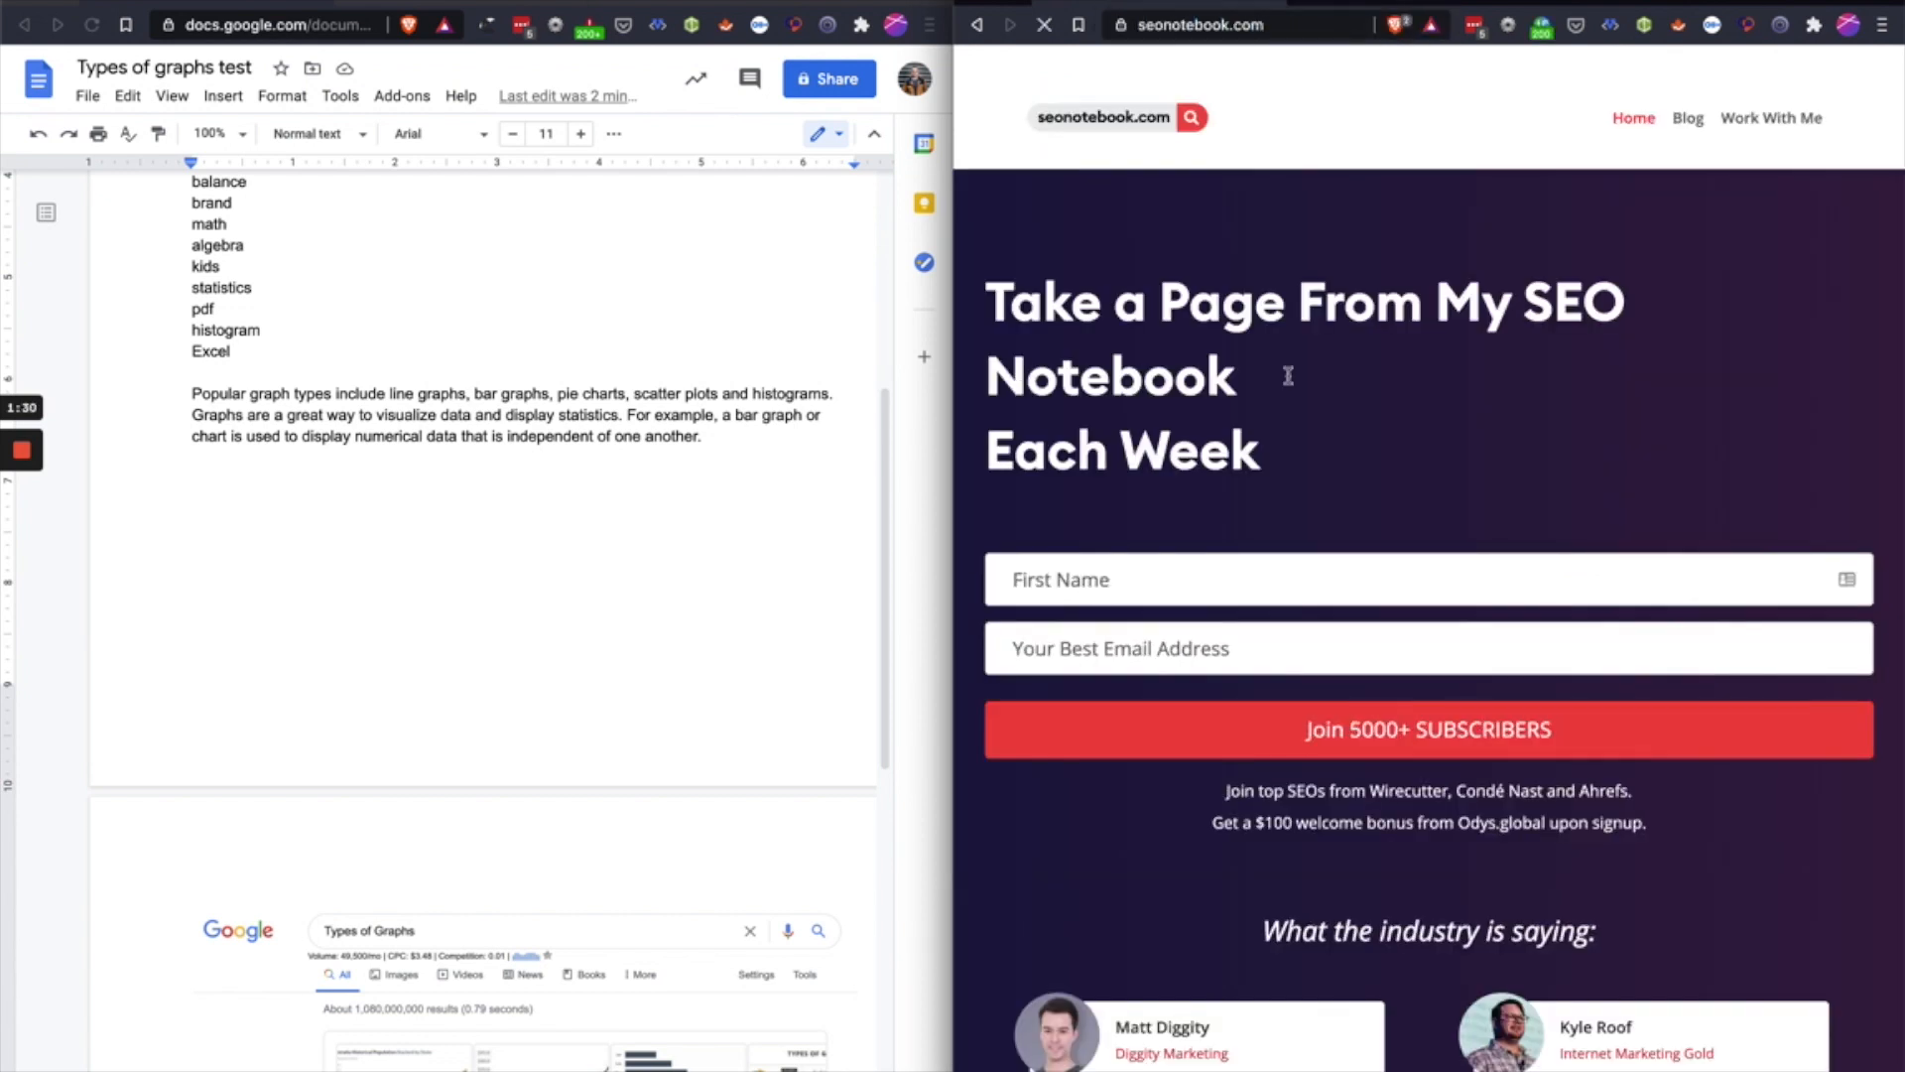
pyautogui.scroll(-3)
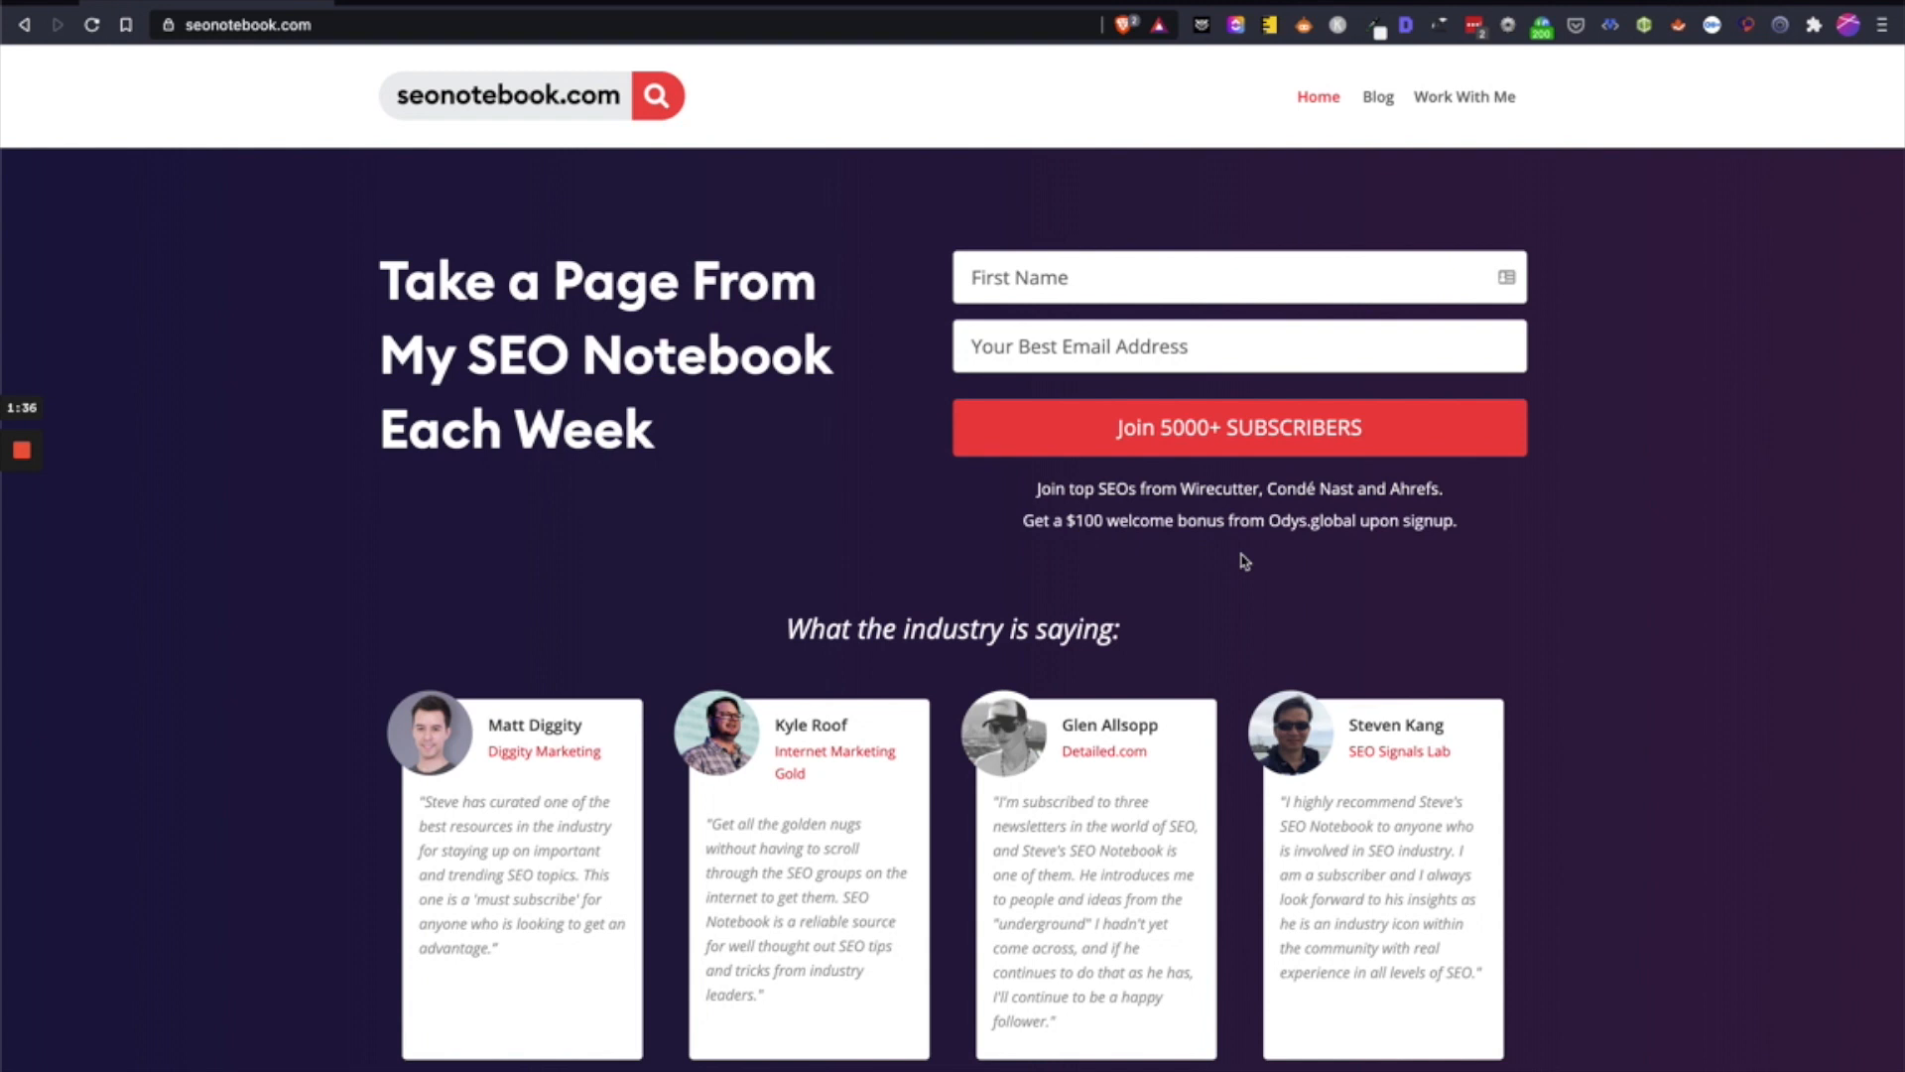
pyautogui.moveTo(1581, 536)
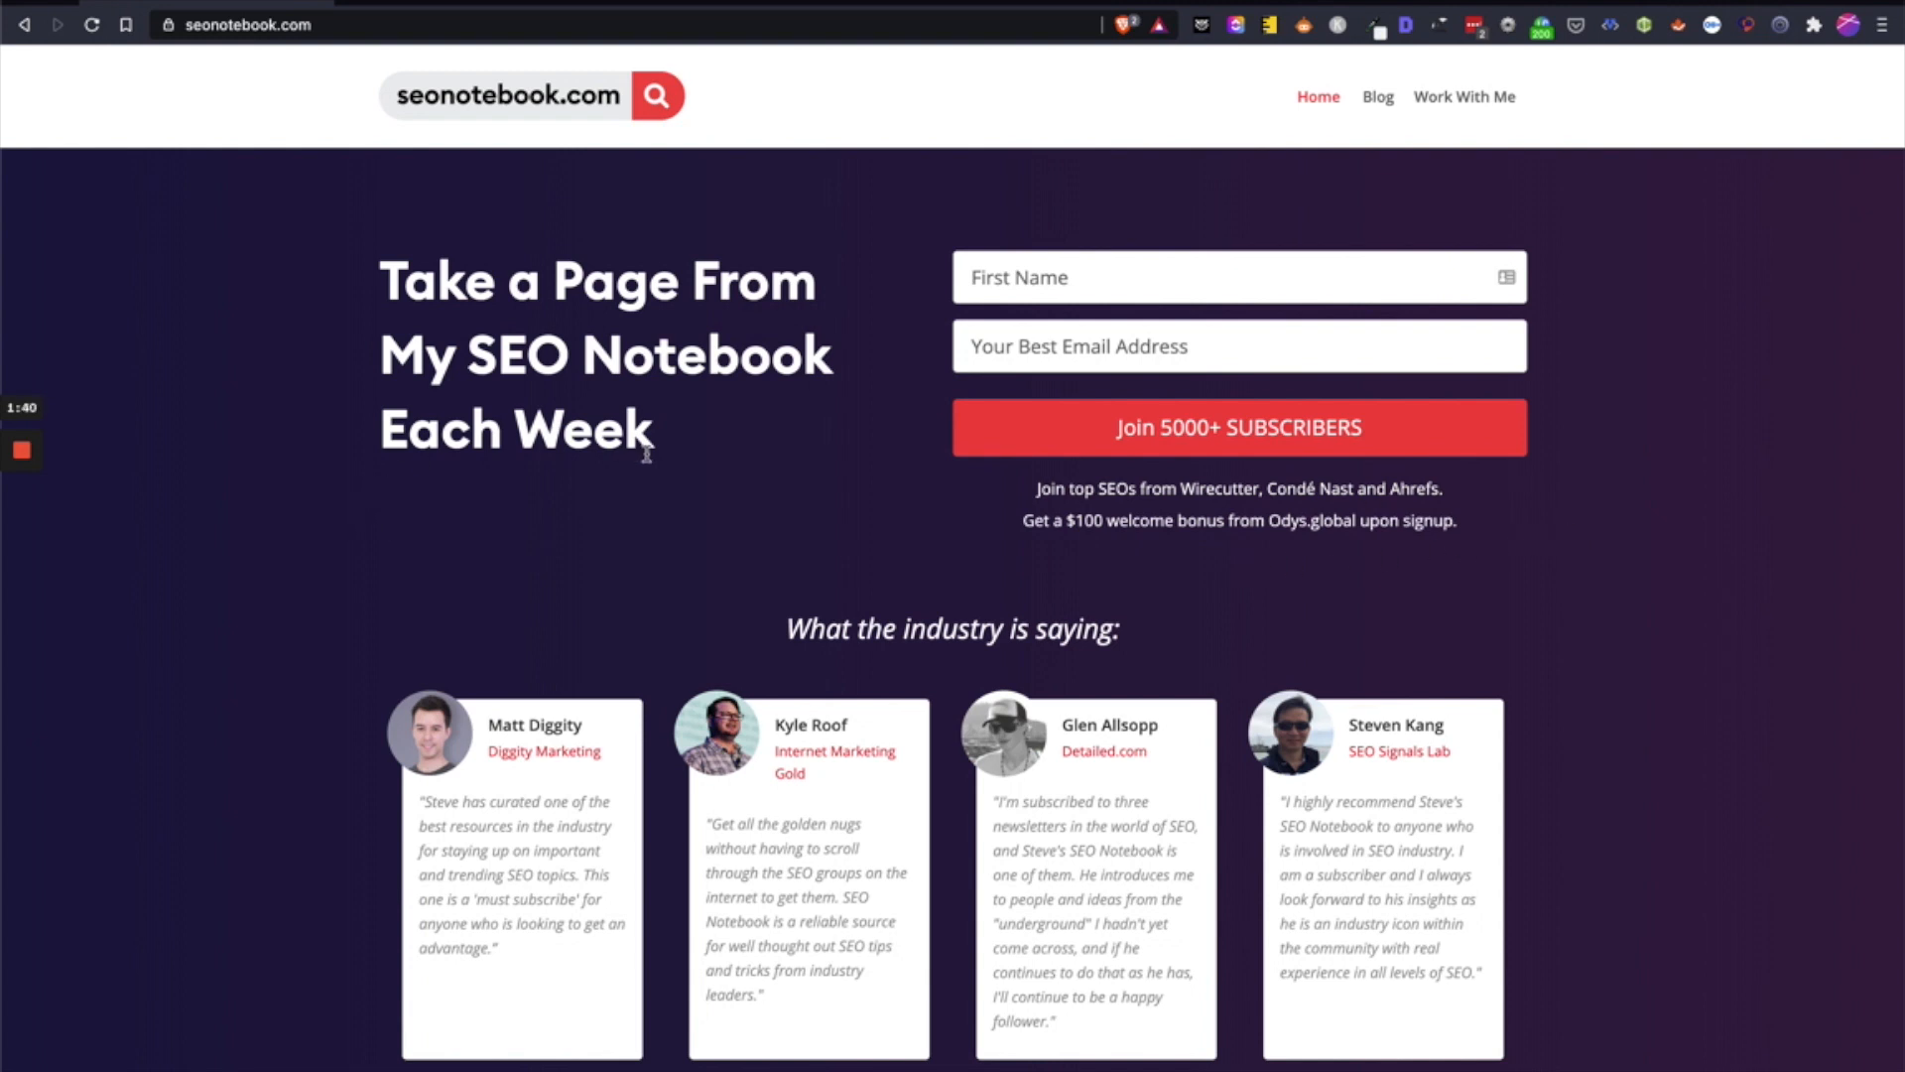
pyautogui.moveTo(662, 444)
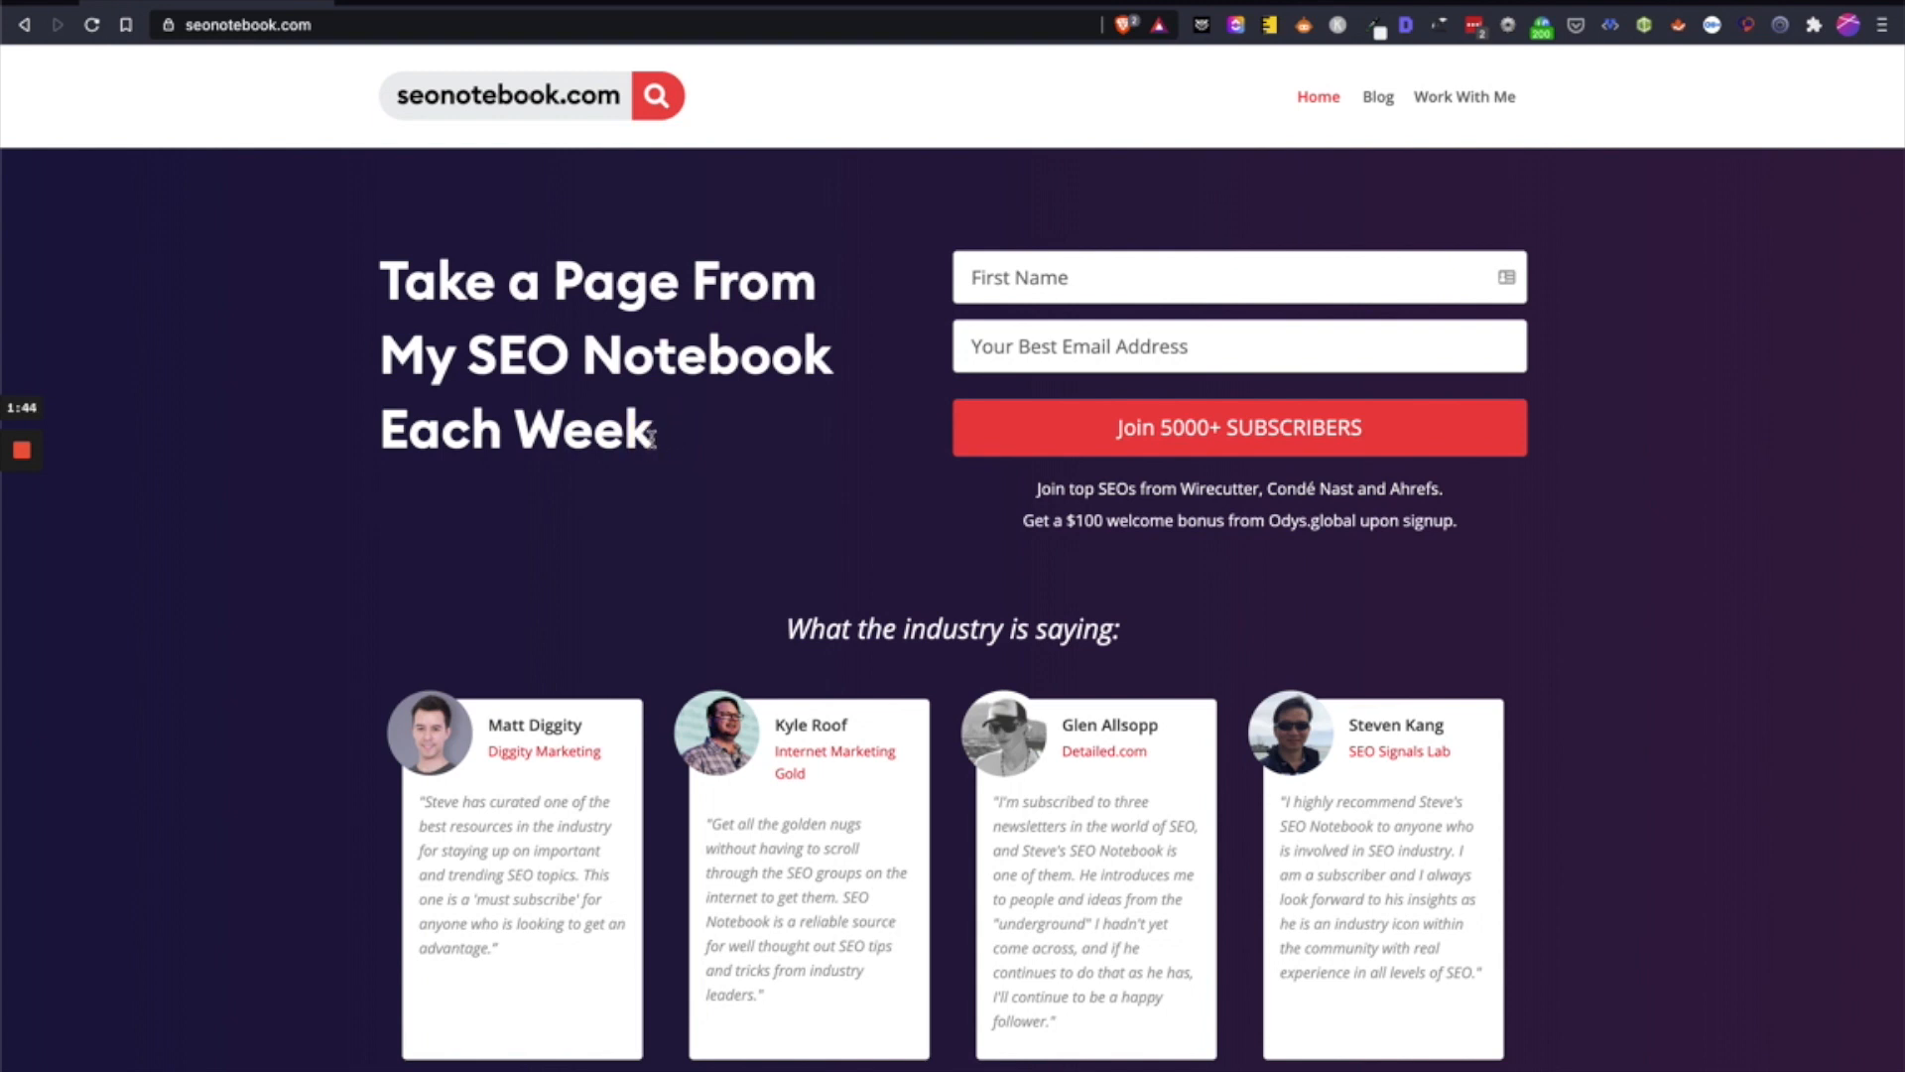
pyautogui.moveTo(650, 434); pyautogui.dragTo(386, 277)
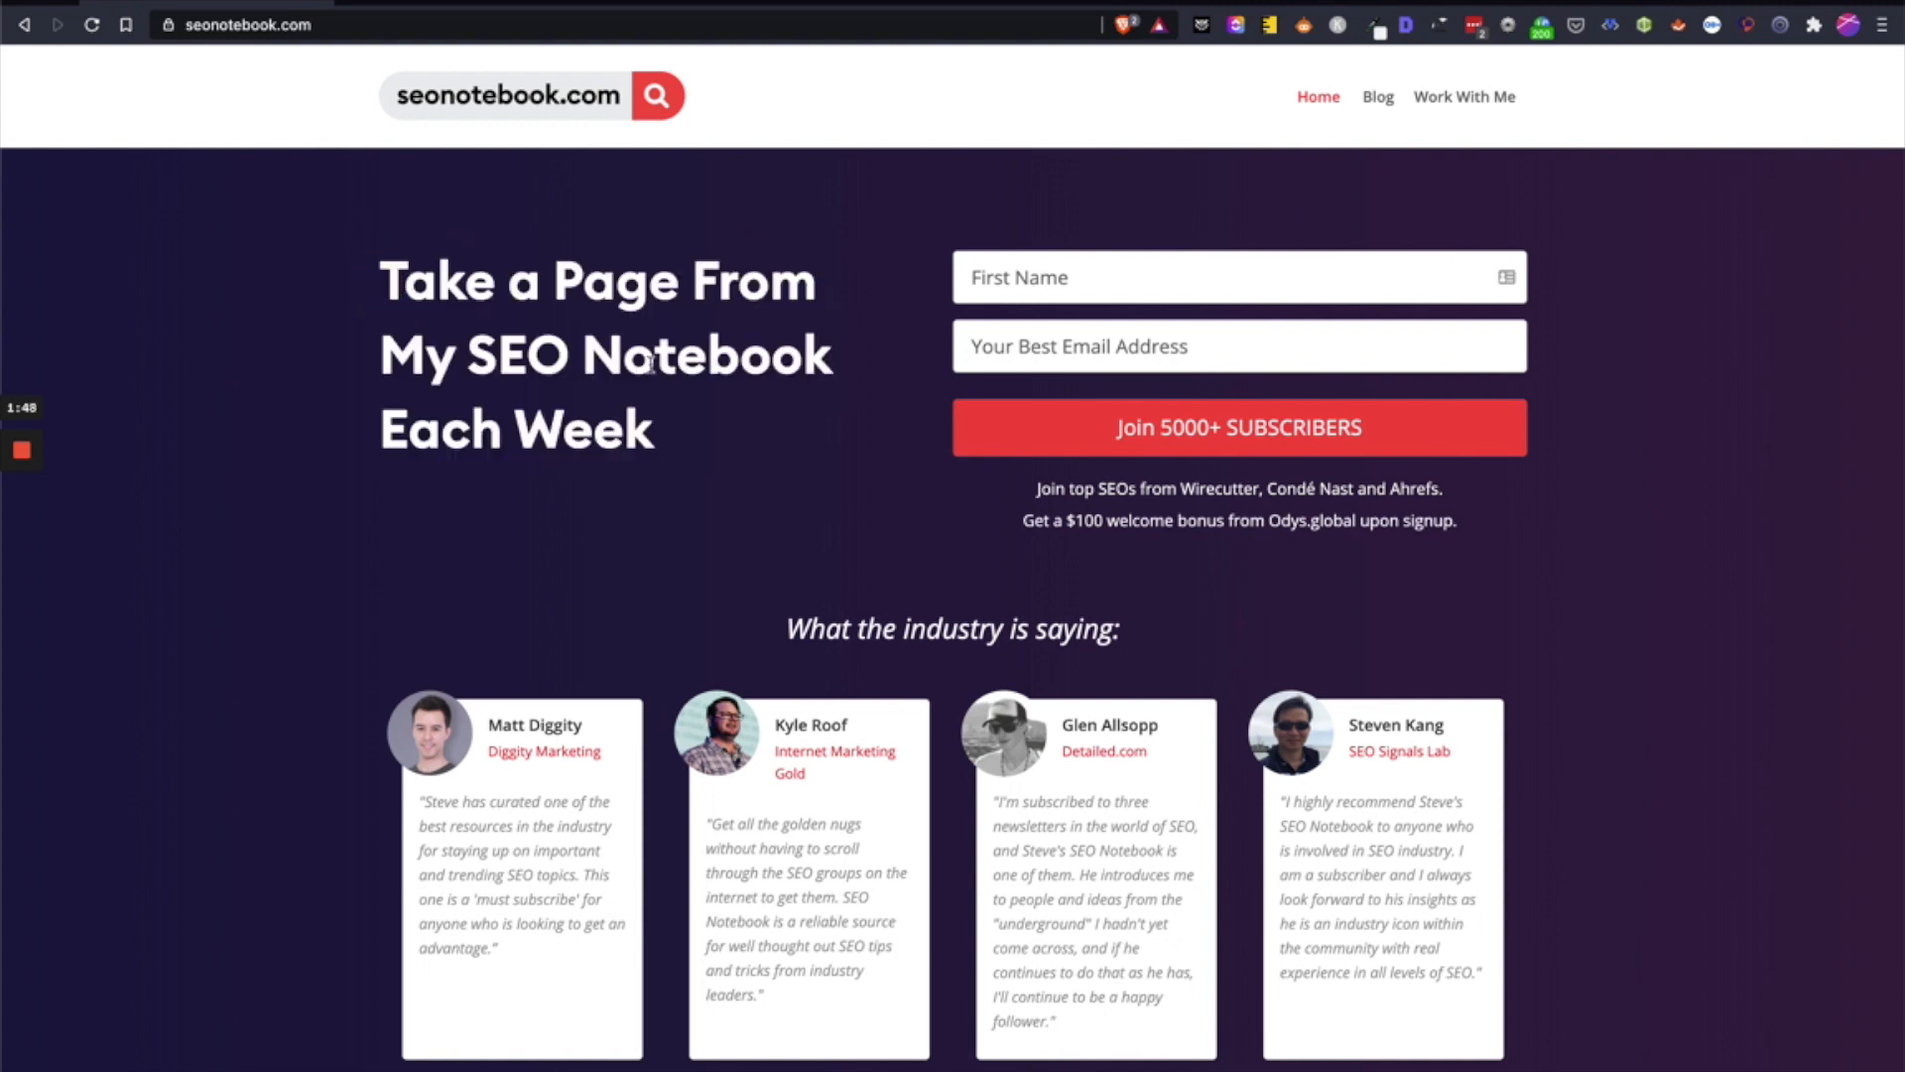
pyautogui.moveTo(684, 441)
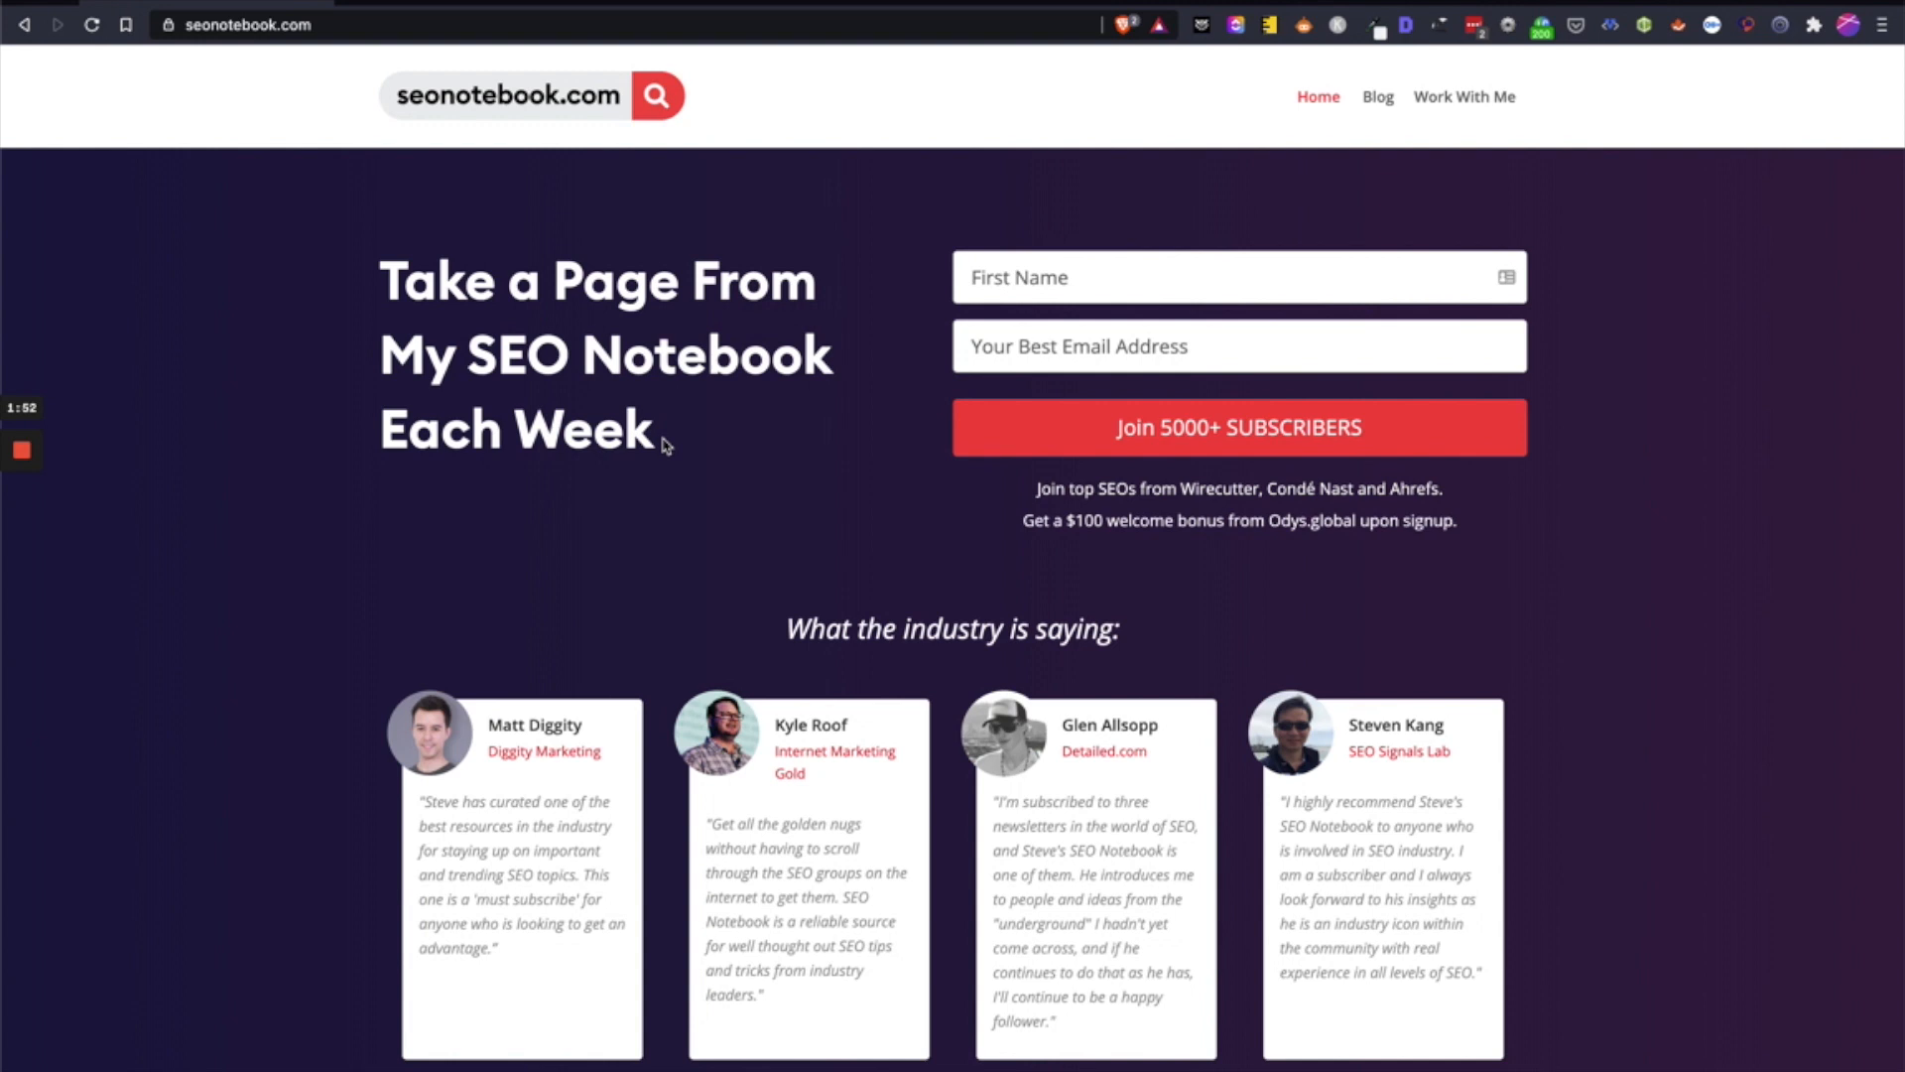
pyautogui.moveTo(663, 455)
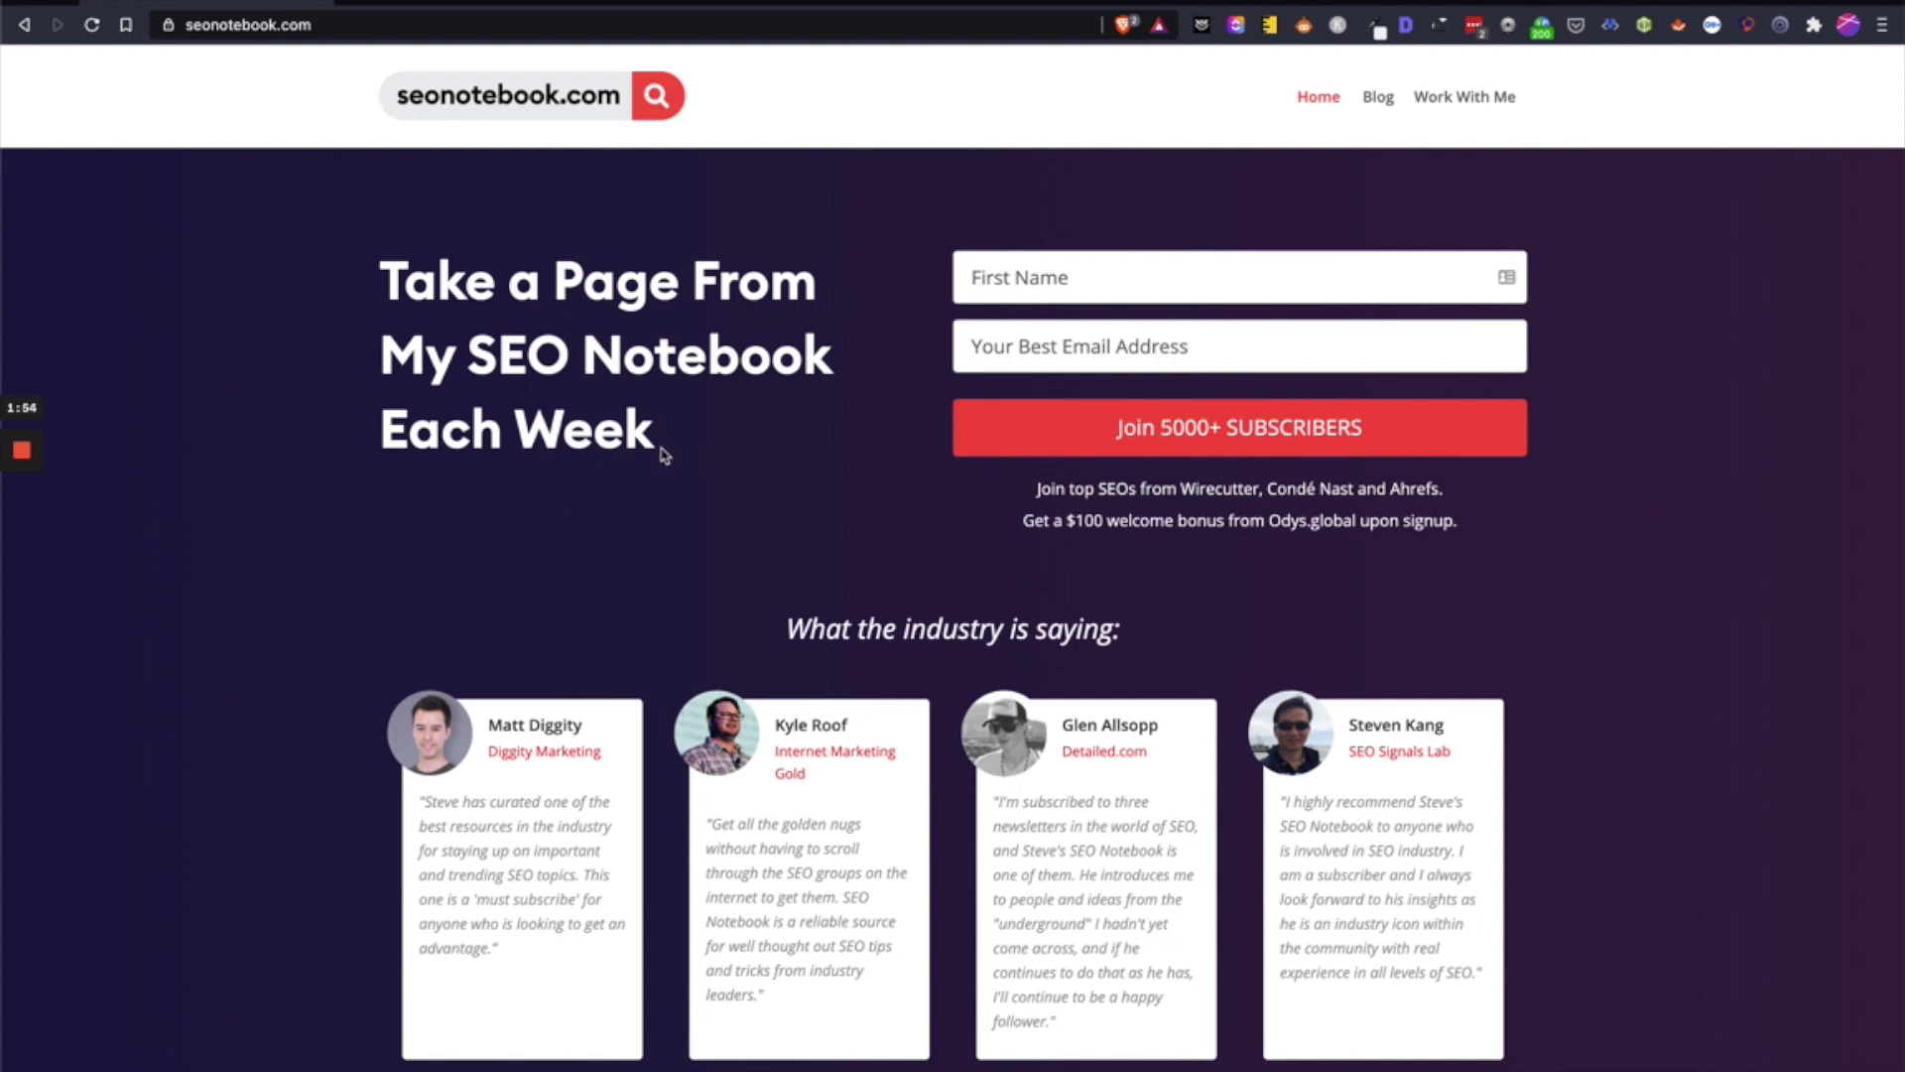
pyautogui.moveTo(592, 438)
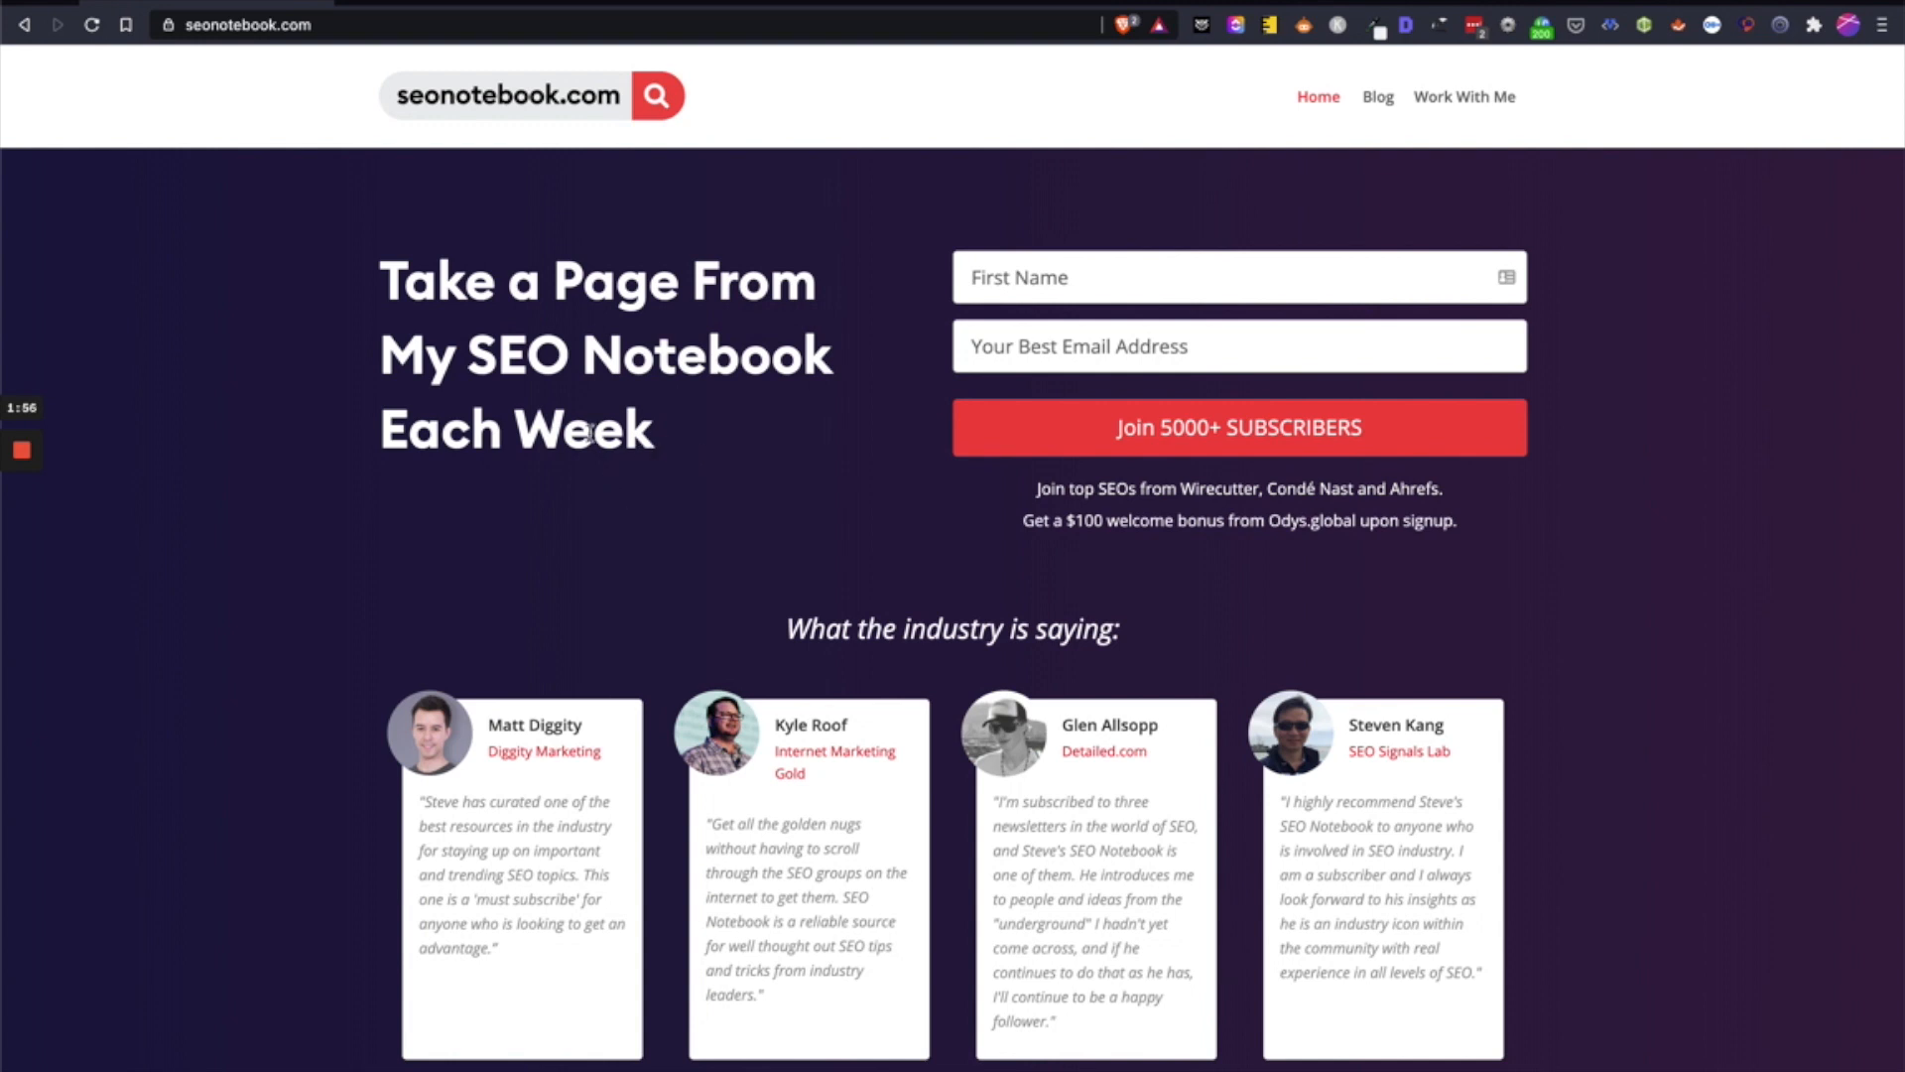
pyautogui.moveTo(708, 454)
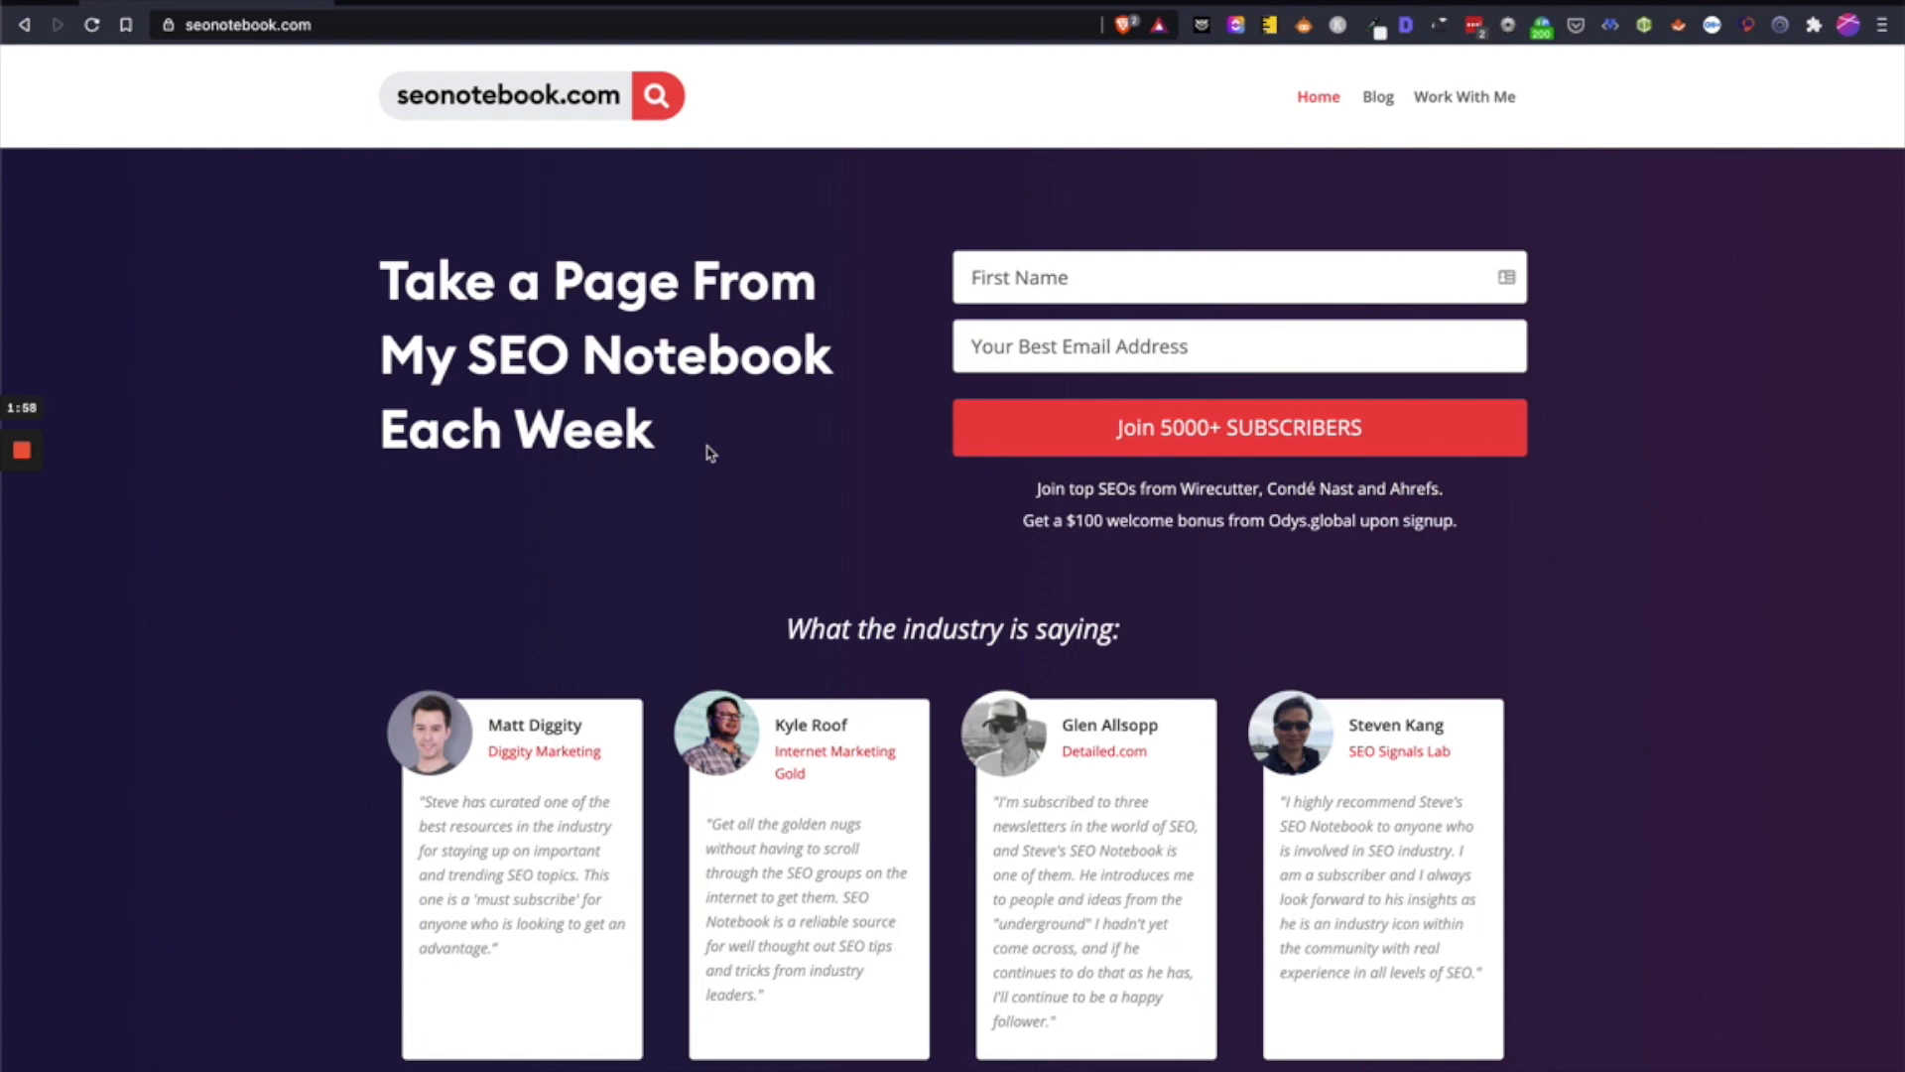
pyautogui.moveTo(727, 443)
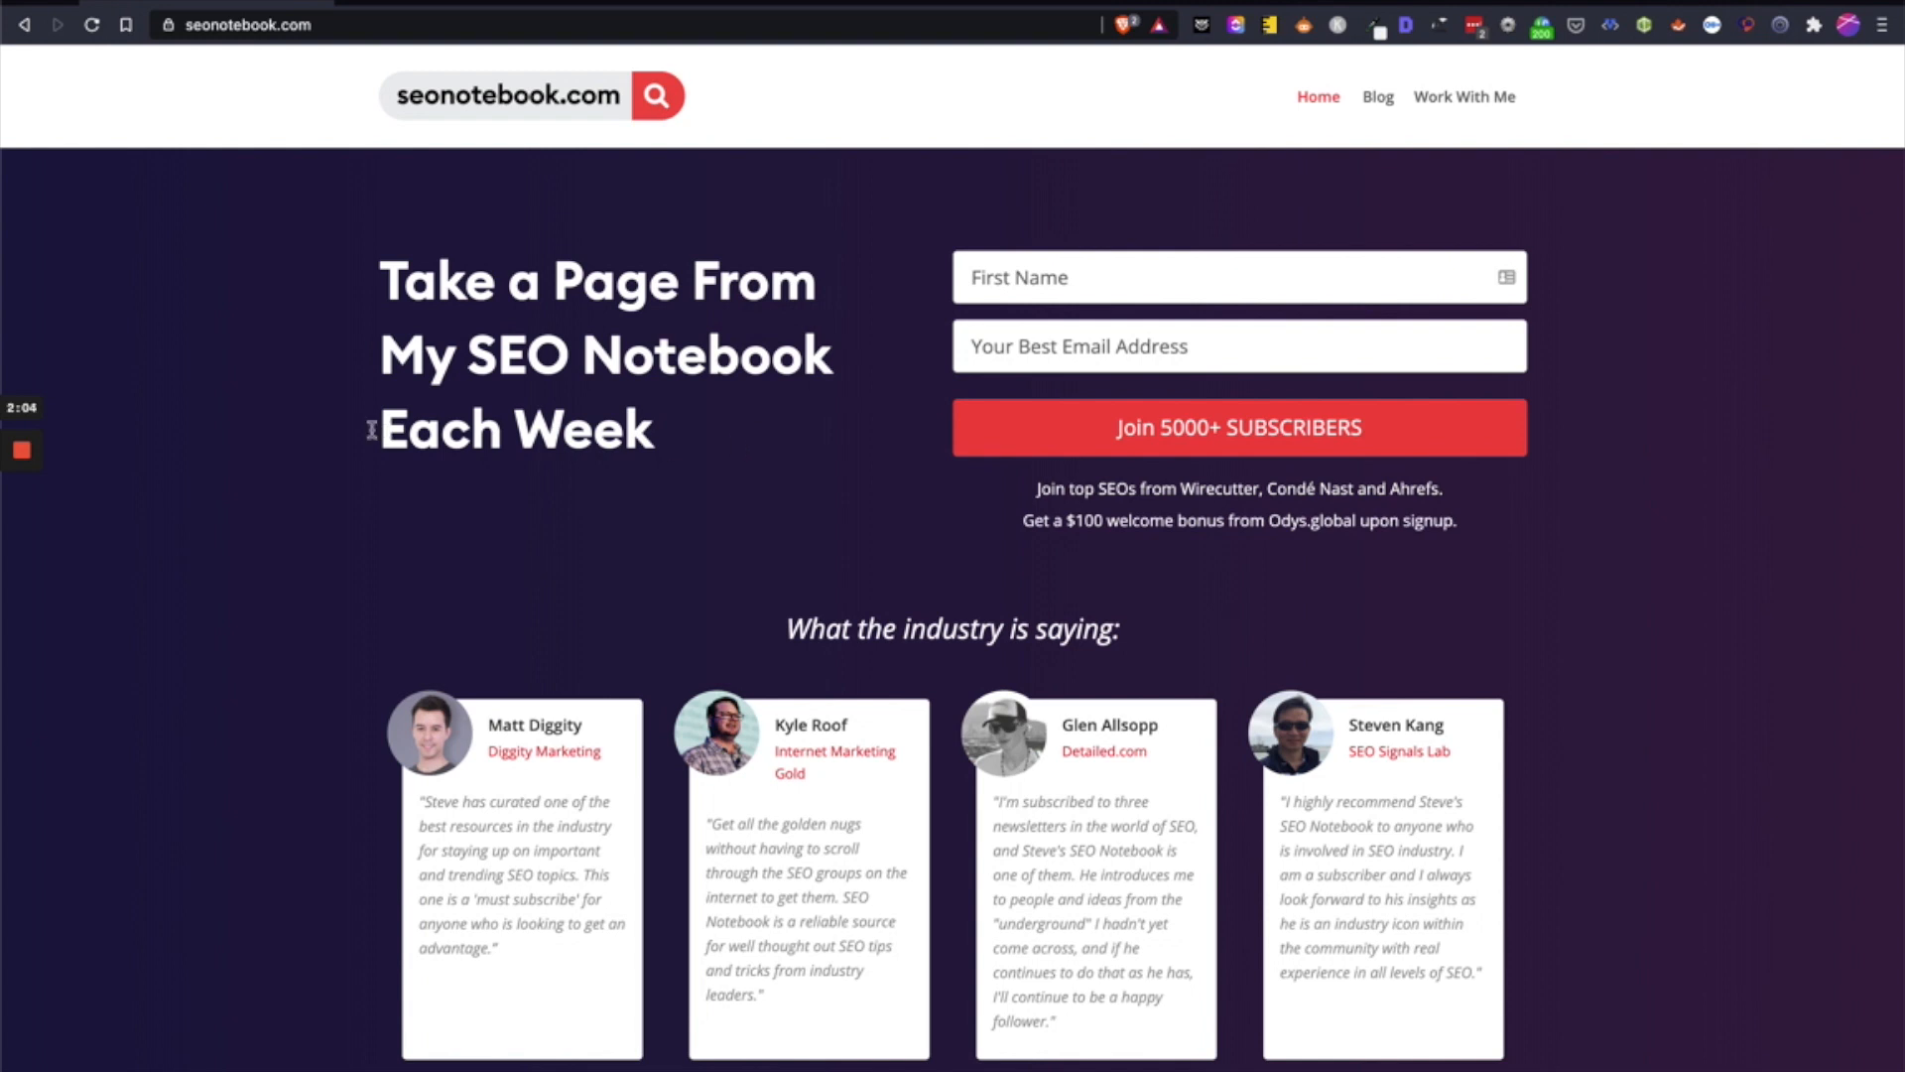
pyautogui.moveTo(242, 426)
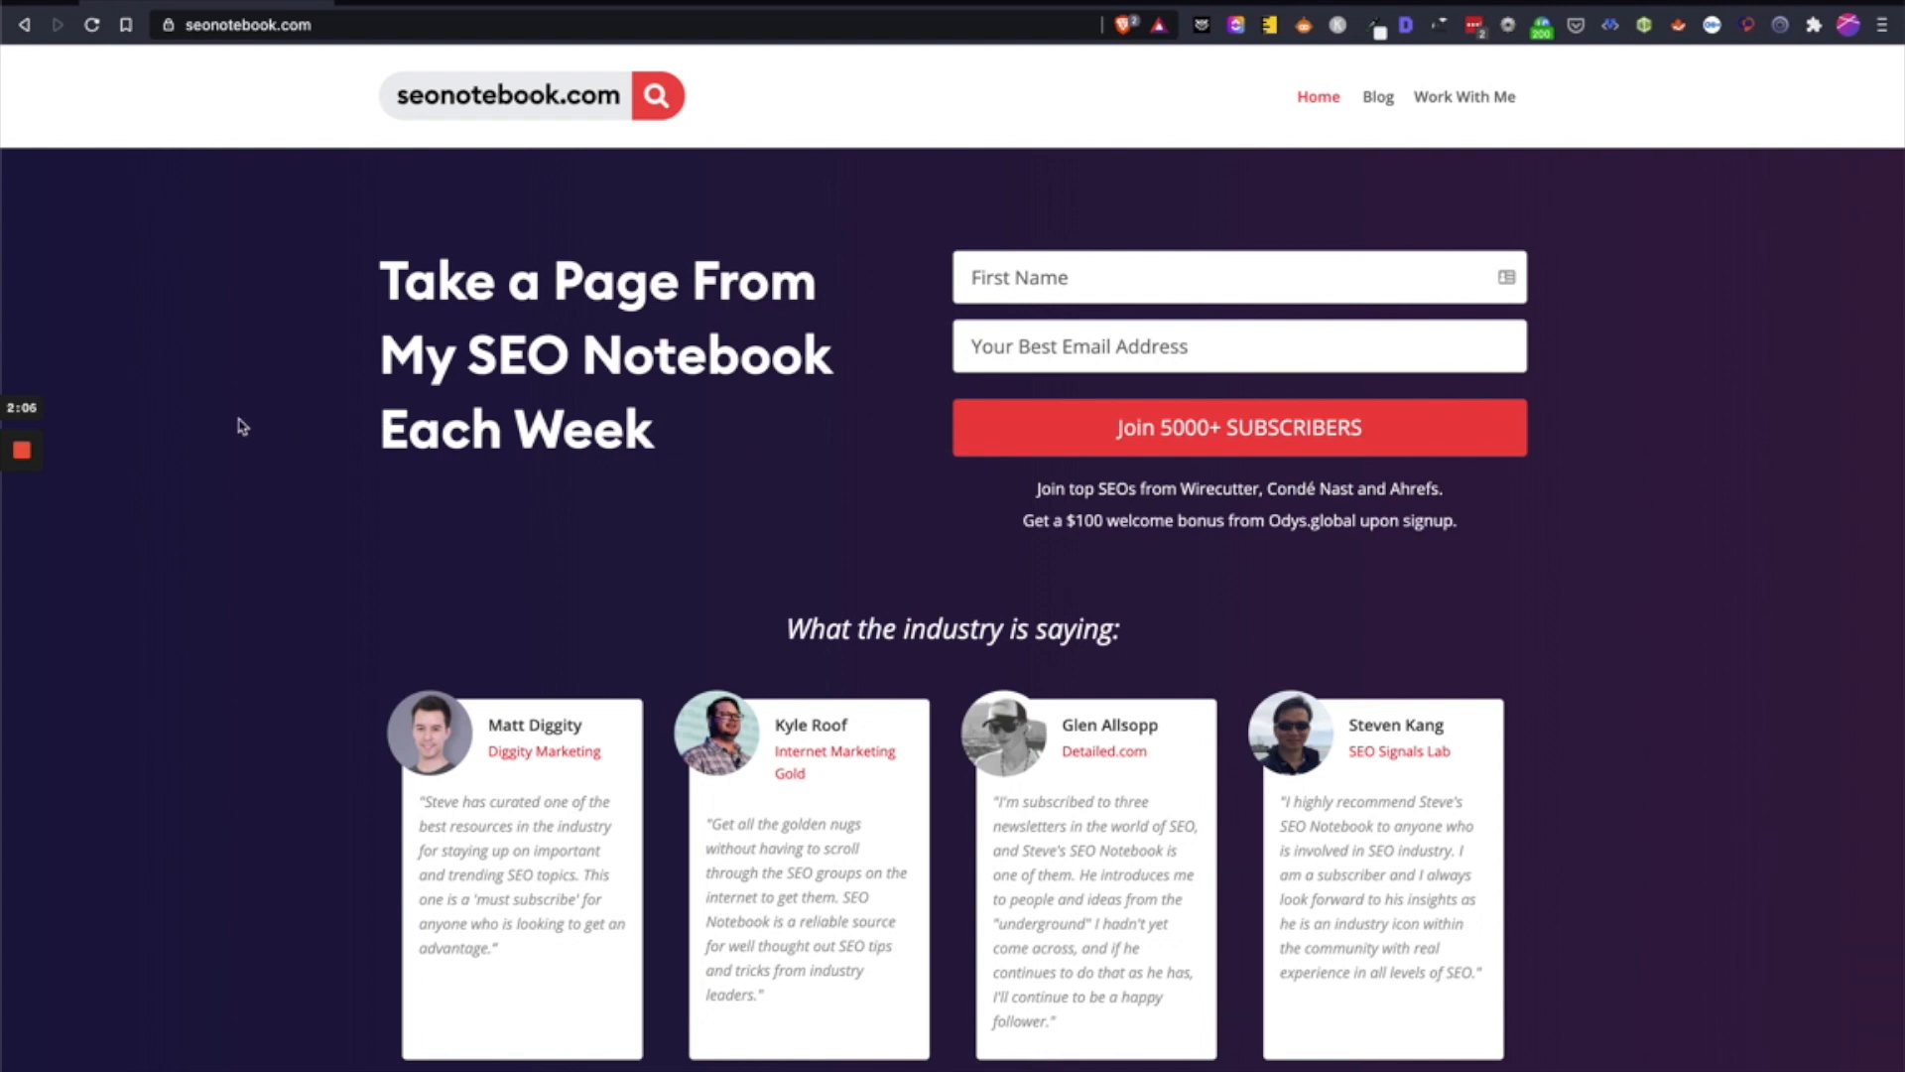
pyautogui.moveTo(249, 432)
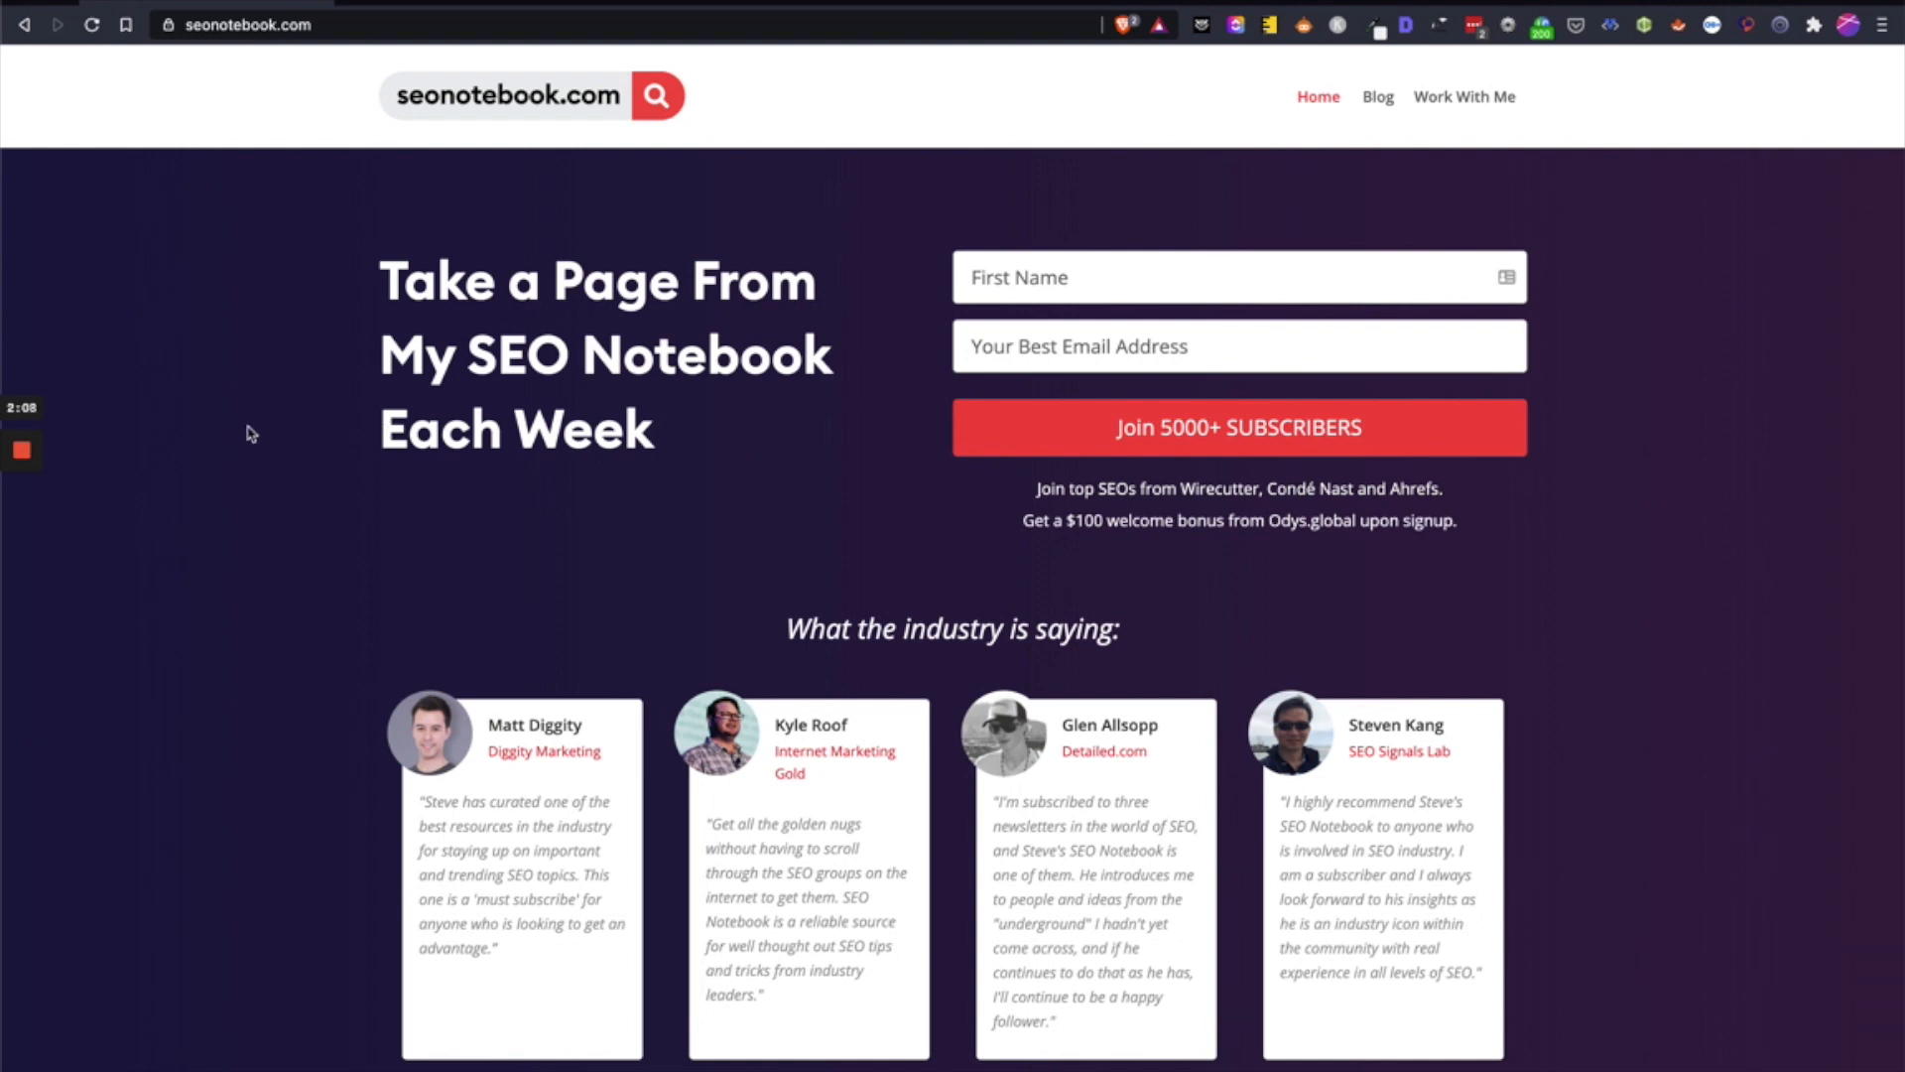
pyautogui.moveTo(284, 461)
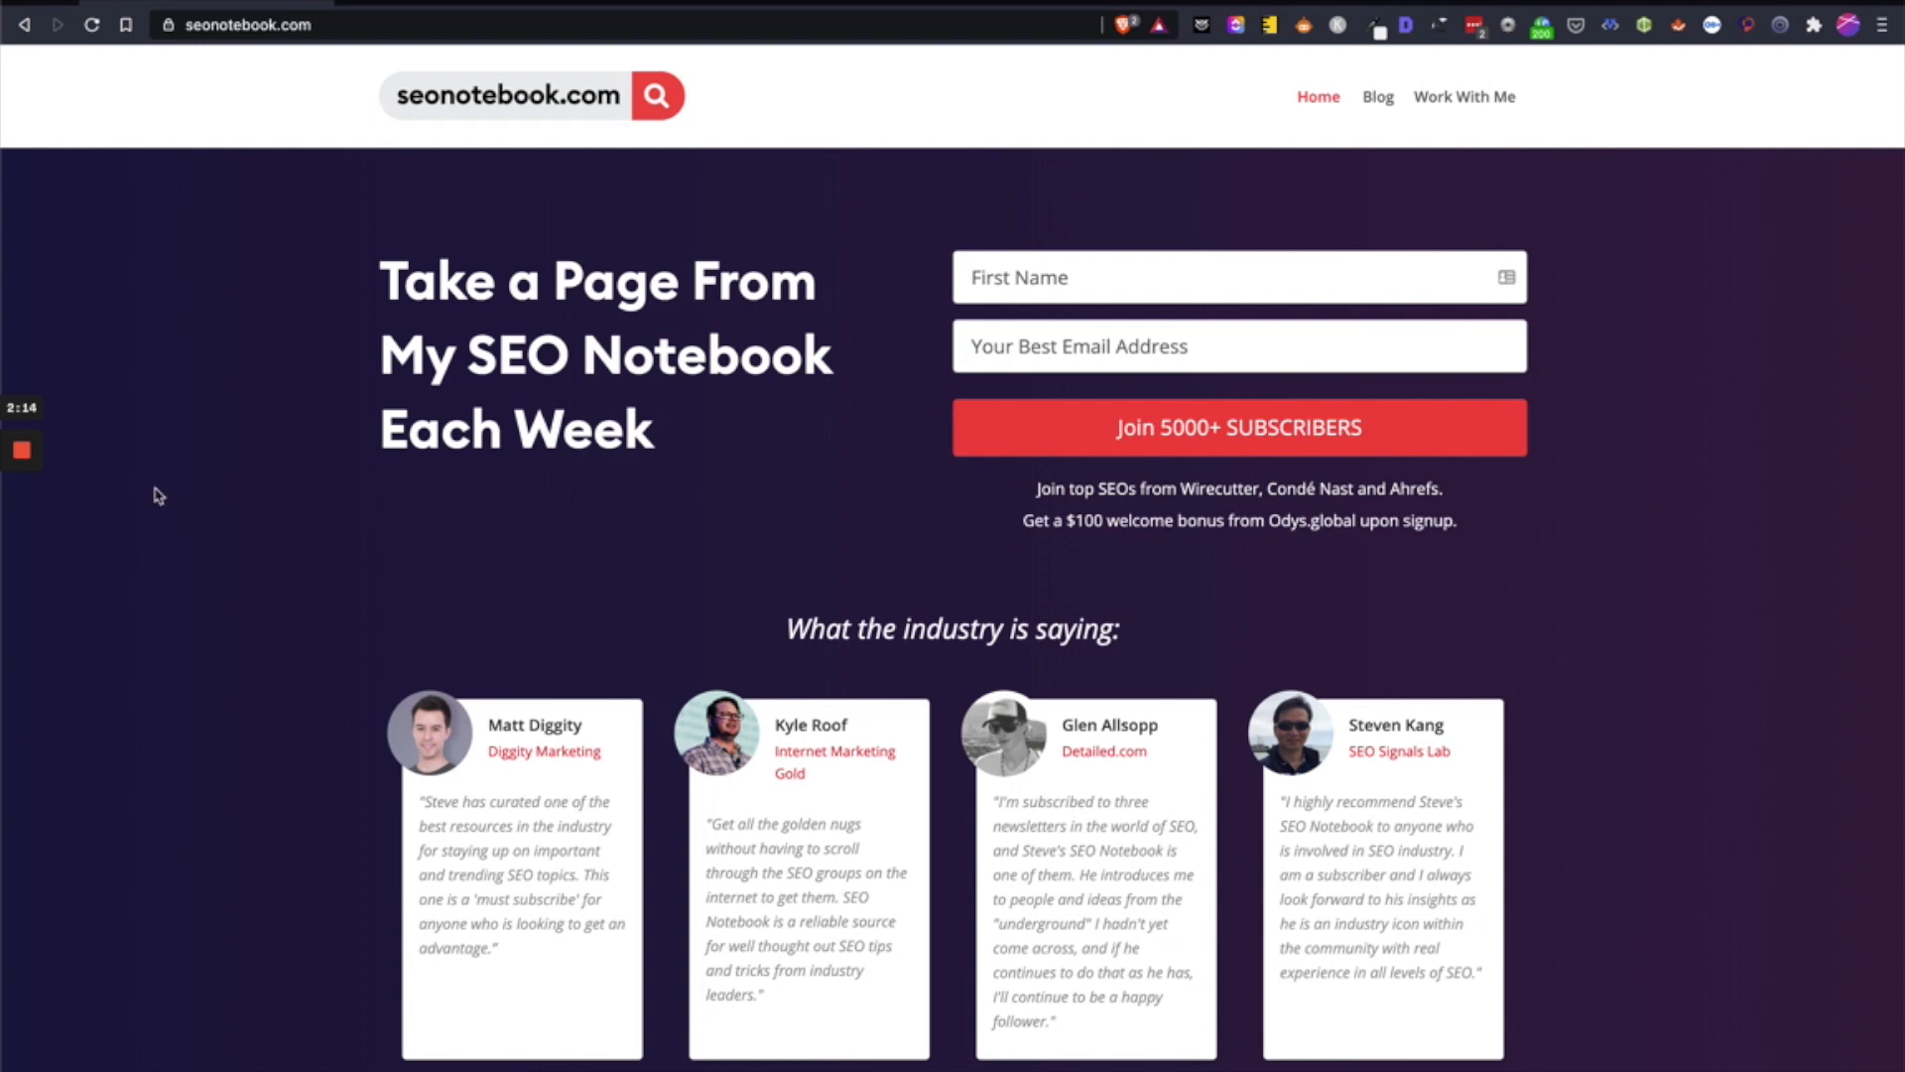
pyautogui.moveTo(77, 454)
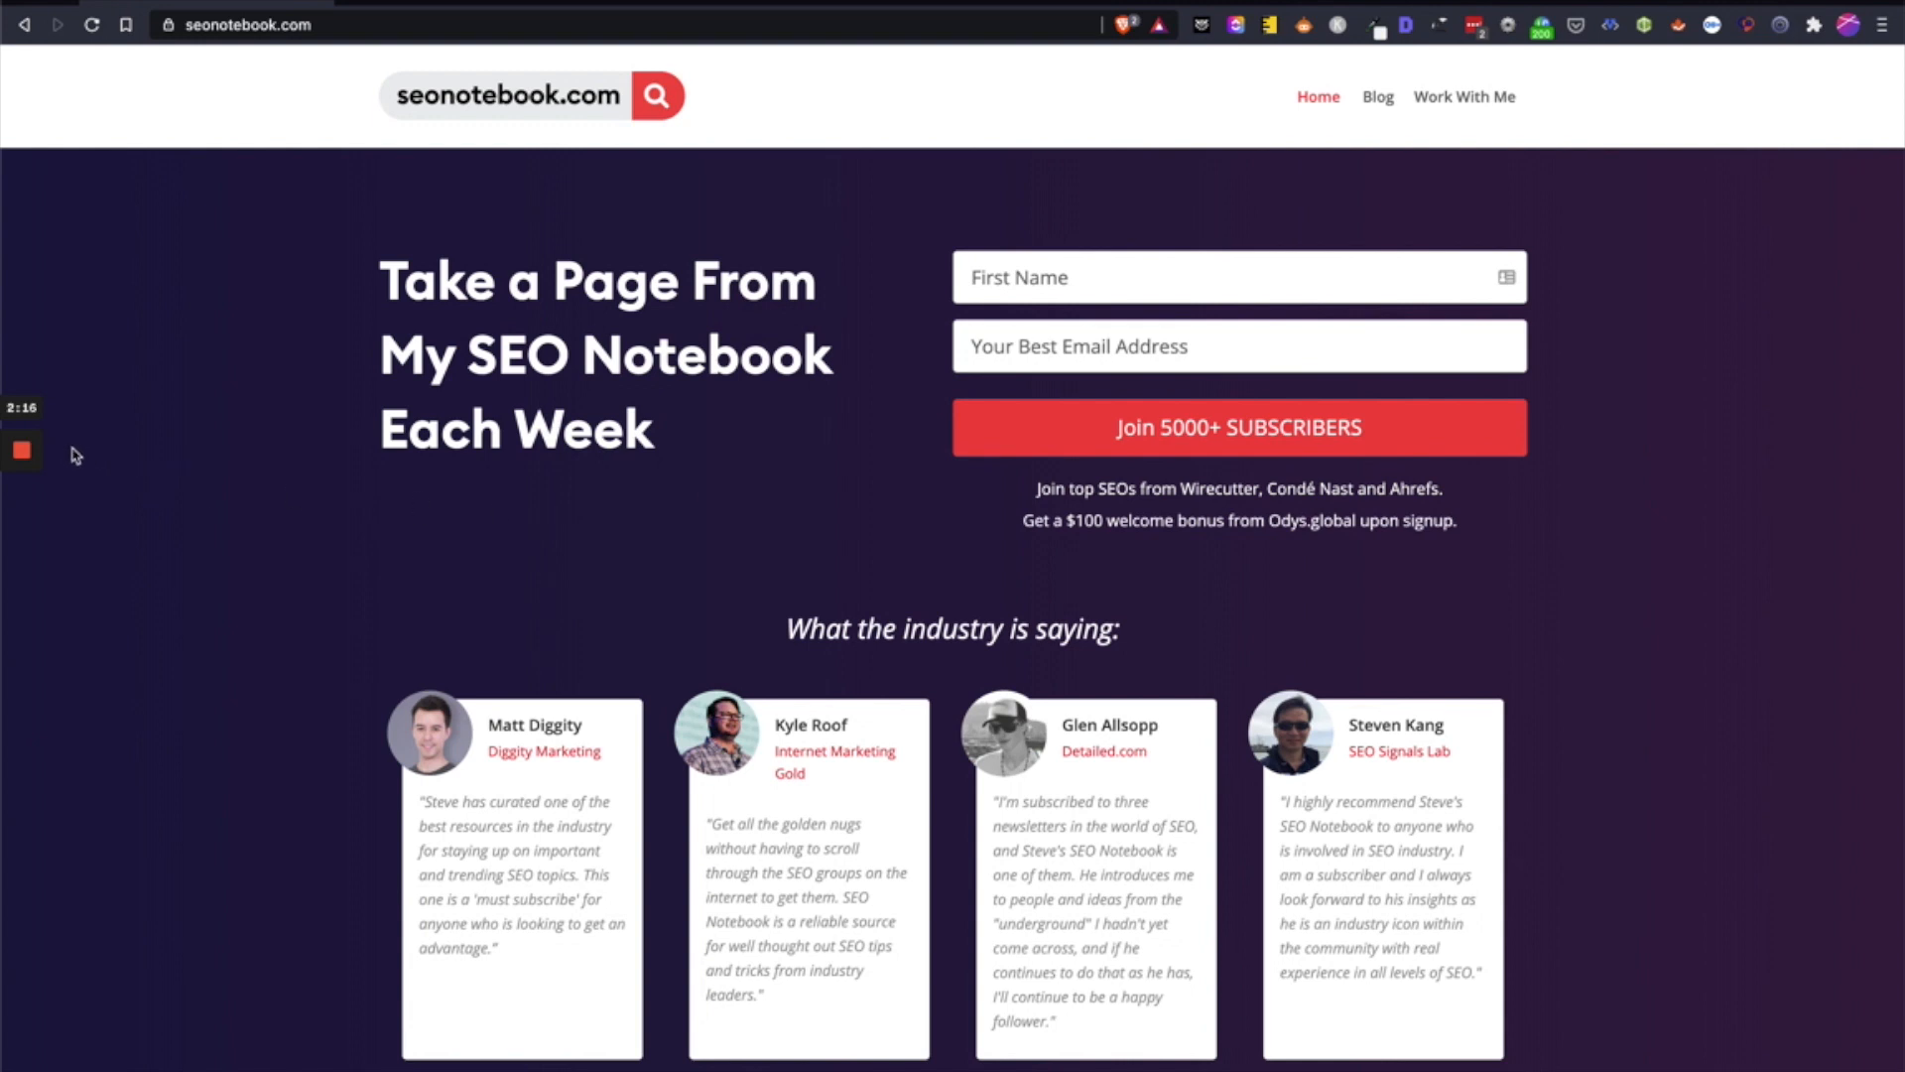